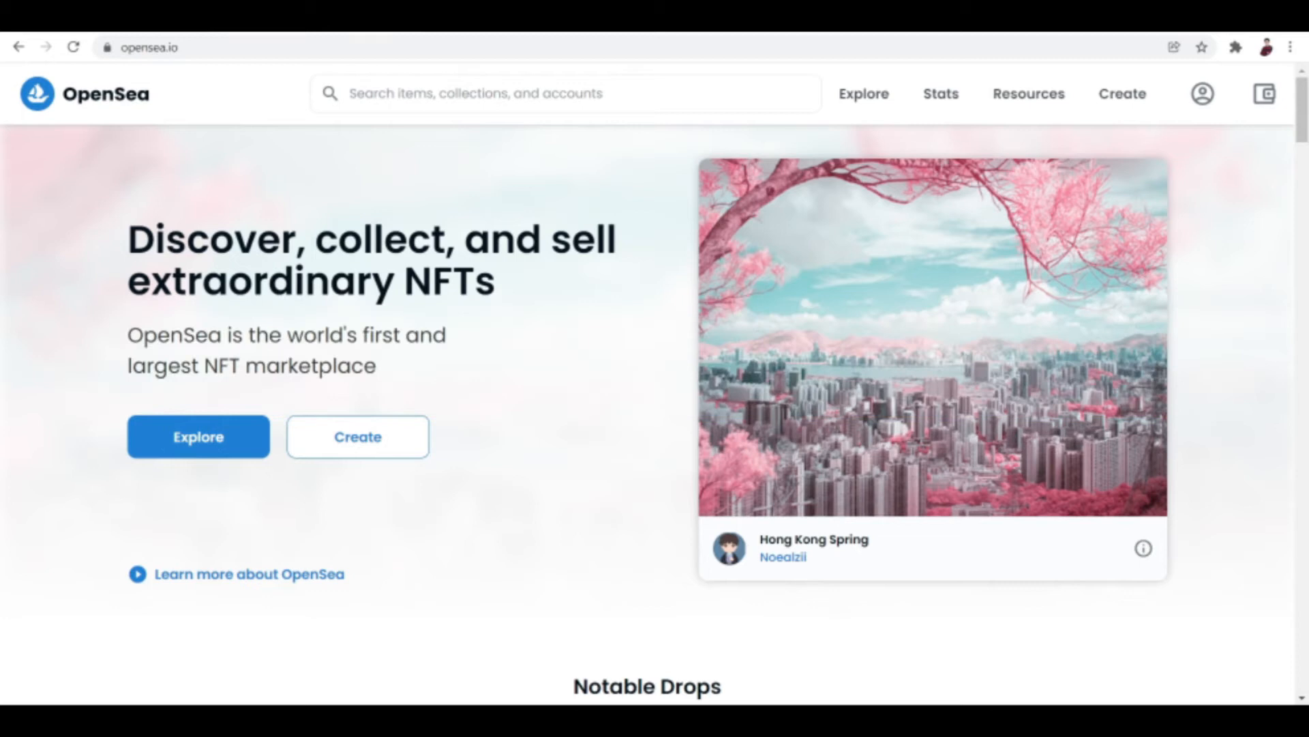
mouse_move(420, 613)
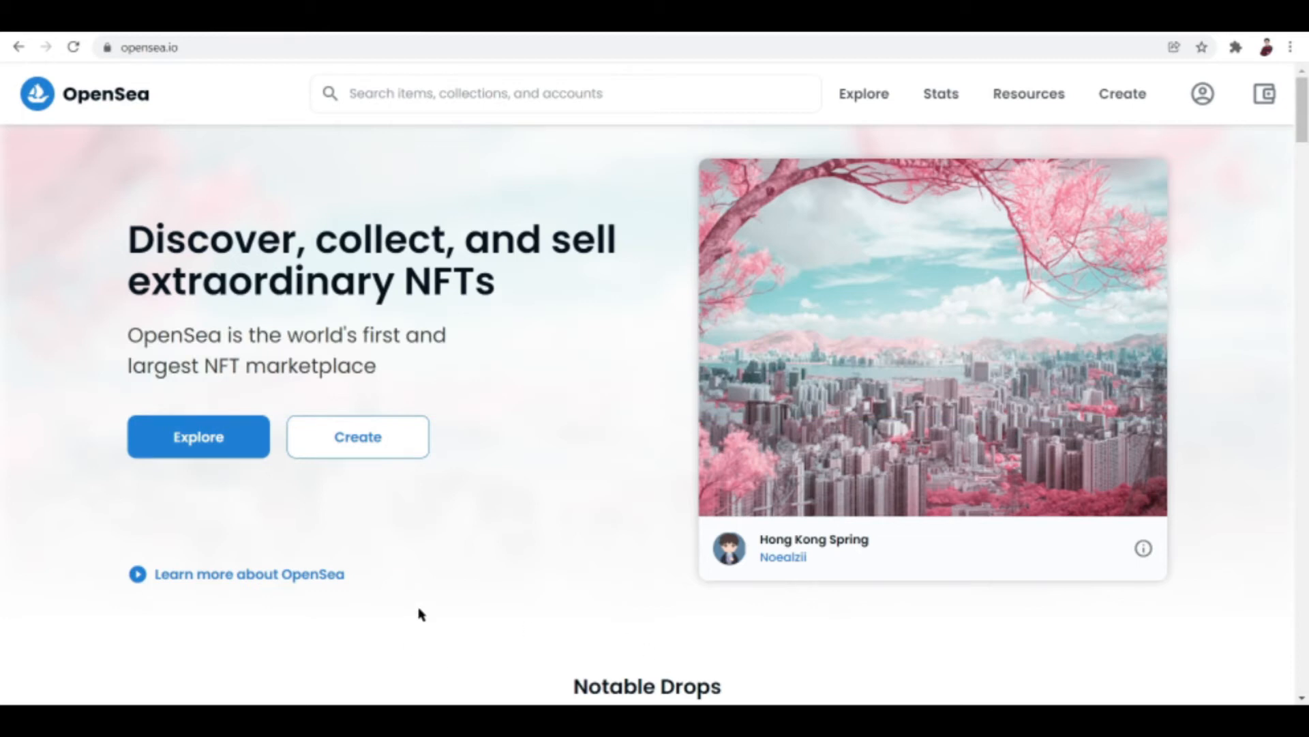
mouse_move(569, 384)
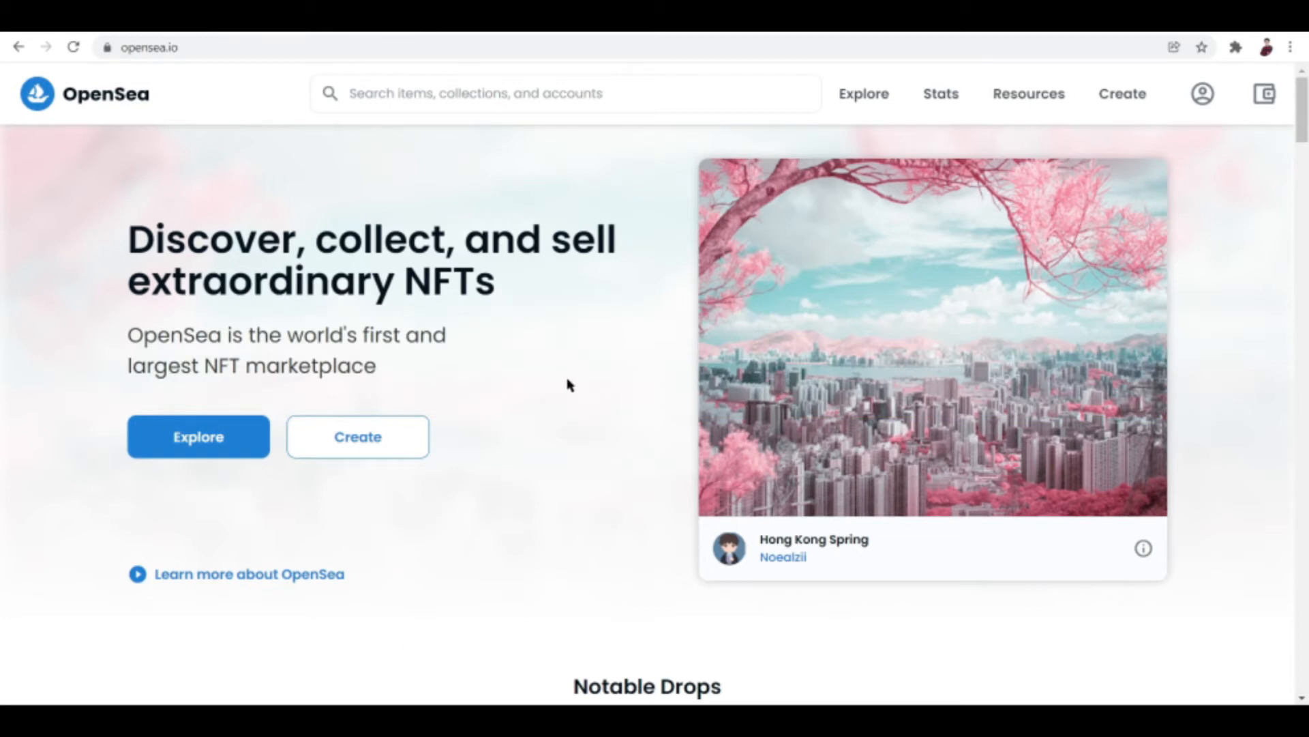
Search the OpenSea marketplace for 'videos' and scroll through the first results.
scroll("down", 3)
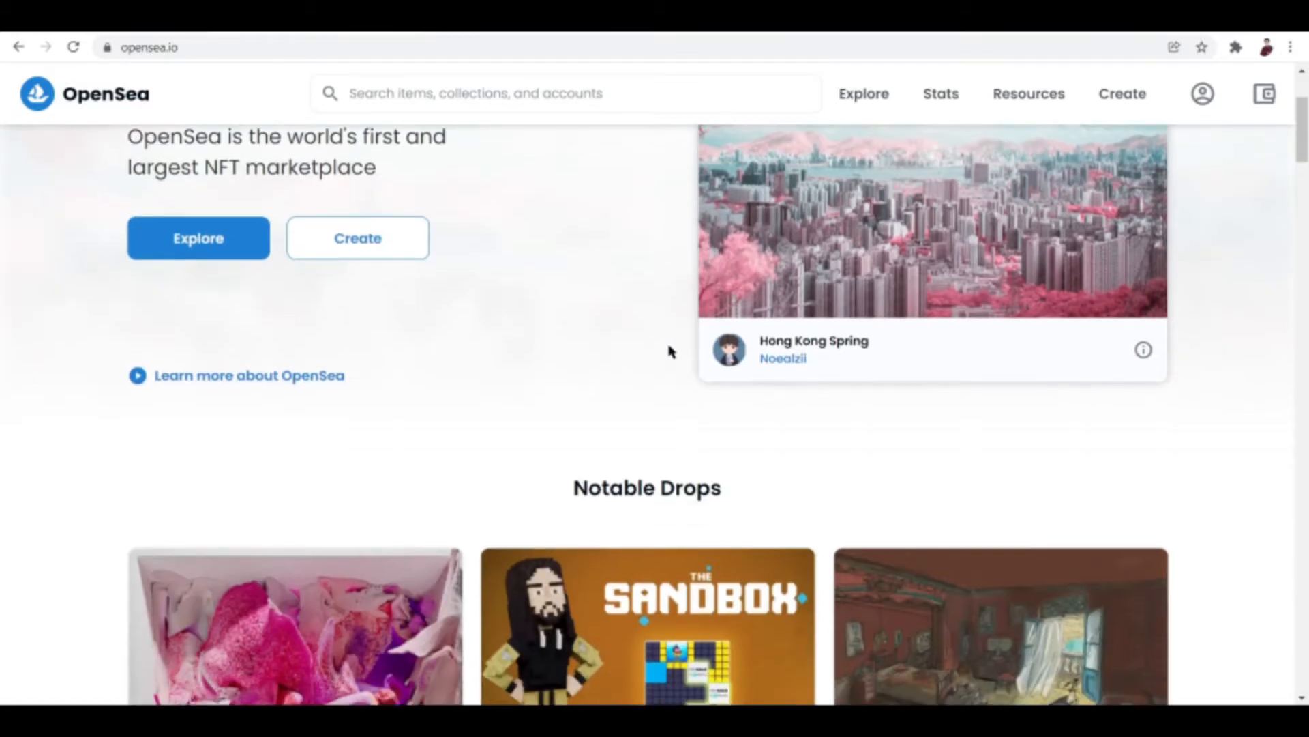
scroll("up", 3)
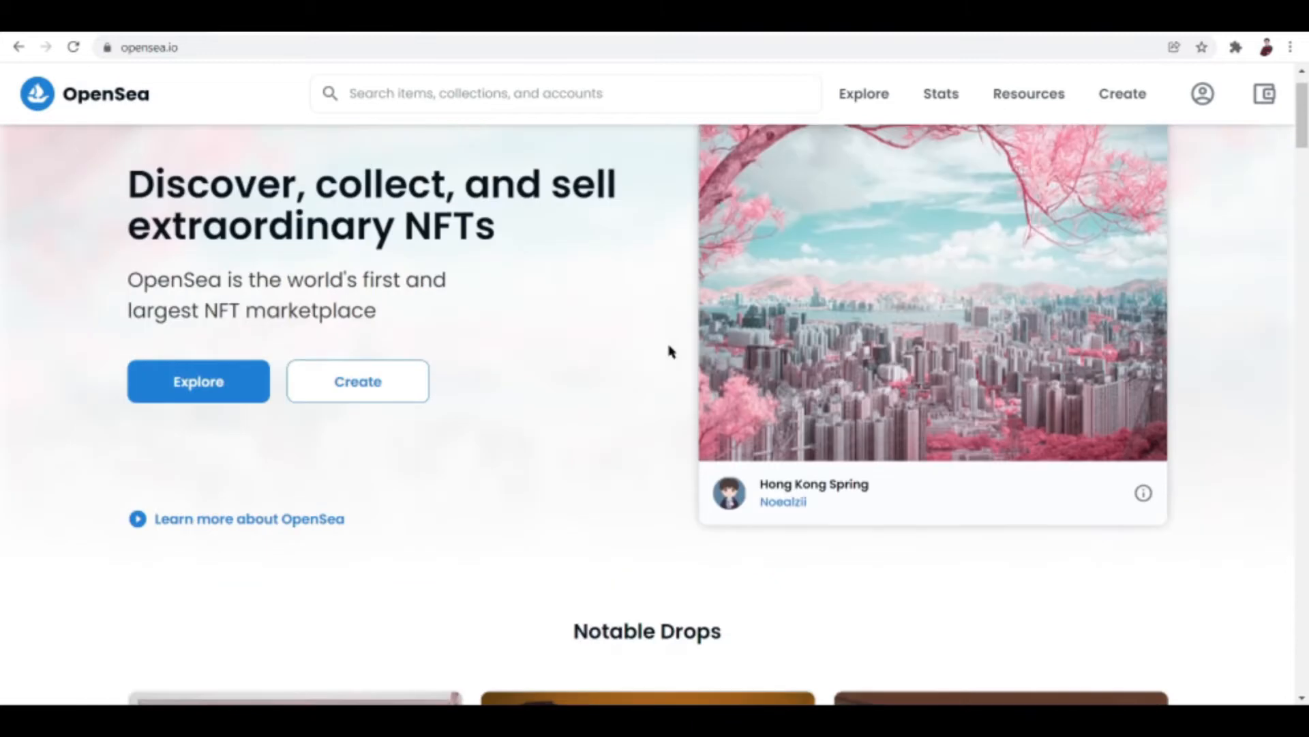
scroll("down", 3)
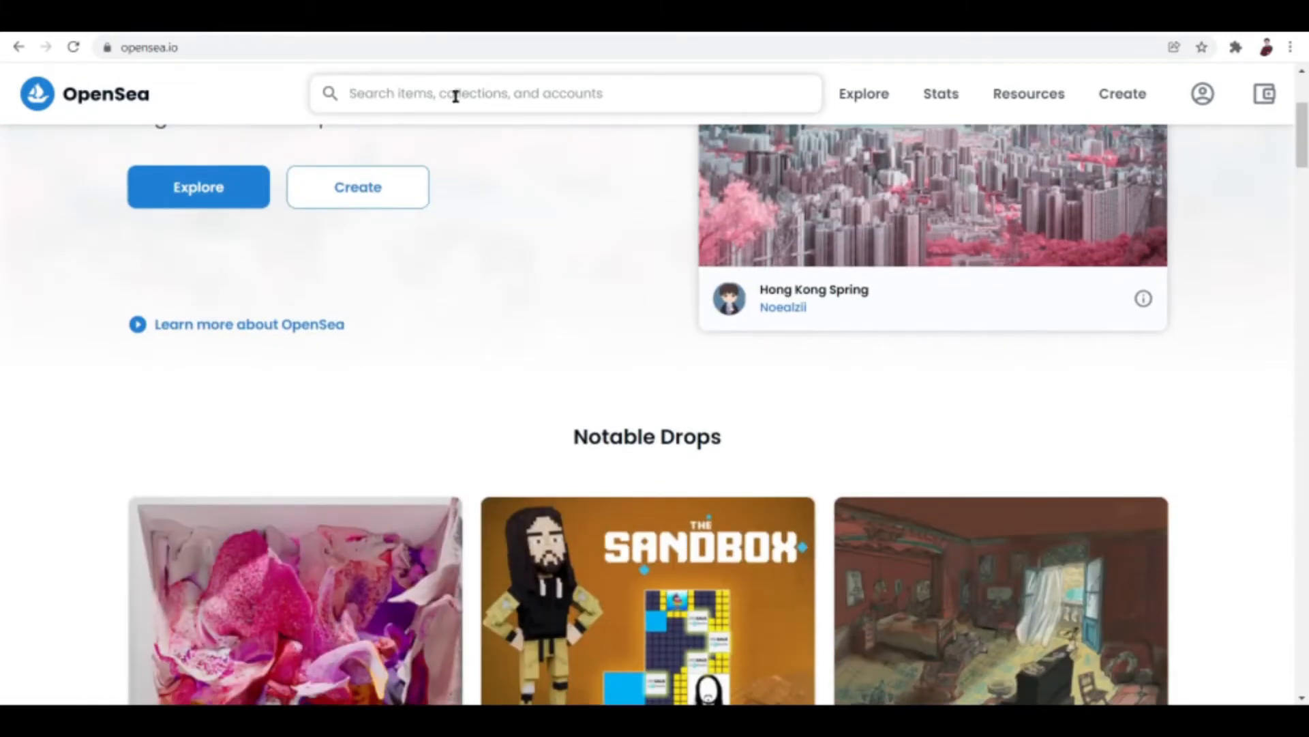
type("videos")
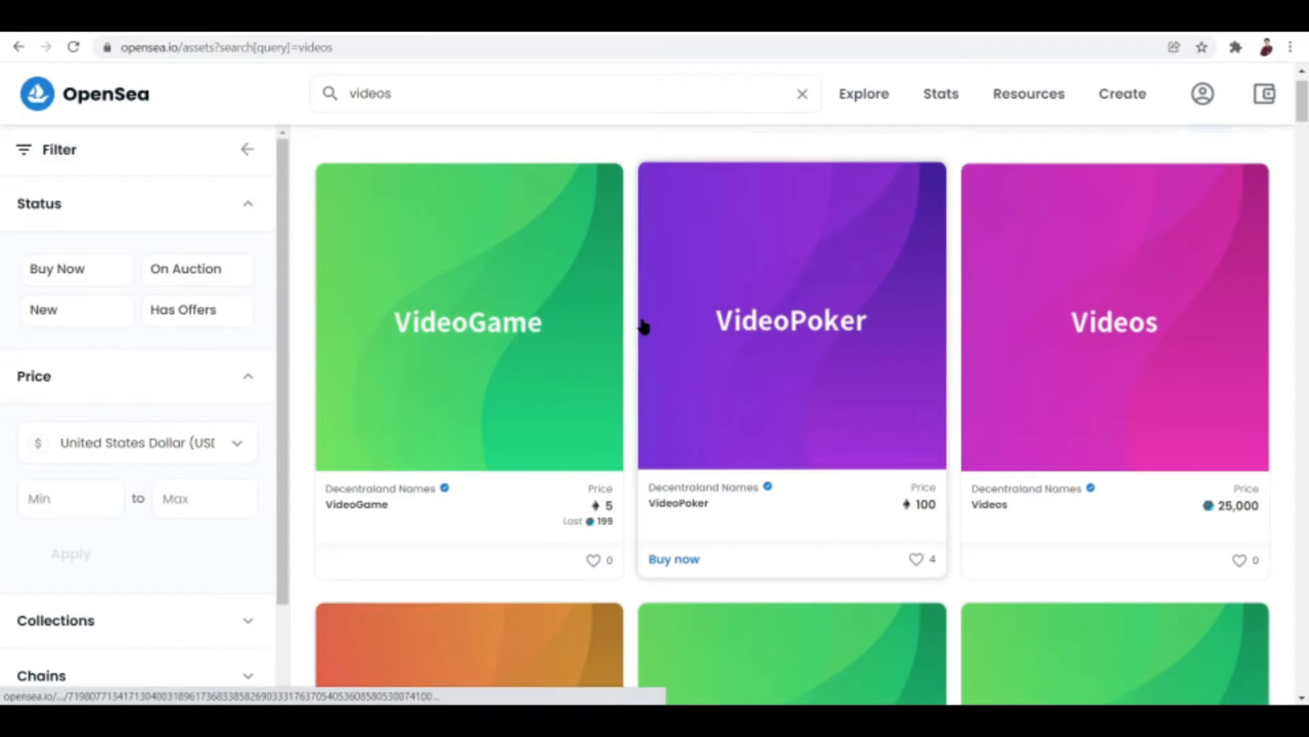
scroll("down", 3)
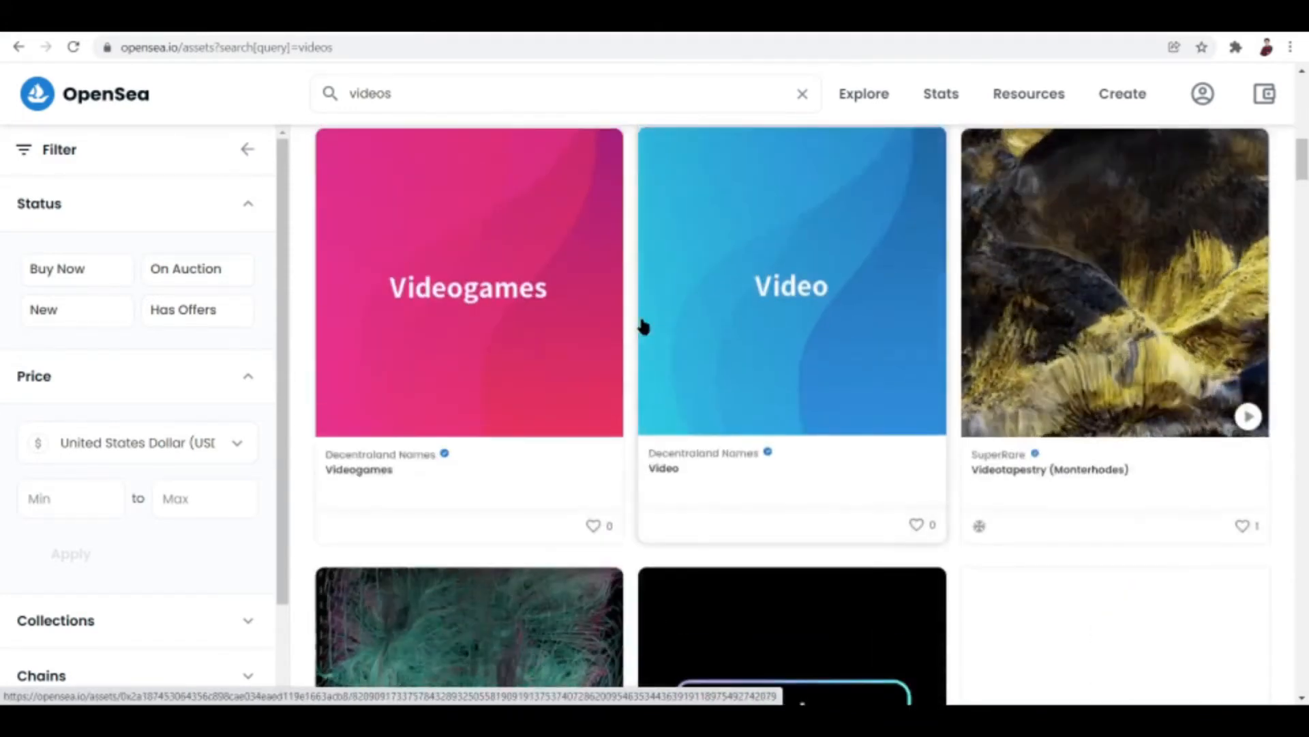
scroll("down", 3)
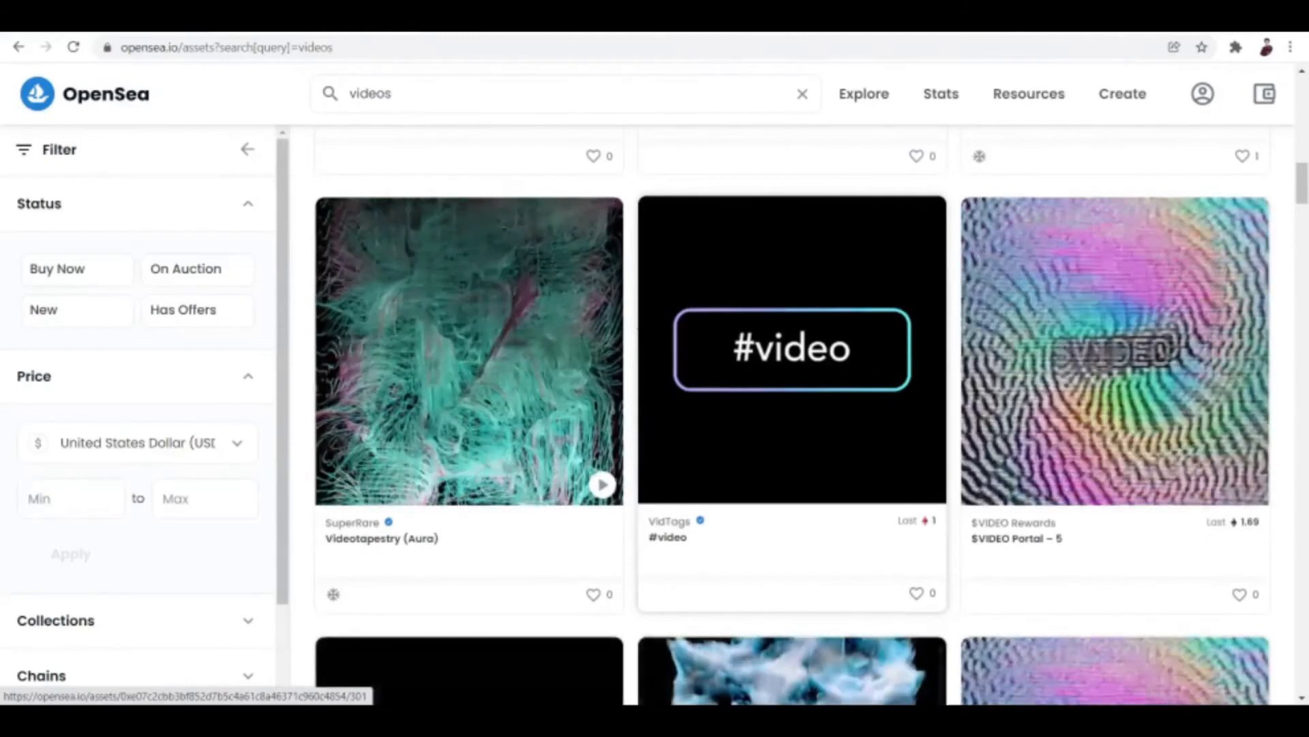
scroll("down", 3)
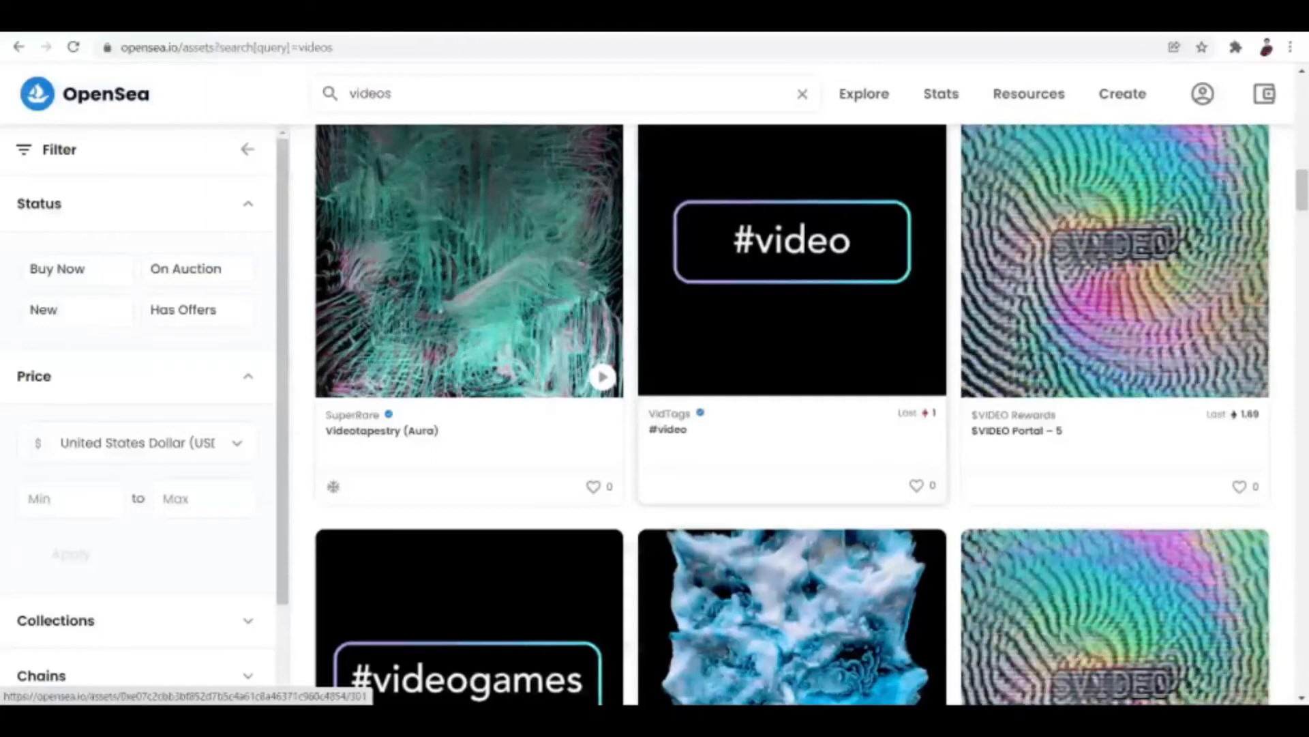
Browse further through the video results, then return to the OpenSea home page.
scroll("up", 3)
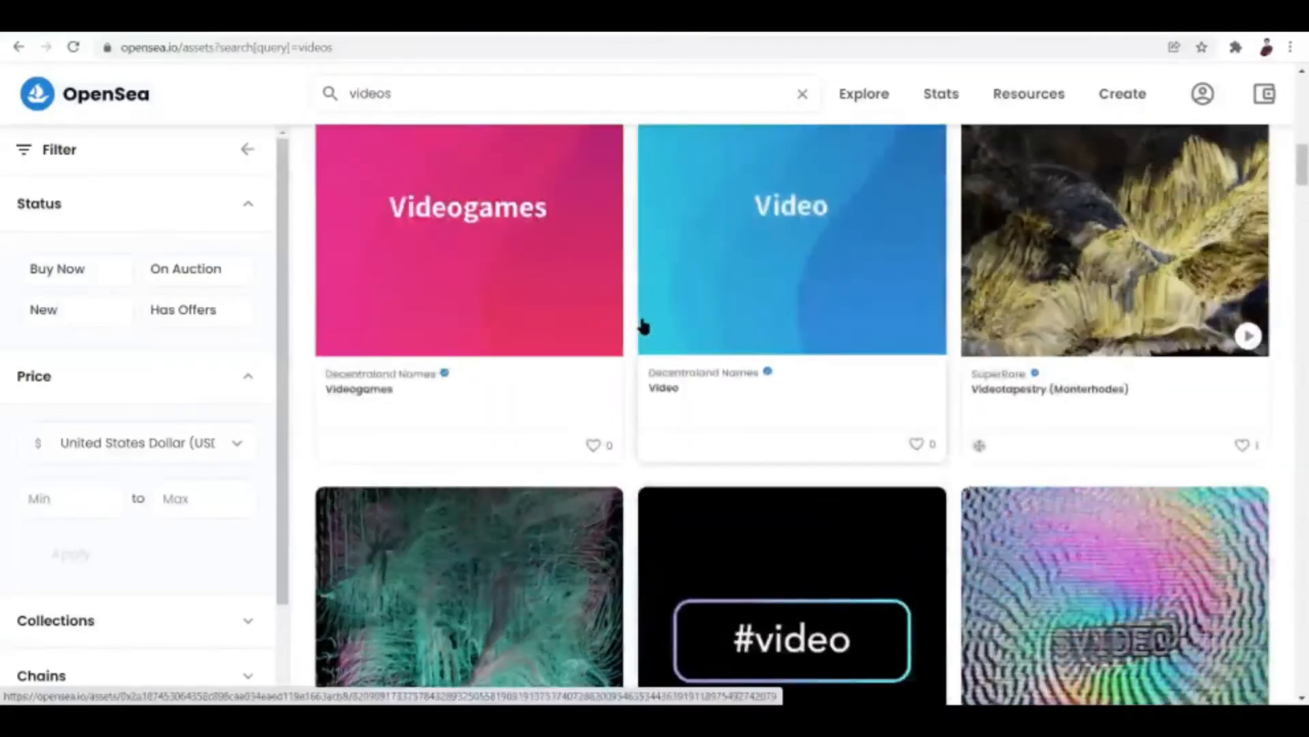
scroll("down", 3)
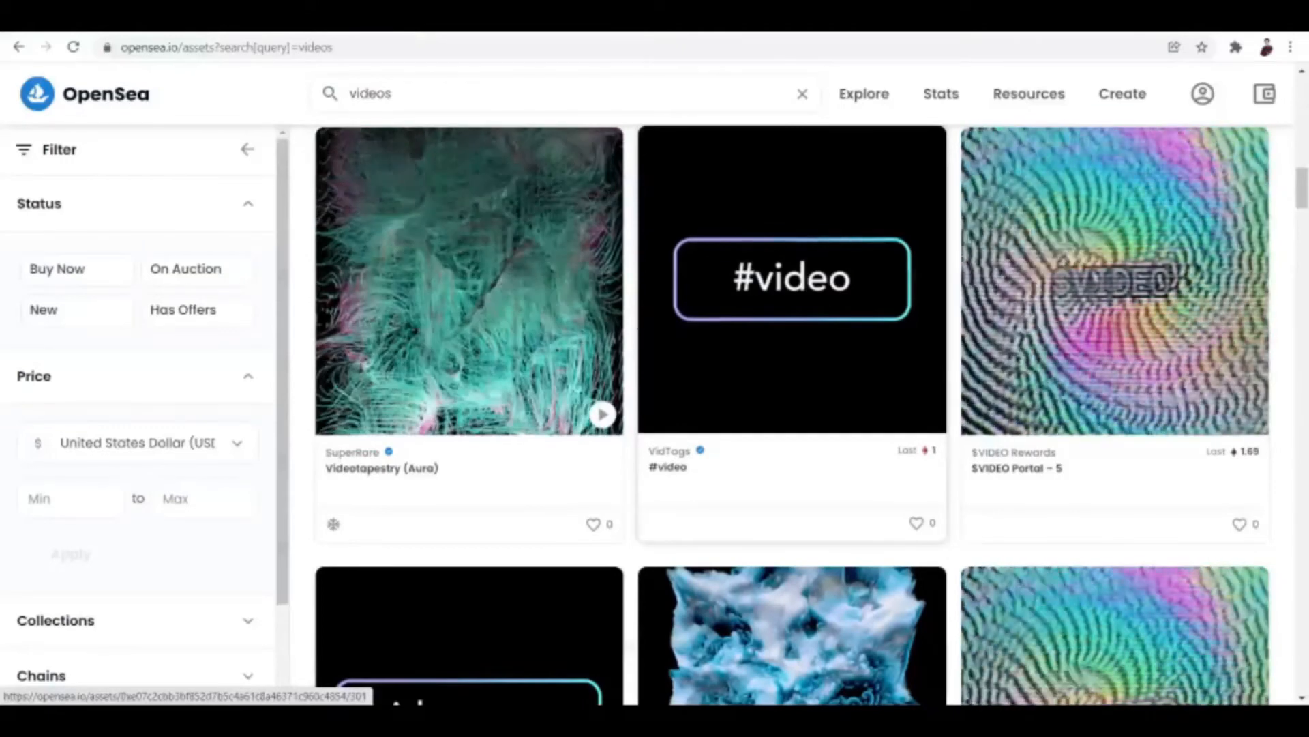
scroll("down", 3)
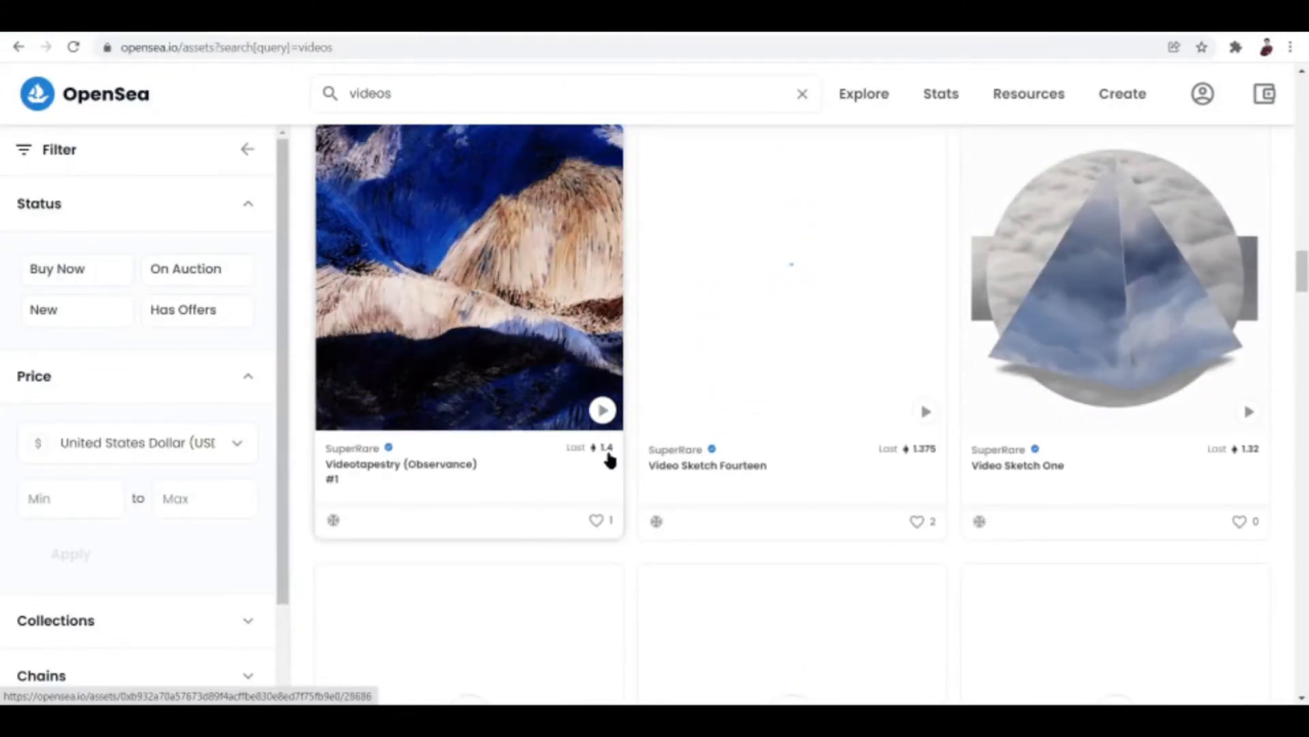
scroll("up", 3)
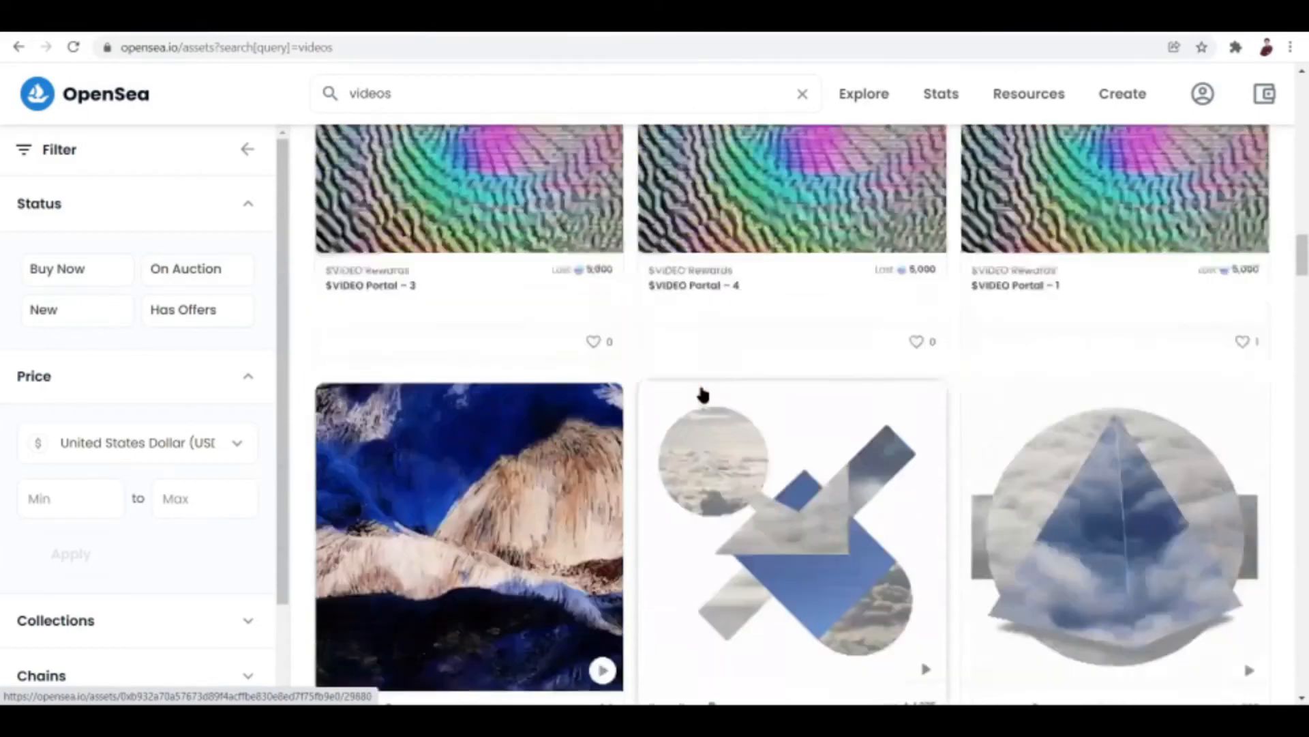
scroll("up", 3)
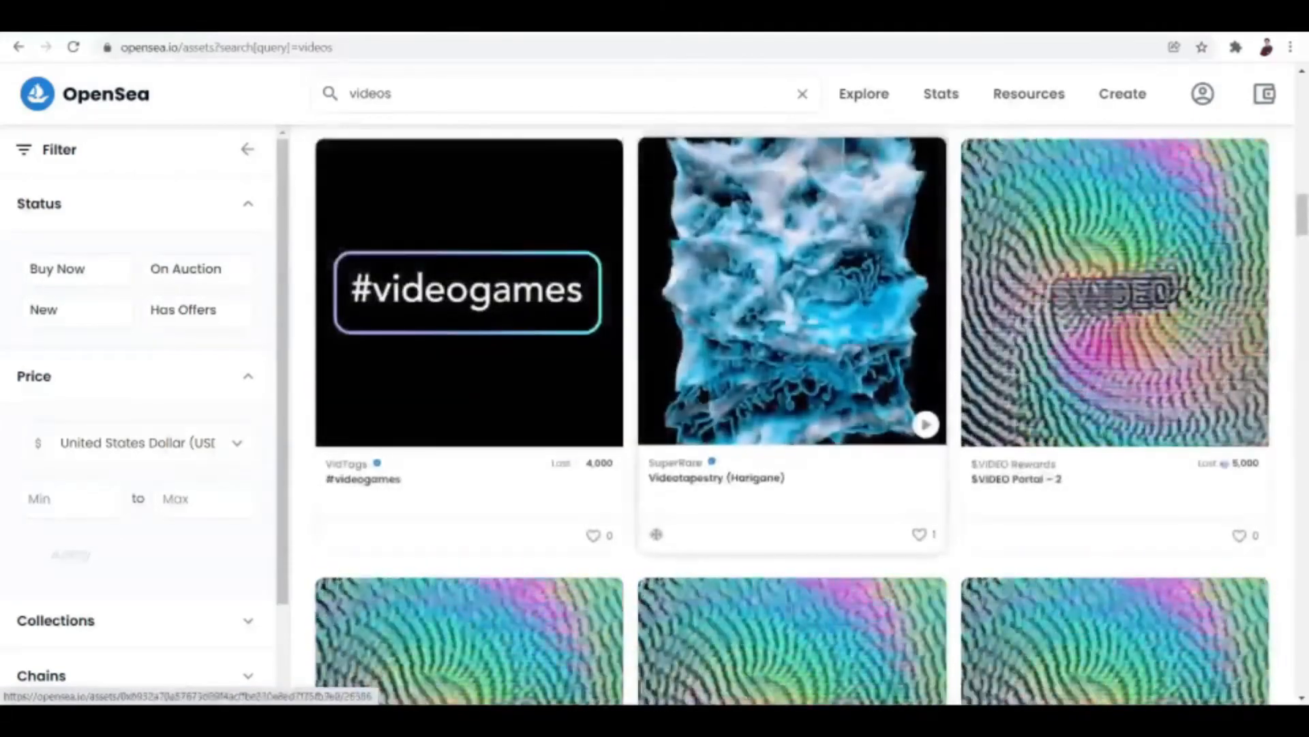
scroll("down", 3)
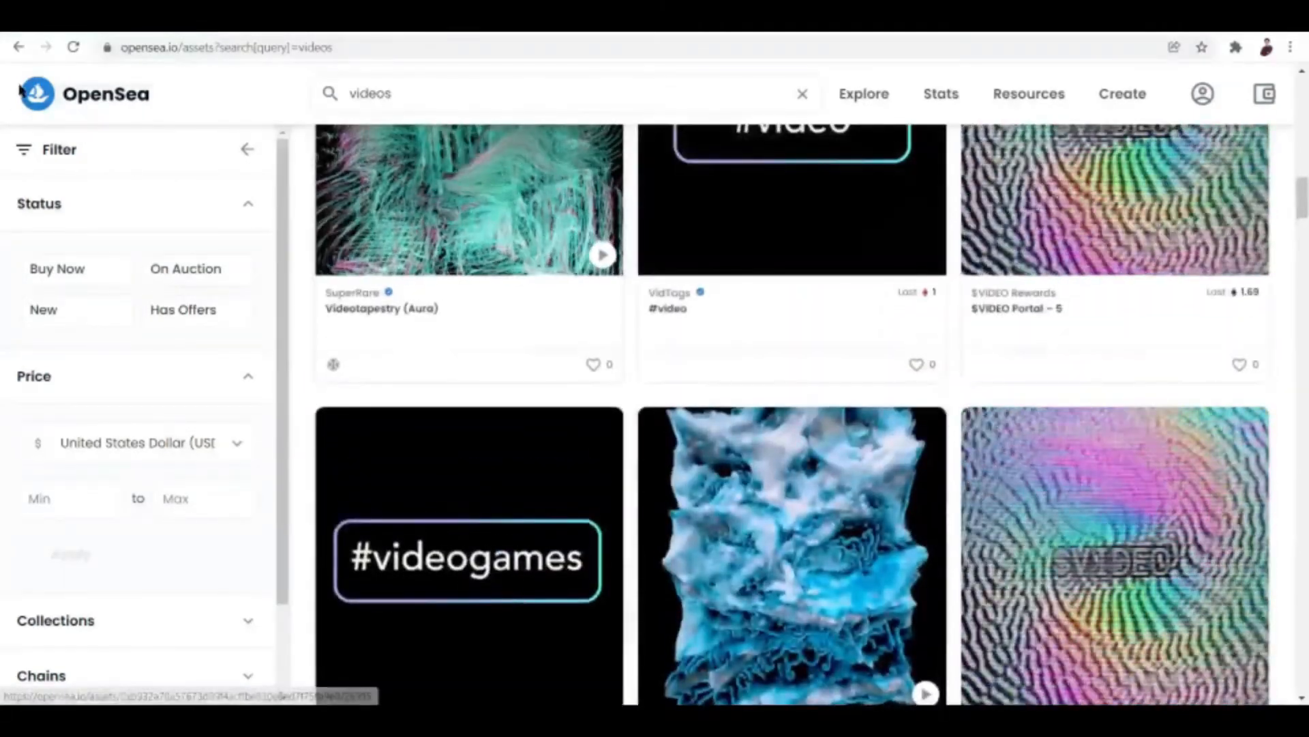
left_click(18, 47)
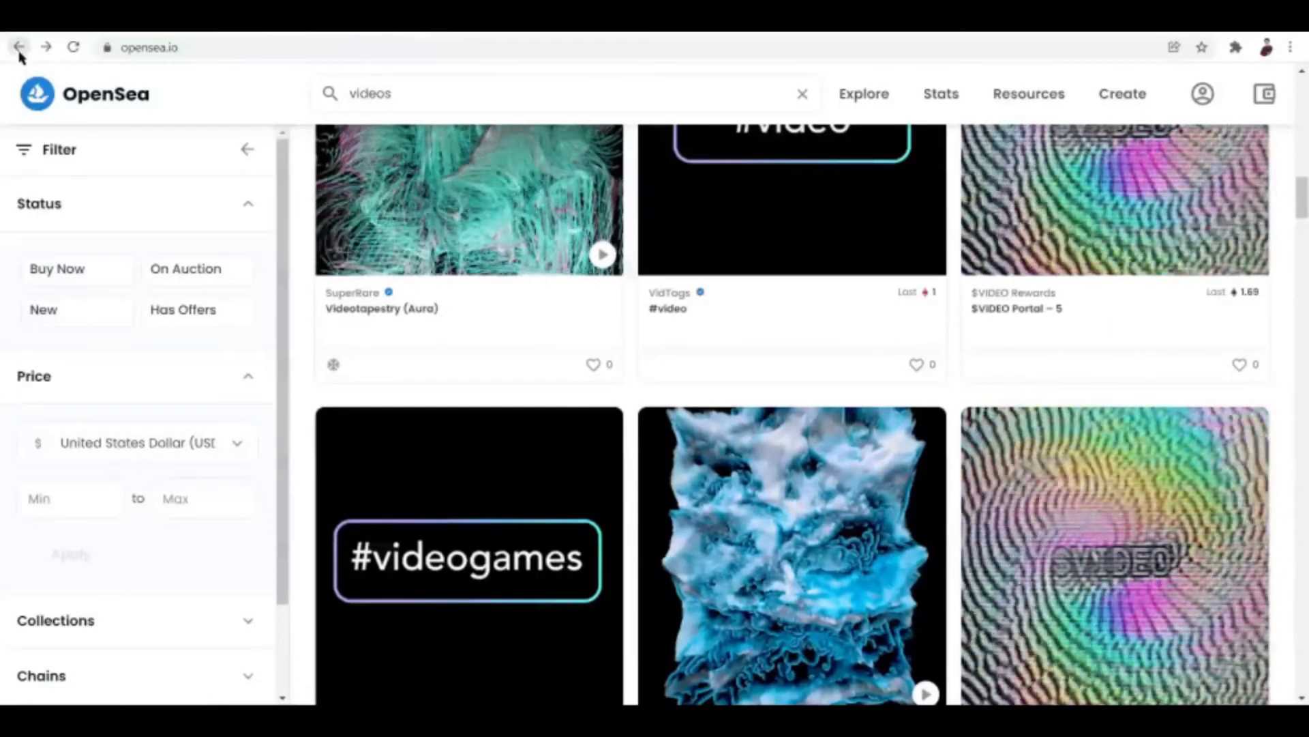
Go back to the OpenSea home page and scroll to the top.
left_click(18, 48)
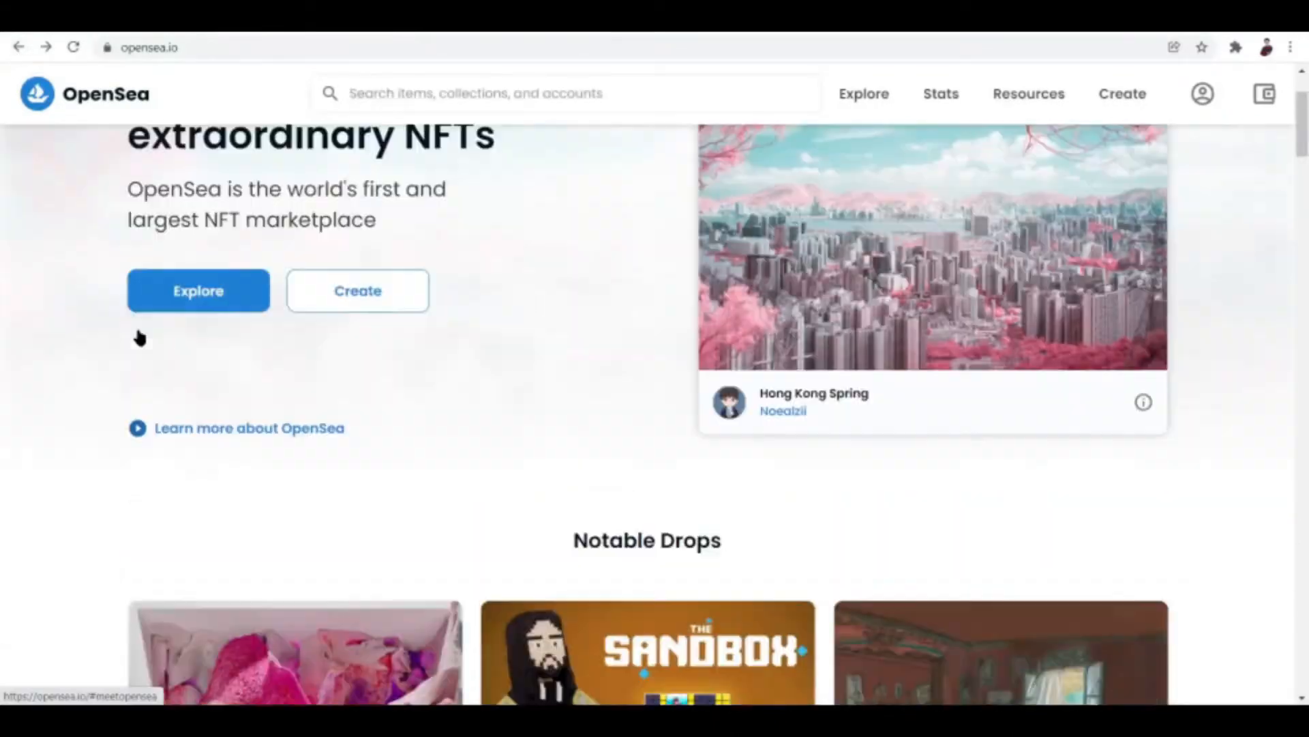
scroll("up", 3)
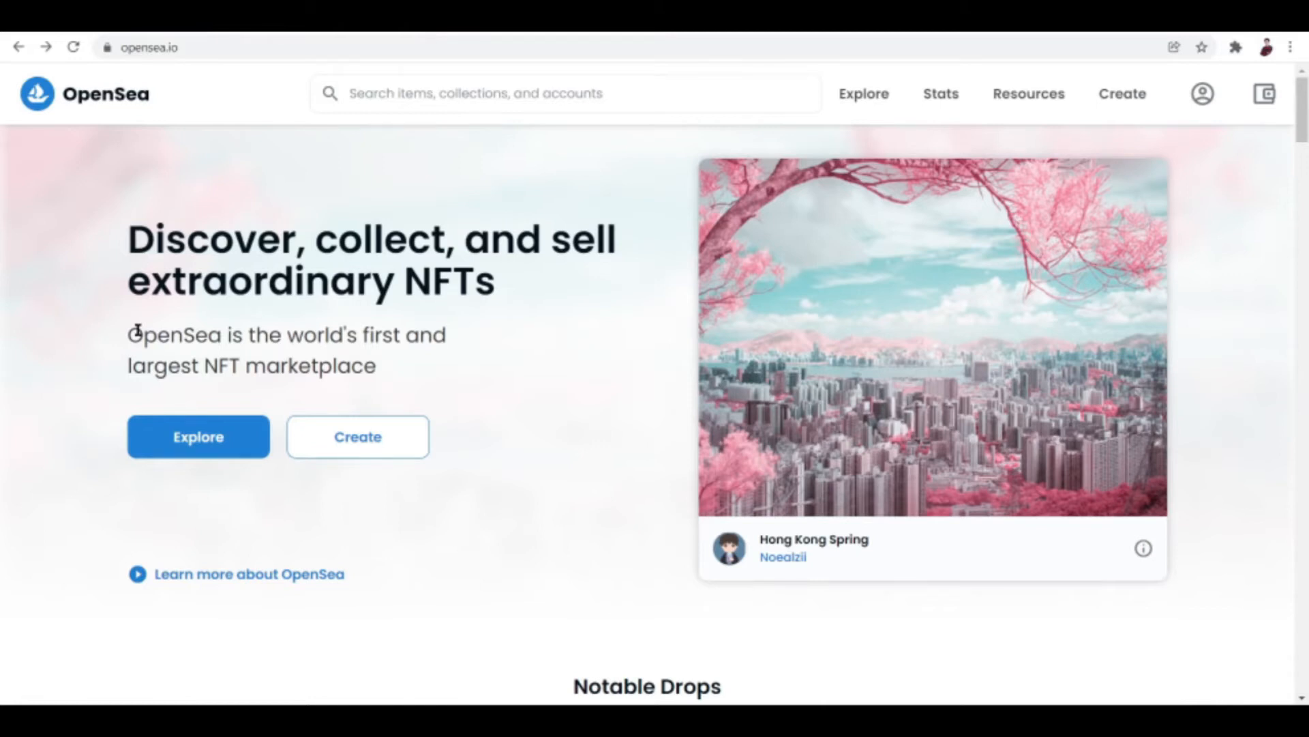
mouse_move(385, 343)
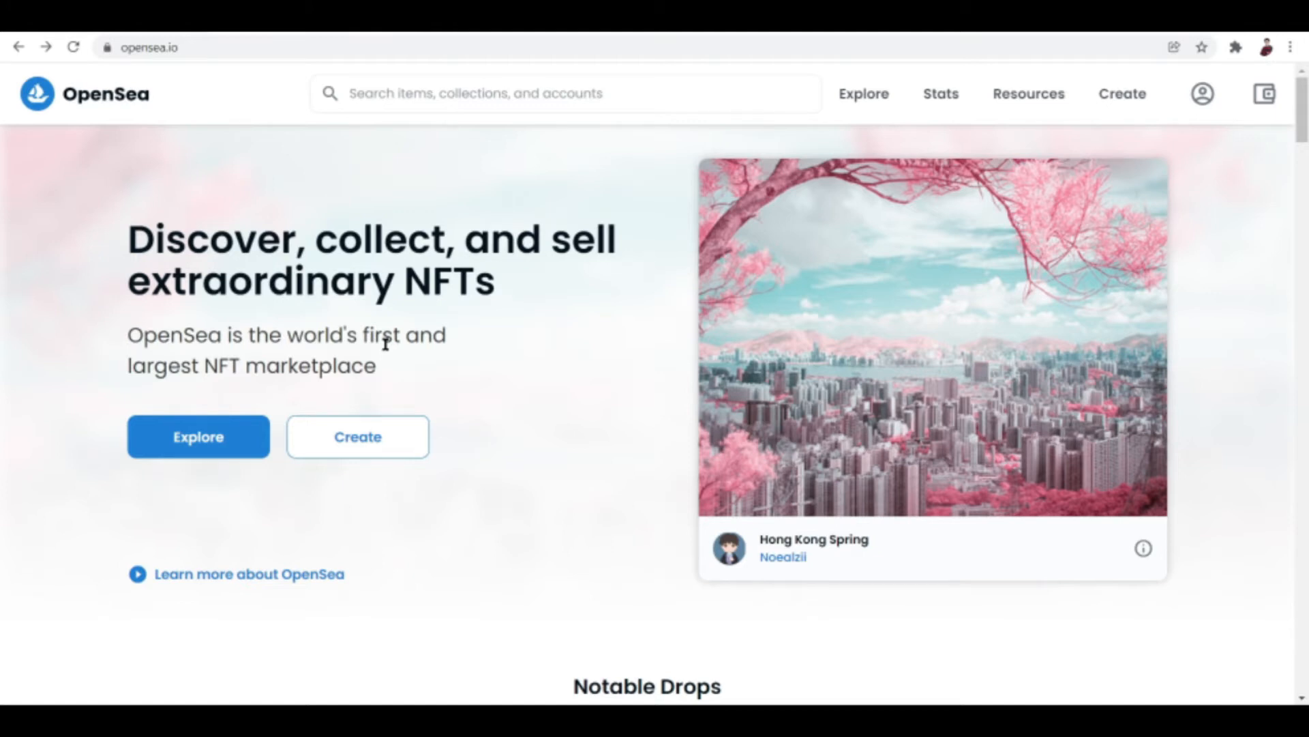
mouse_move(378, 401)
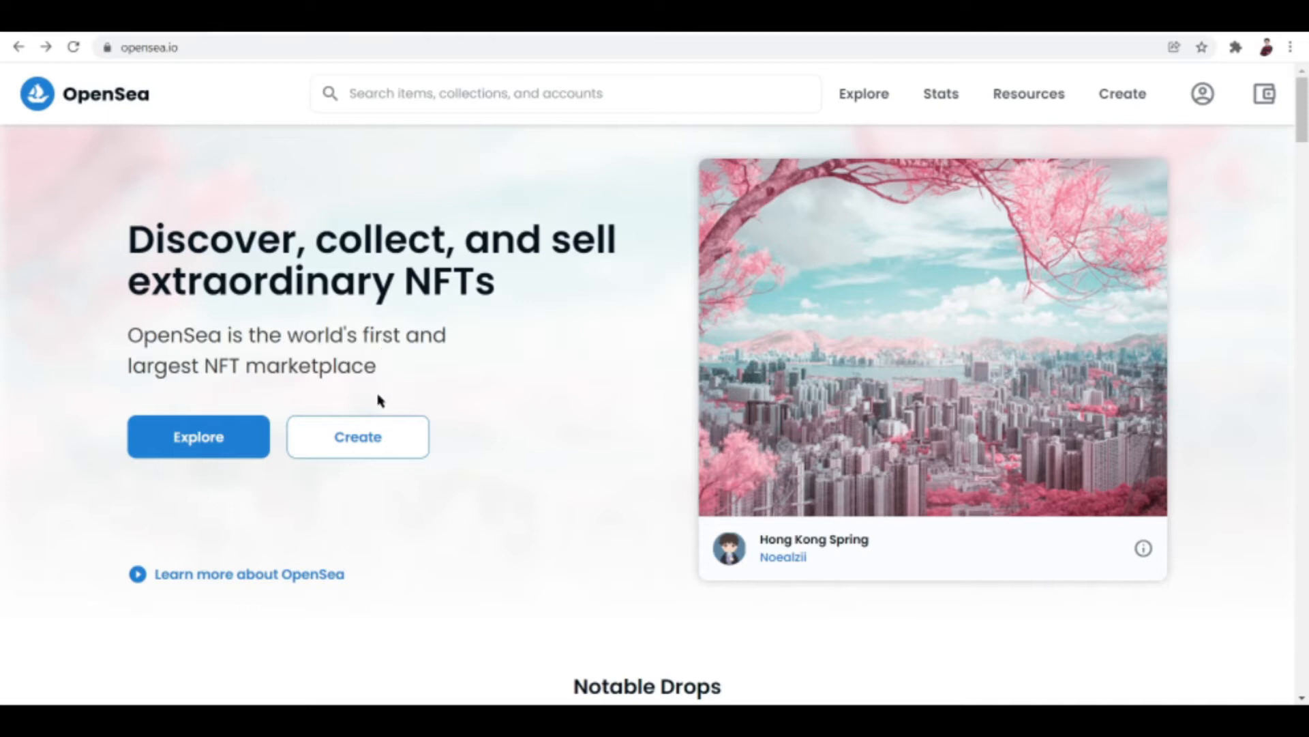
Choose Create on the OpenSea home page to reach the wallet connection page.
left_click(357, 435)
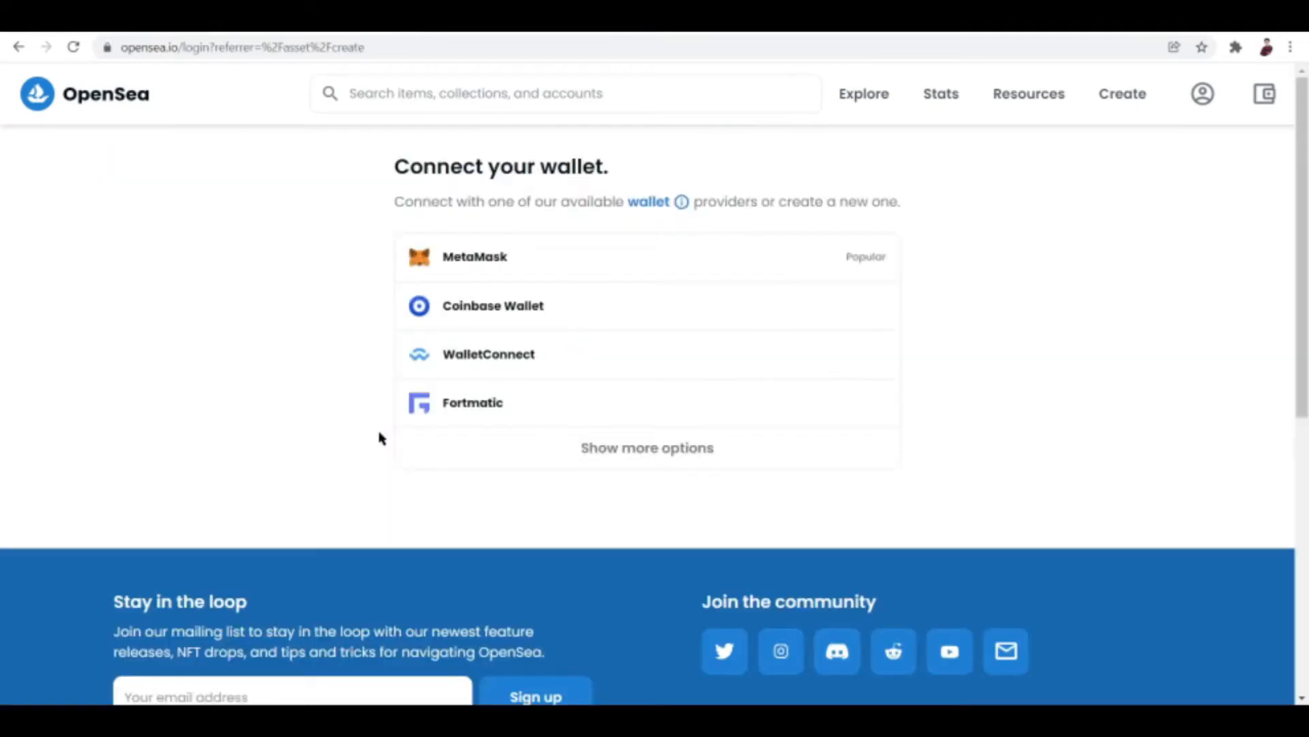
mouse_move(533, 263)
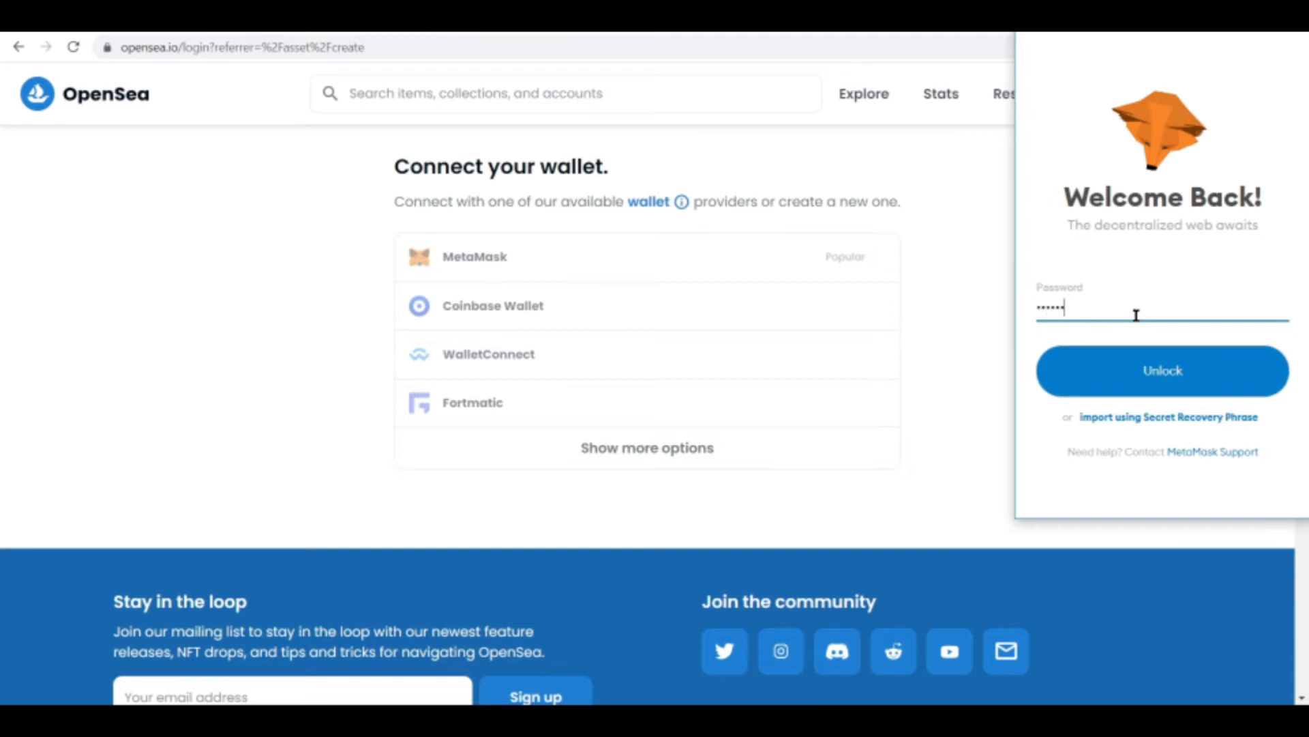
Unlock MetaMask with the password and sign OpenSea's sign-in request.
type("password")
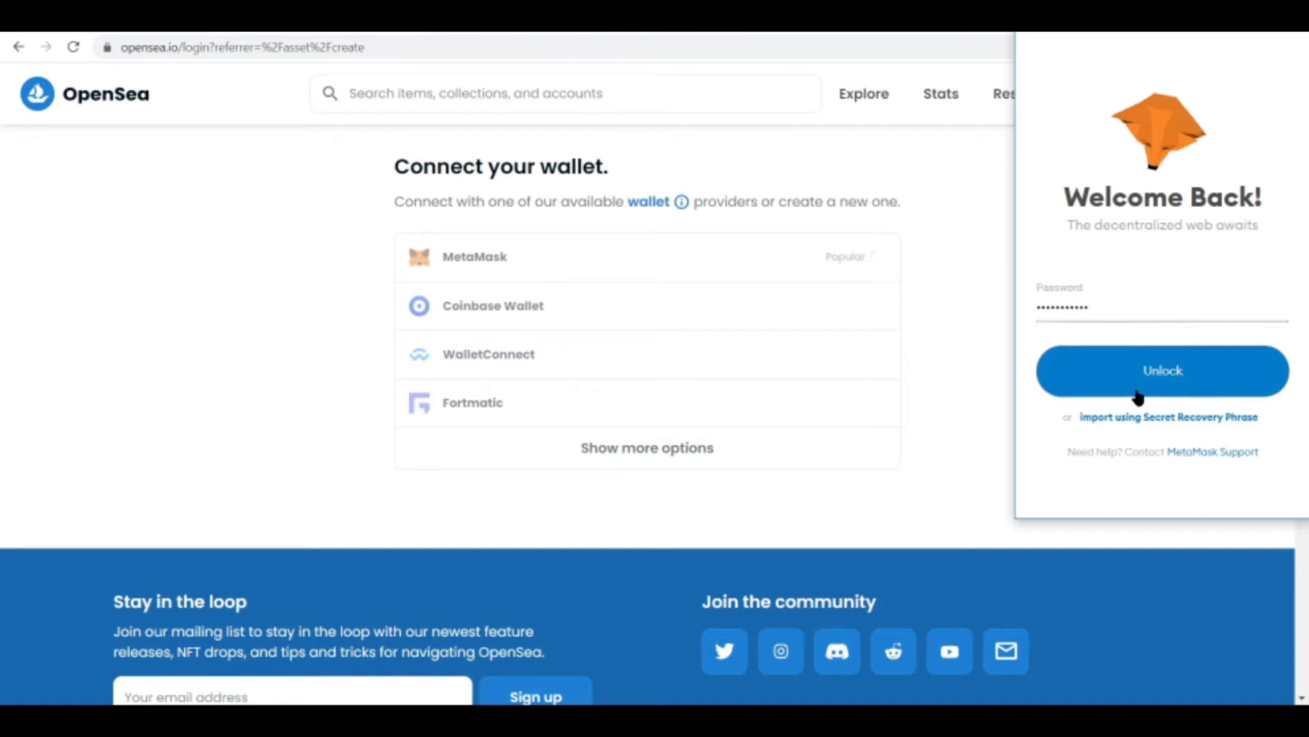
left_click(1161, 369)
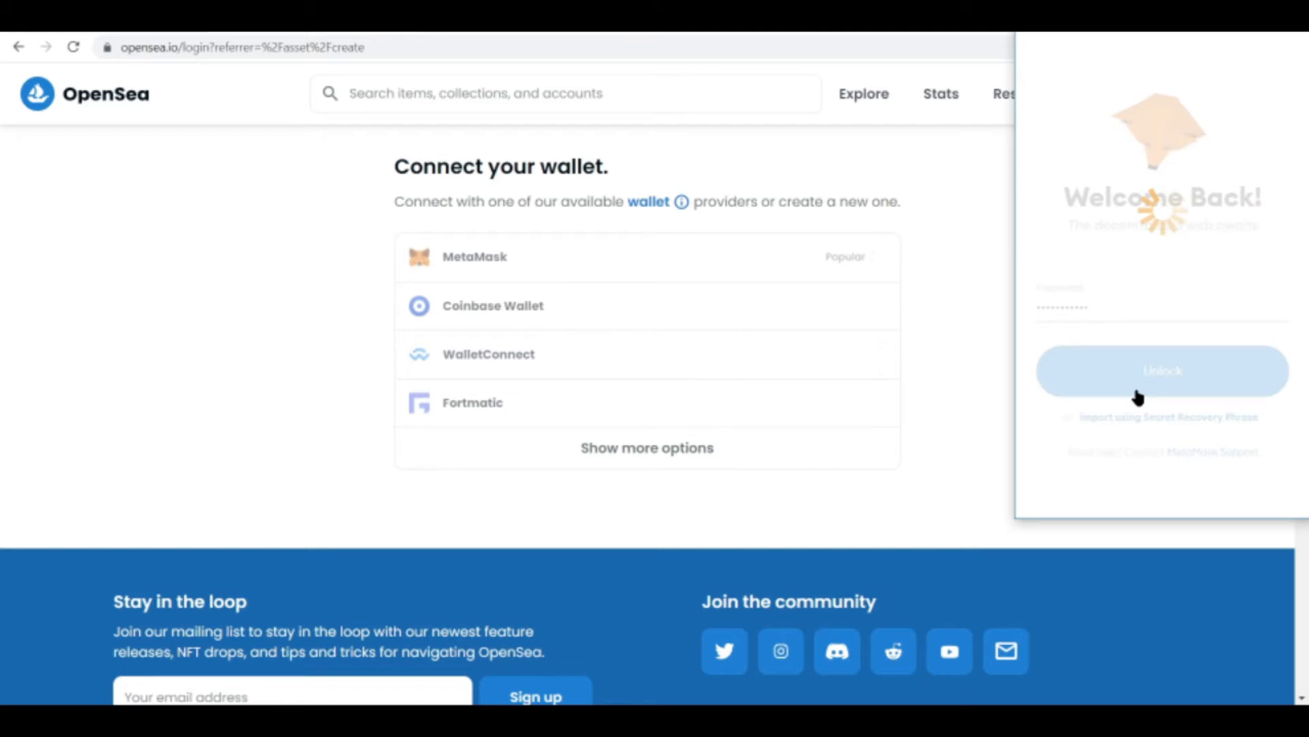
mouse_move(1120, 464)
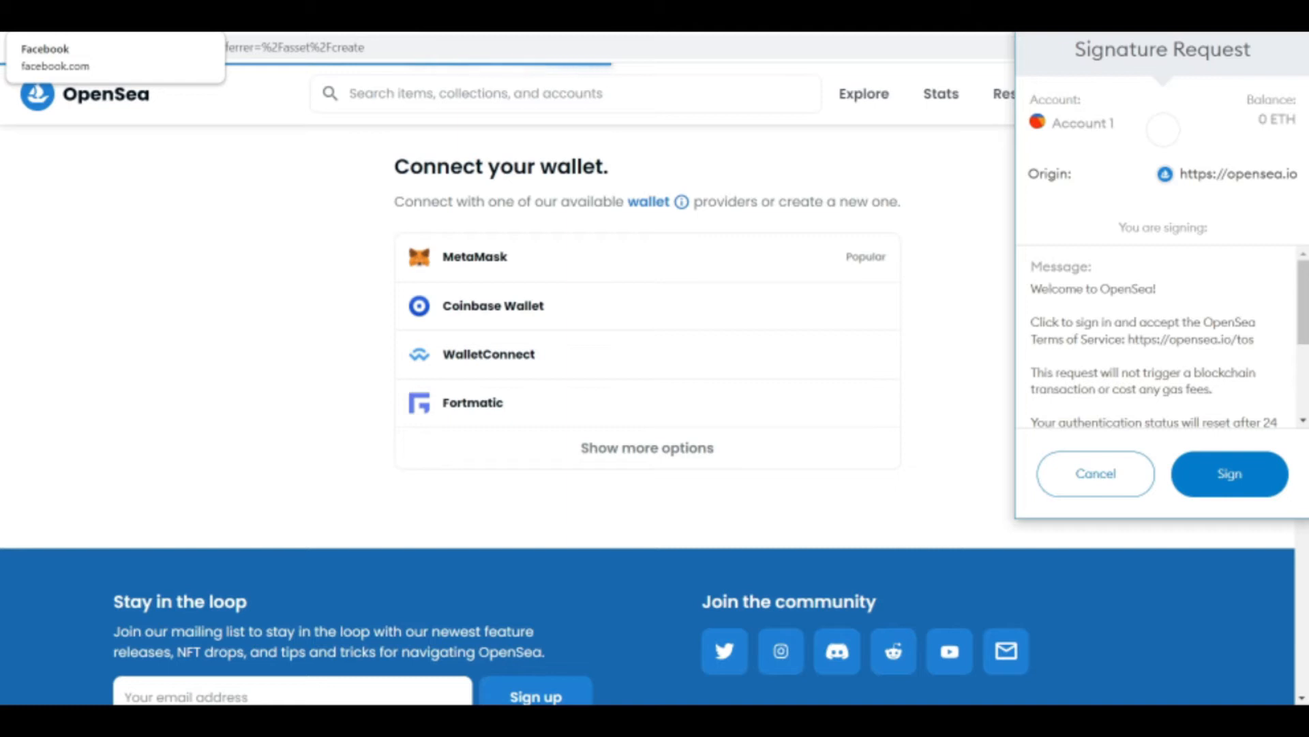
mouse_move(1229, 474)
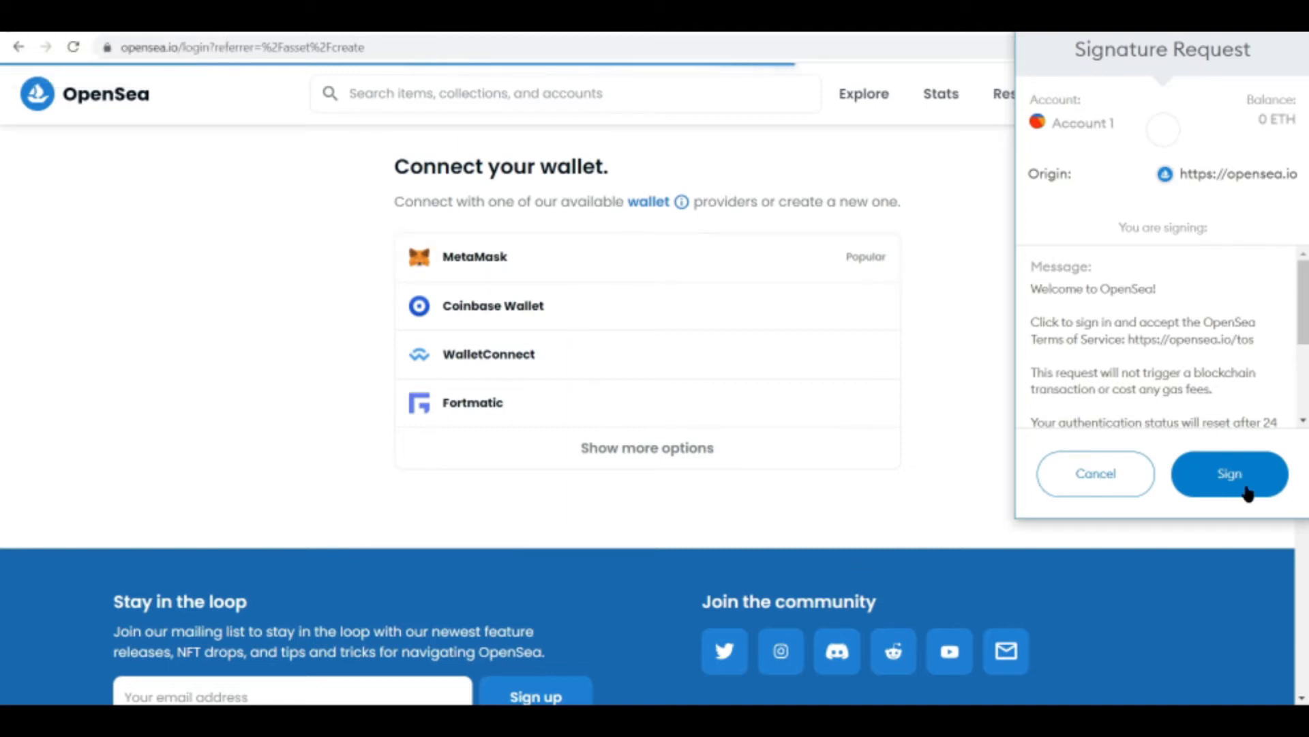
left_click(1228, 474)
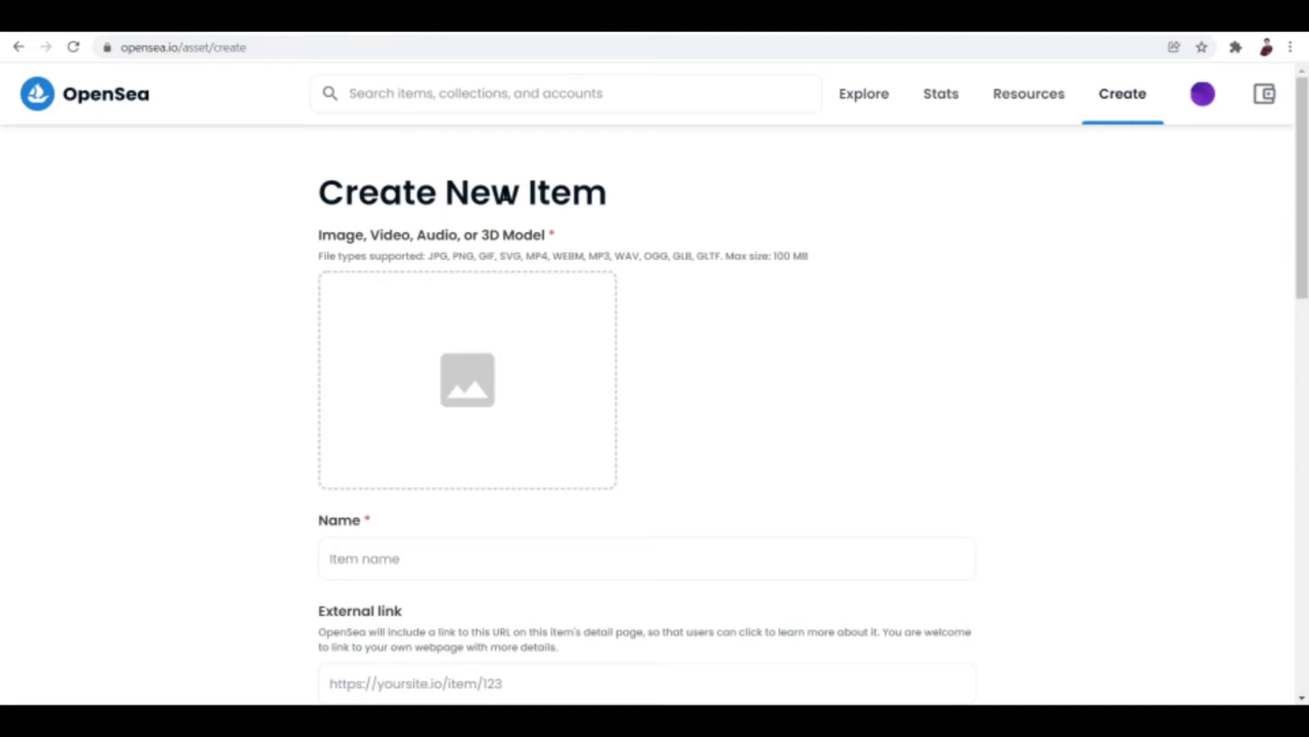
mouse_move(541, 223)
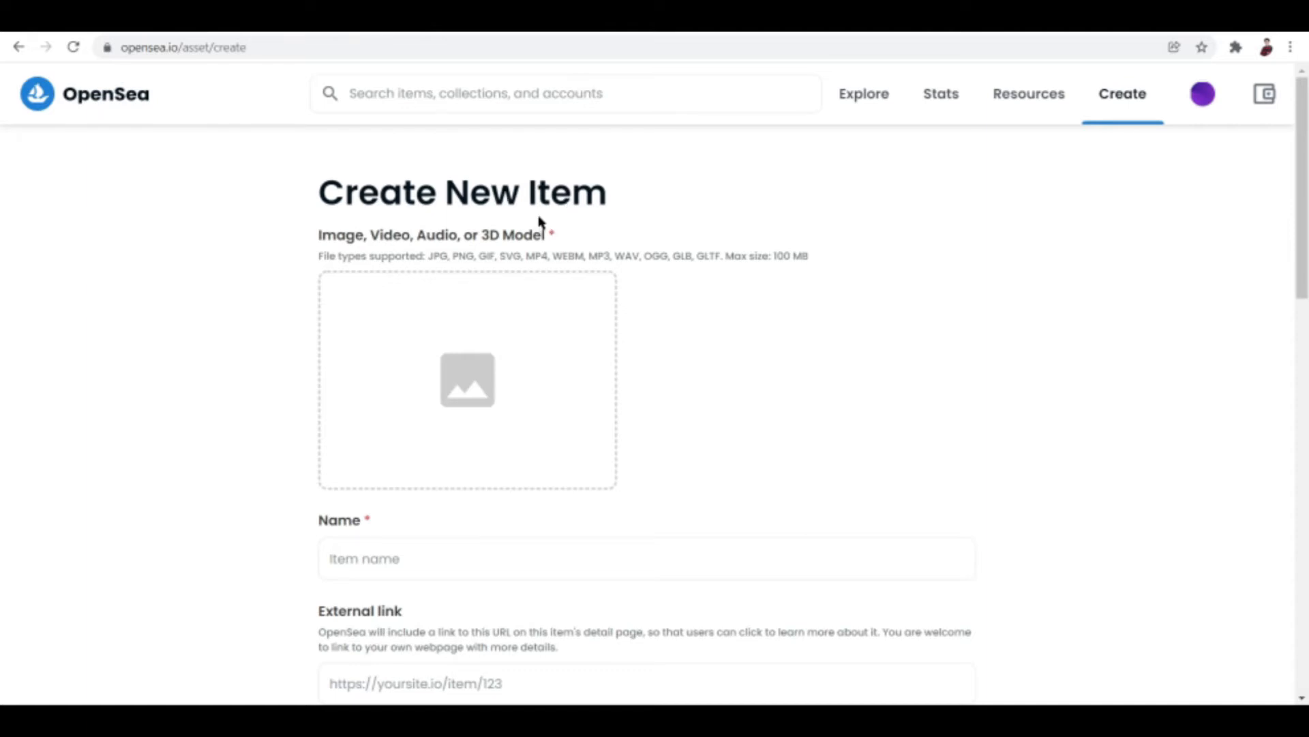
mouse_move(587, 226)
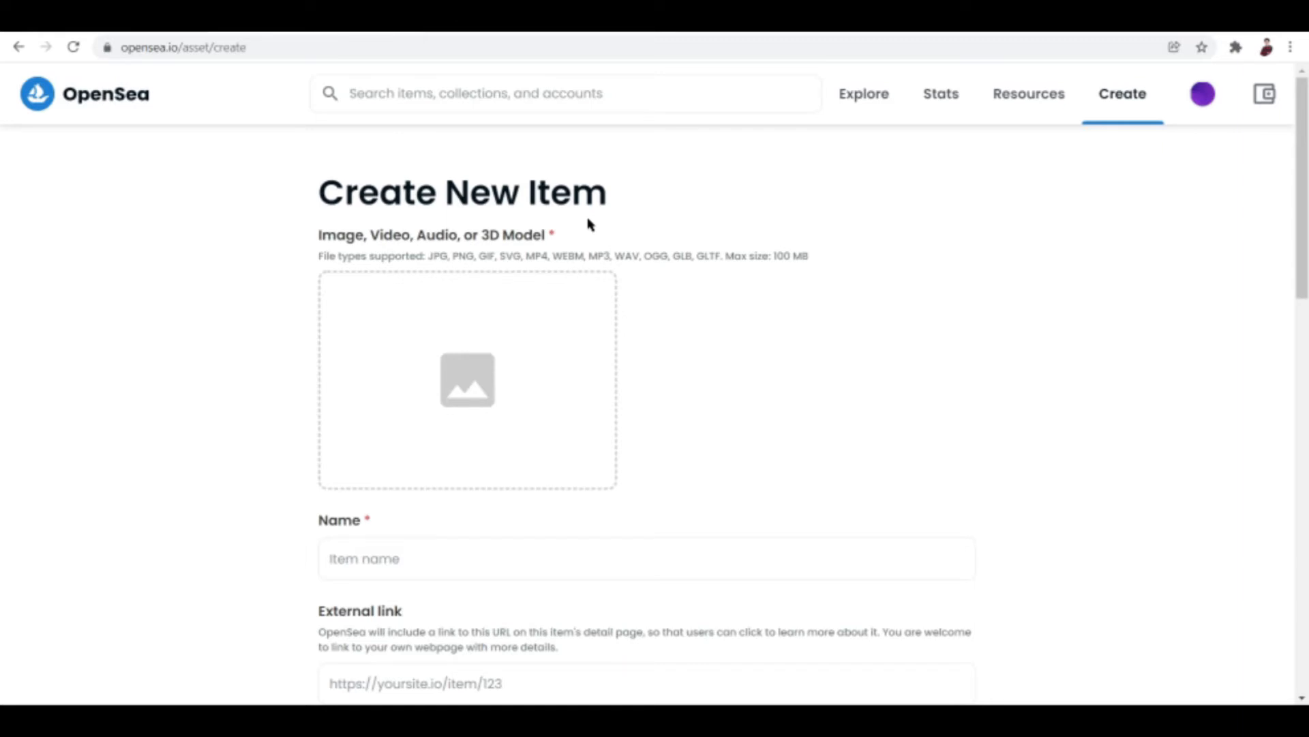
mouse_move(339, 251)
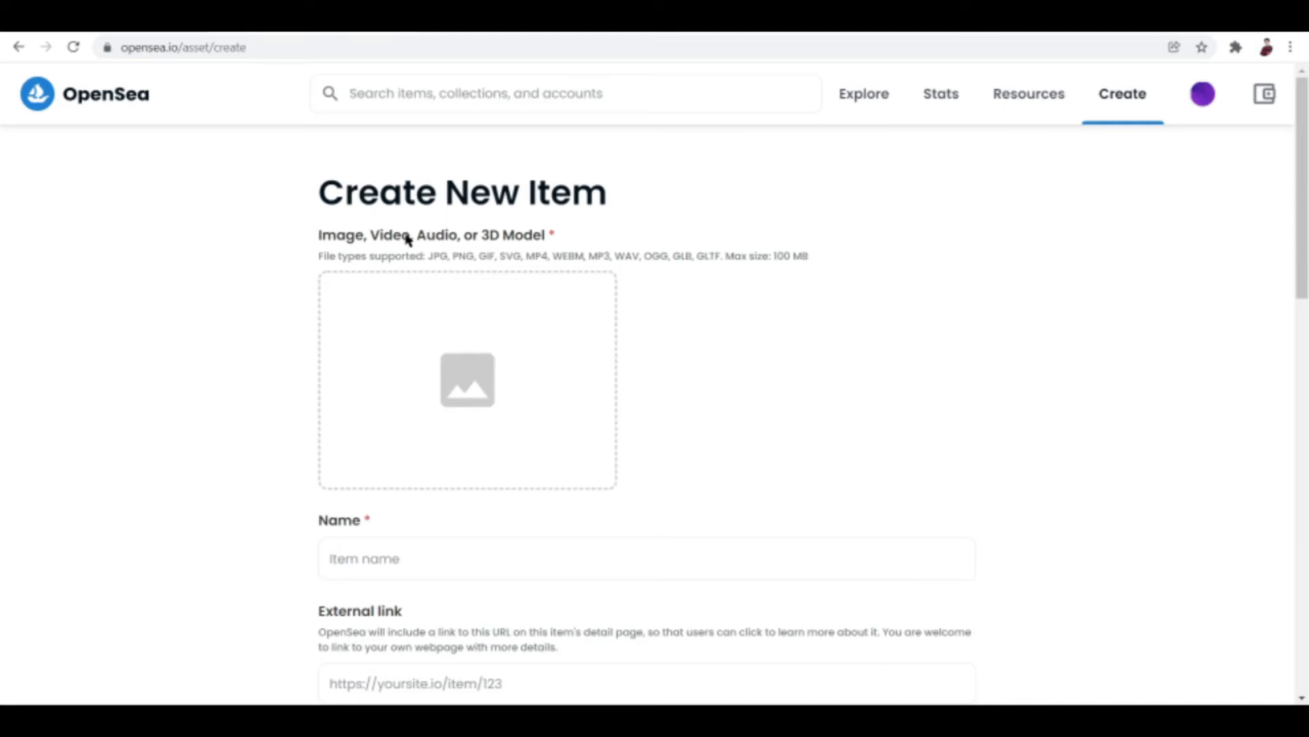
mouse_move(493, 232)
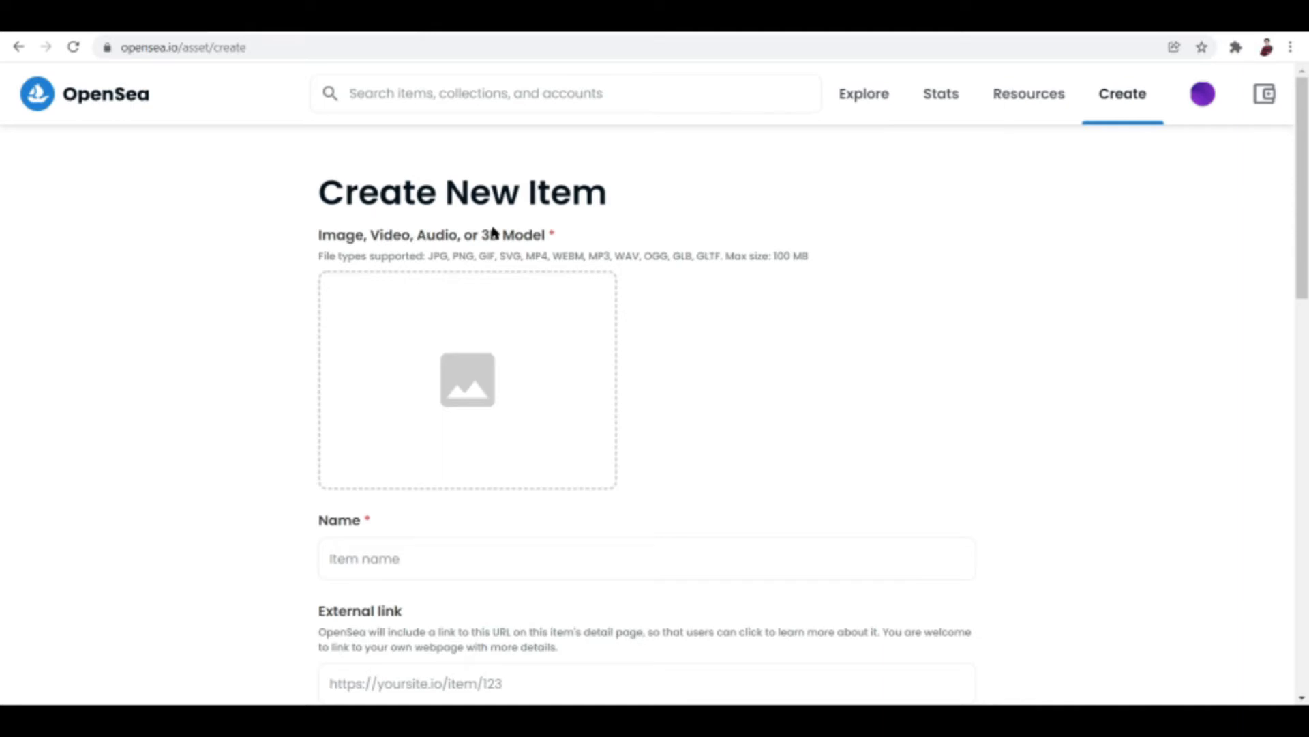
mouse_move(584, 253)
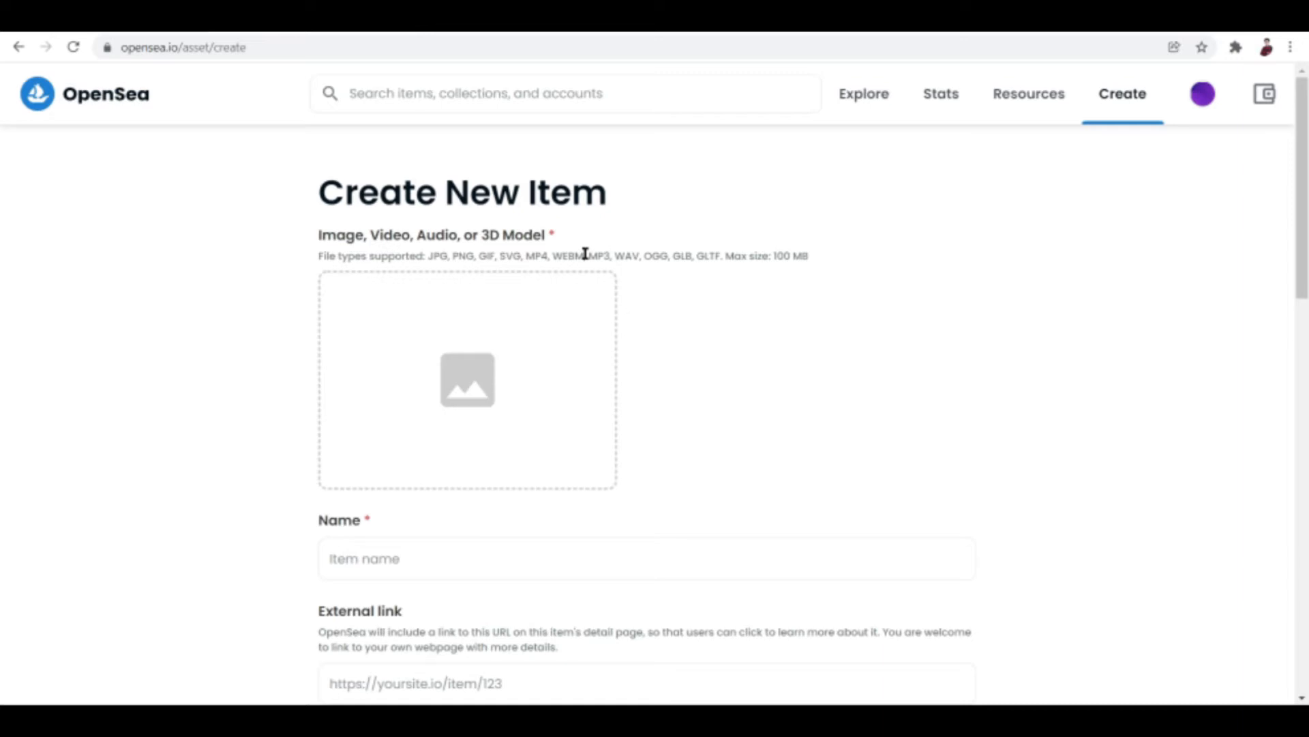
mouse_move(516, 250)
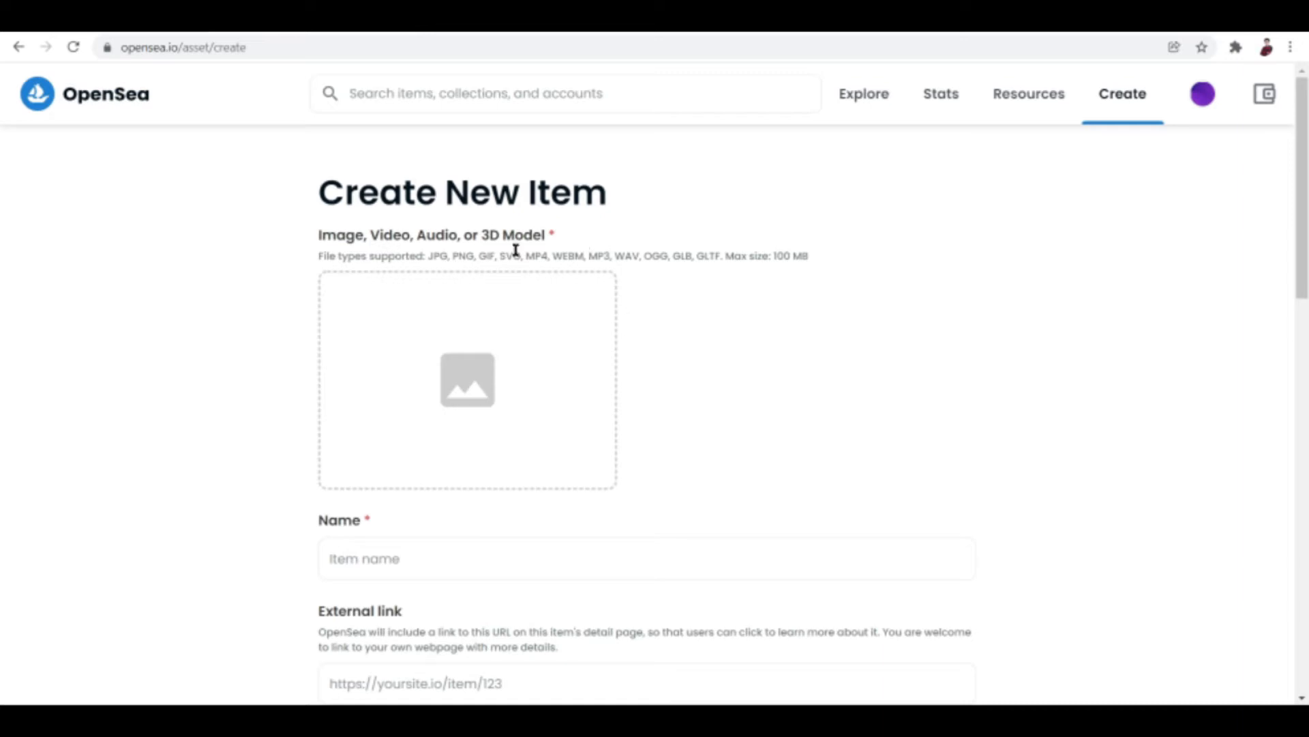
mouse_move(373, 246)
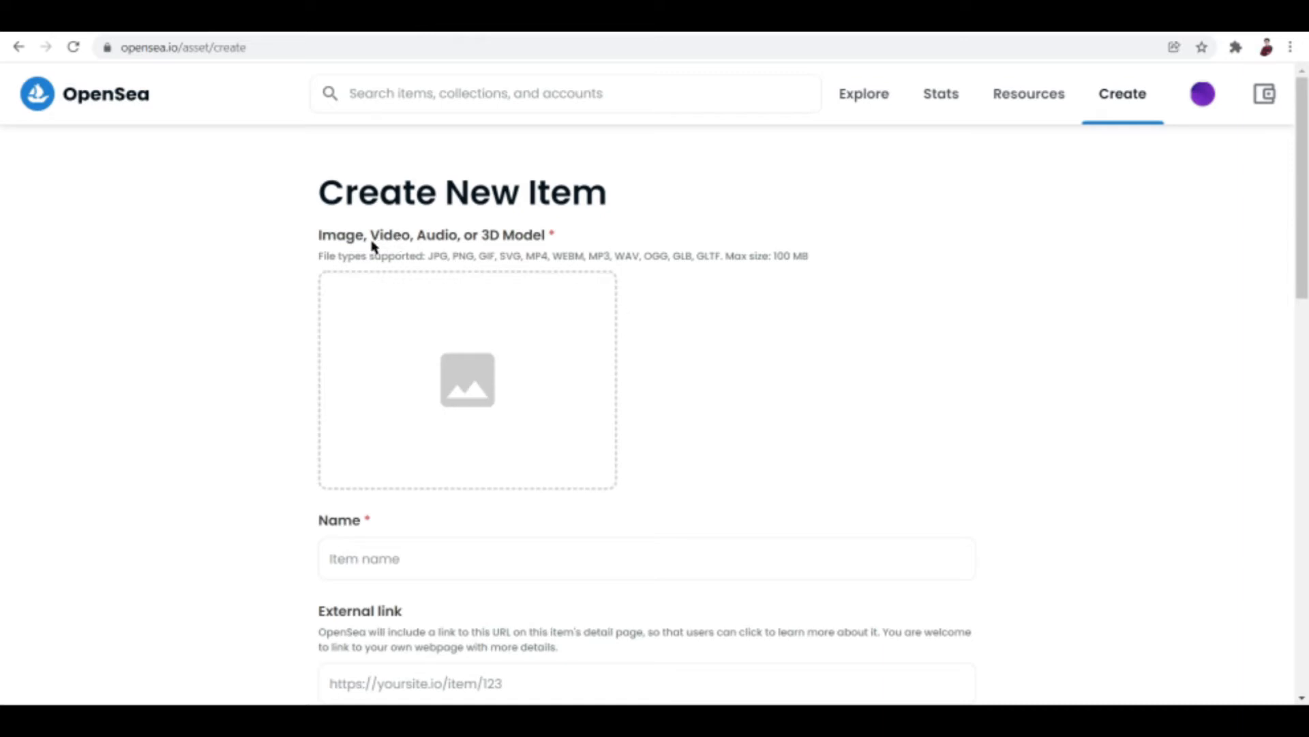
mouse_move(492, 247)
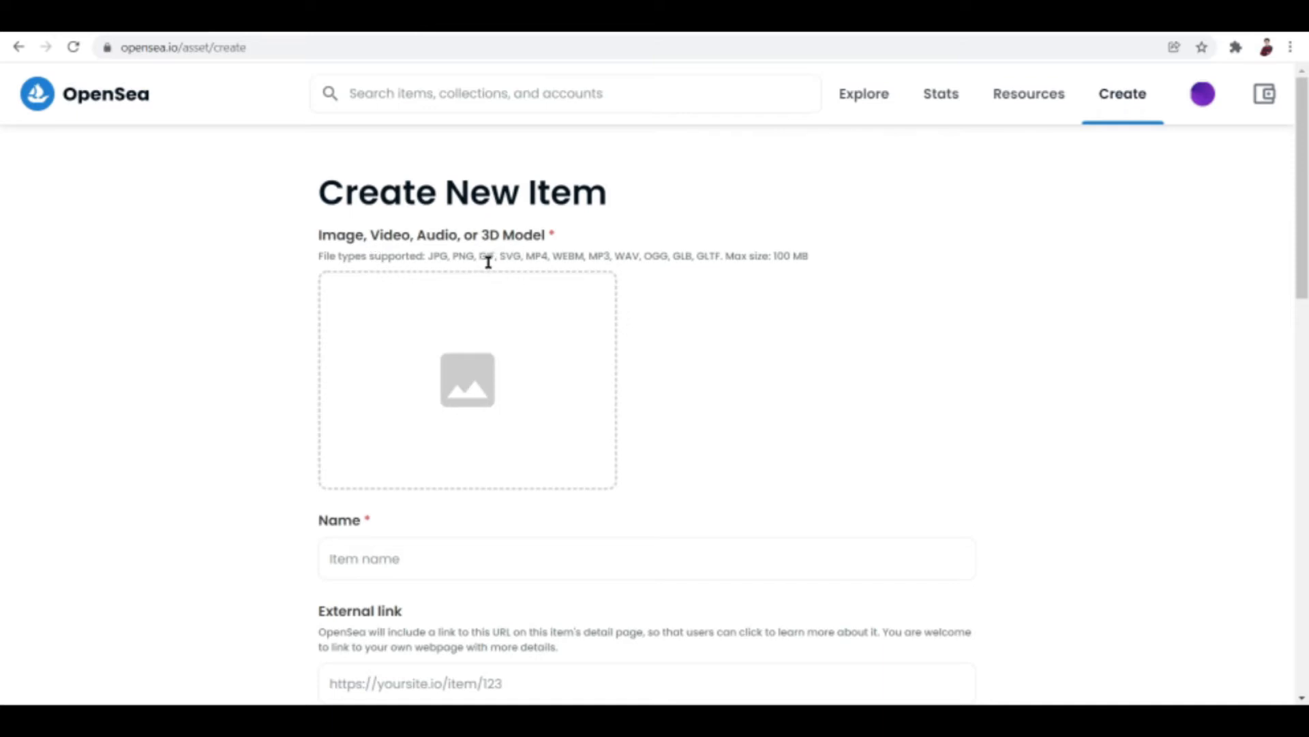
mouse_move(550, 269)
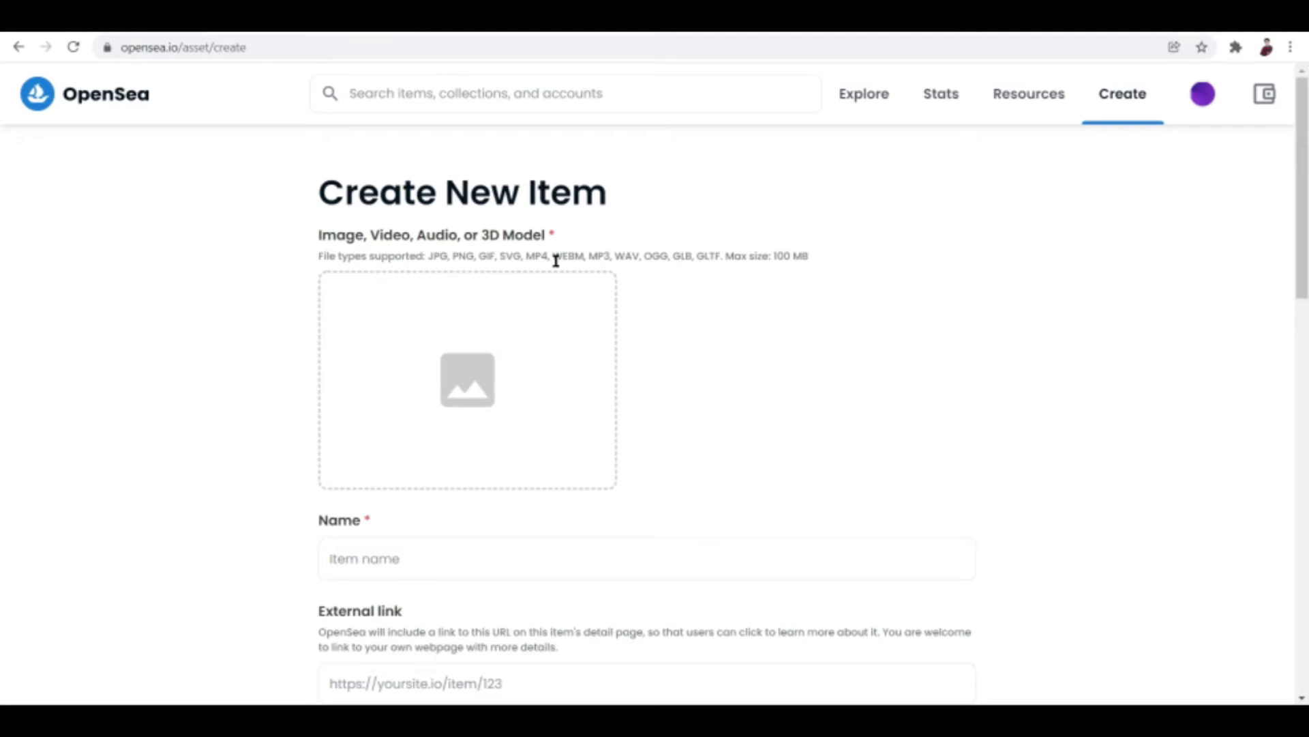
mouse_move(535, 257)
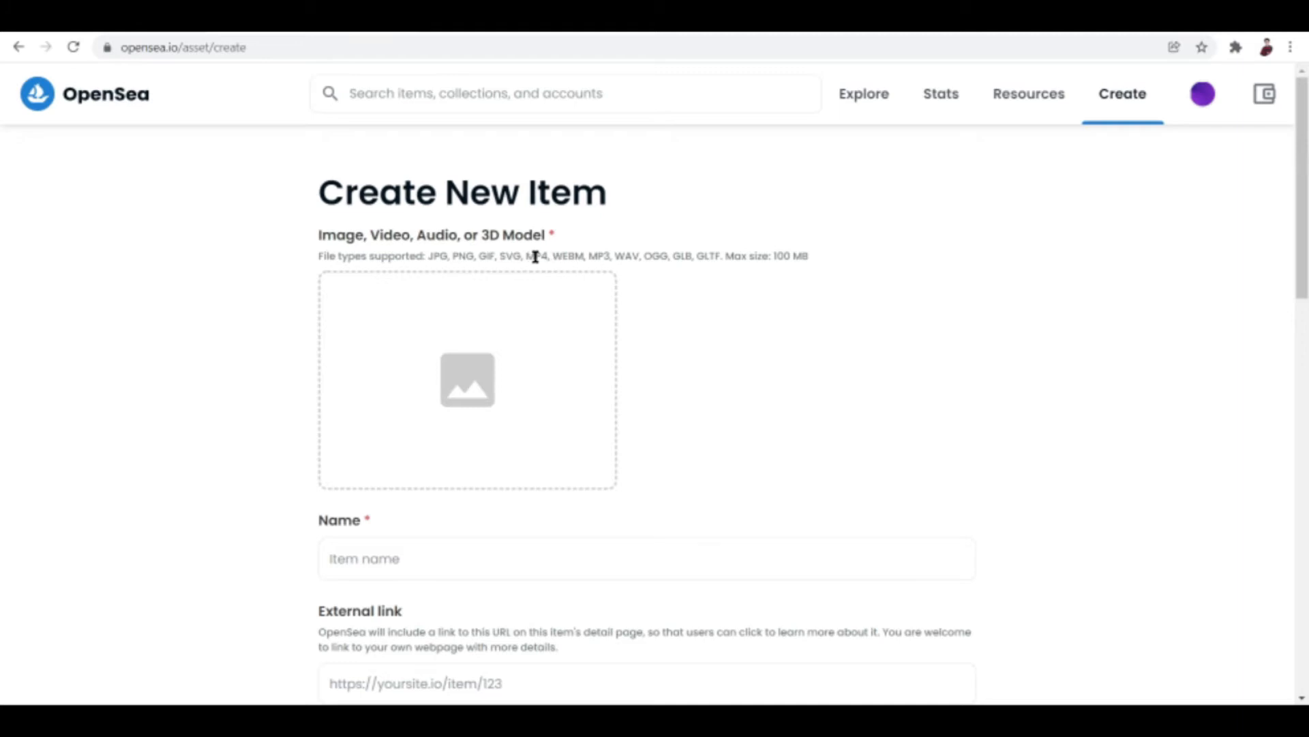
mouse_move(675, 243)
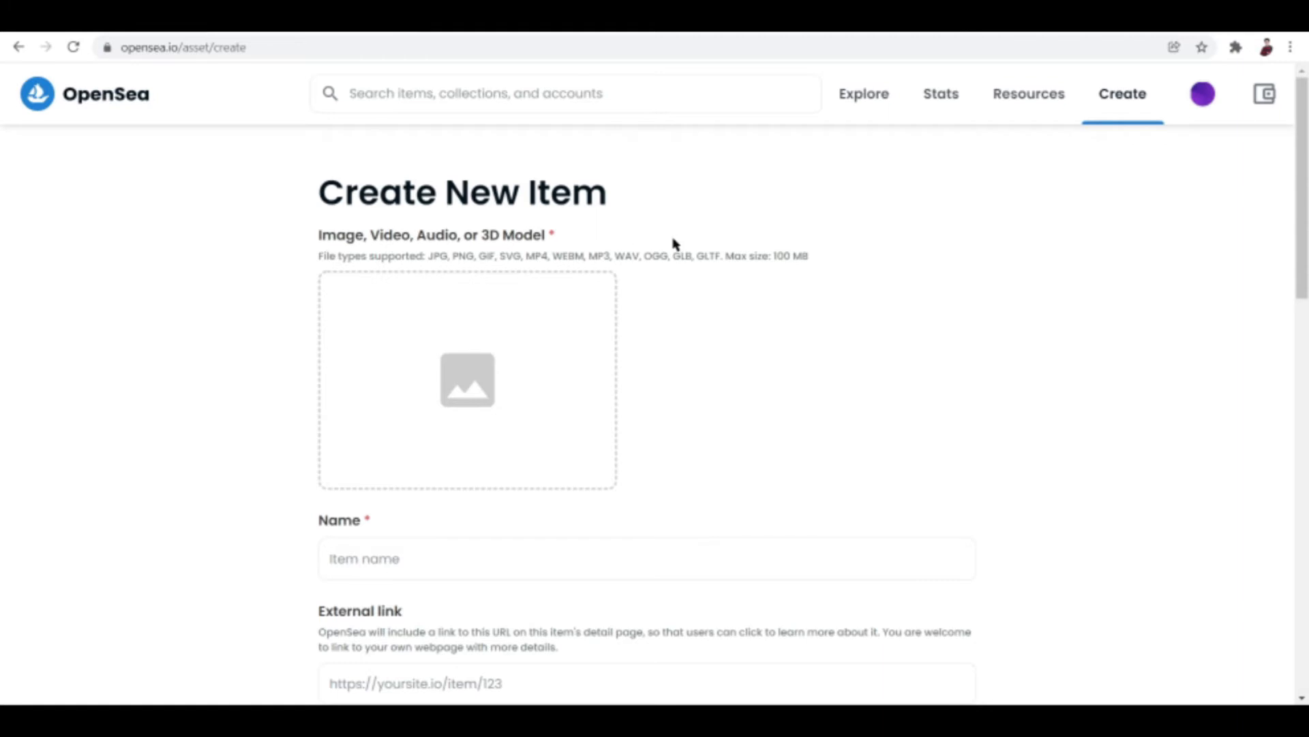
mouse_move(699, 272)
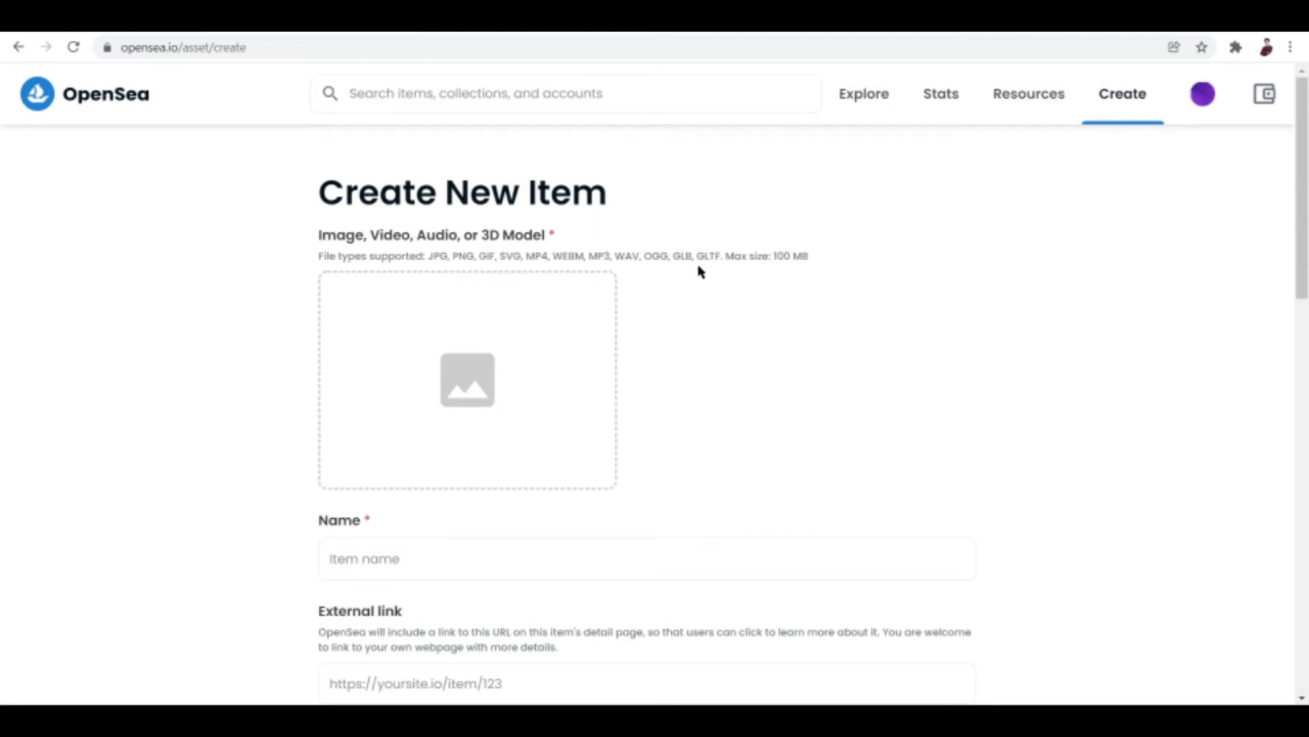
mouse_move(794, 249)
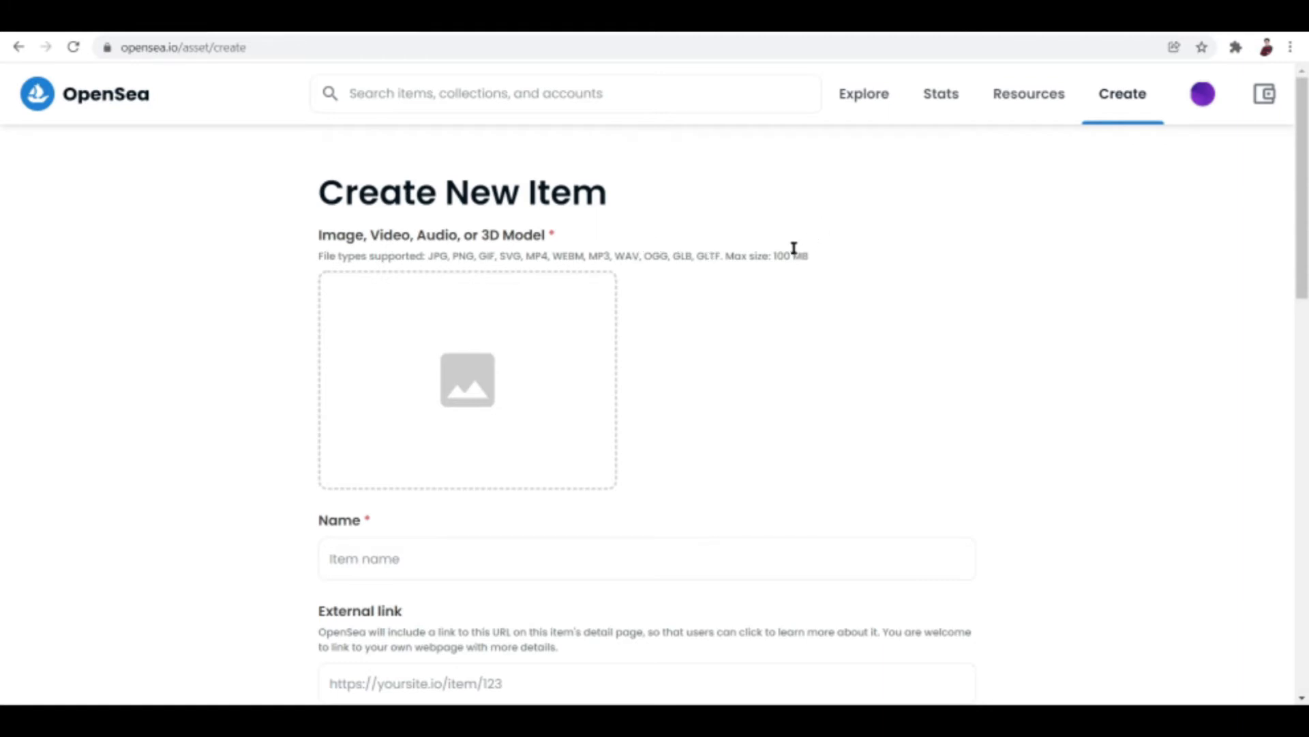
mouse_move(283, 242)
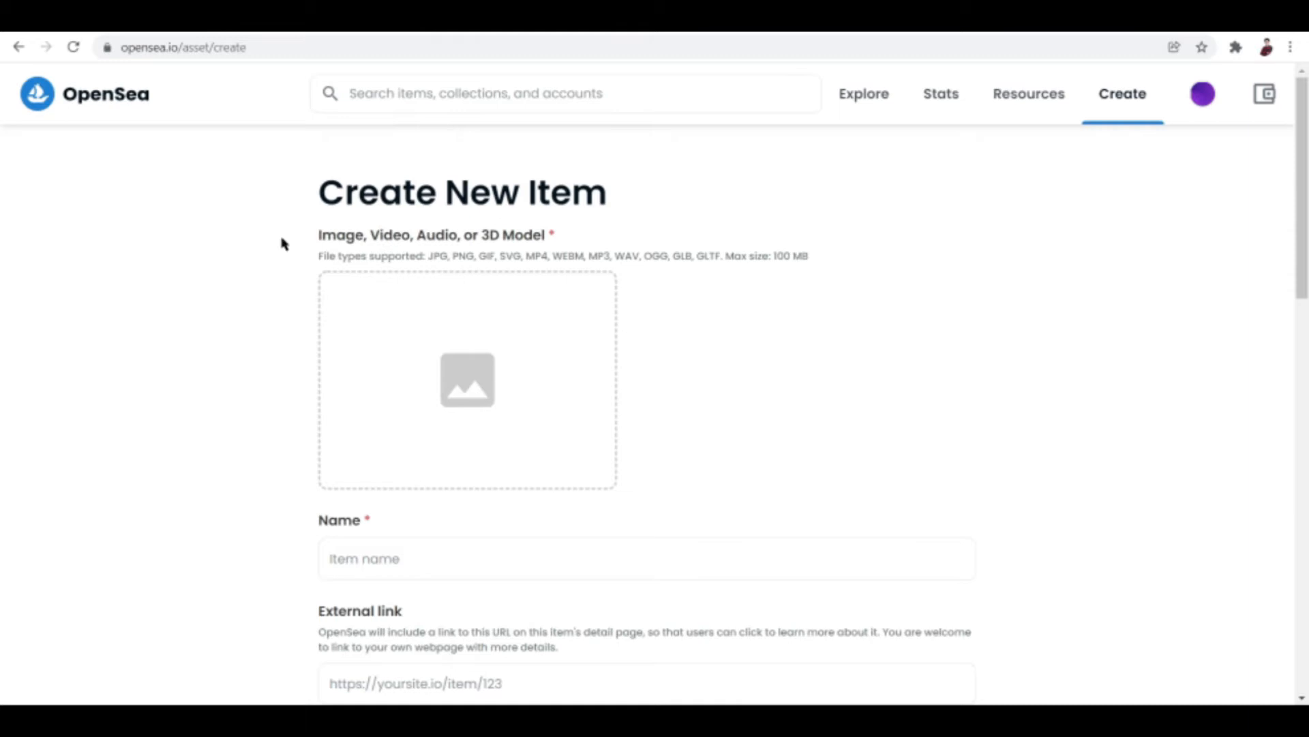
mouse_move(455, 299)
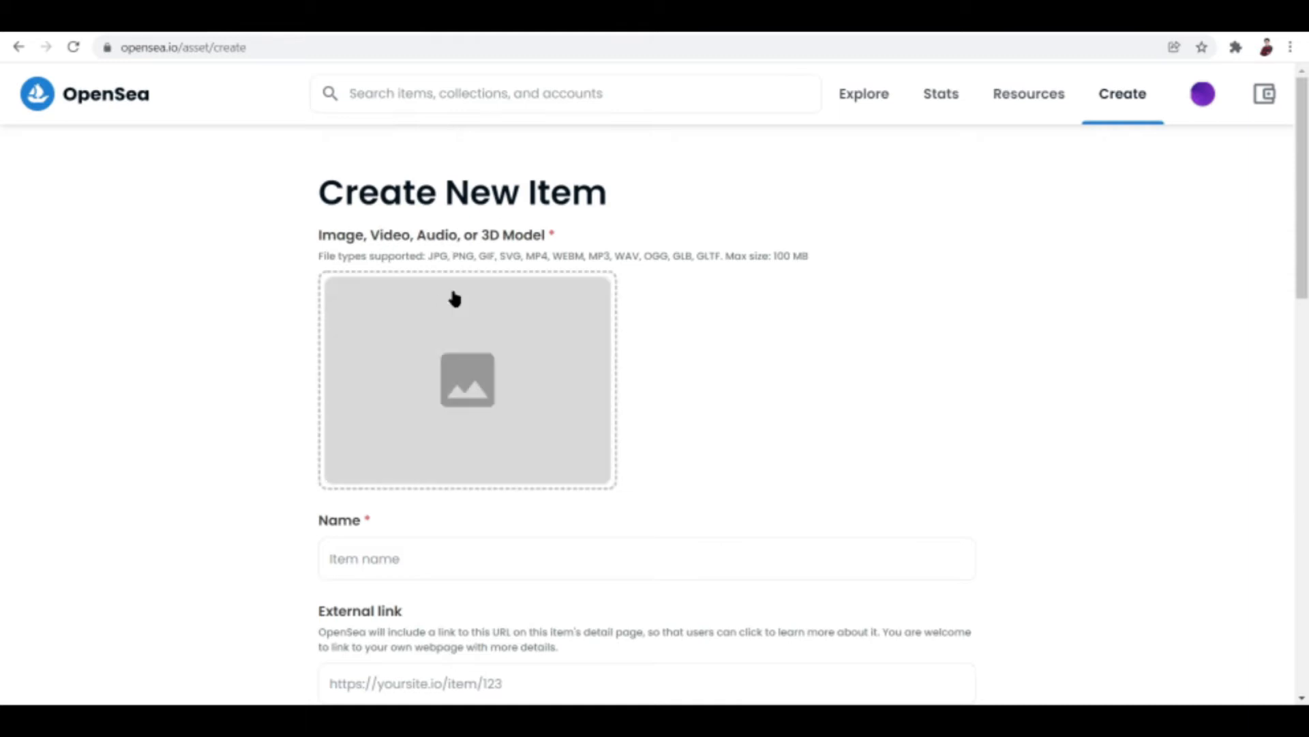
mouse_move(579, 266)
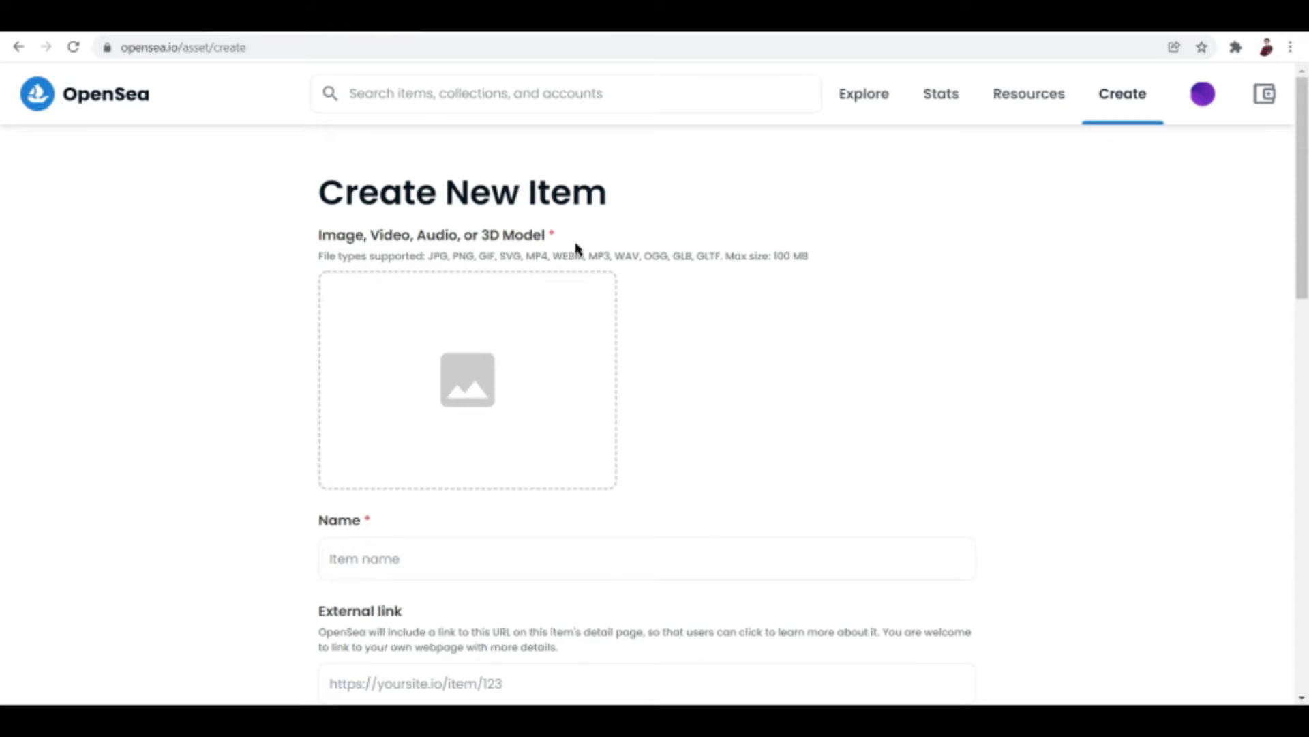
mouse_move(714, 245)
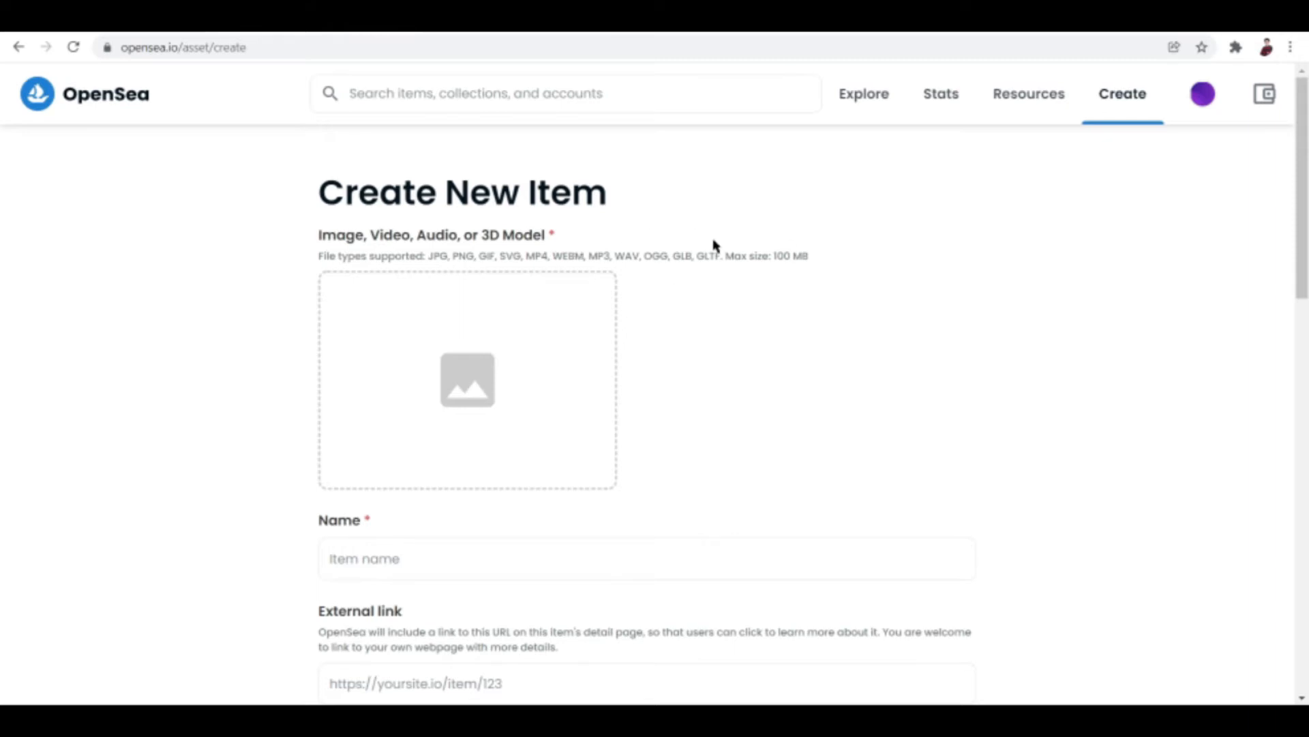
mouse_move(663, 622)
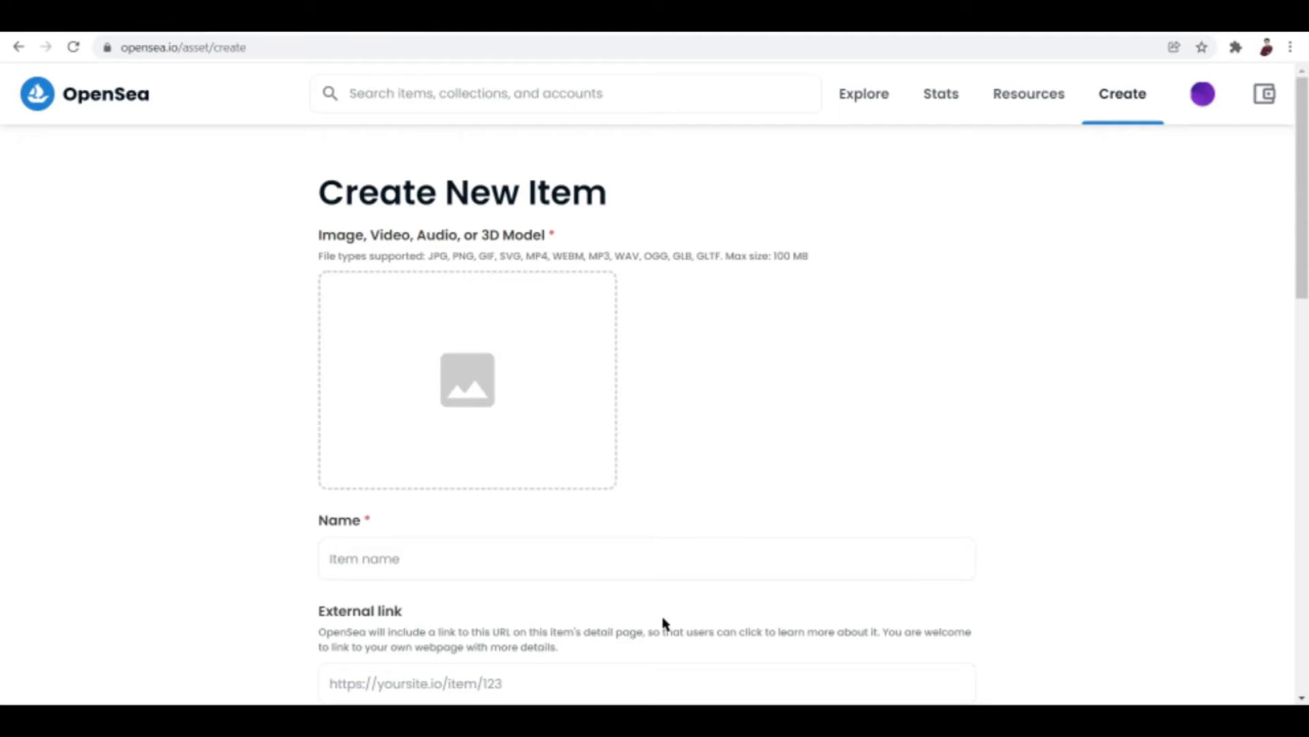
mouse_move(654, 620)
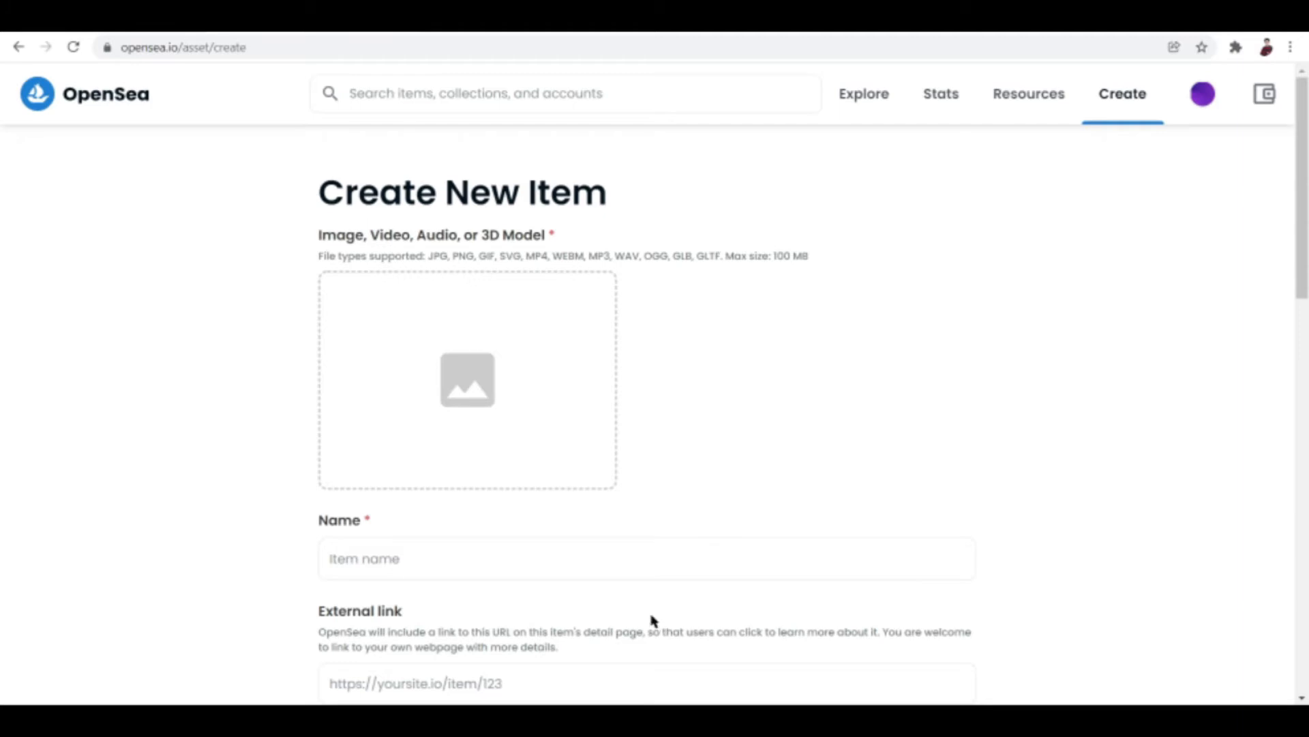
mouse_move(629, 650)
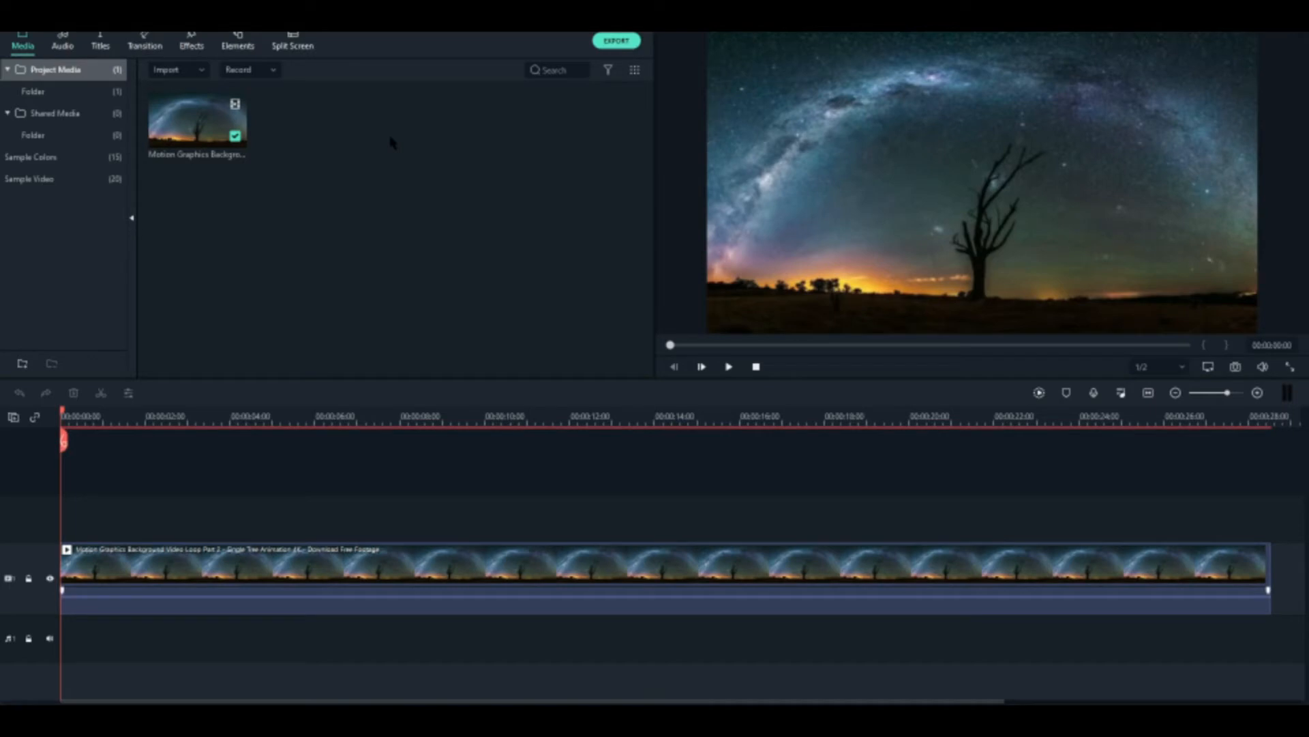
mouse_move(415, 317)
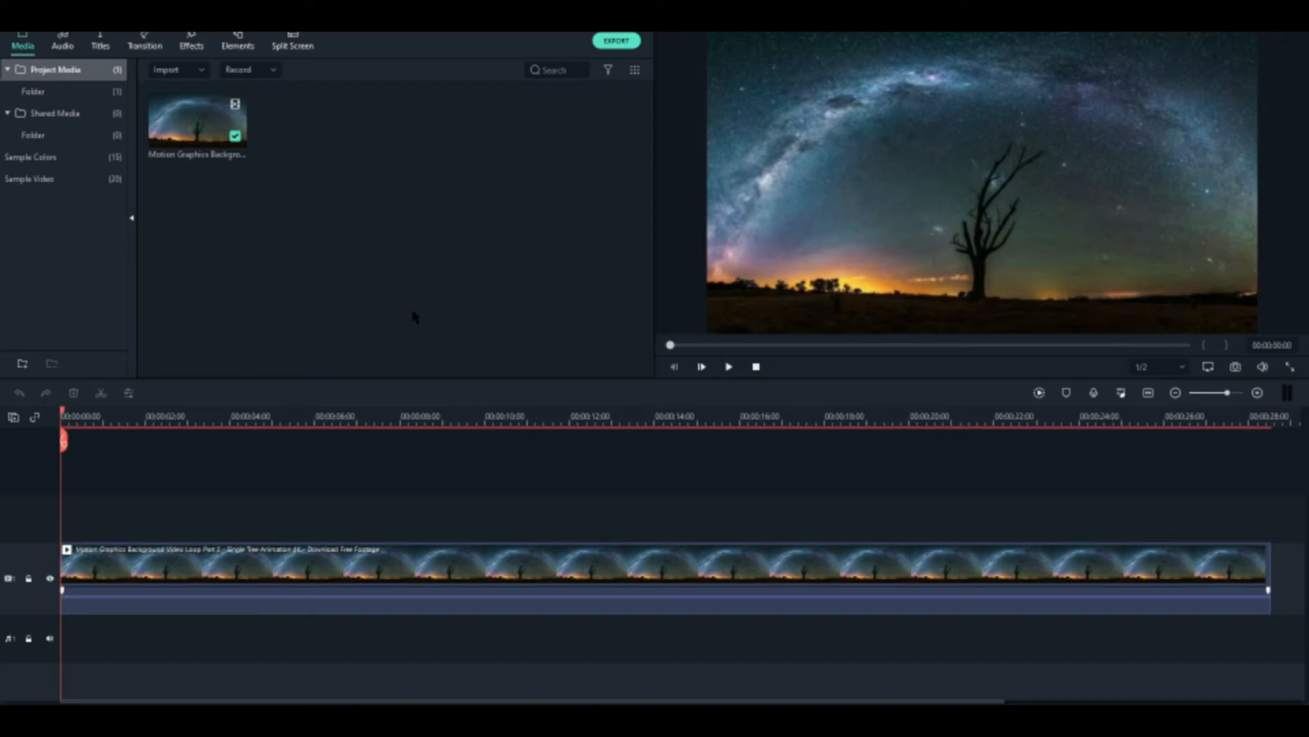
mouse_move(390, 507)
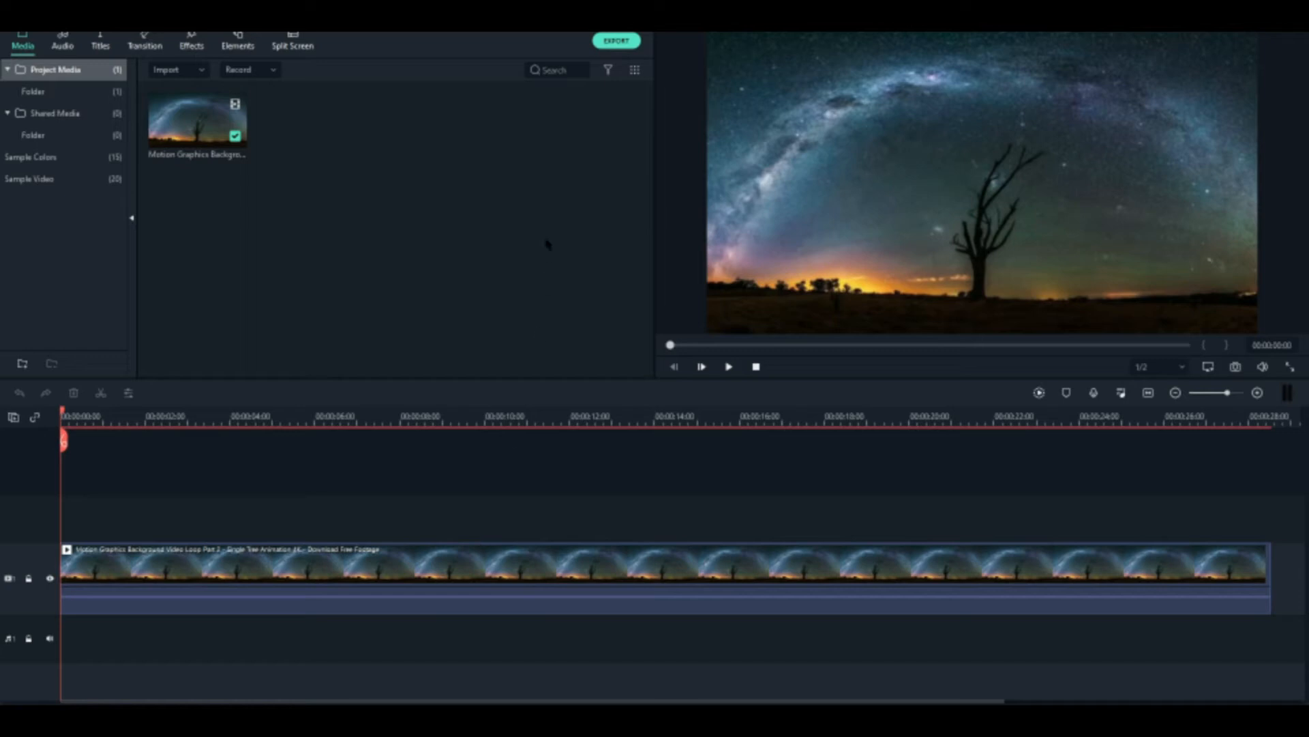
mouse_move(453, 243)
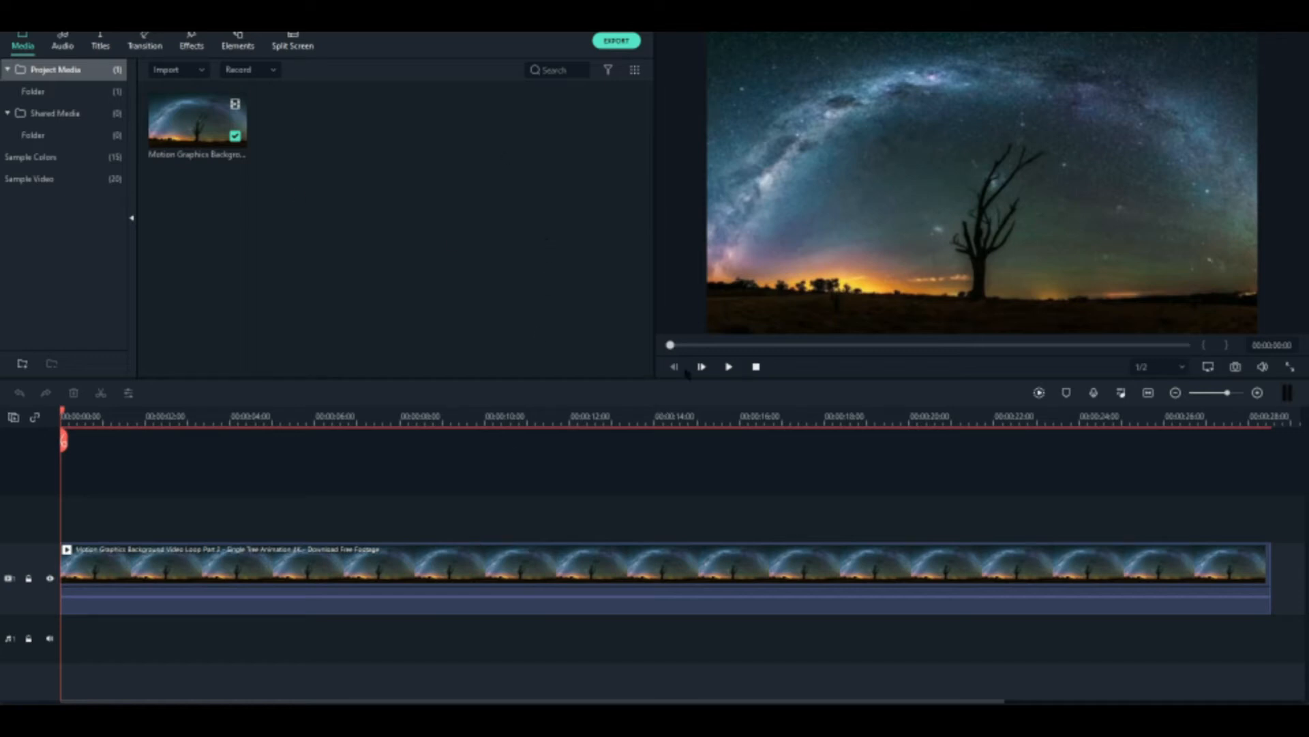
mouse_move(574, 340)
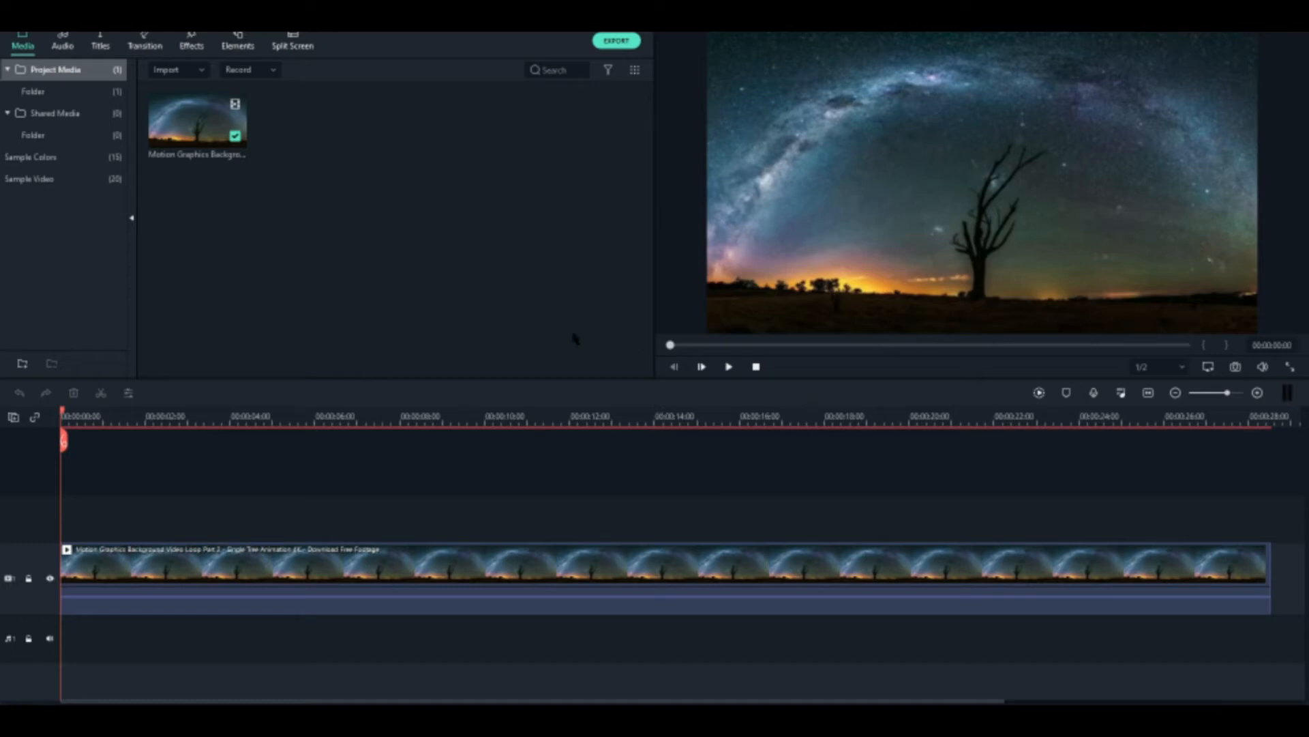
mouse_move(382, 215)
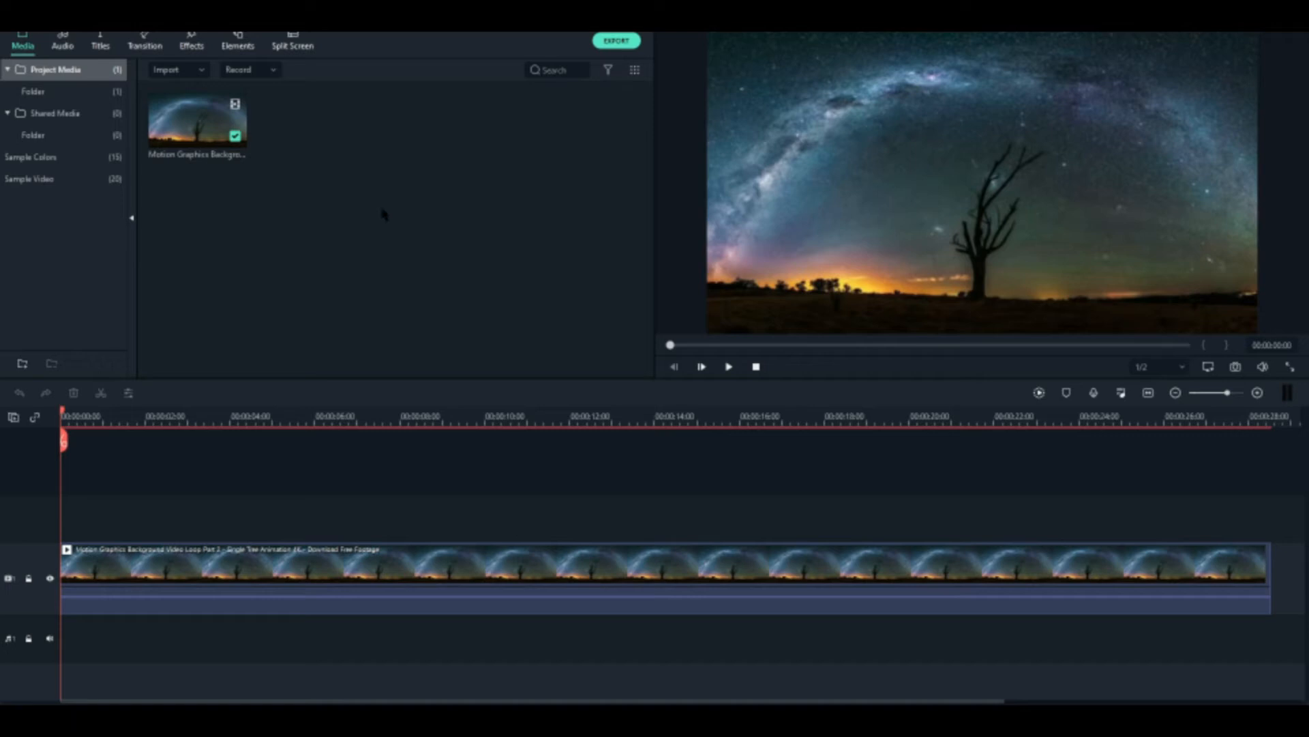
mouse_move(731, 668)
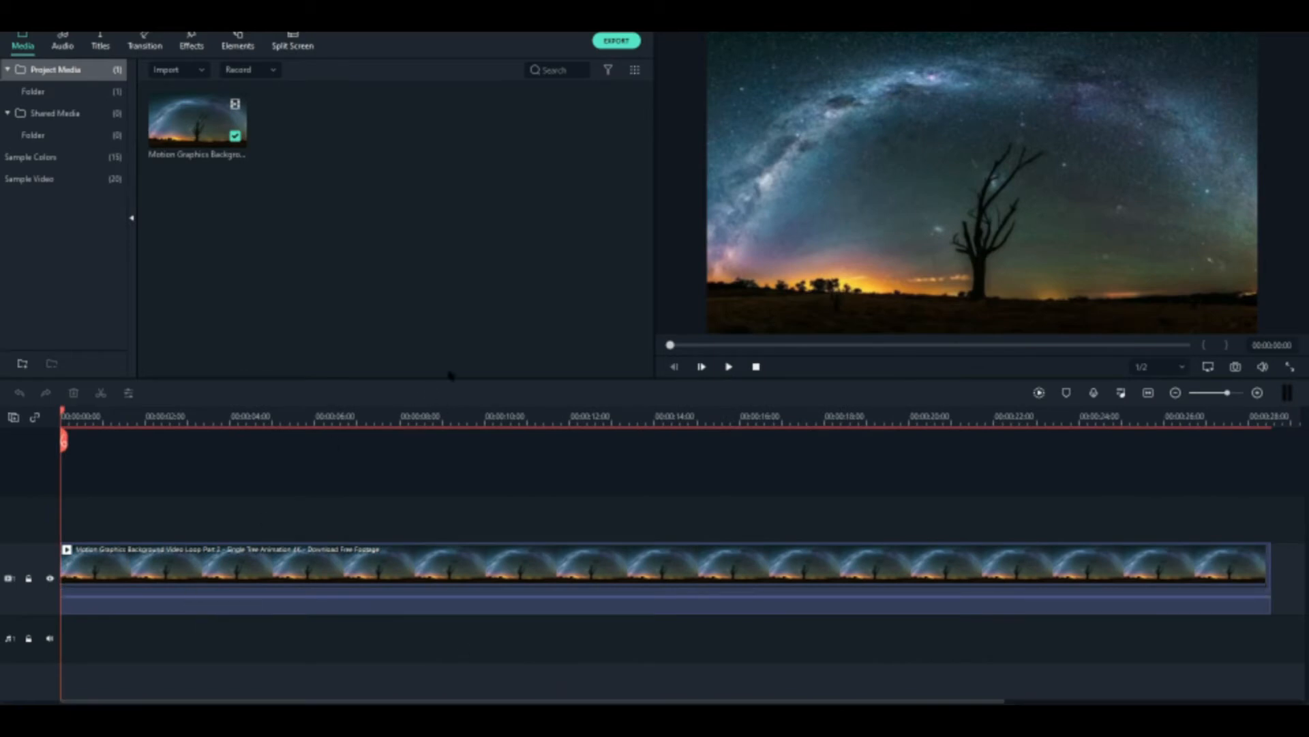
mouse_move(640, 256)
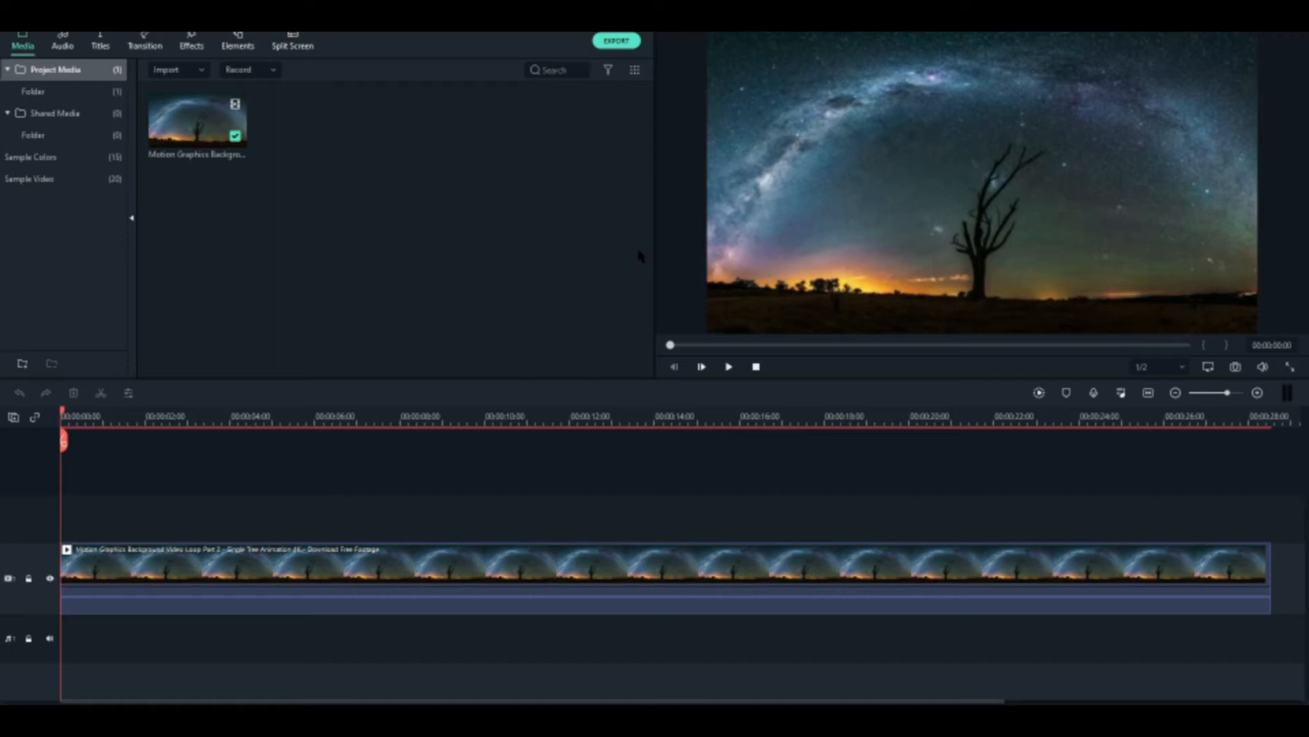
mouse_move(513, 696)
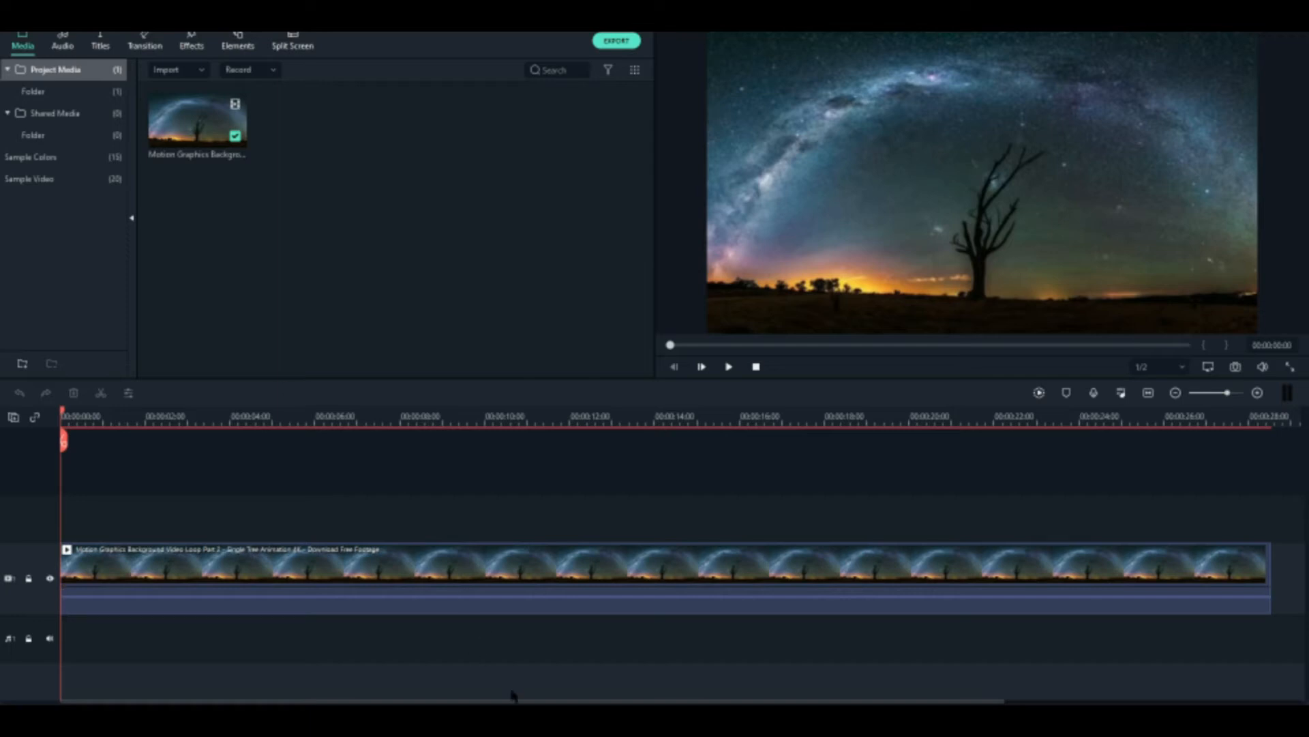
mouse_move(432, 222)
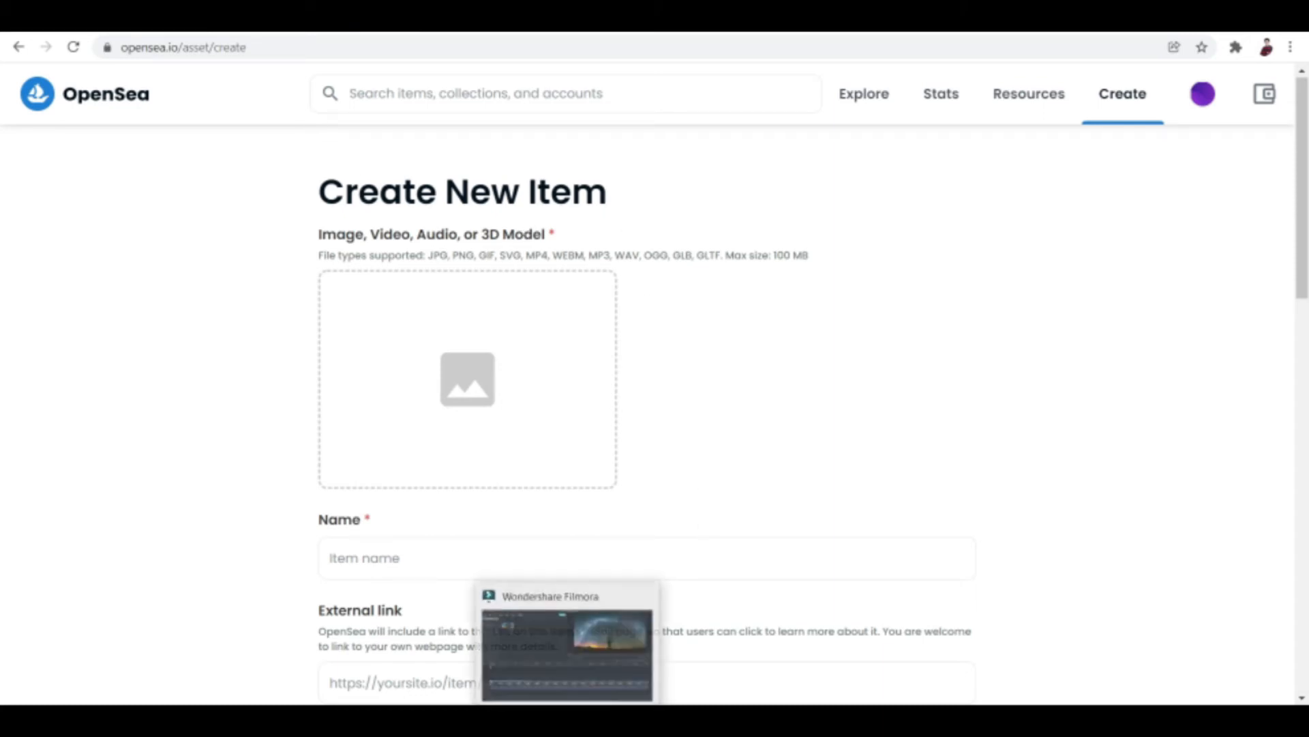
Switch back to the Filmora project showing the Milky Way tree clip.
left_click(566, 651)
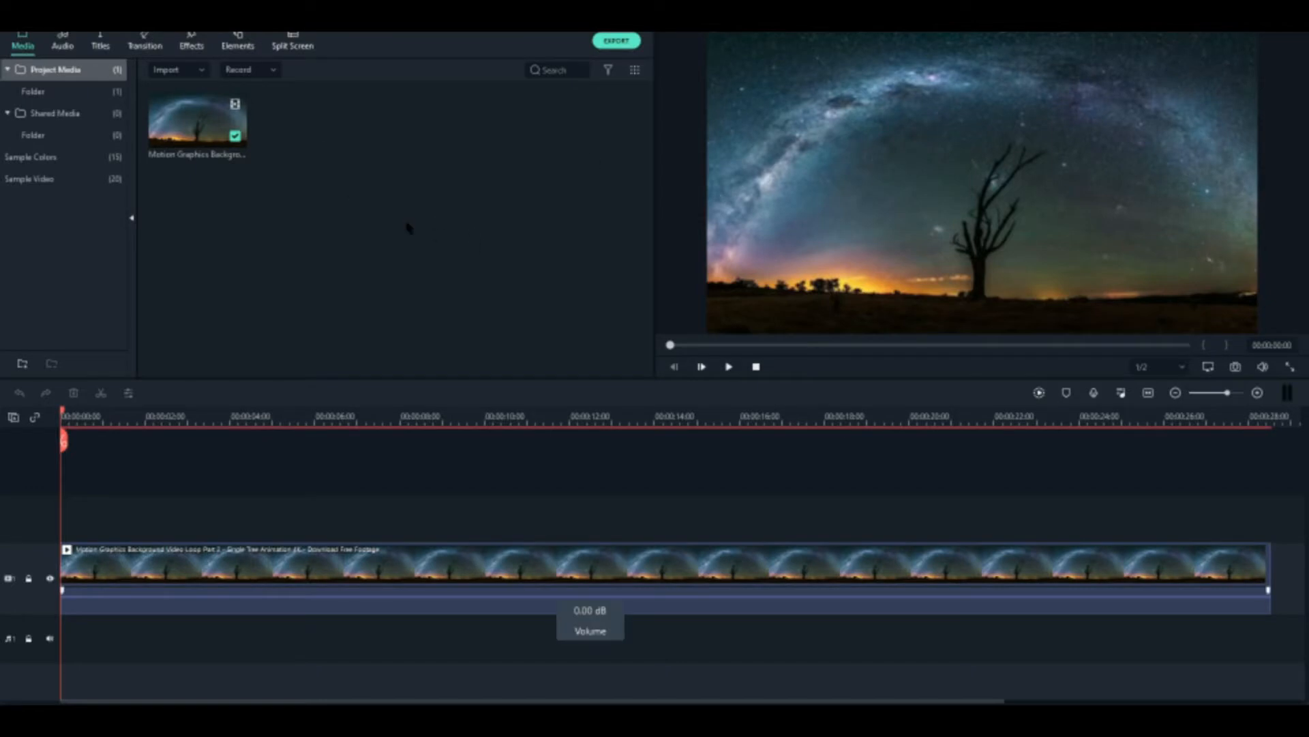
mouse_move(408, 229)
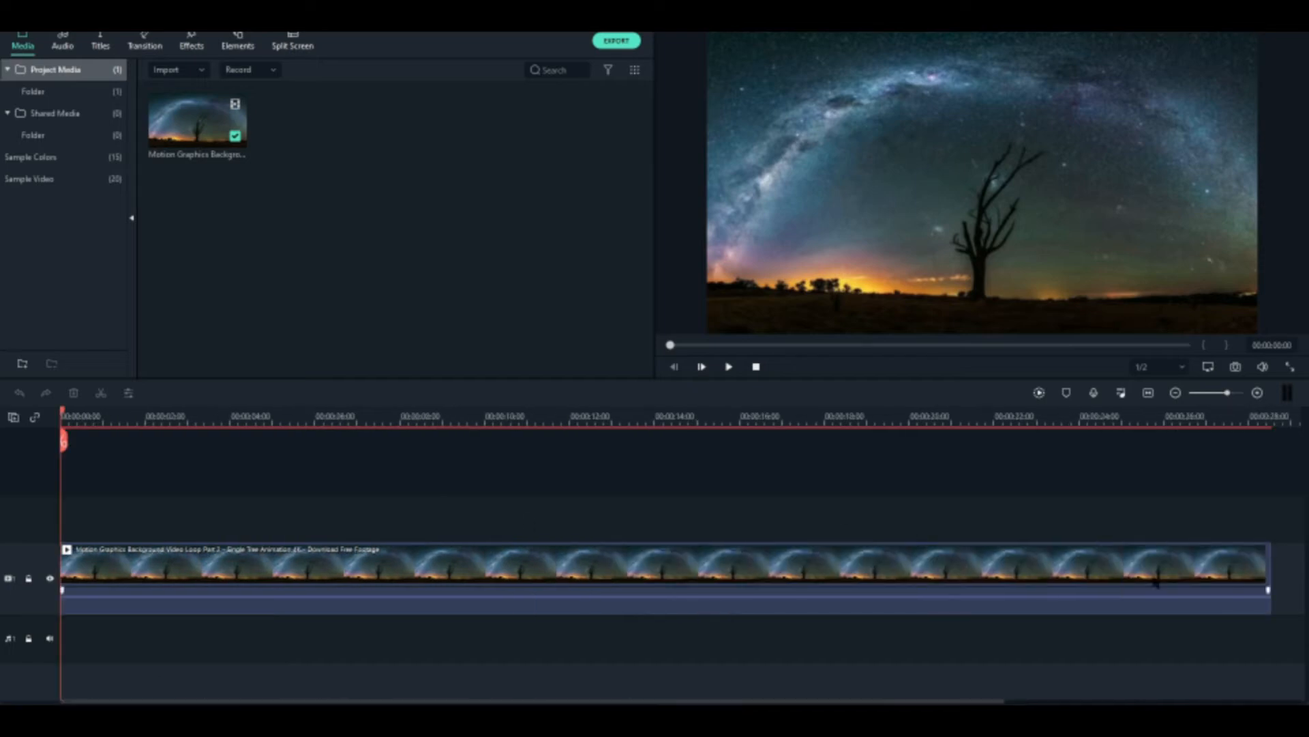
Split the night-sky clip at about 15 seconds, delete the second half, and export.
left_click(585, 574)
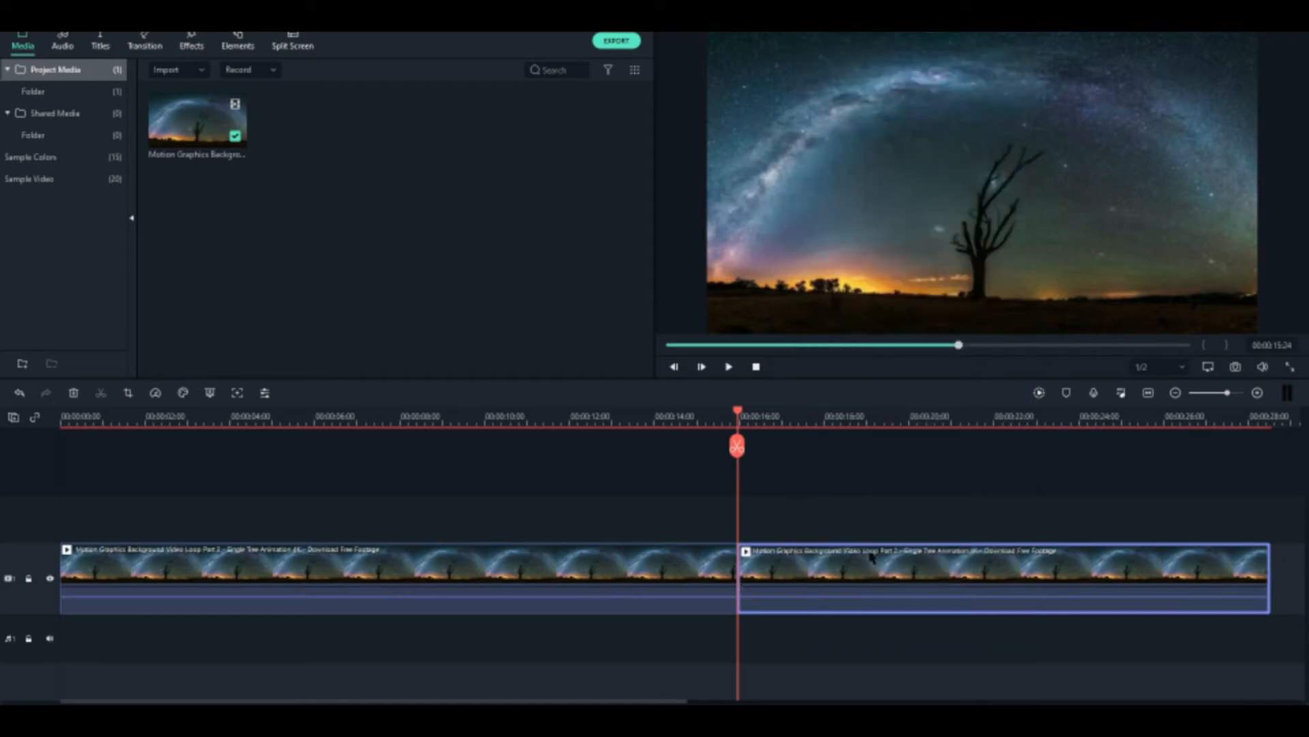
right_click(868, 564)
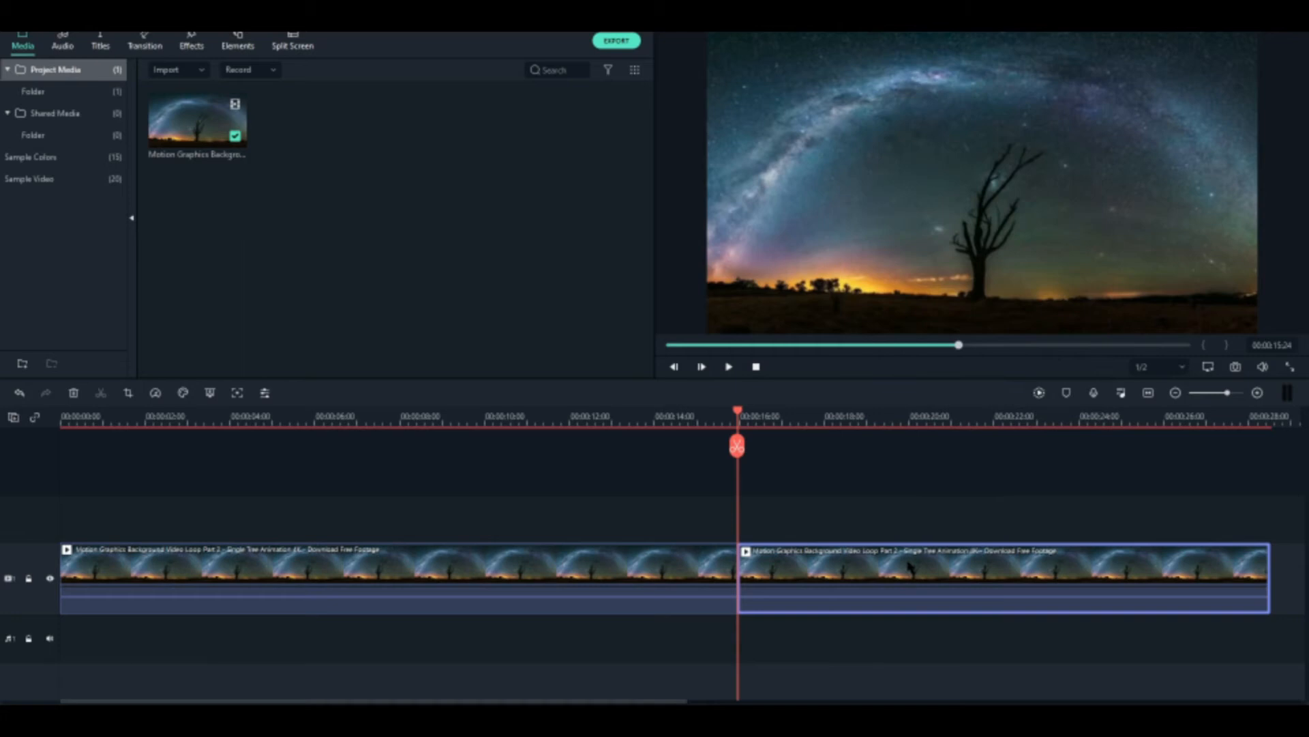
right_click(906, 568)
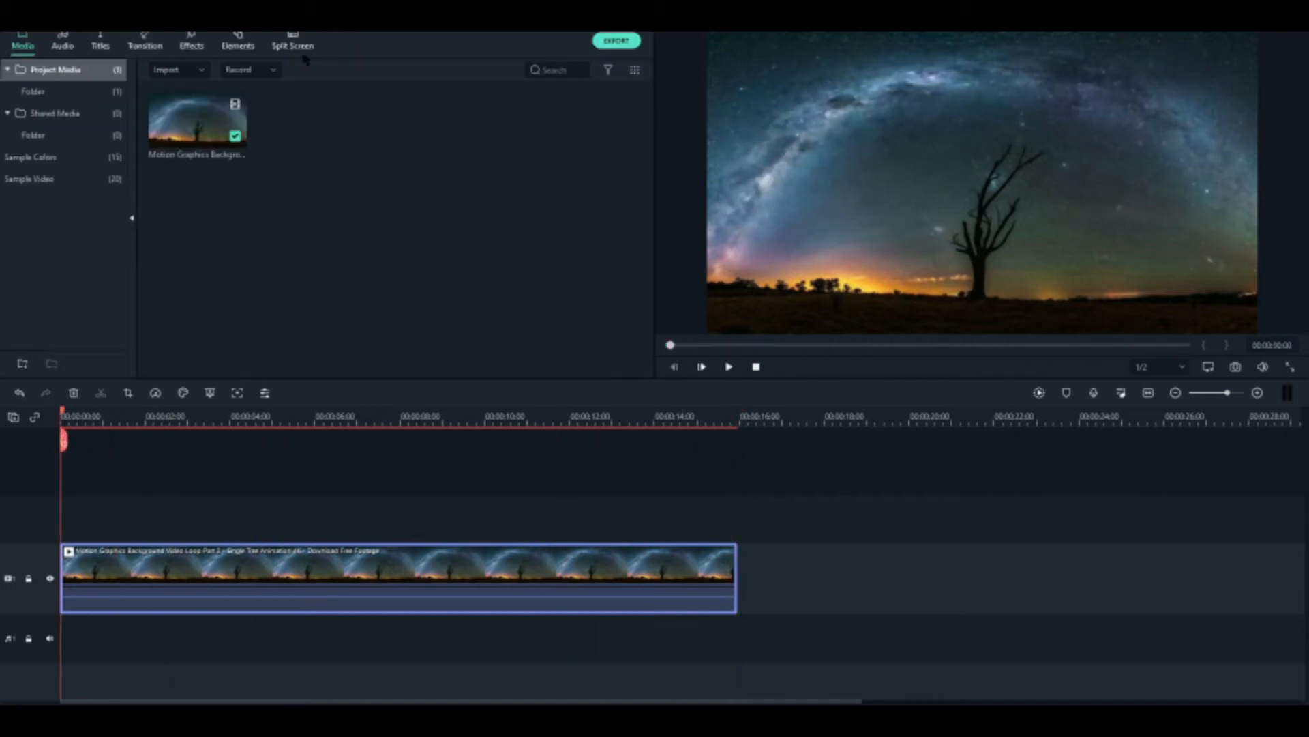
left_click(617, 40)
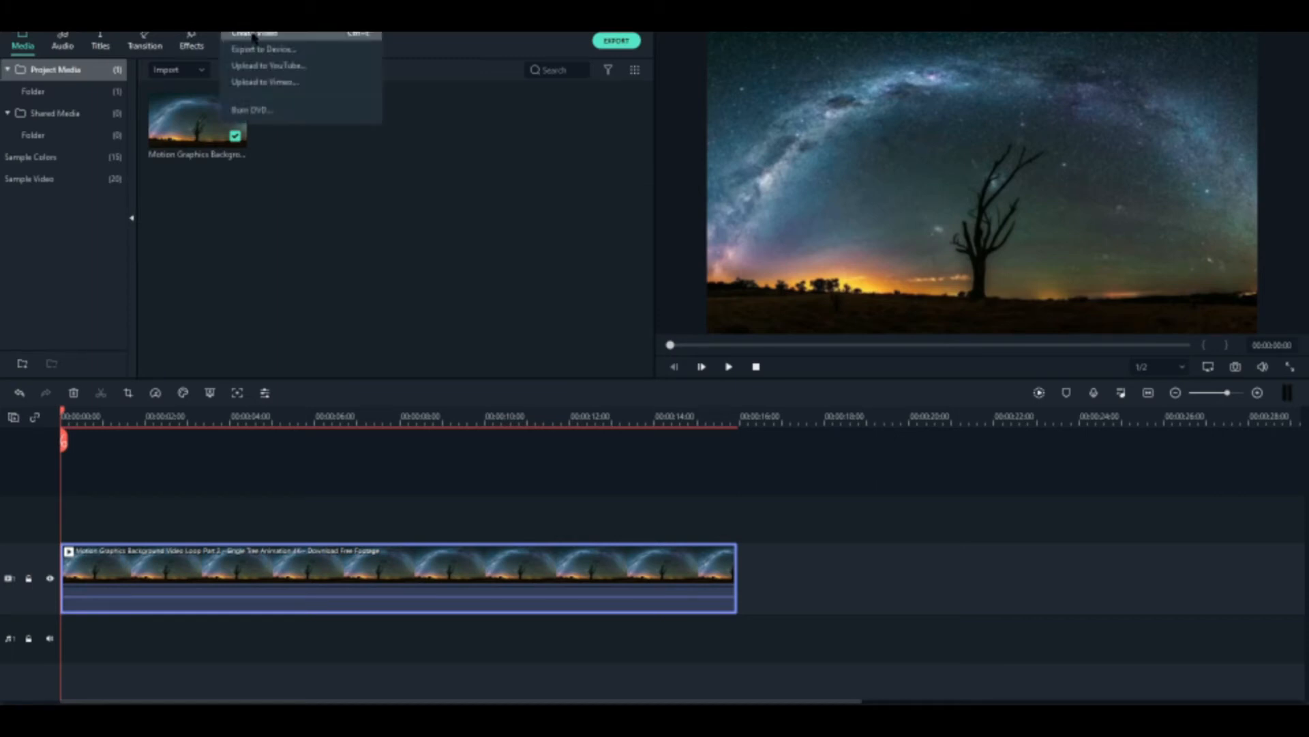
left_click(264, 48)
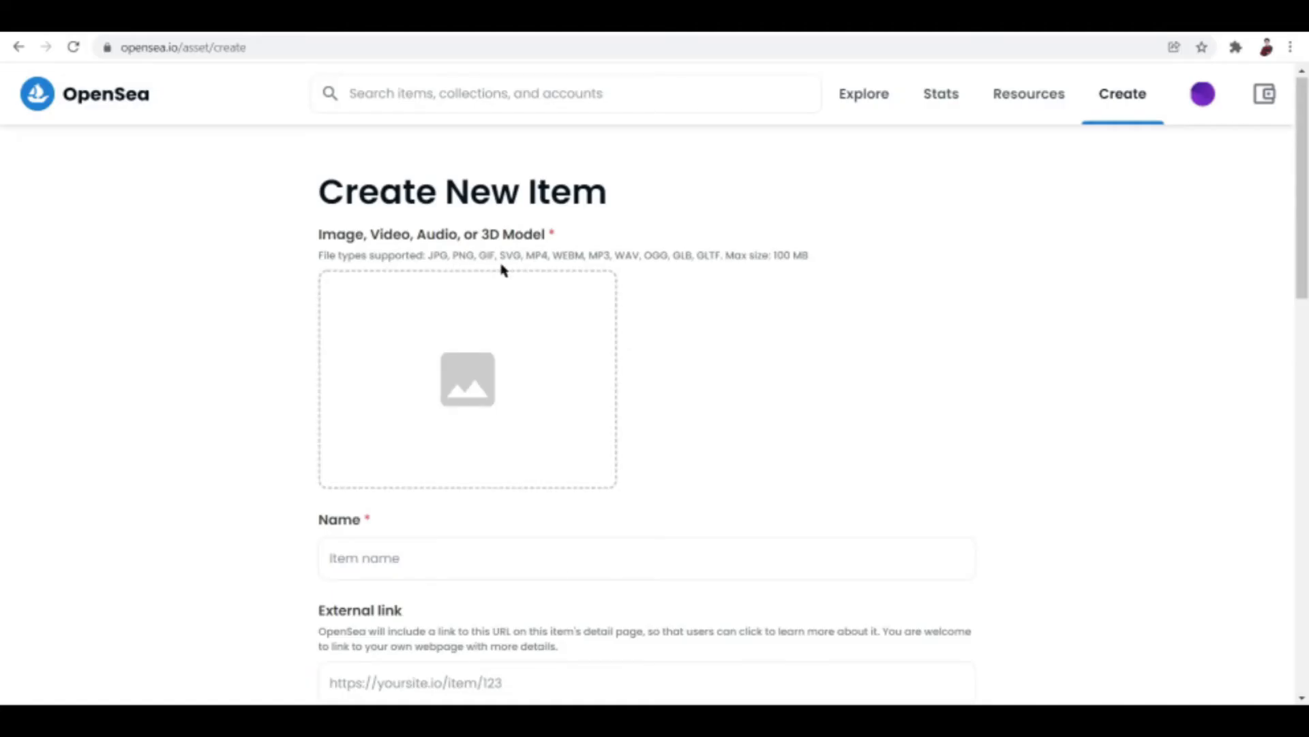
mouse_move(559, 260)
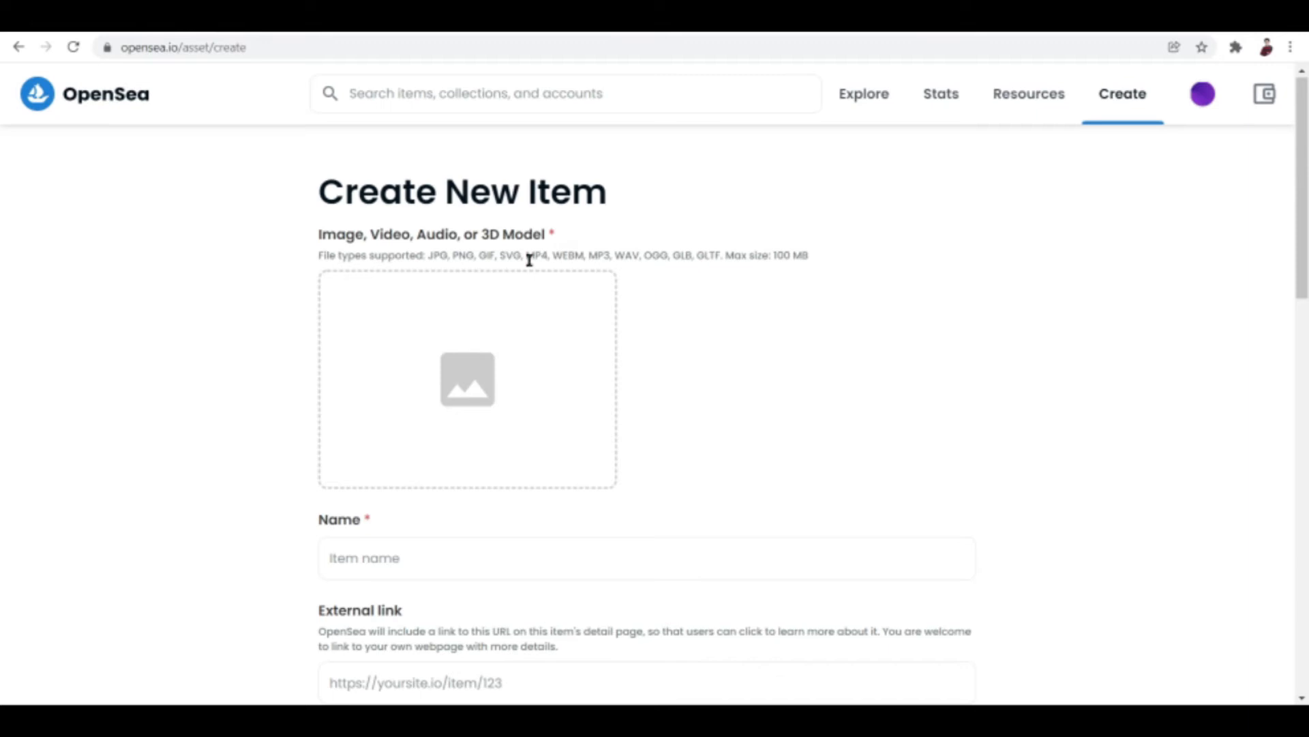
mouse_move(535, 273)
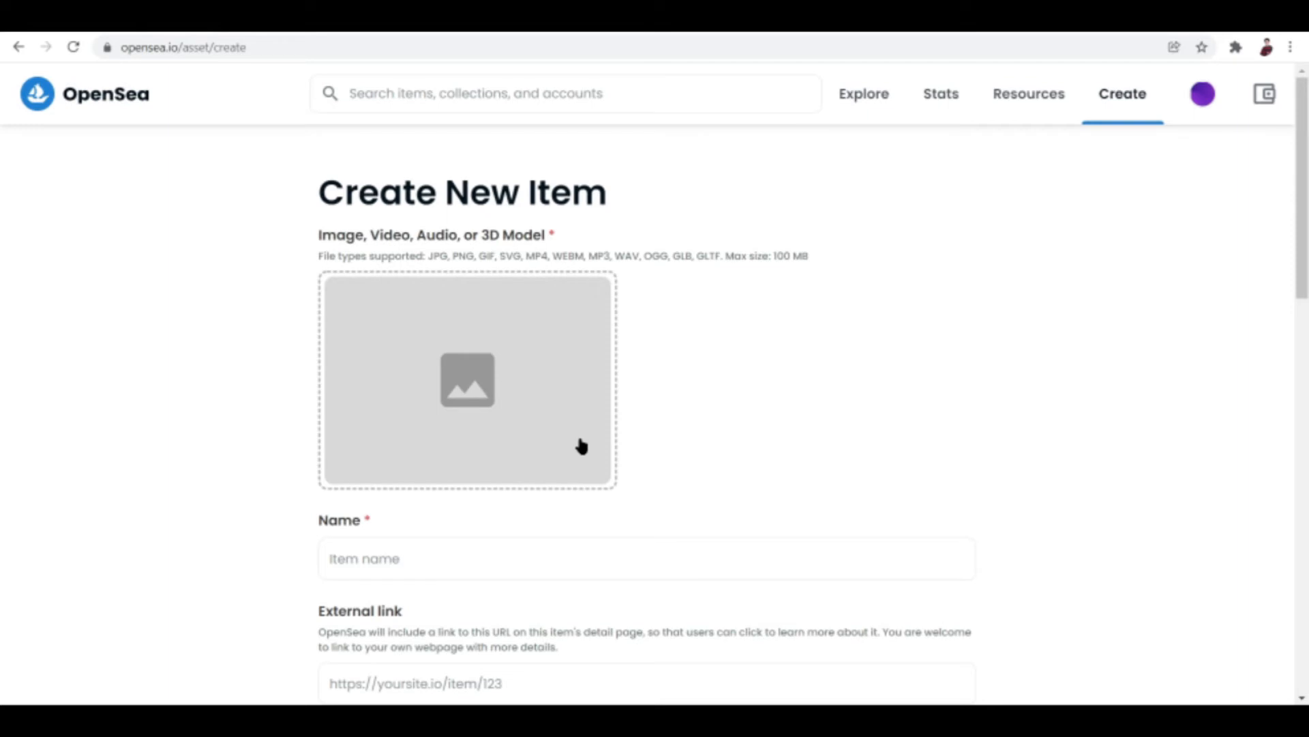
mouse_move(725, 489)
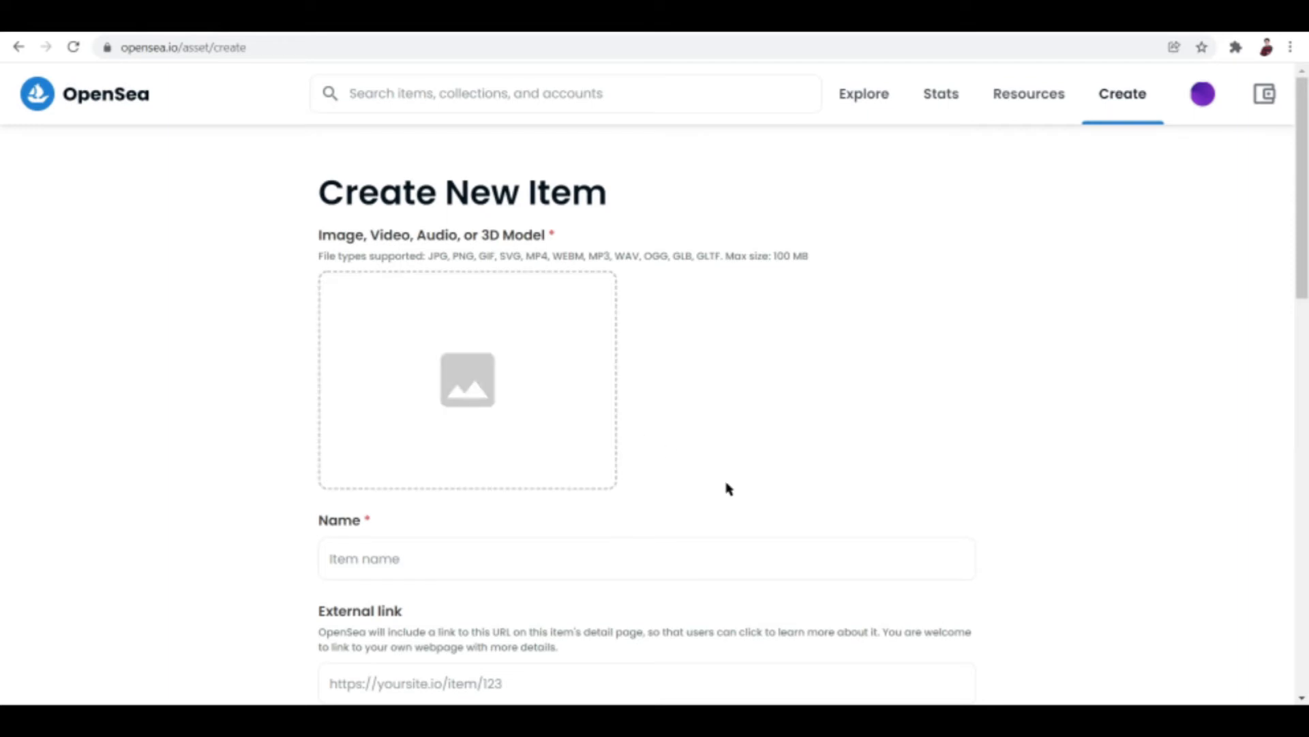
mouse_move(562, 423)
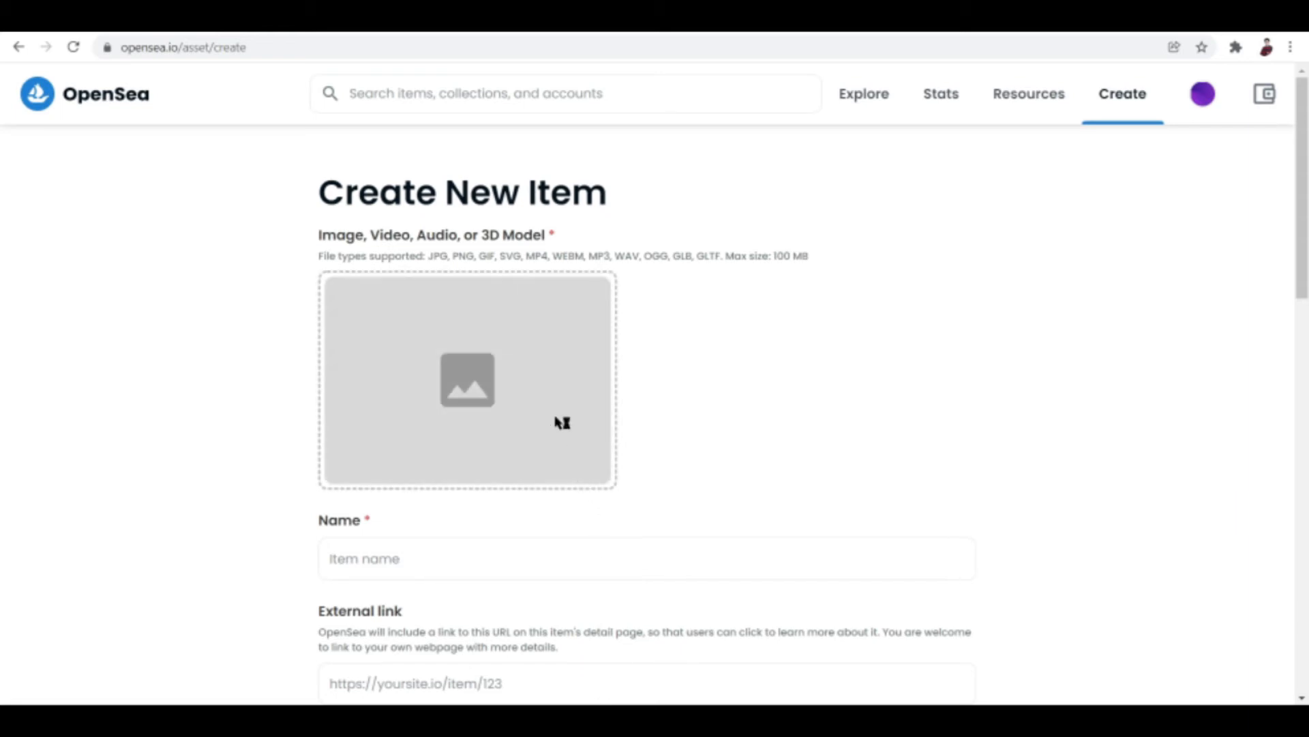
Upload My Video1 from Desktop > VO with scripts as the item's media.
left_click(467, 380)
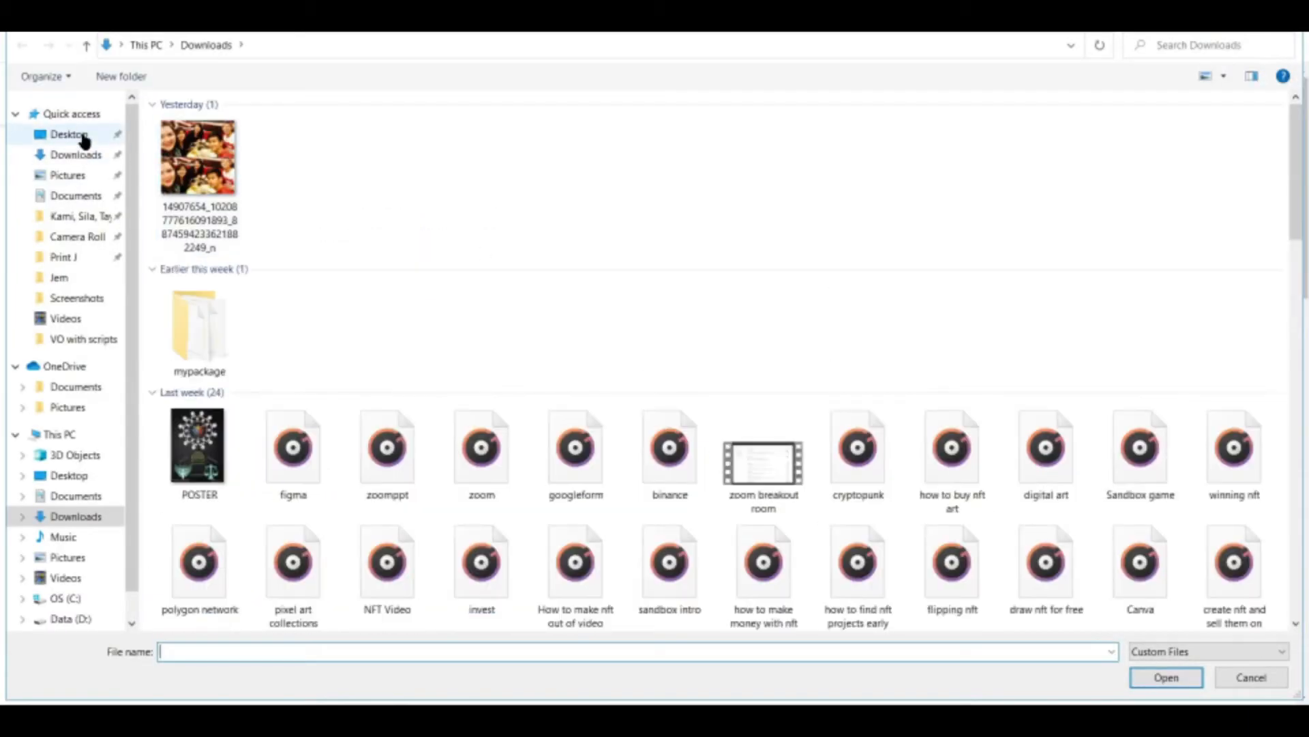
left_click(70, 134)
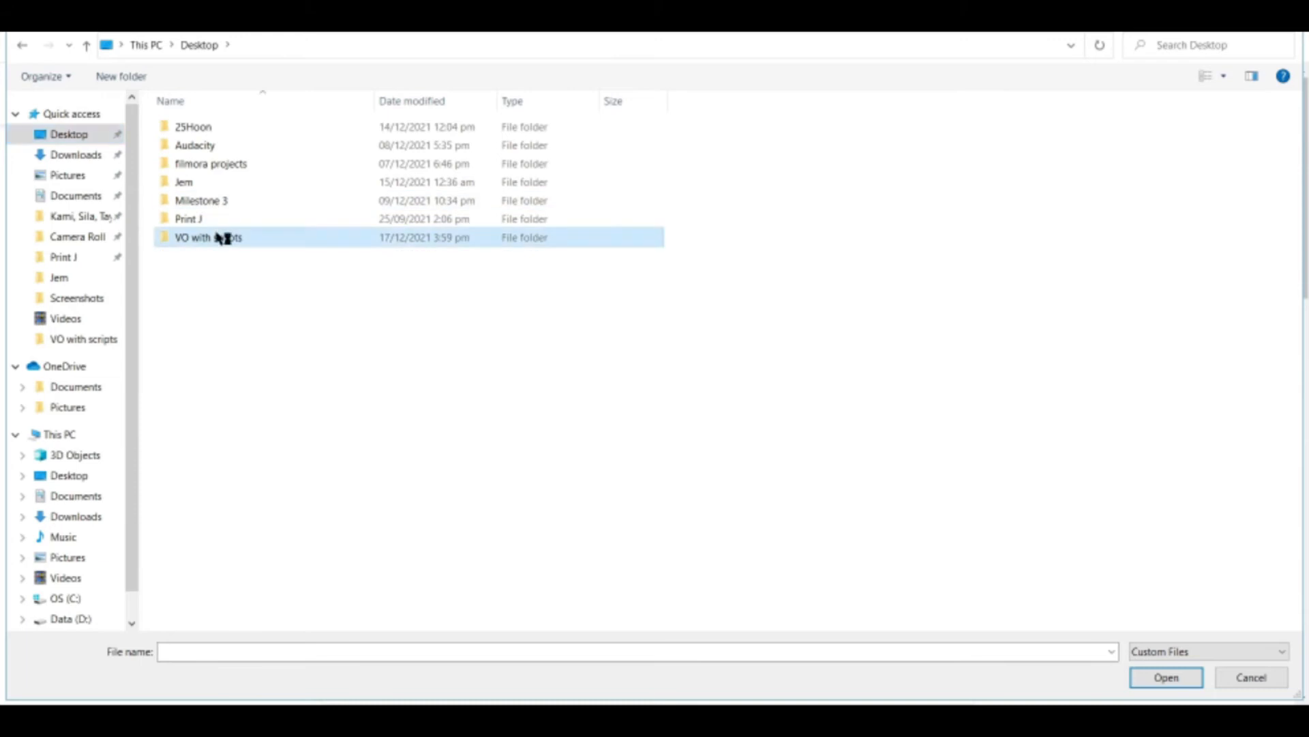
double_click(207, 238)
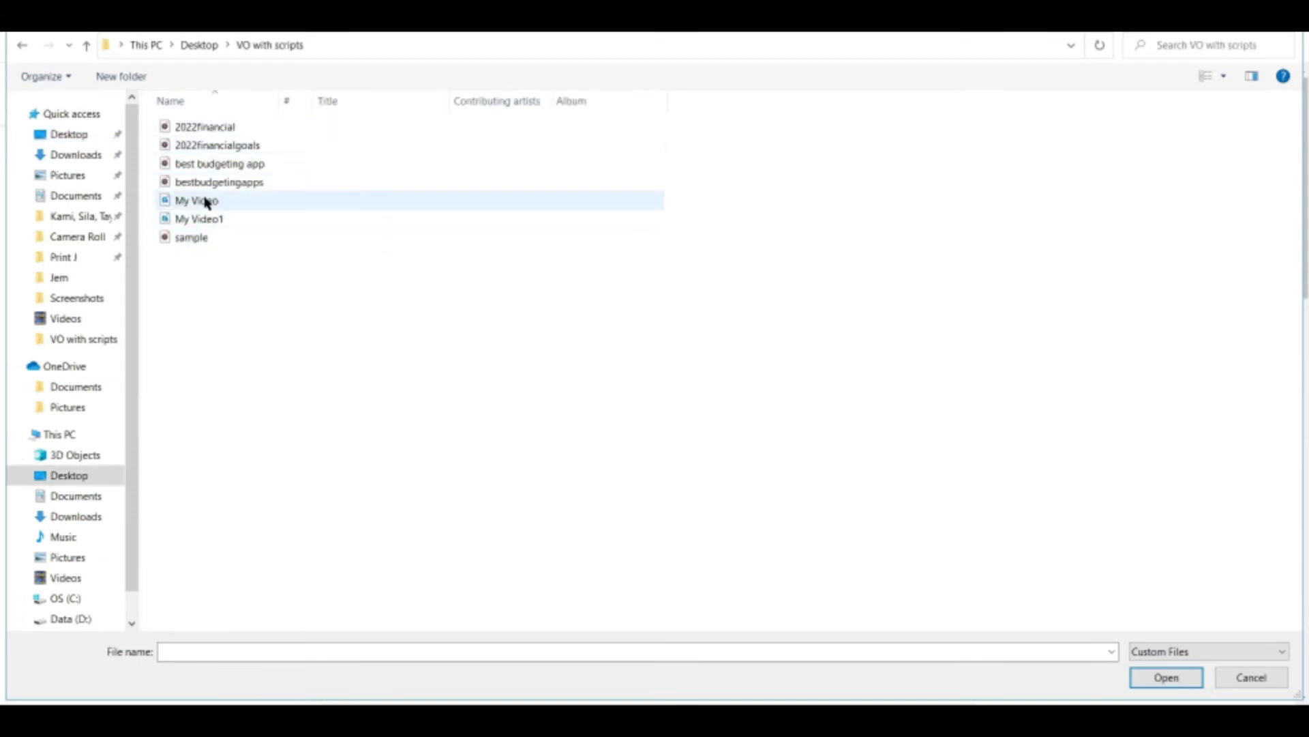
left_click(200, 218)
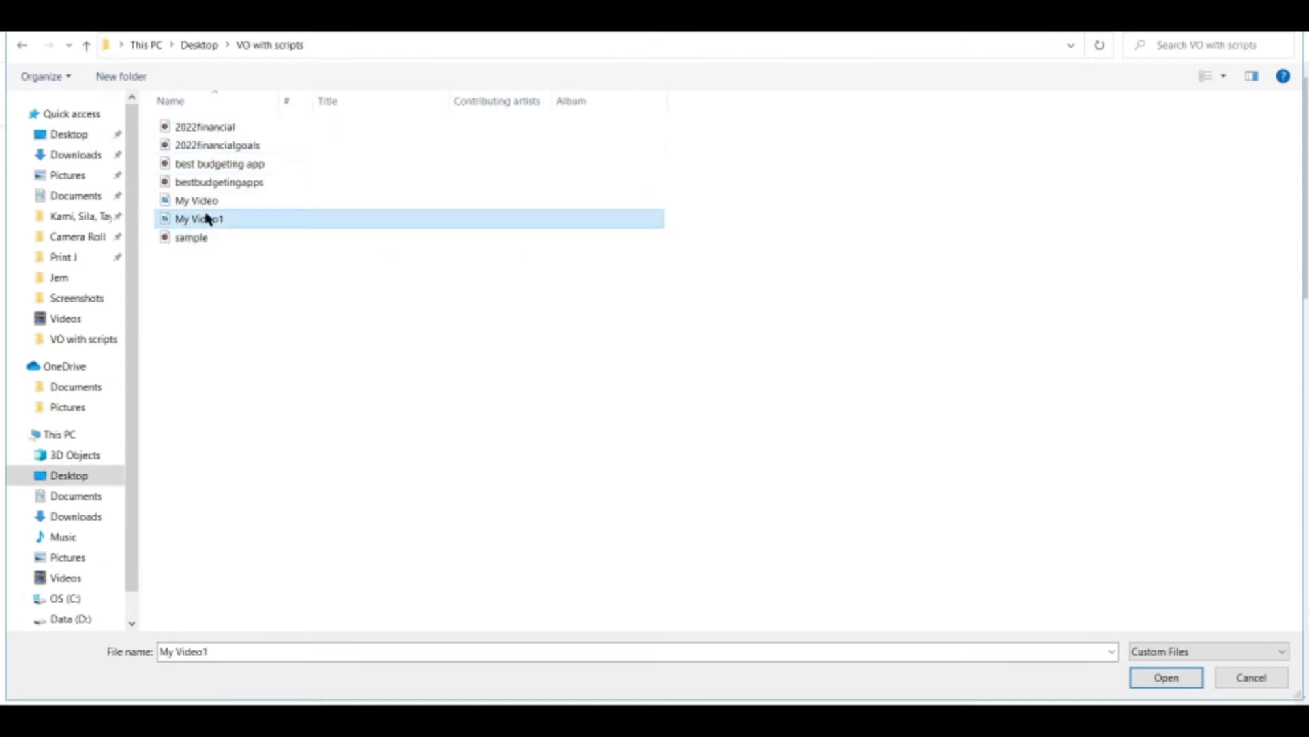
left_click(1166, 677)
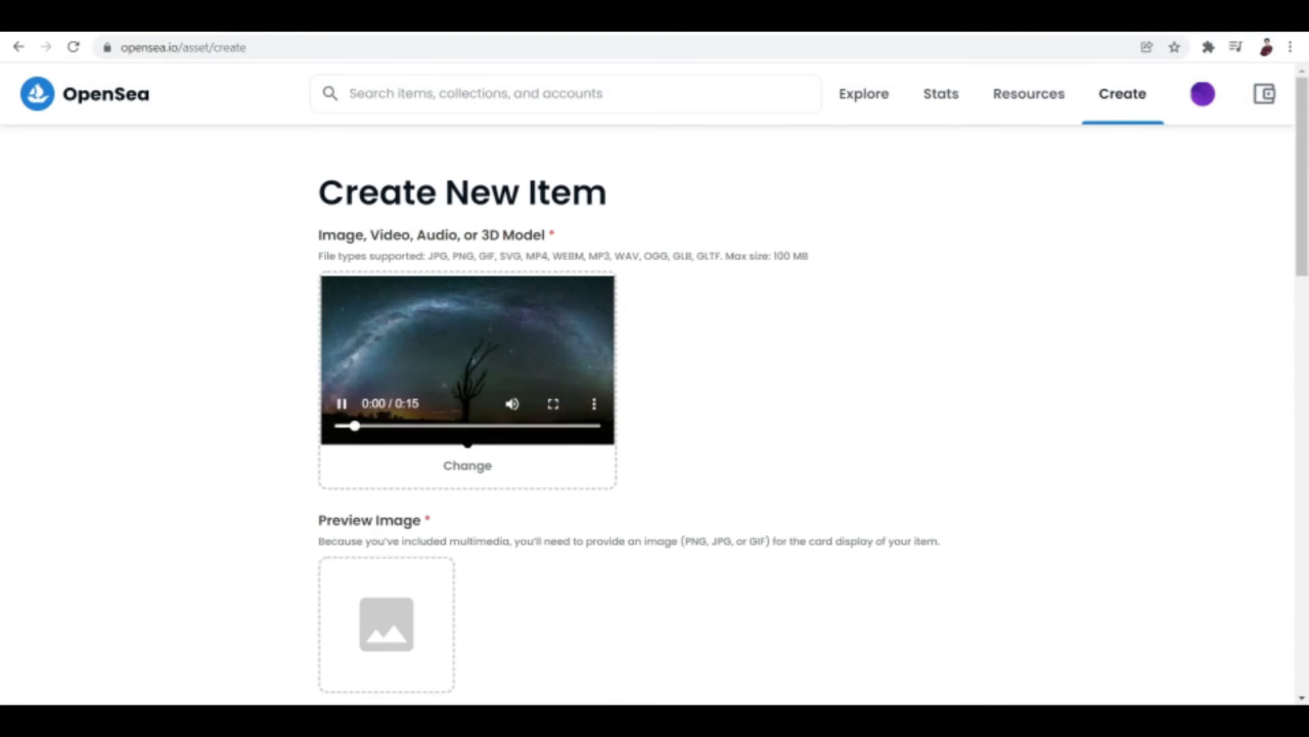
mouse_move(738, 425)
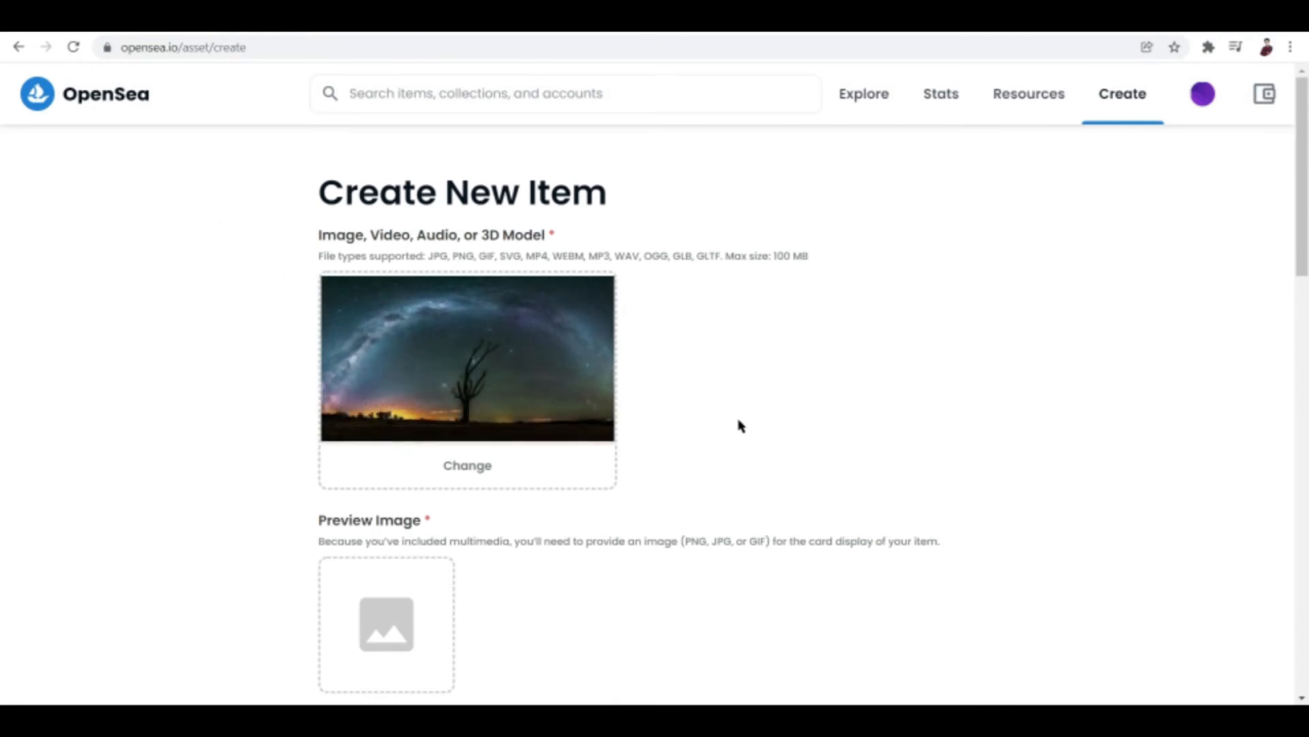
scroll("down", 3)
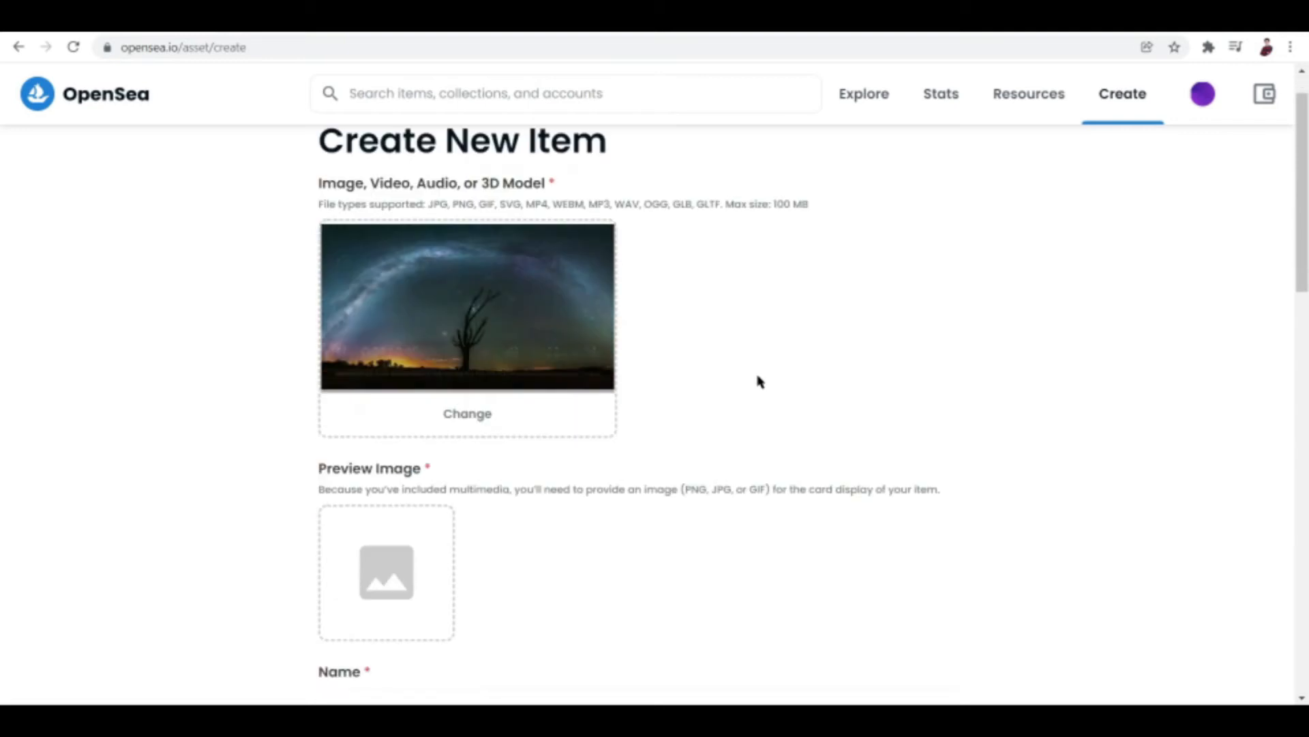
scroll("down", 3)
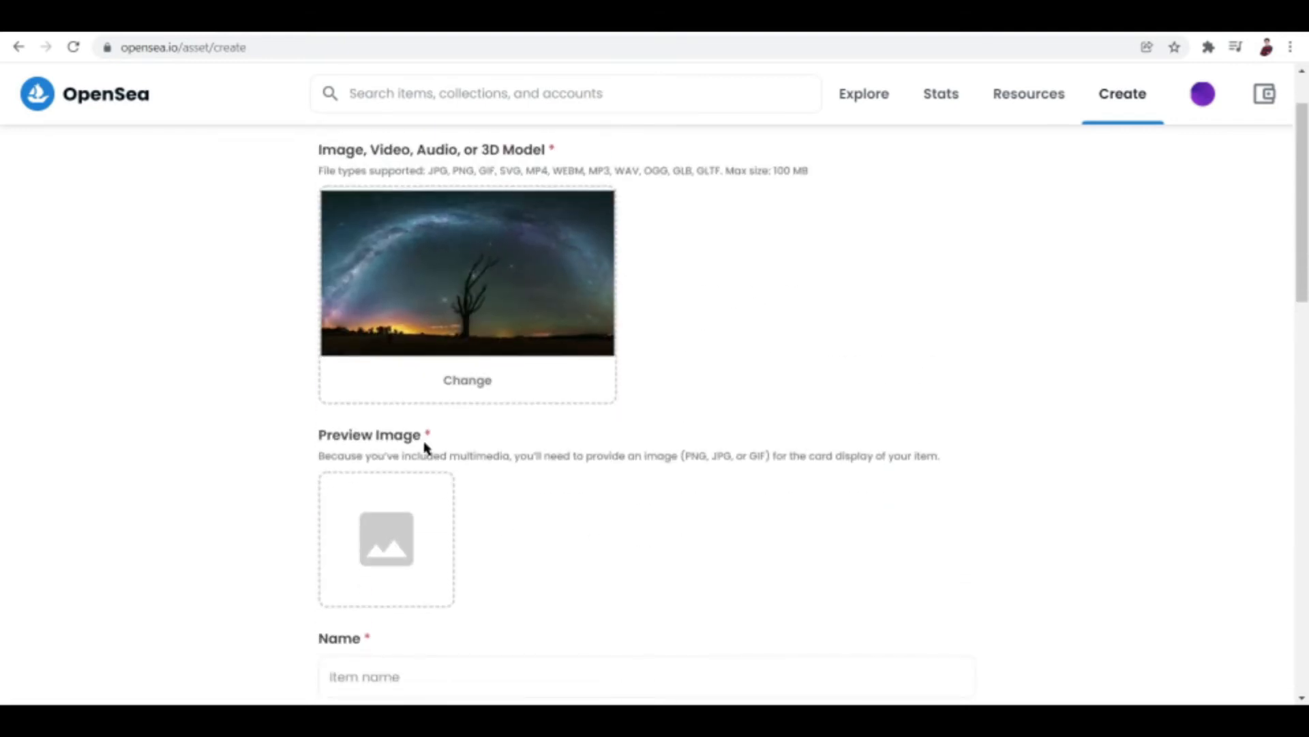
mouse_move(434, 543)
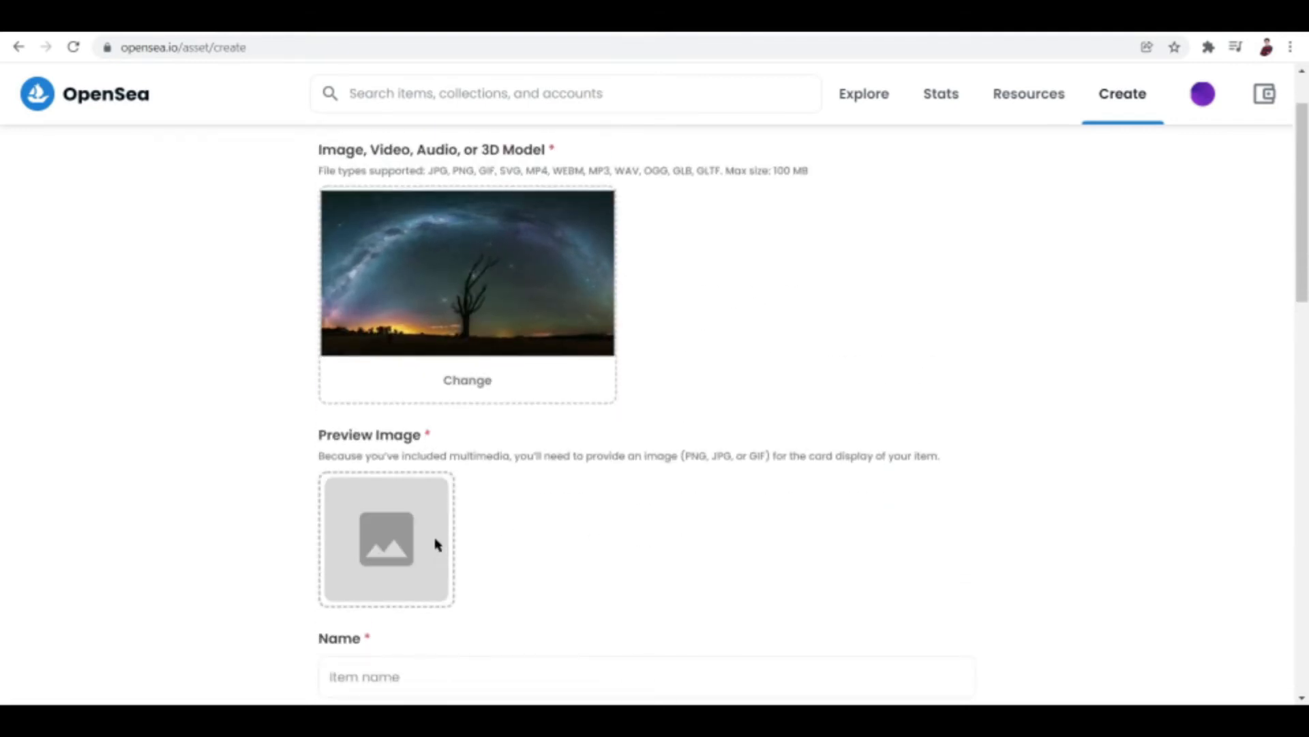
Pick a night-sky picture from Downloads as the item's preview image.
left_click(386, 538)
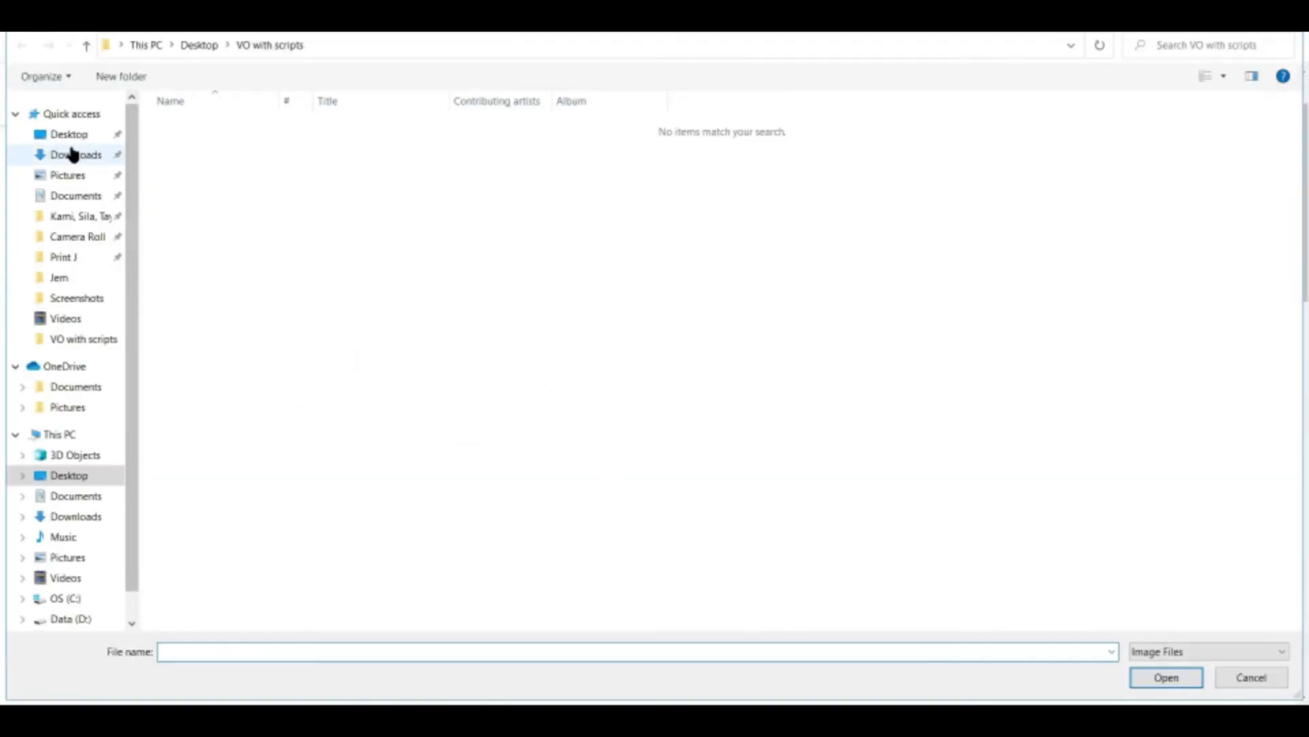
left_click(76, 155)
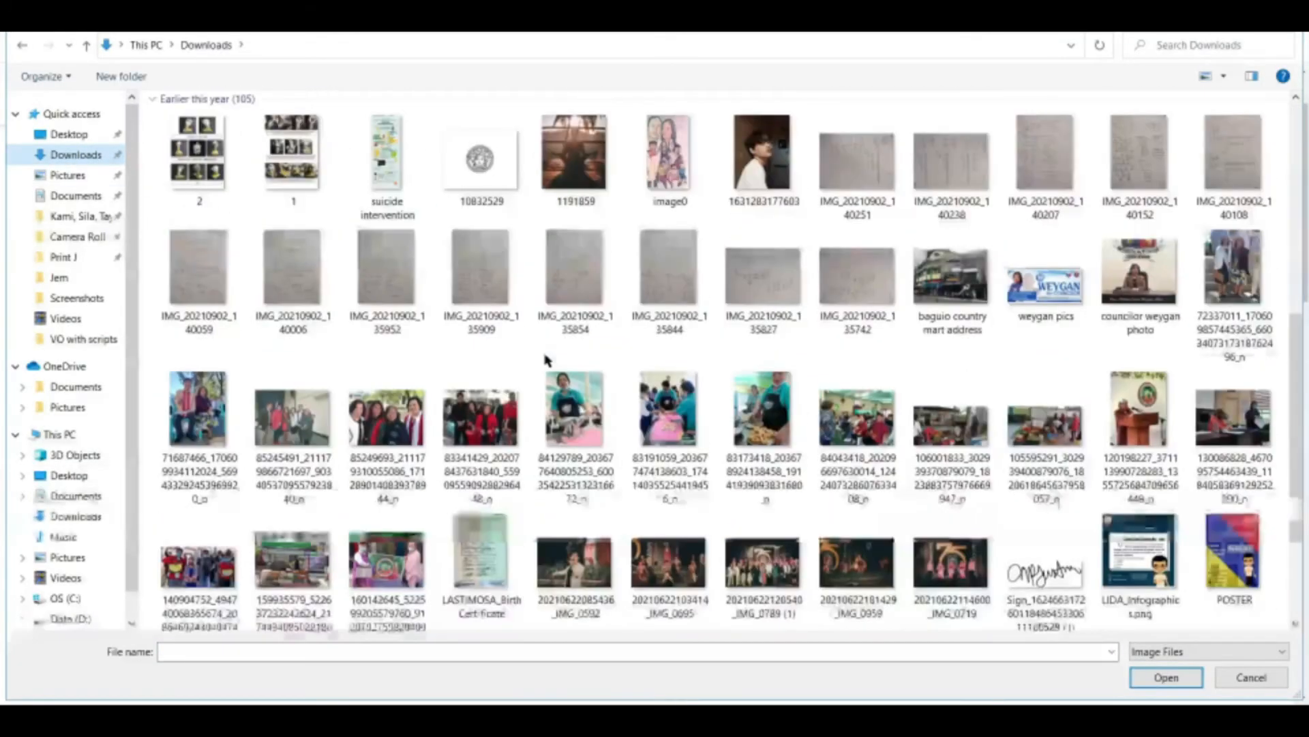
scroll("up", 3)
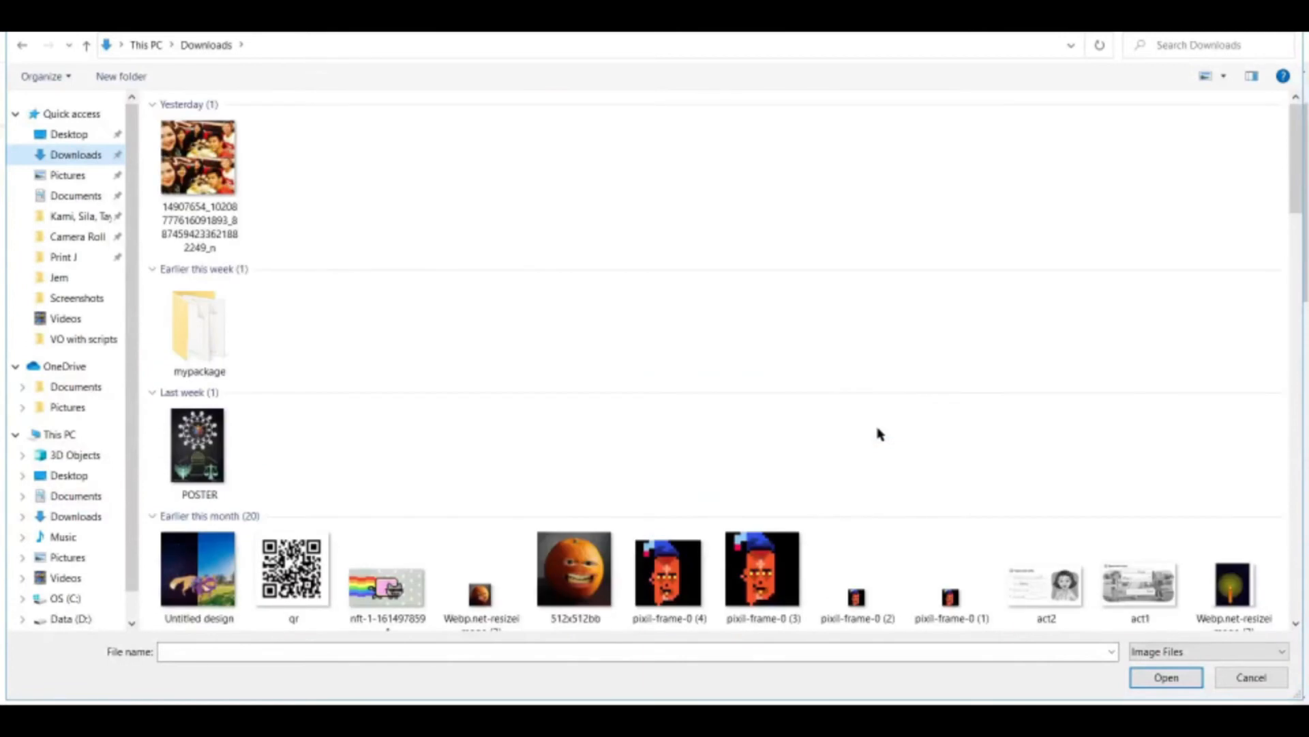
scroll("down", 3)
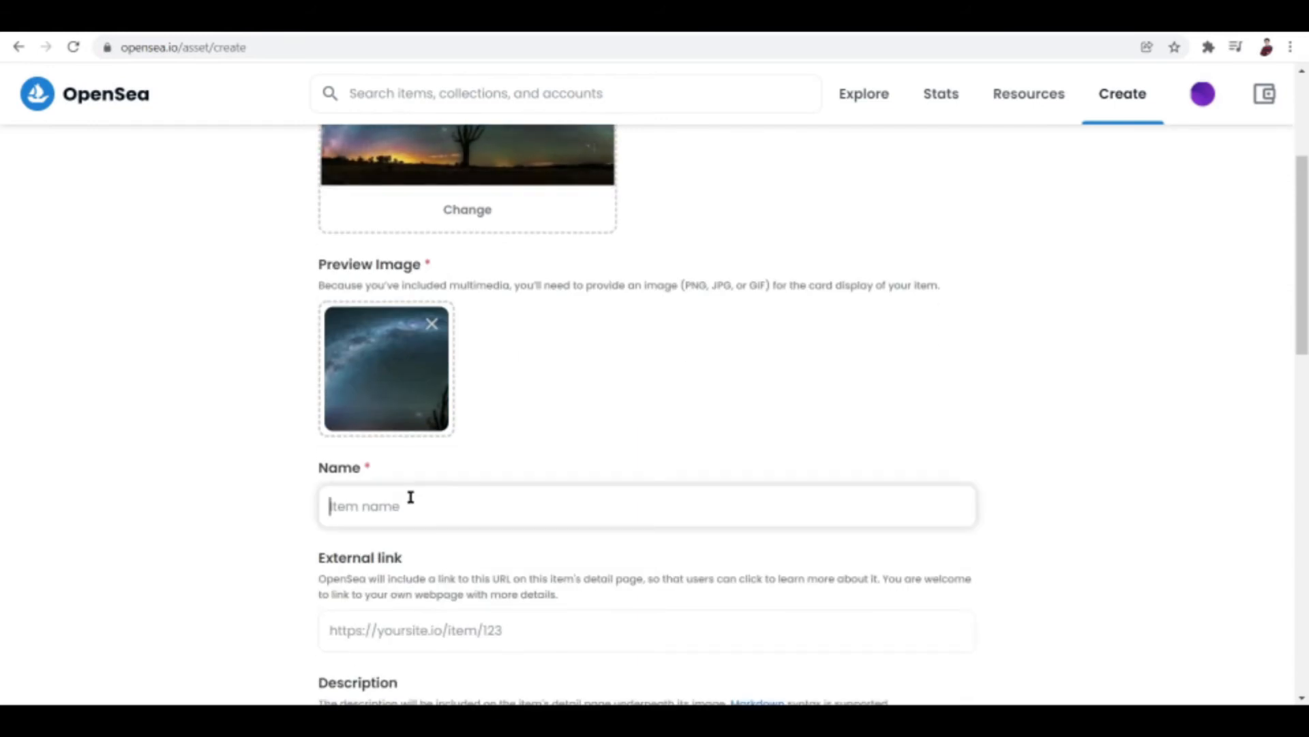
mouse_move(541, 521)
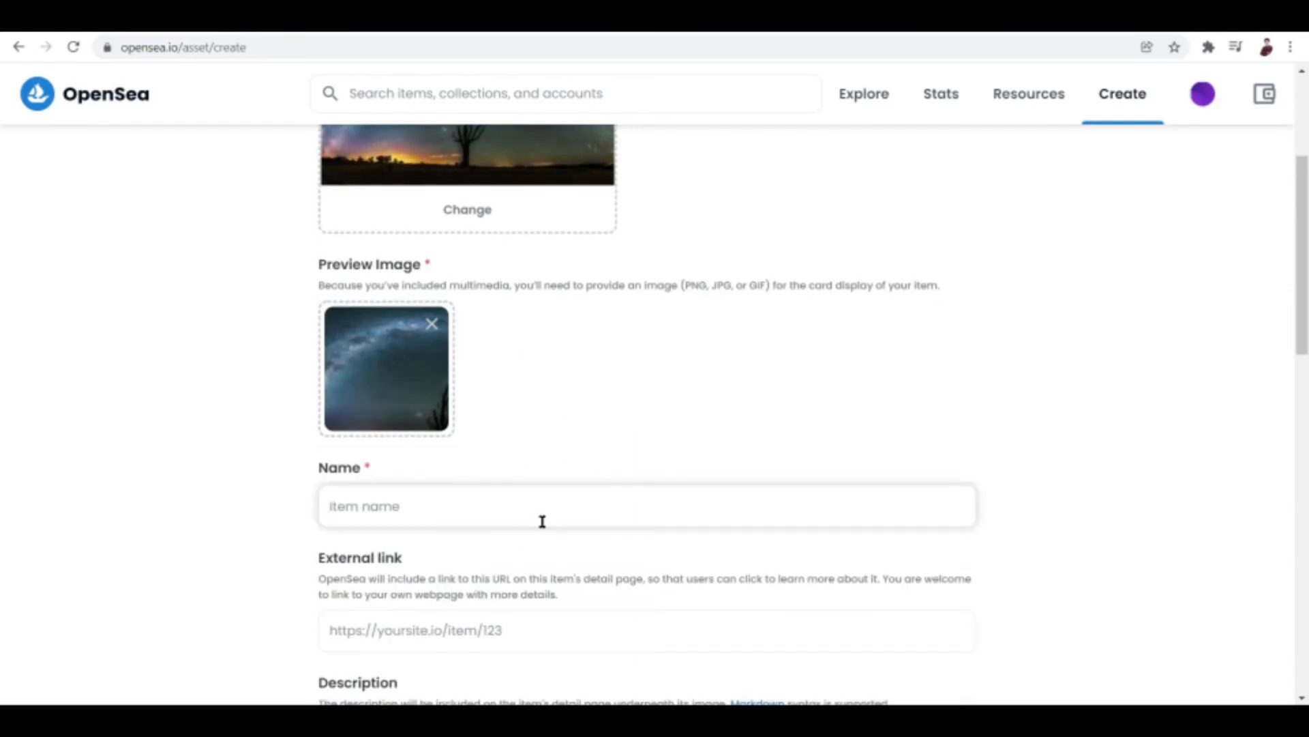
mouse_move(431, 532)
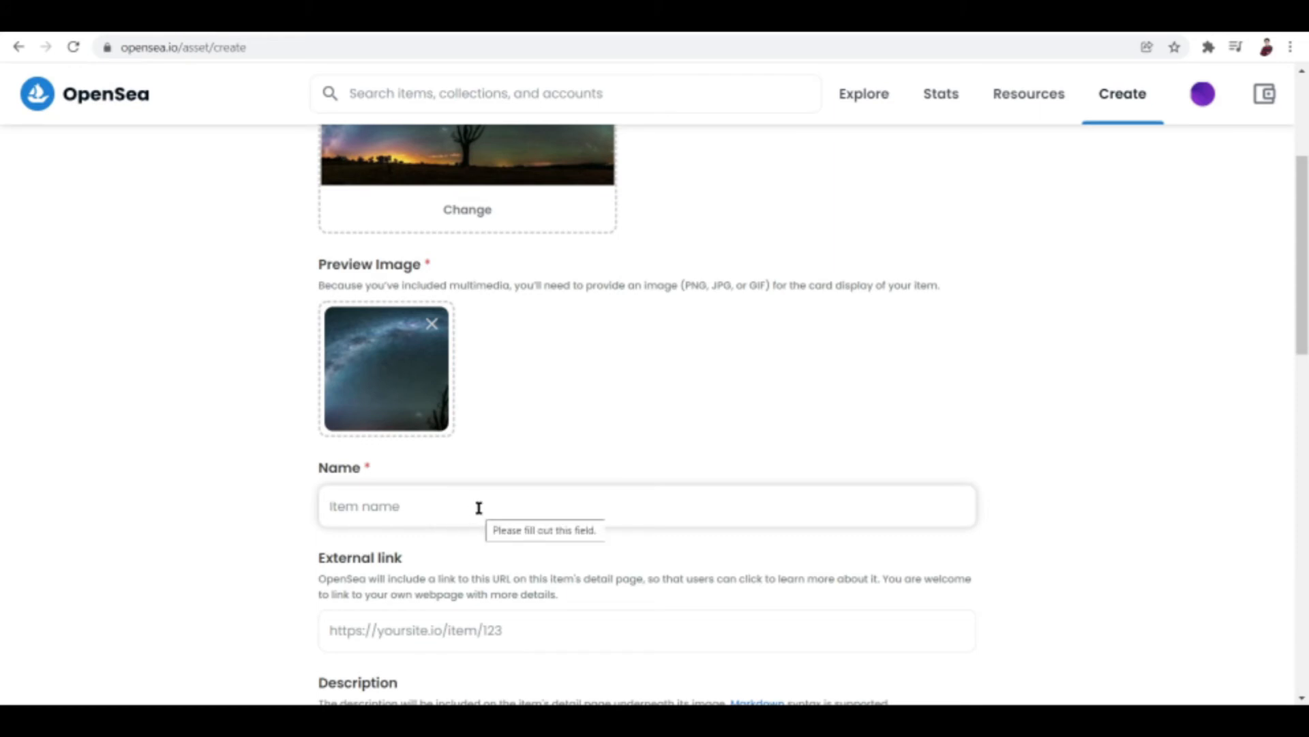
Name the item 'Night' and scroll down to the Collection, Properties, Levels and Stats options.
left_click(501, 506)
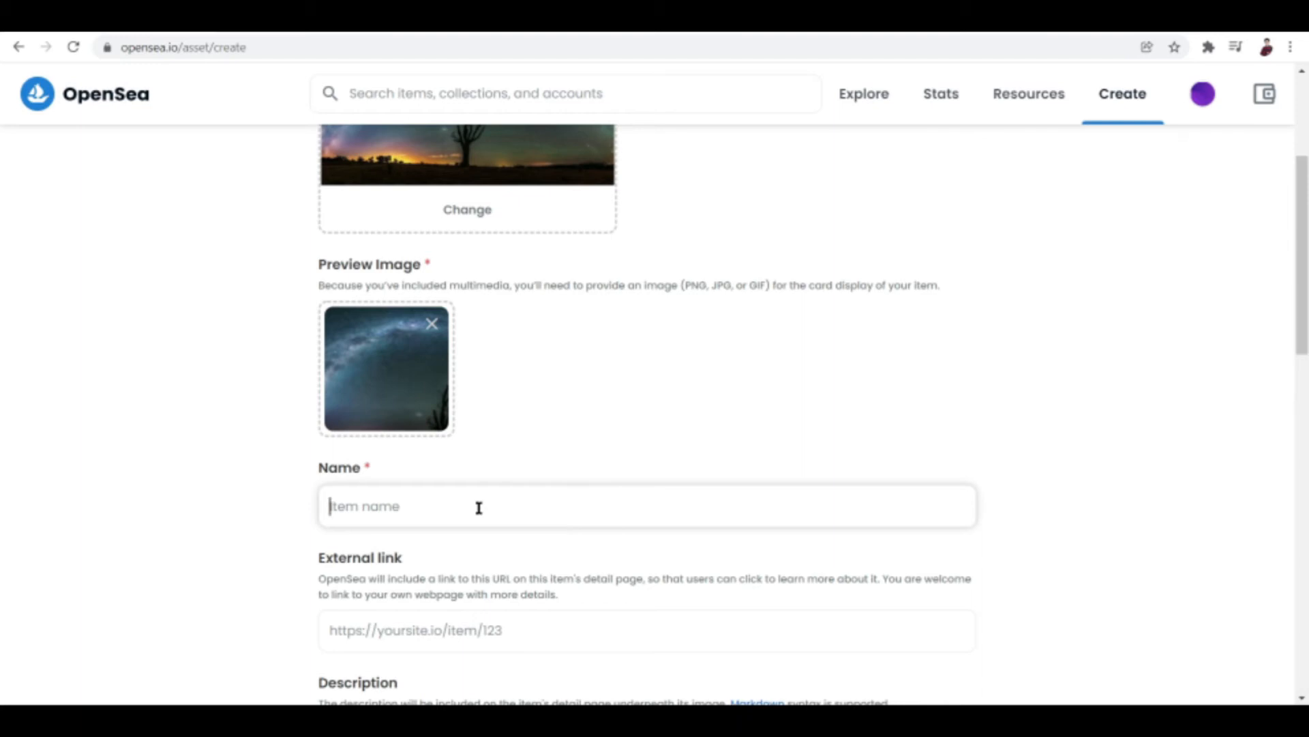
type("Night")
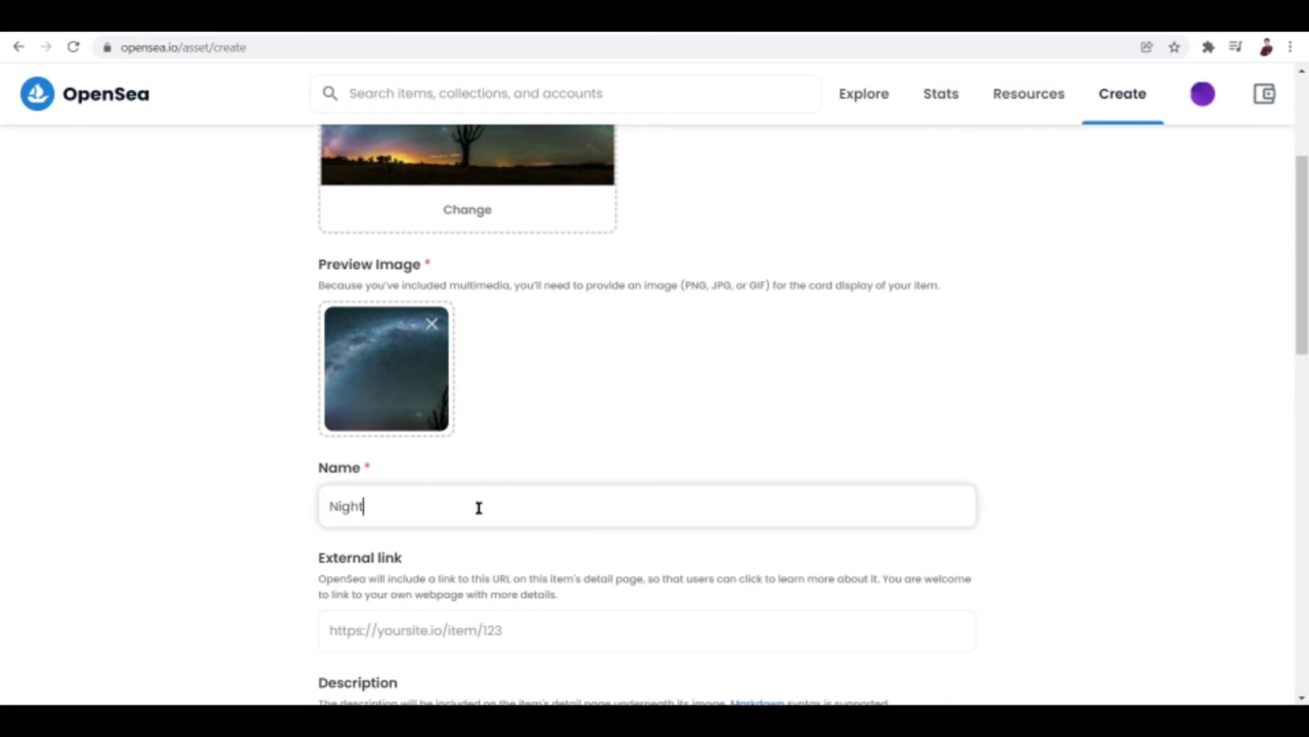
scroll("down", 3)
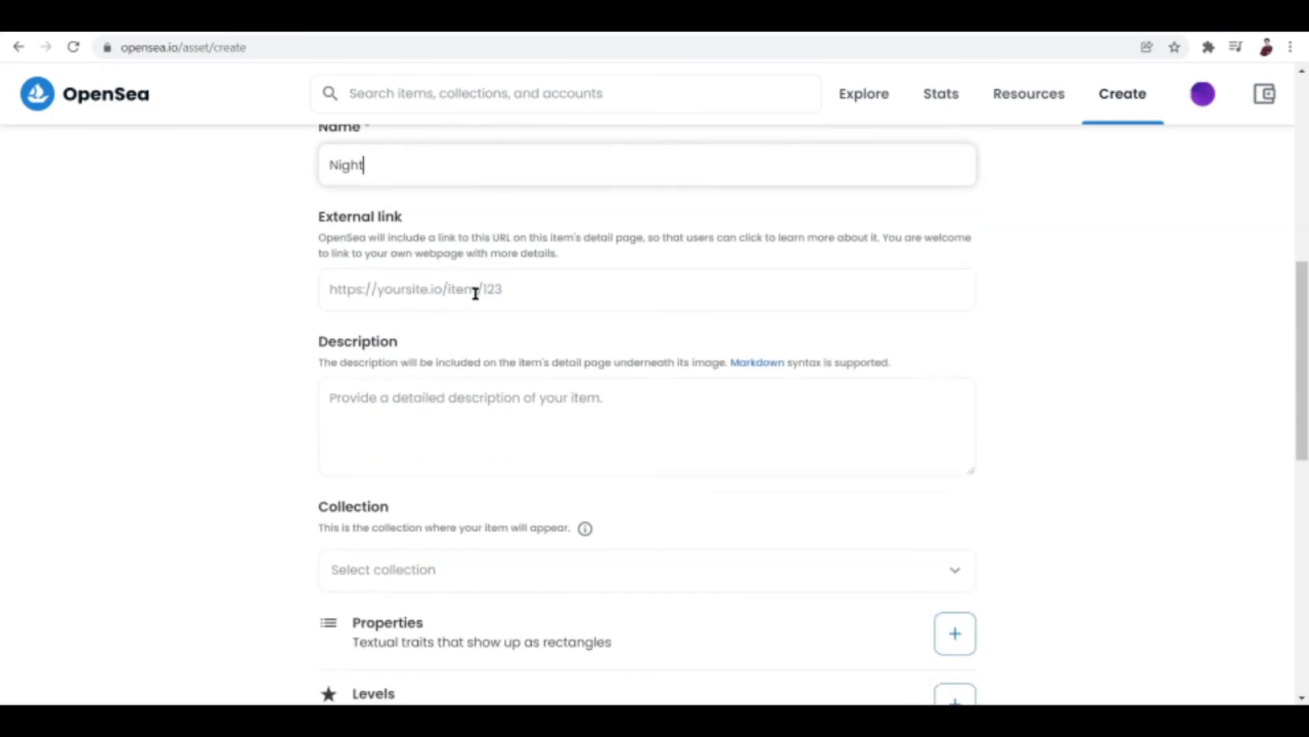
scroll("down", 3)
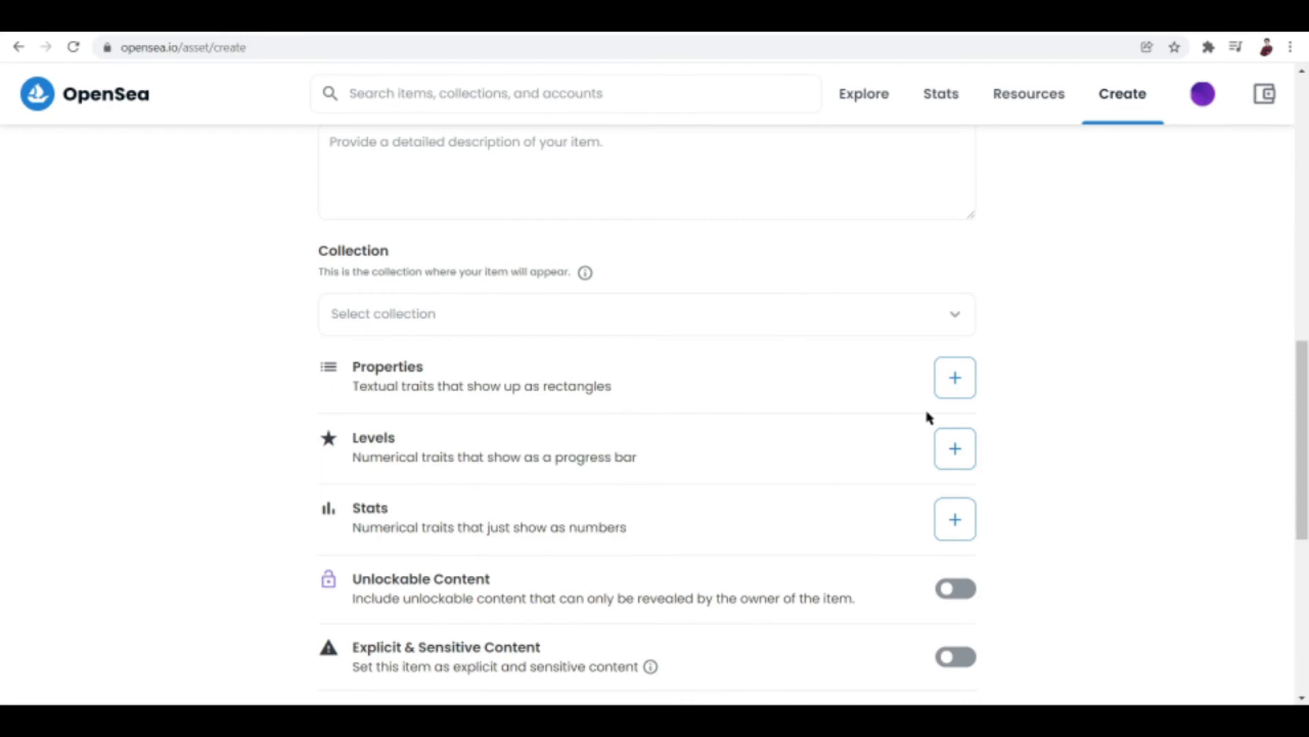
scroll("down", 3)
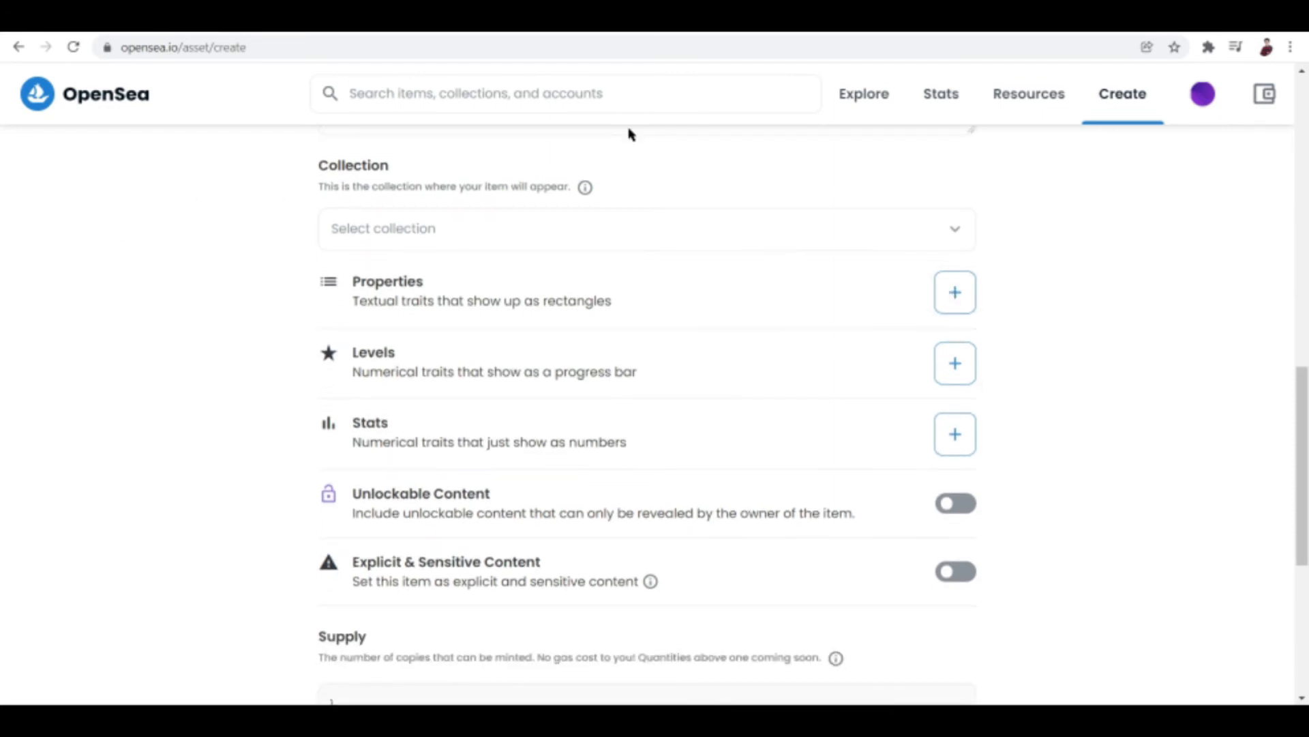
mouse_move(425, 297)
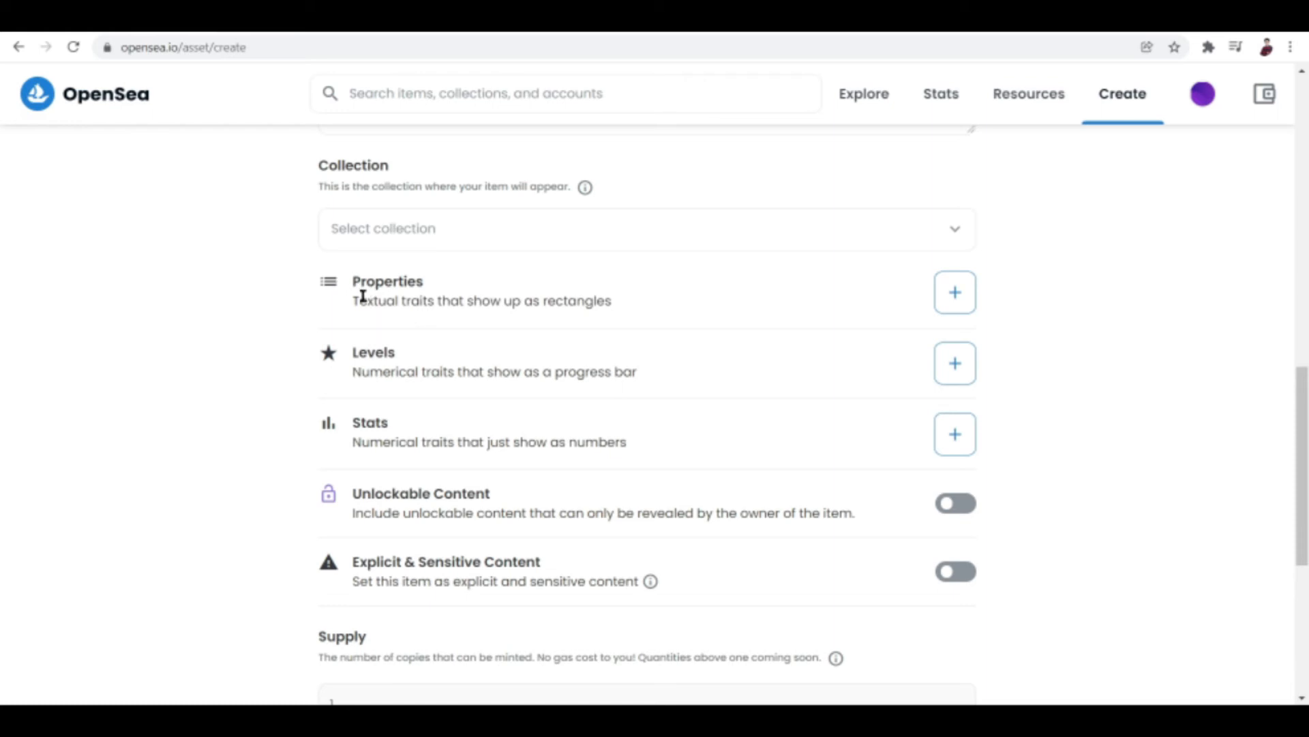
mouse_move(387, 284)
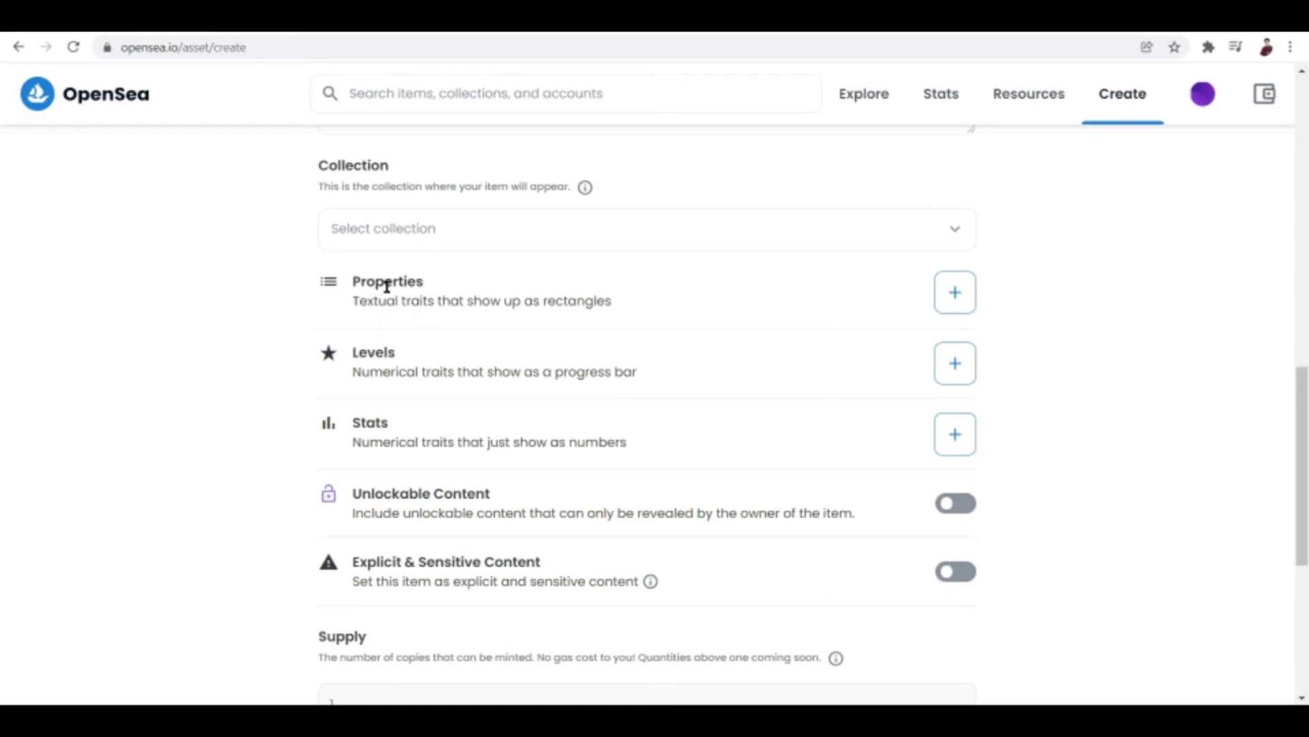
mouse_move(390, 436)
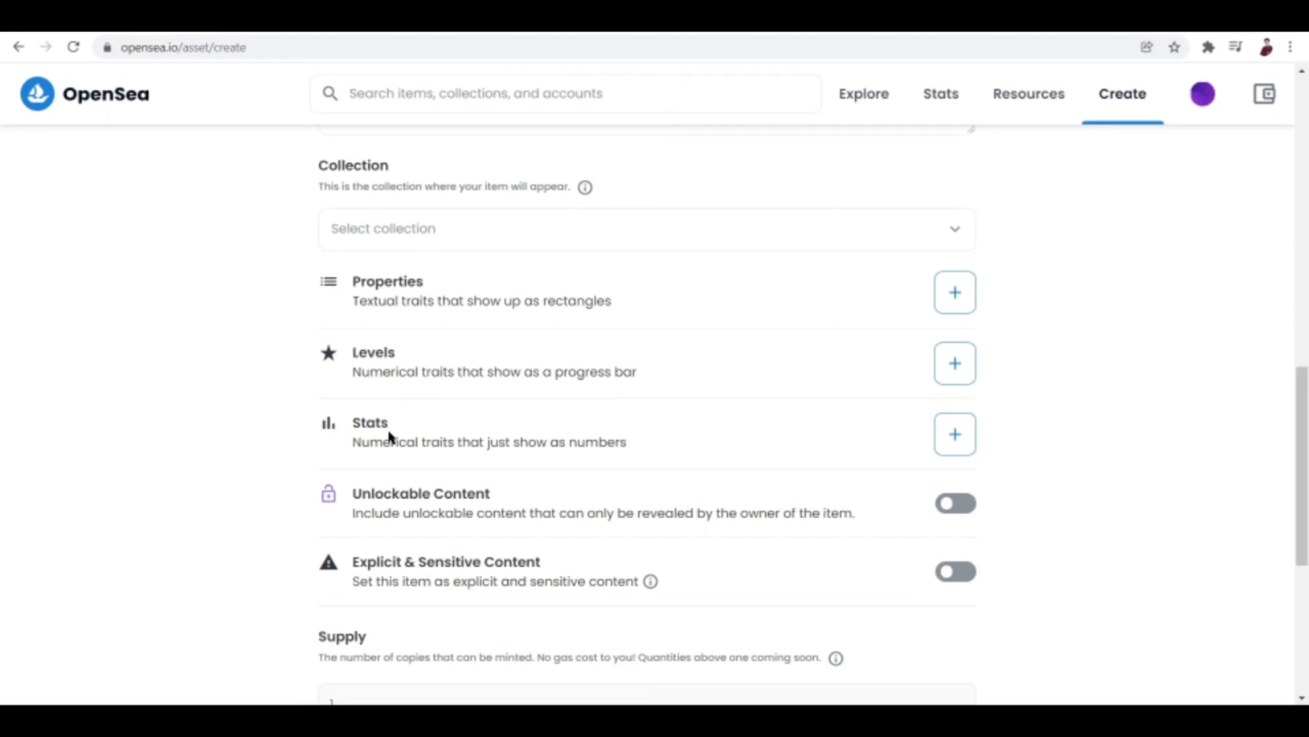
mouse_move(991, 359)
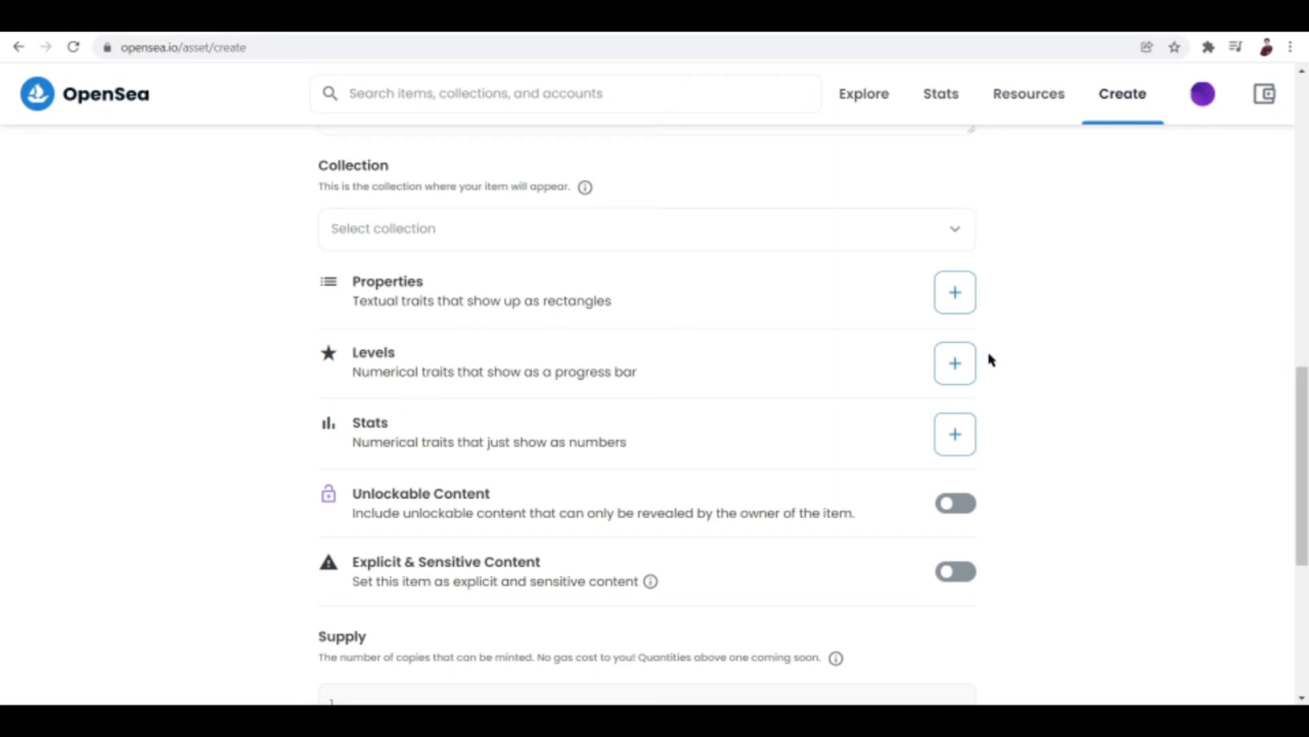
mouse_move(465, 320)
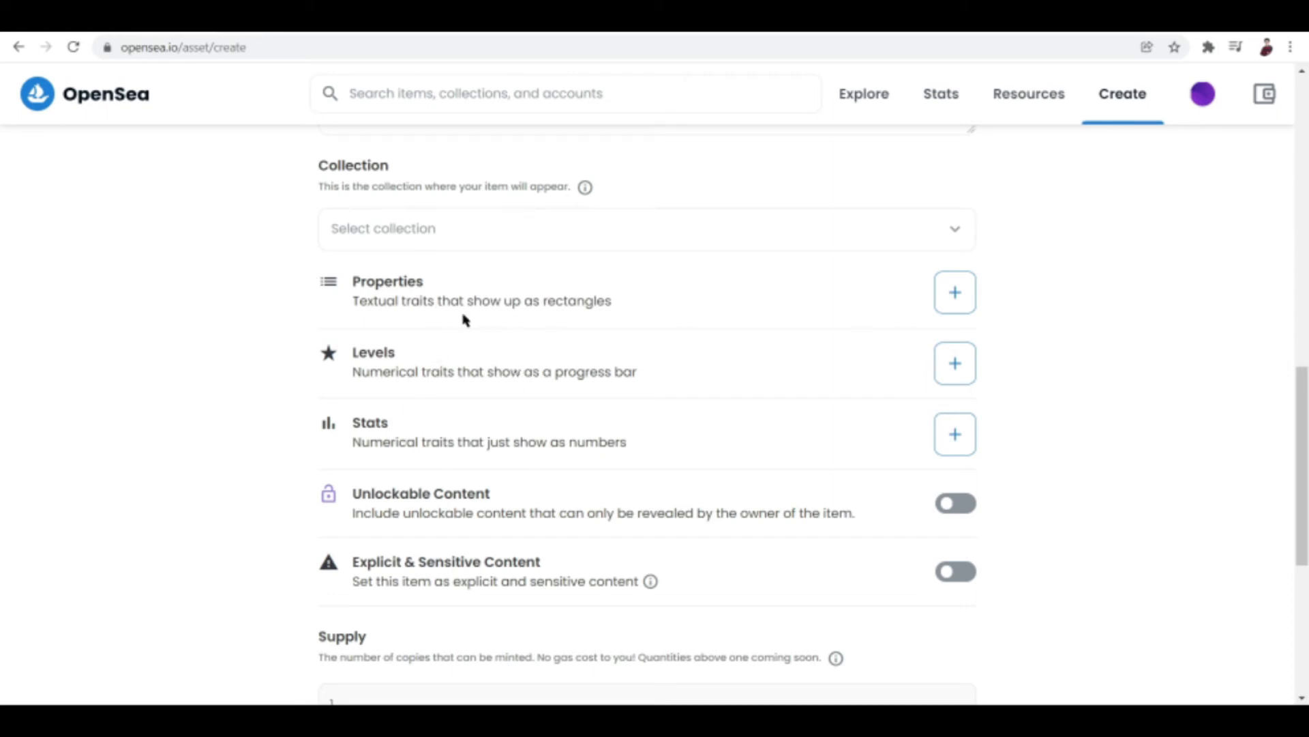
mouse_move(458, 337)
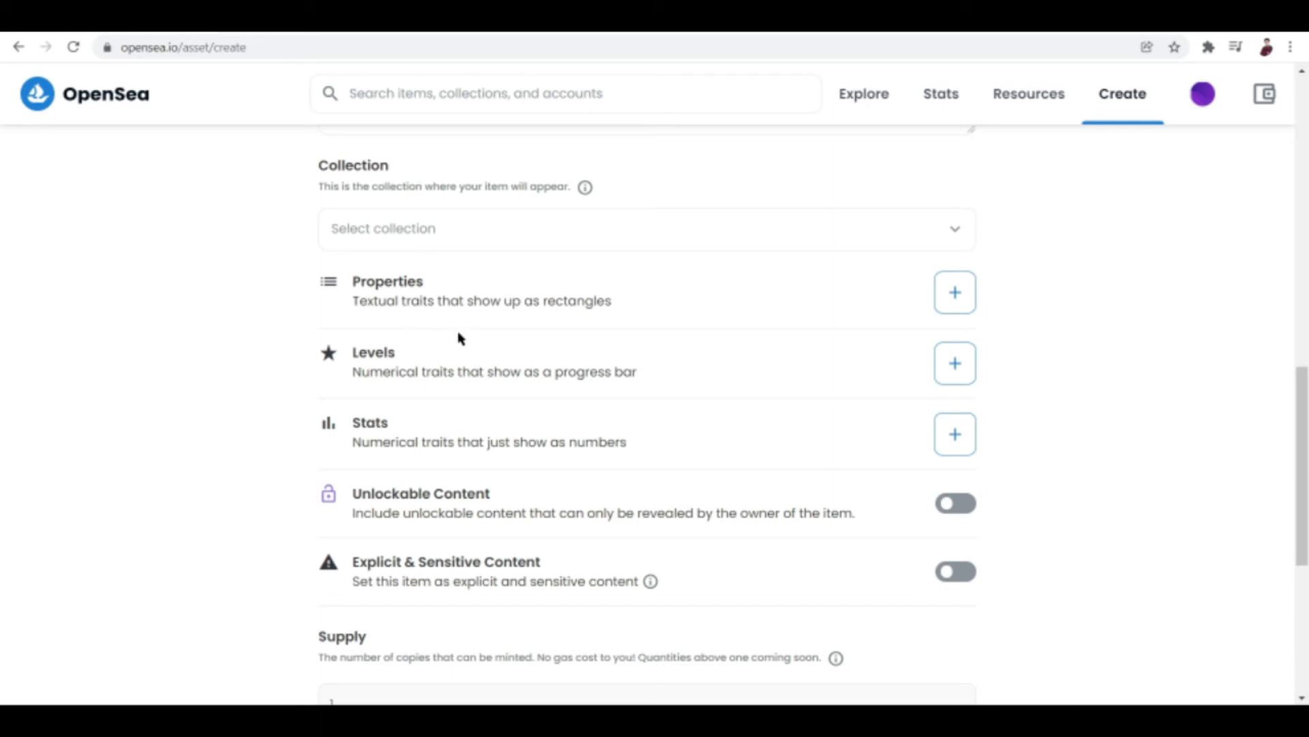
mouse_move(493, 388)
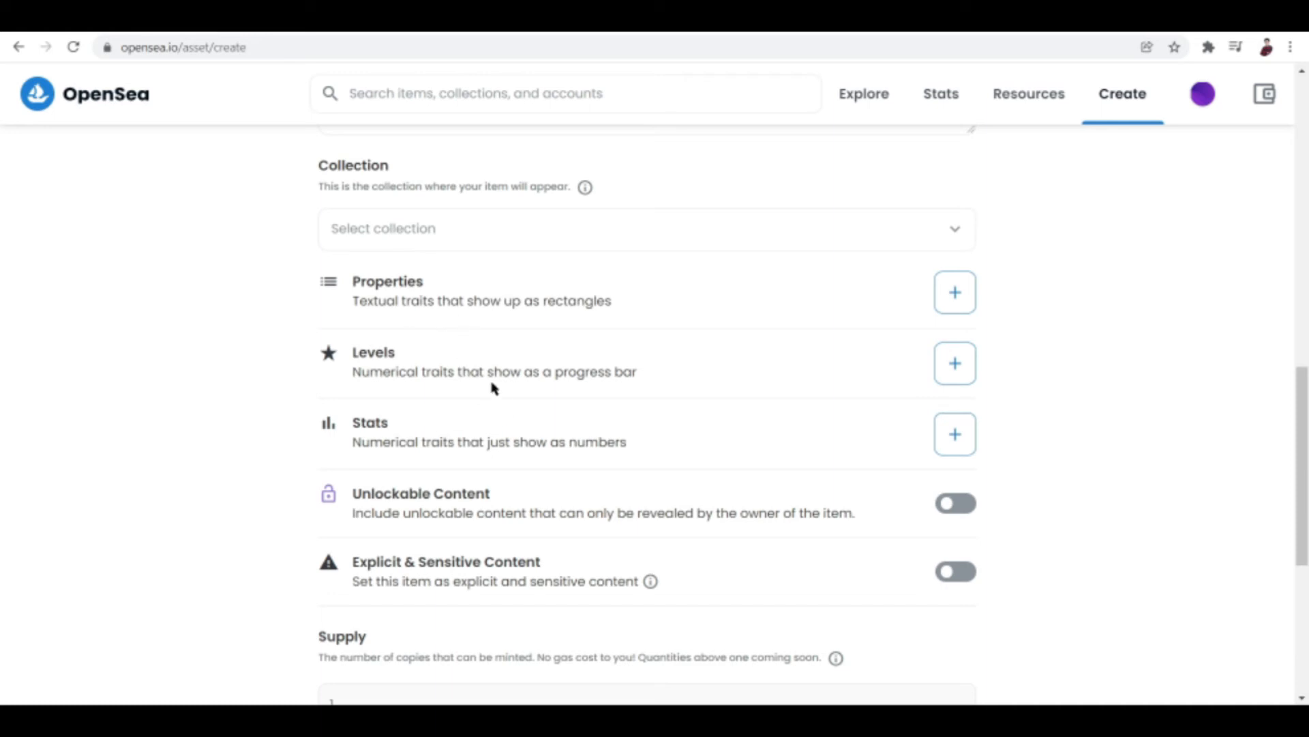
mouse_move(548, 345)
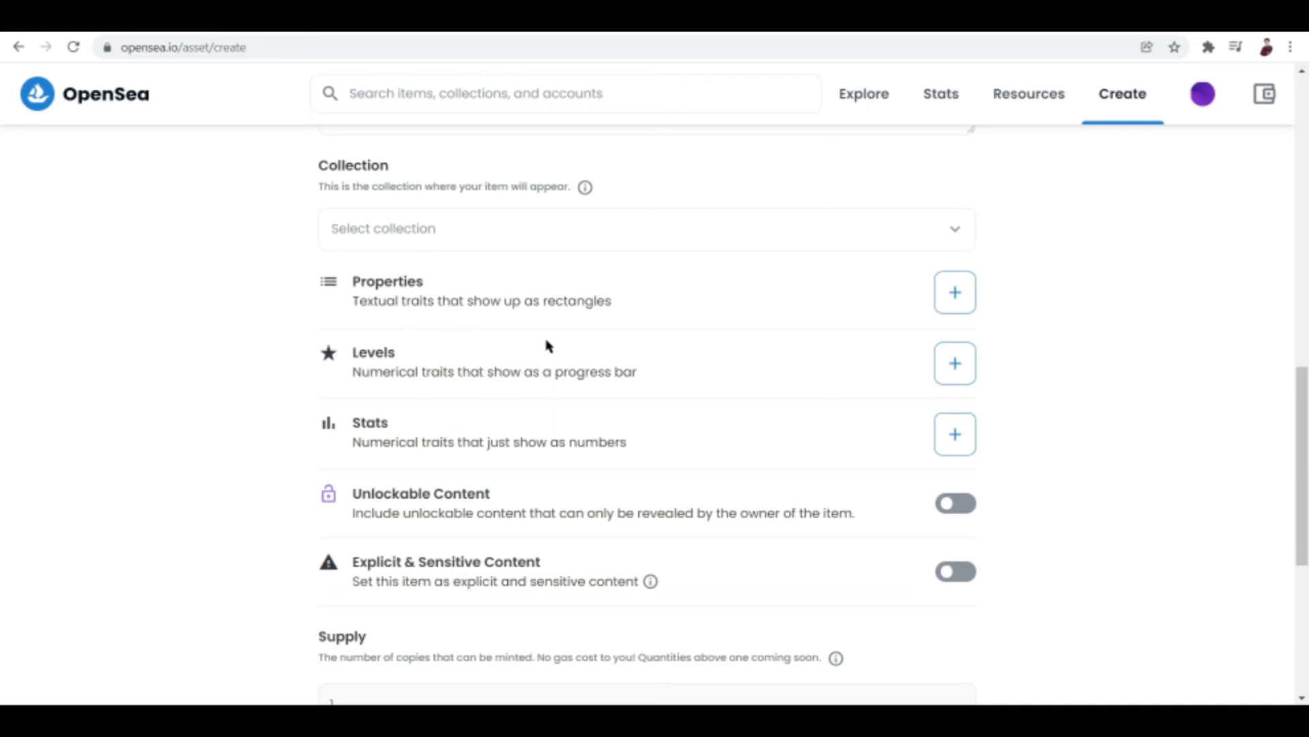
mouse_move(538, 319)
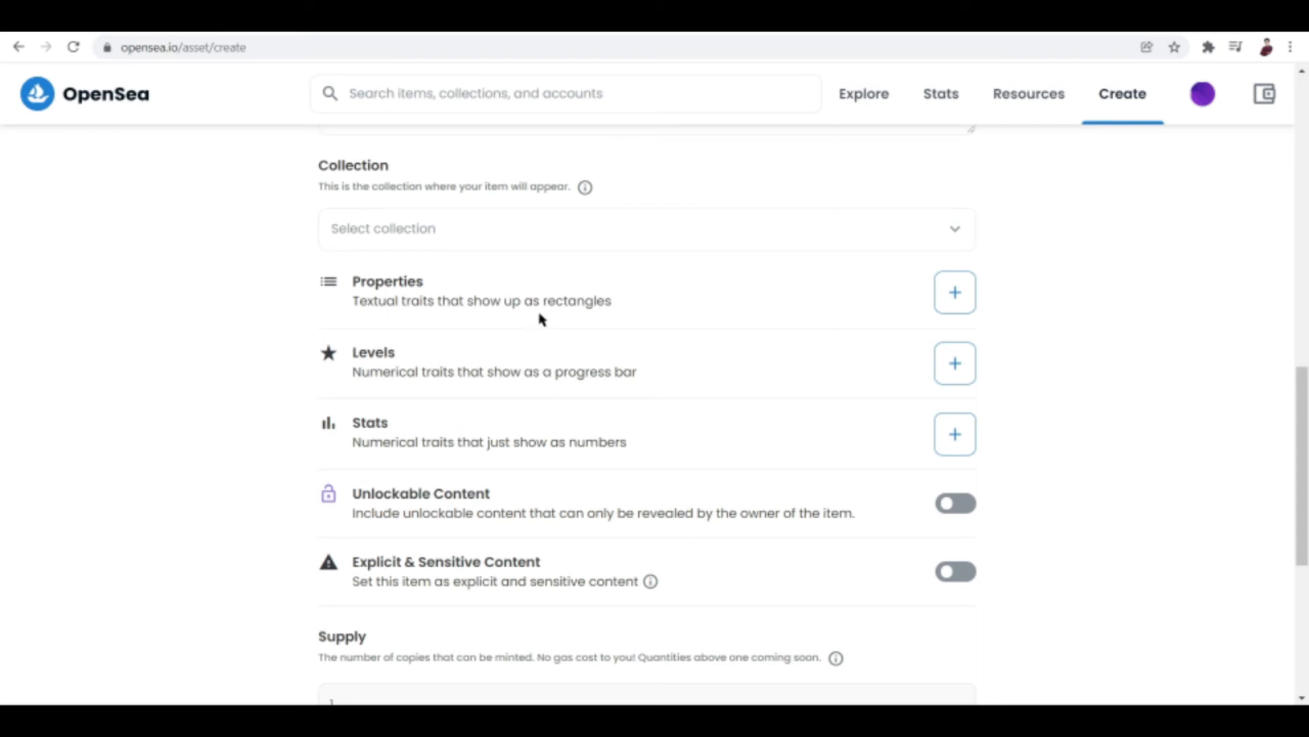
mouse_move(526, 319)
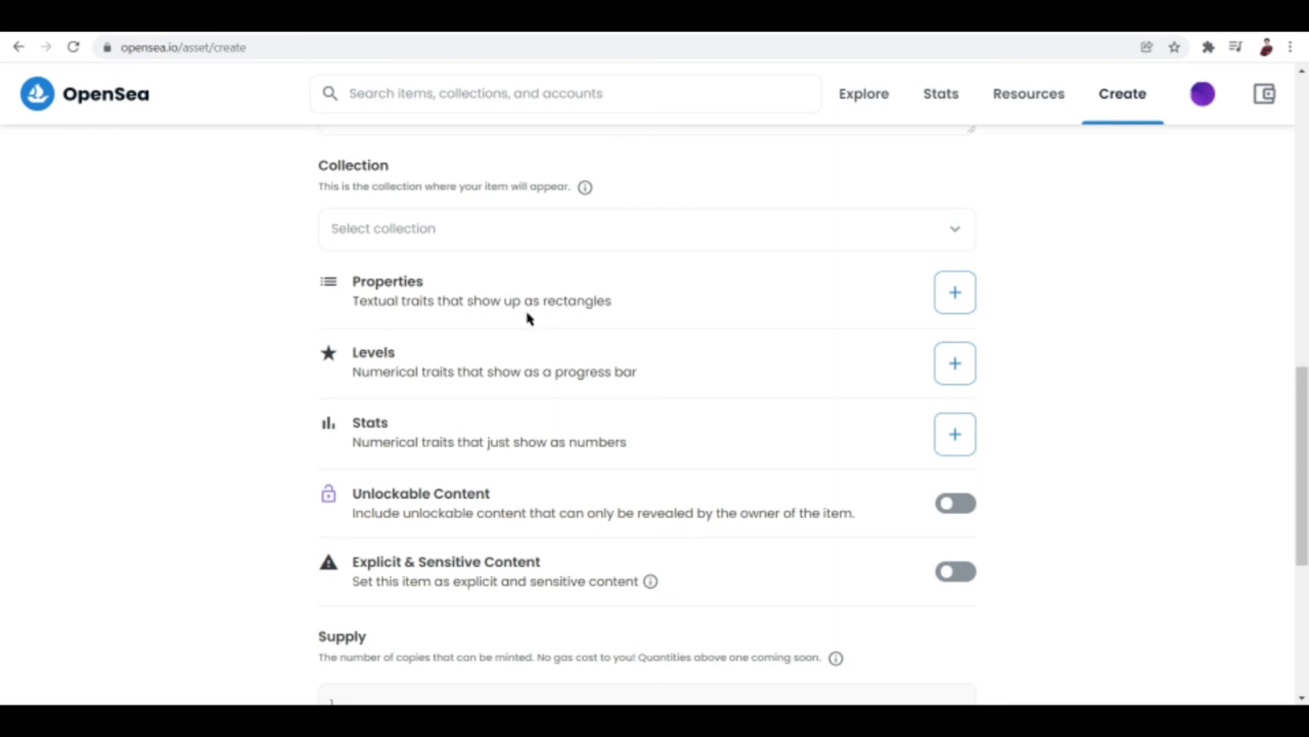
mouse_move(628, 317)
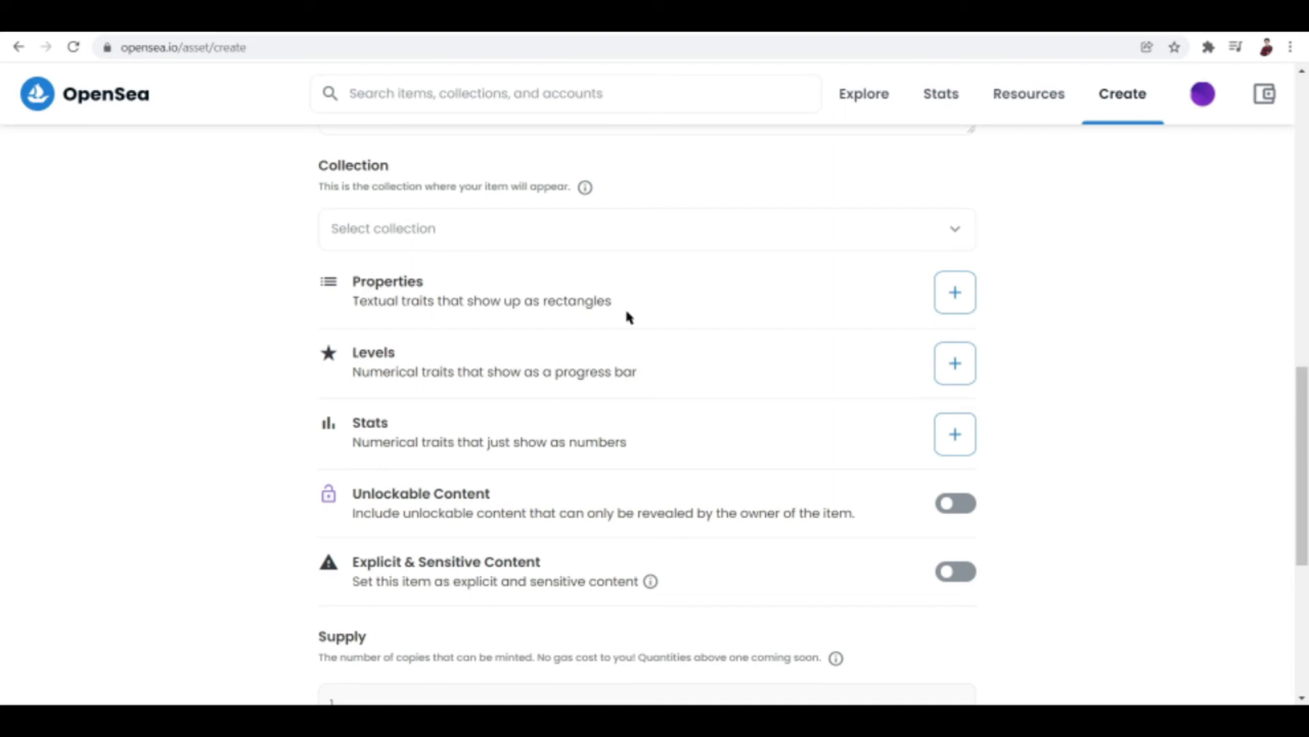
mouse_move(409, 335)
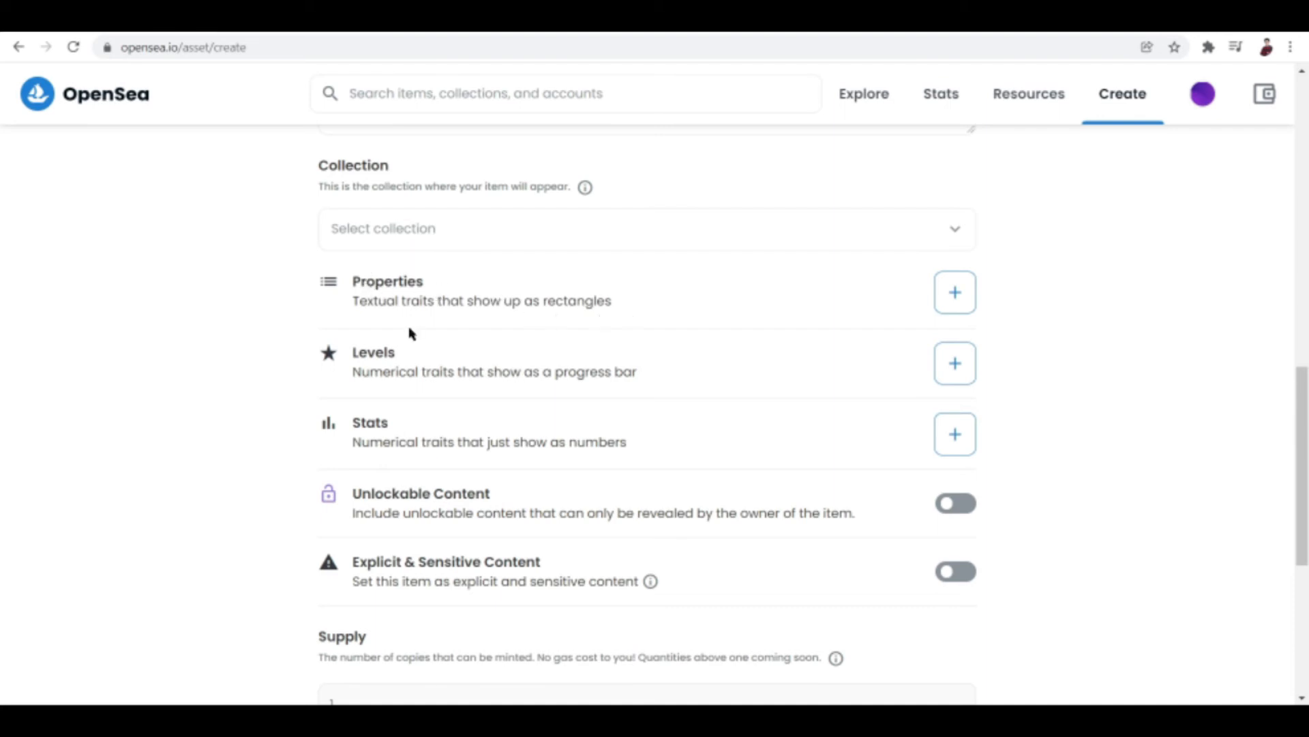
mouse_move(434, 292)
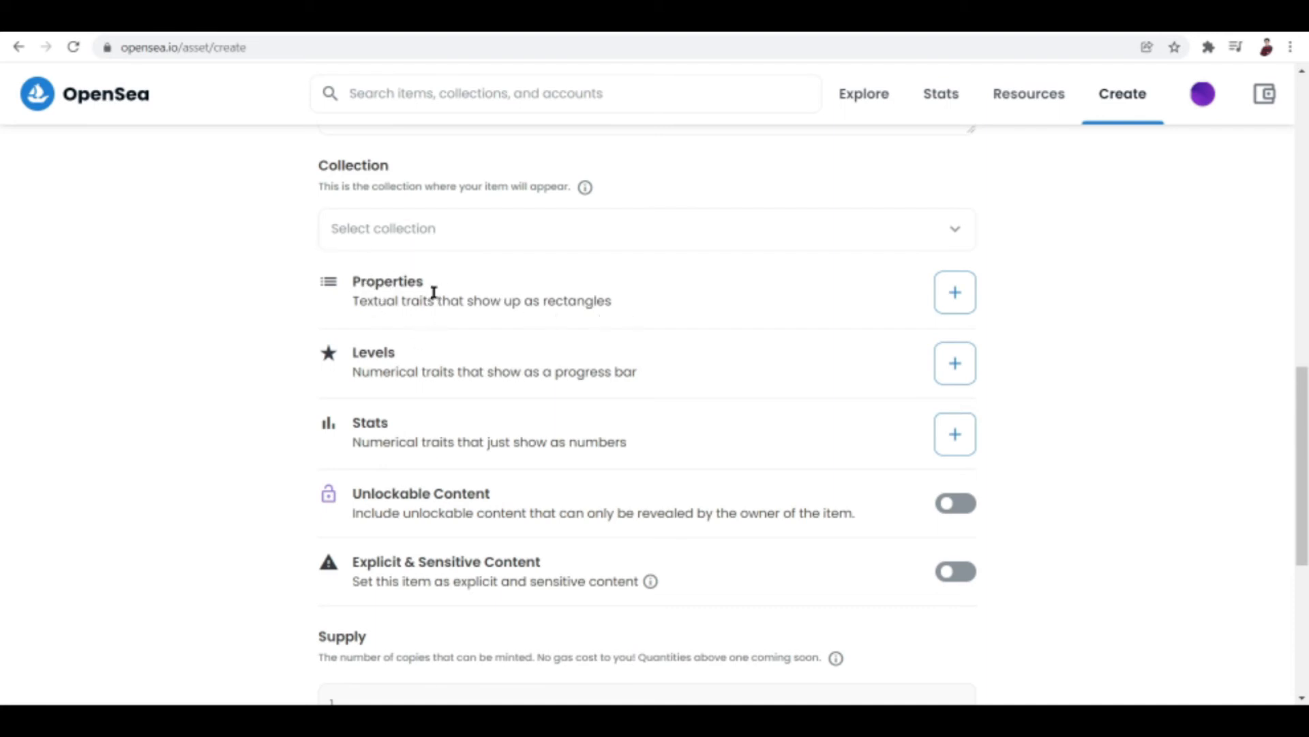
mouse_move(332, 309)
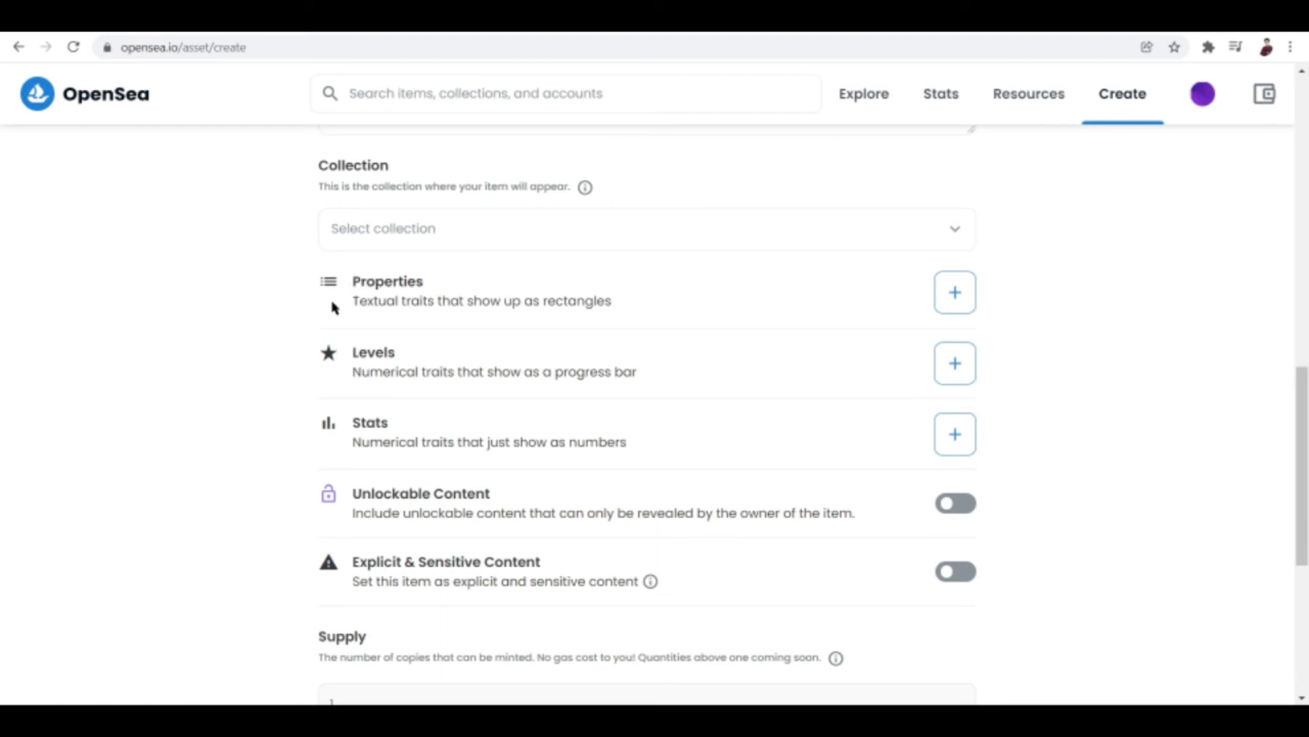
mouse_move(396, 308)
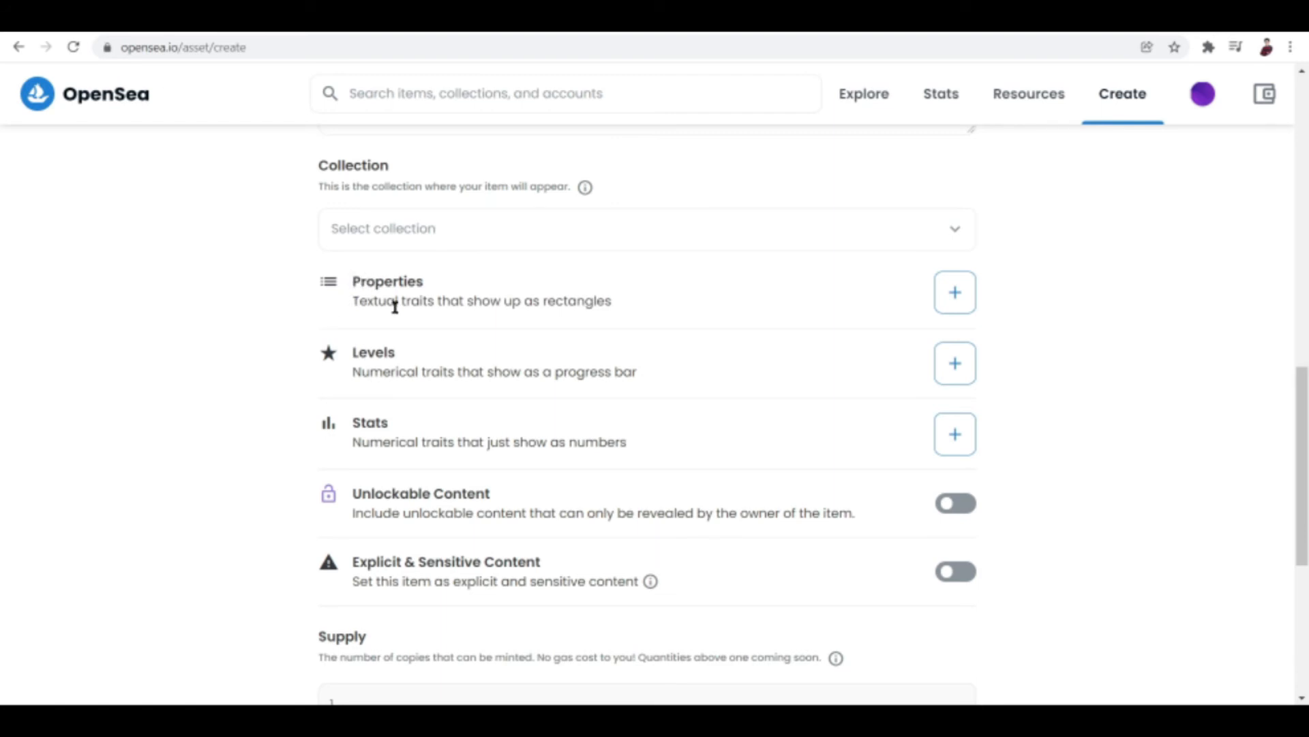
mouse_move(376, 346)
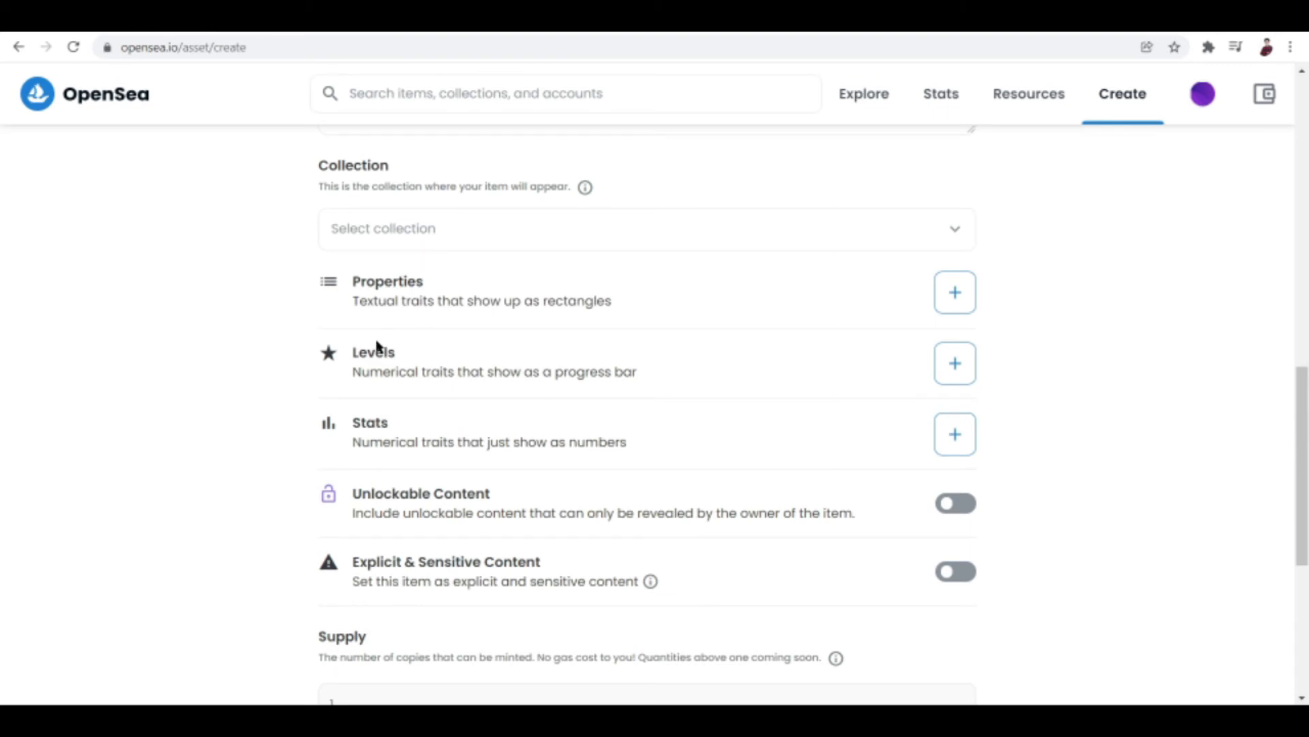
mouse_move(349, 345)
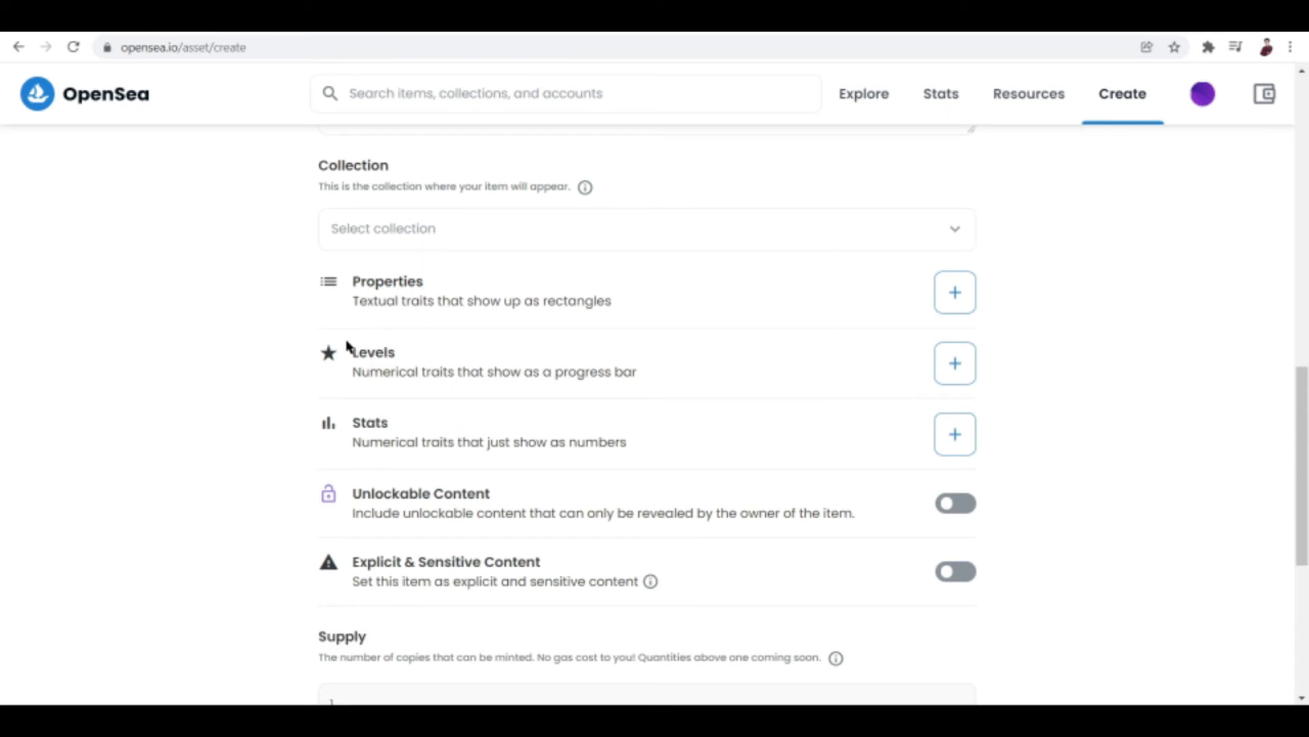
mouse_move(677, 378)
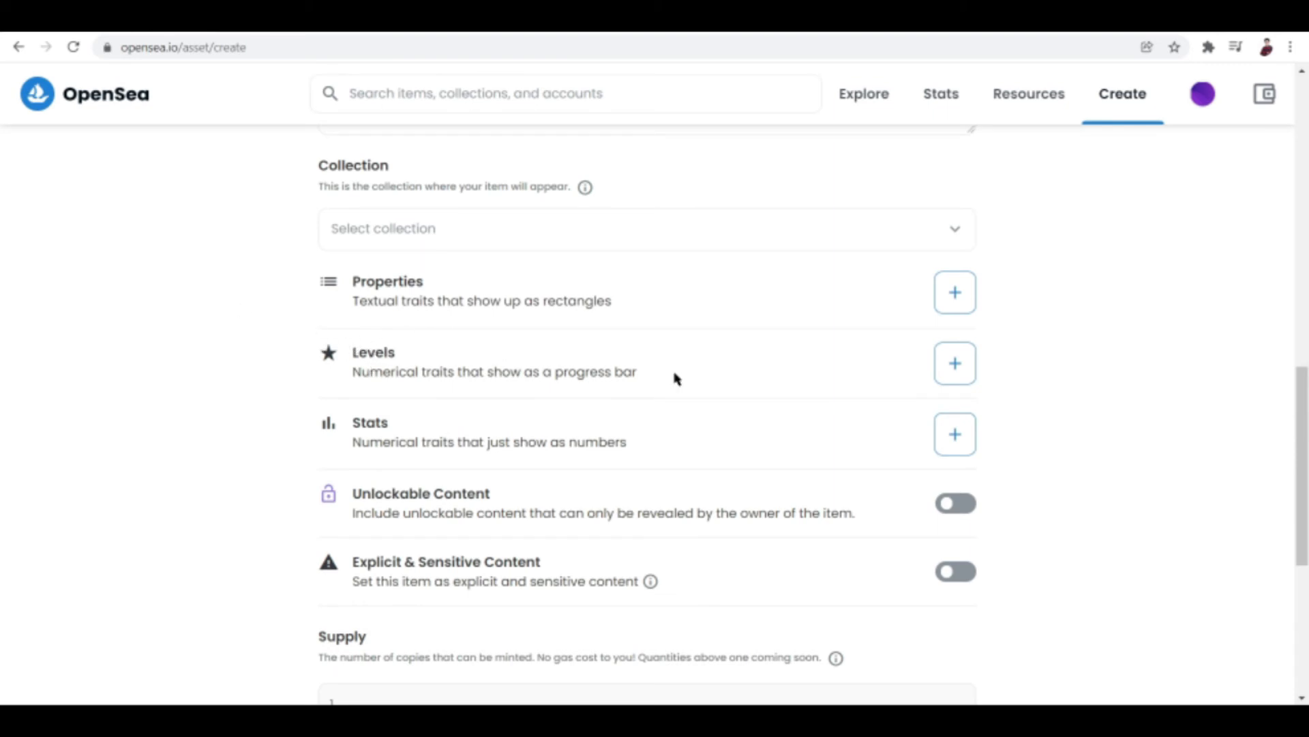
mouse_move(521, 365)
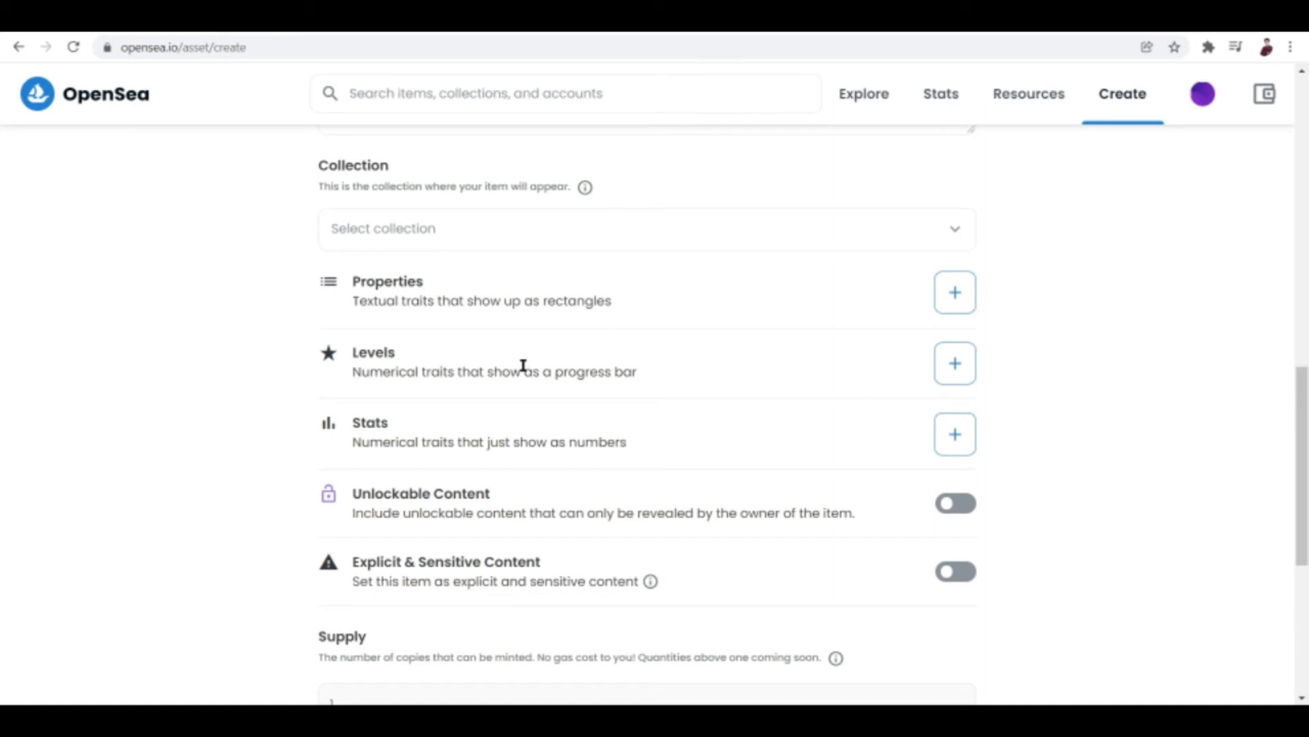
mouse_move(510, 368)
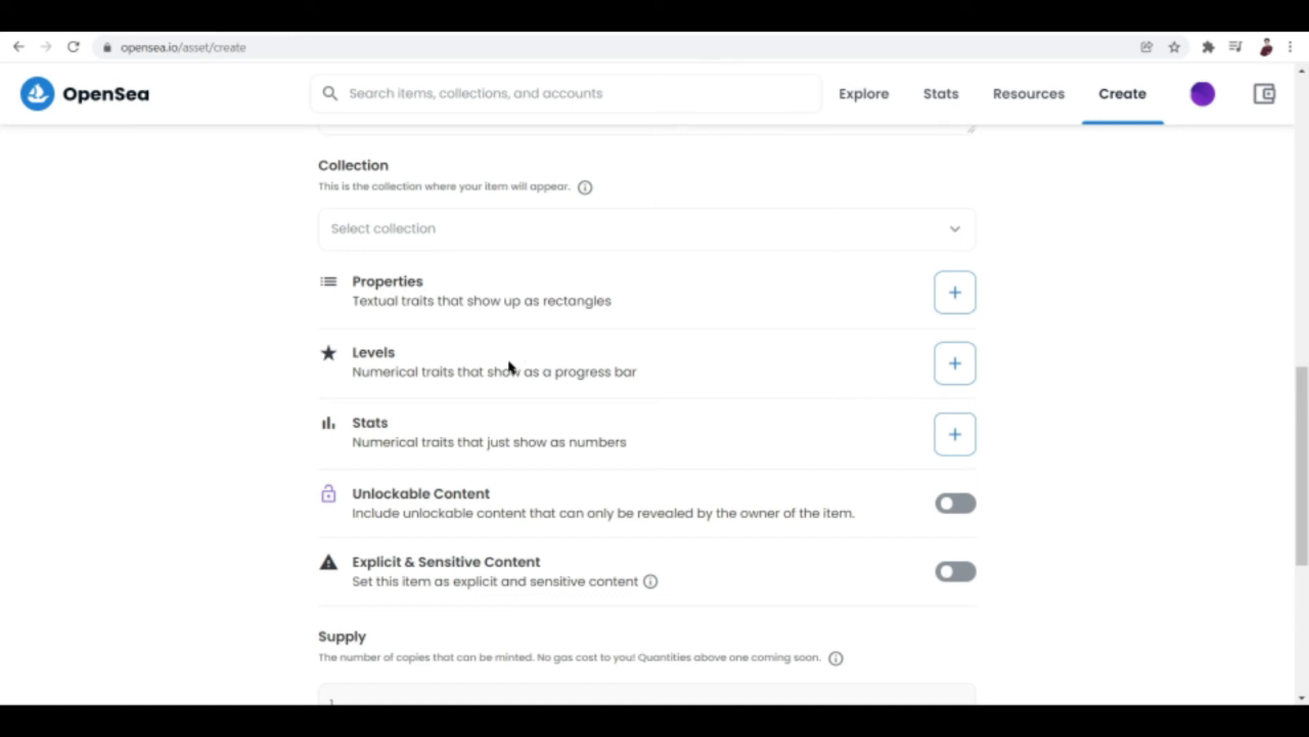
scroll("down", 3)
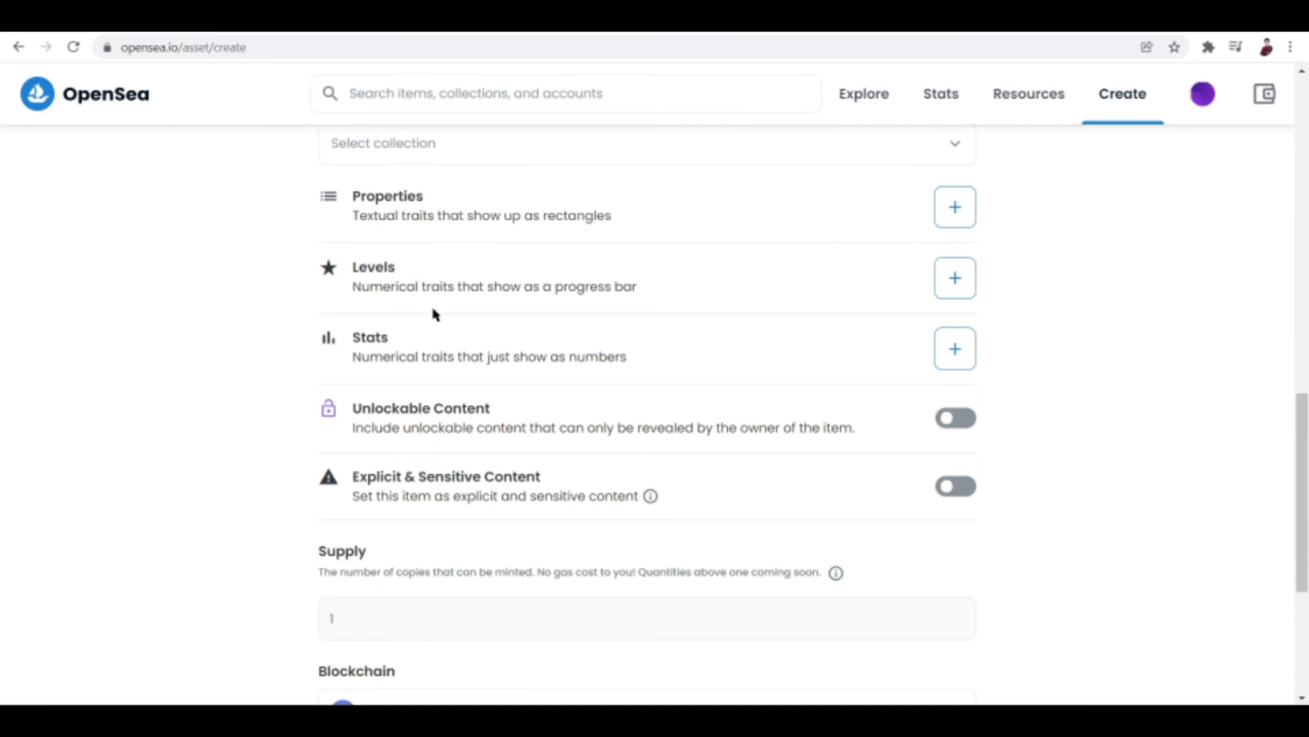
left_click(955, 206)
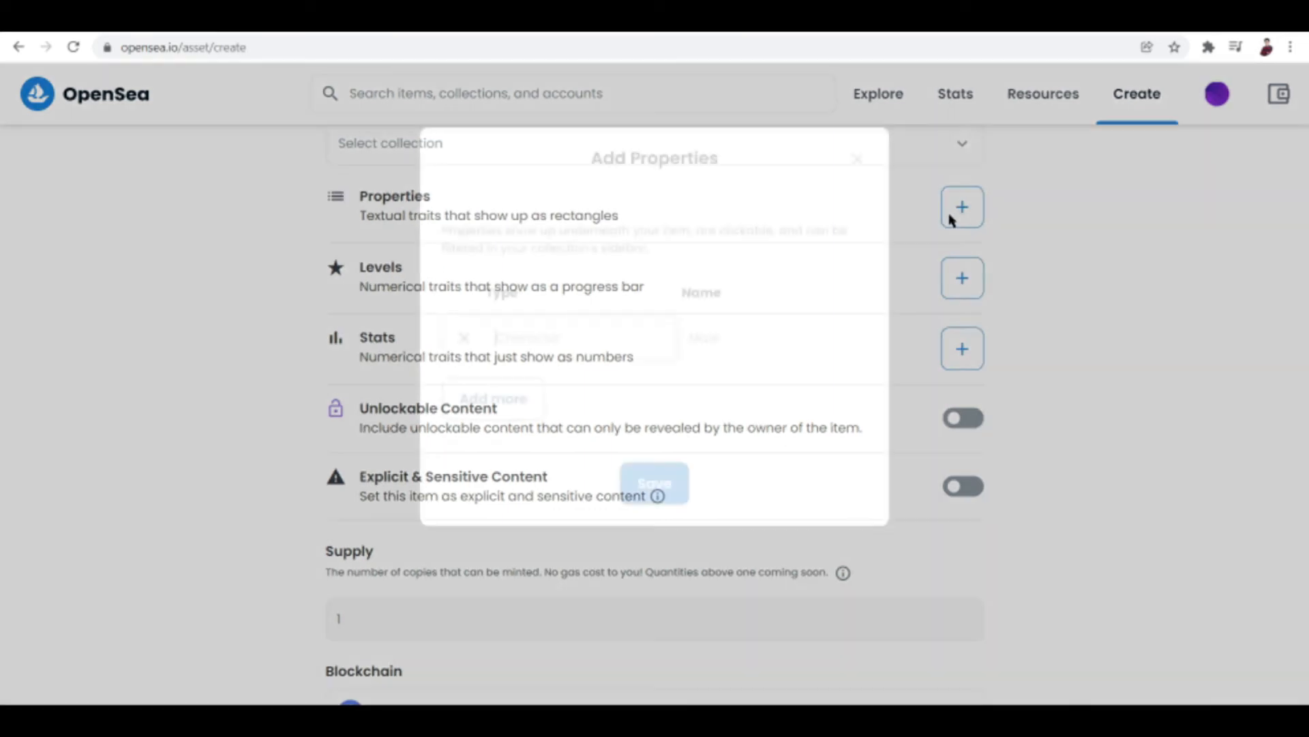
left_click(963, 208)
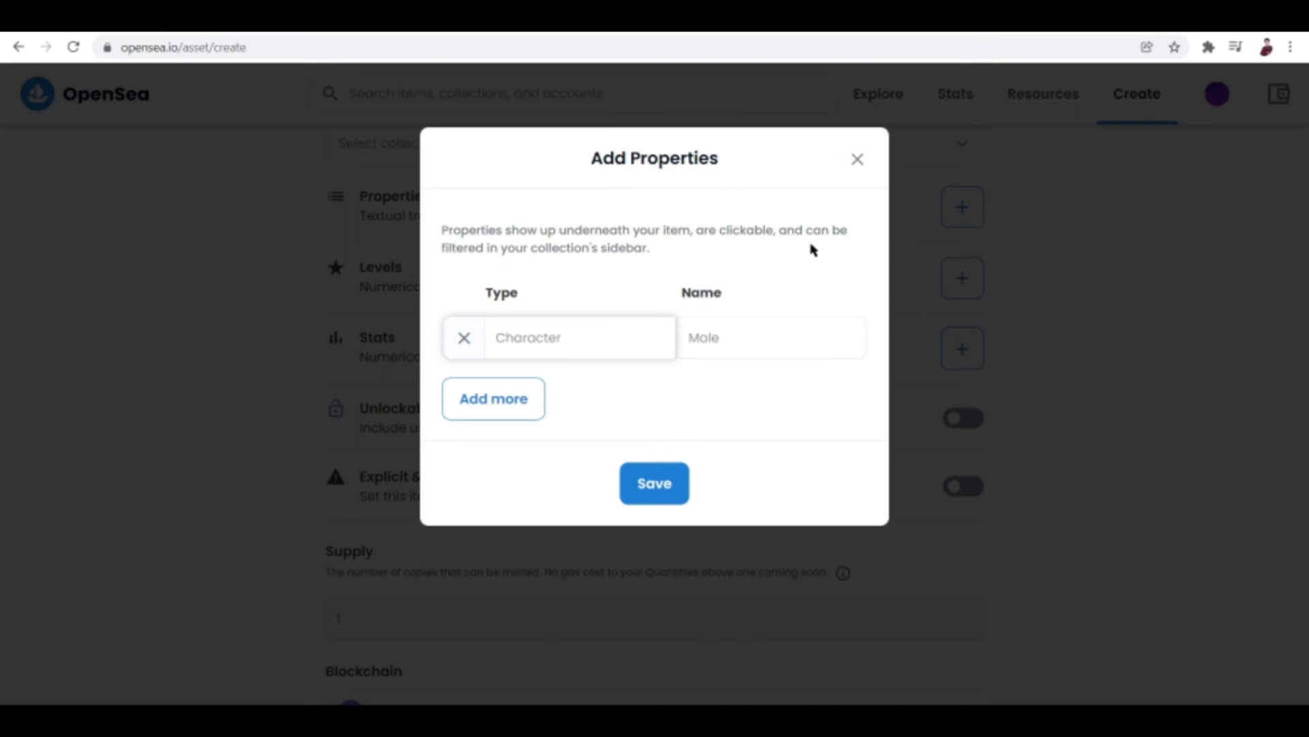
mouse_move(592, 152)
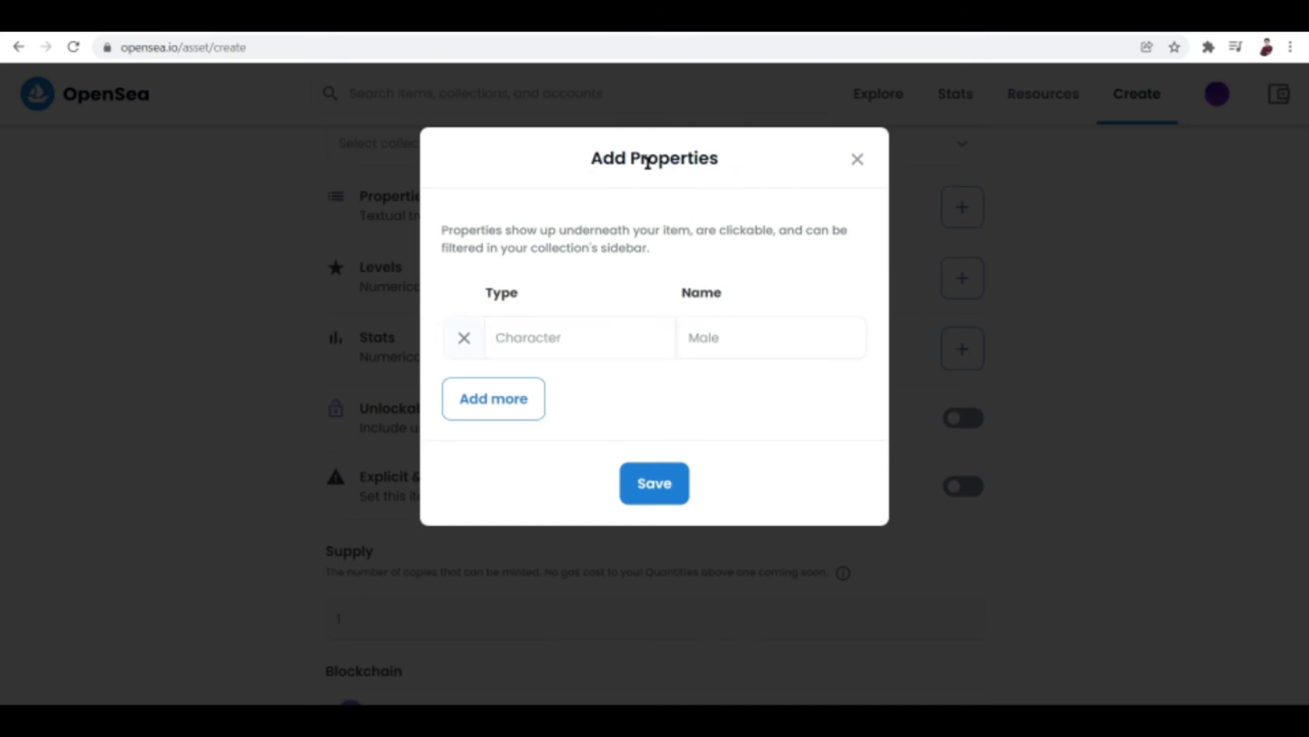
mouse_move(673, 275)
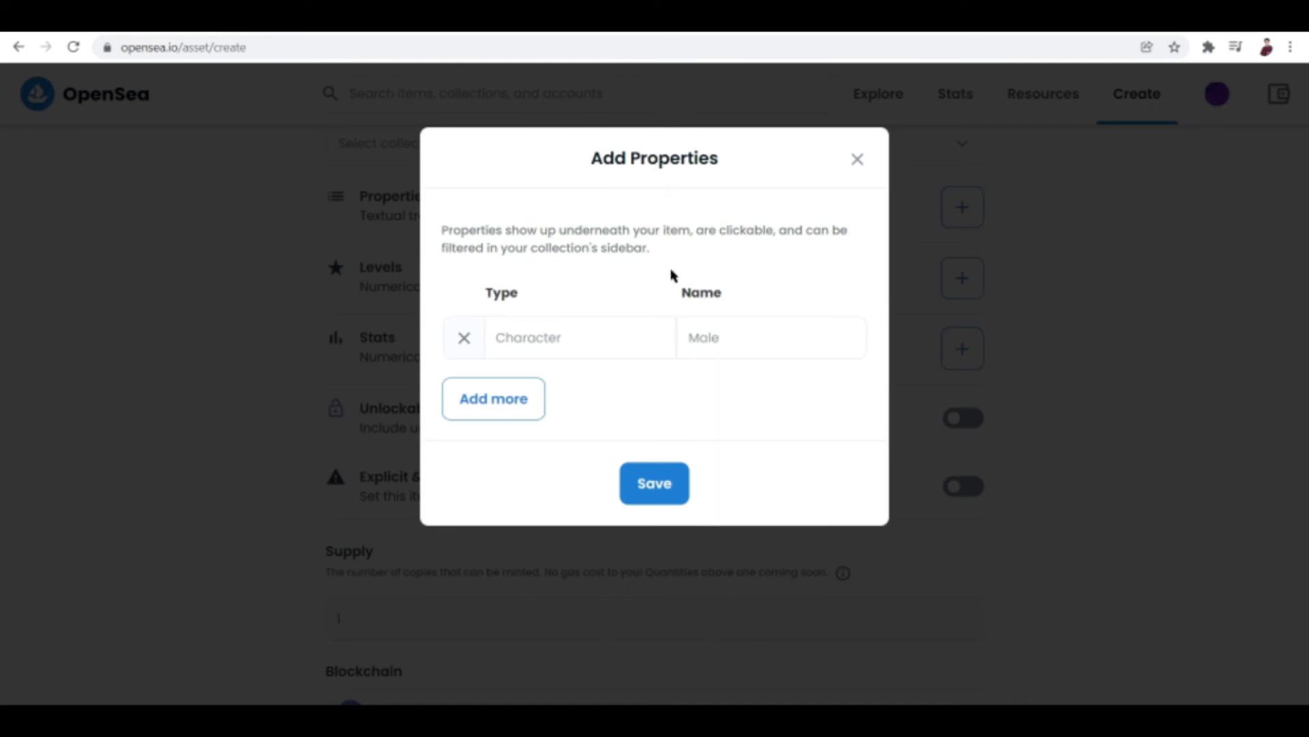
mouse_move(517, 313)
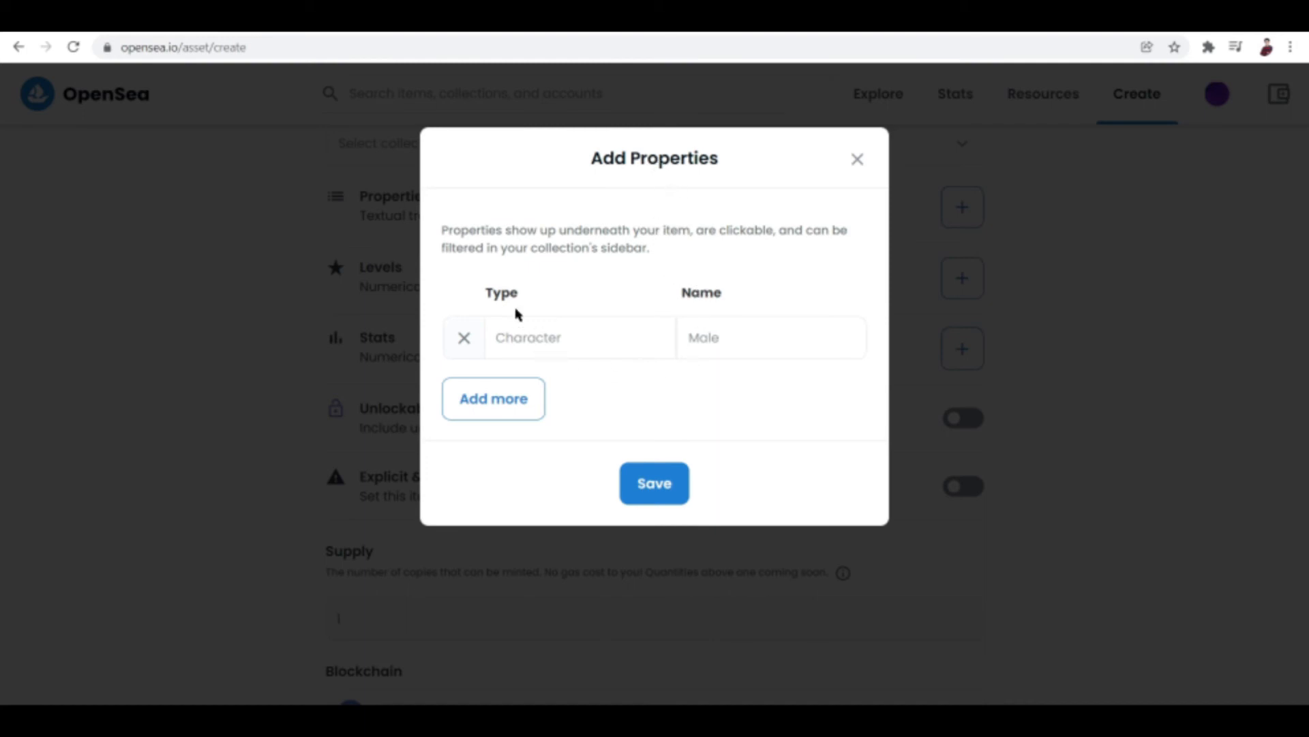
mouse_move(609, 375)
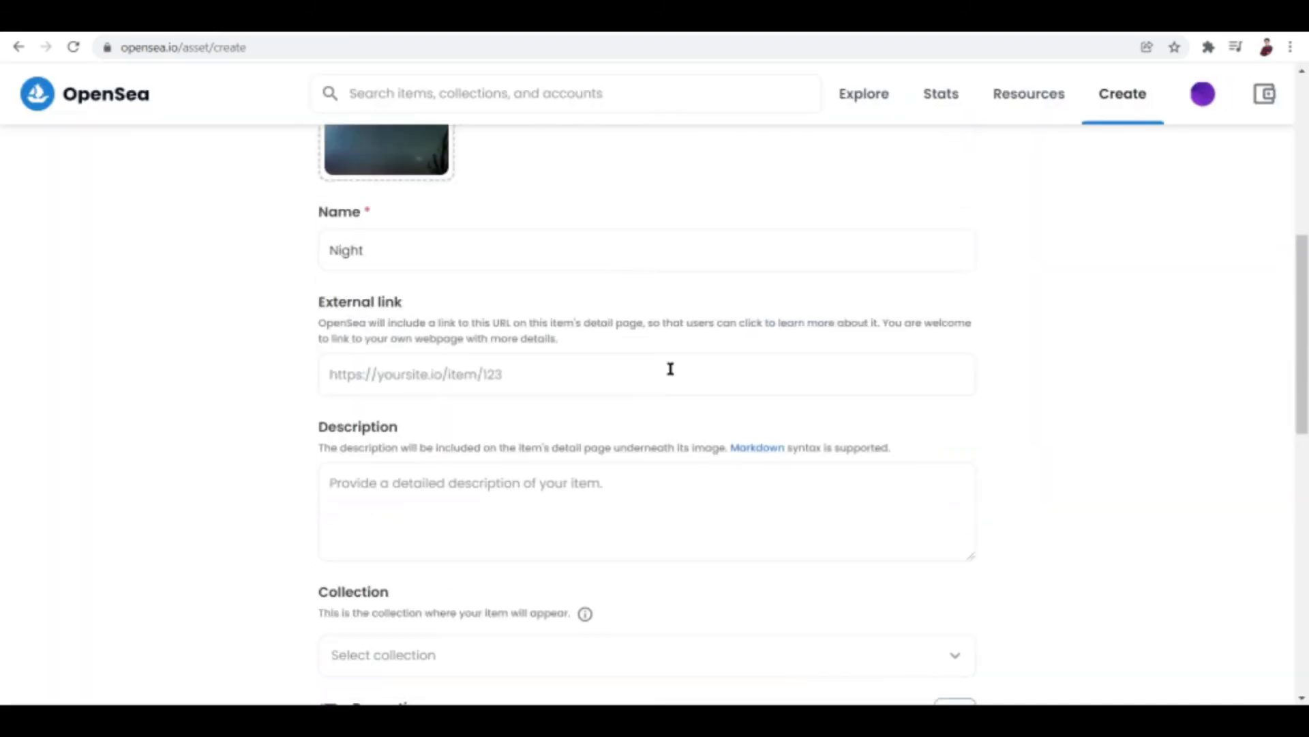
scroll("up", 3)
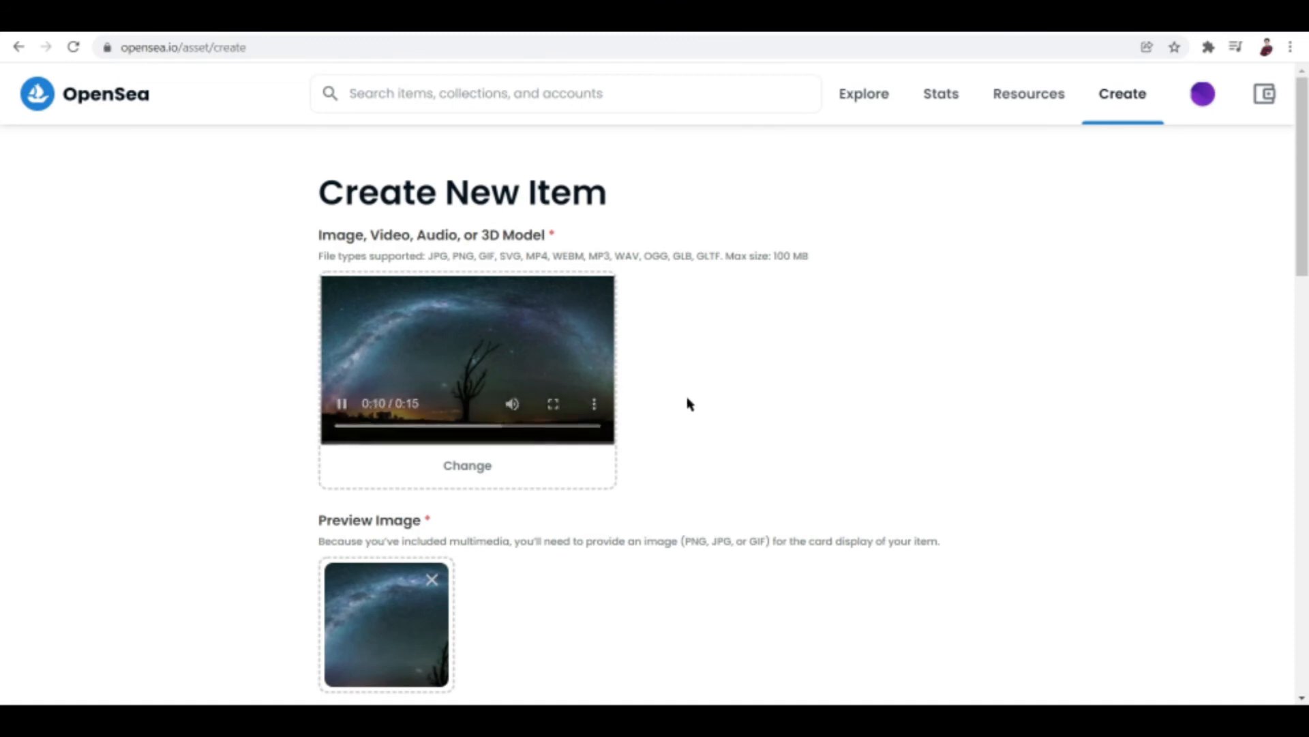
scroll("down", 3)
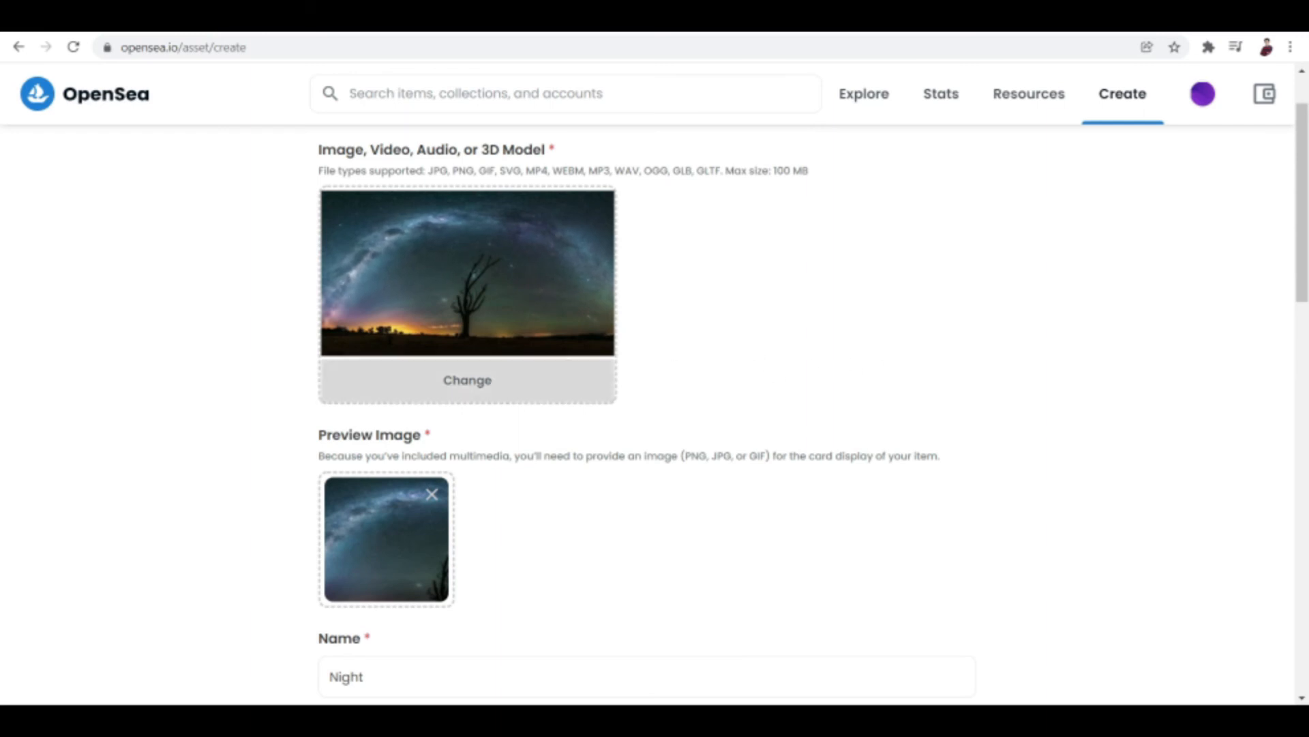
left_click(466, 271)
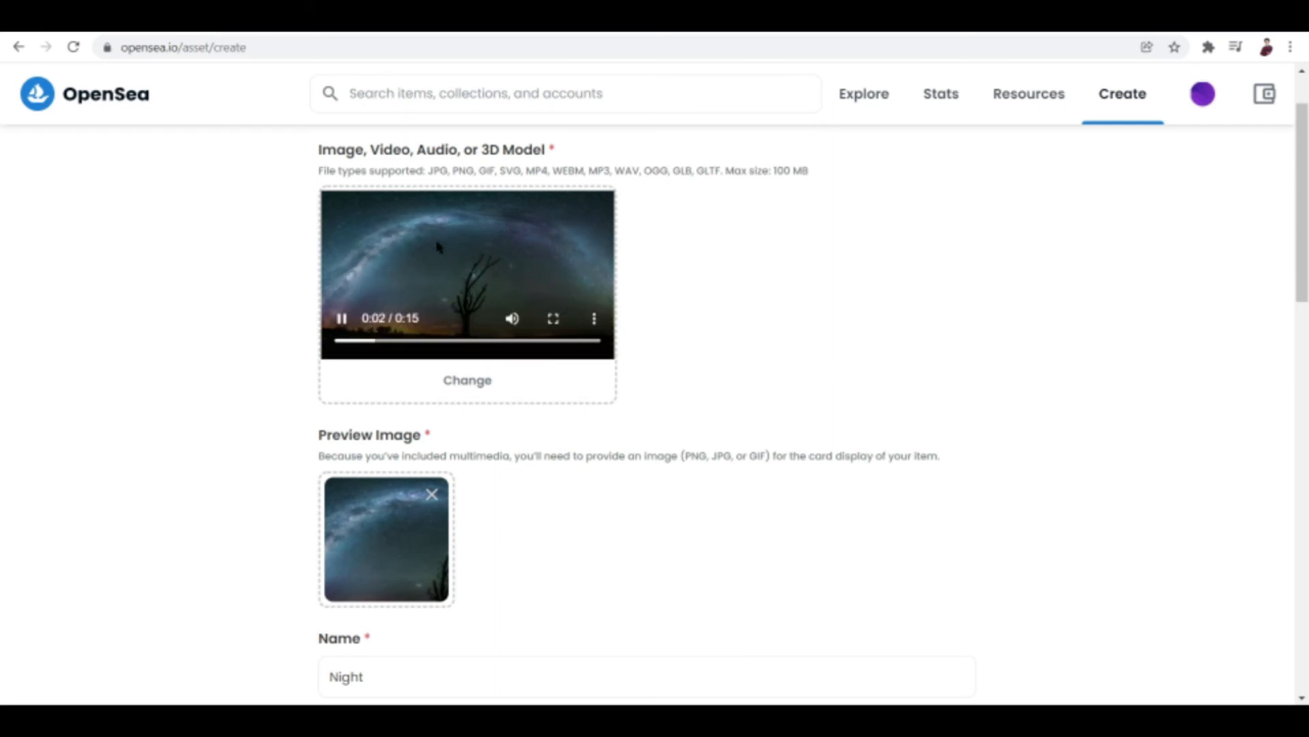
scroll("up", 3)
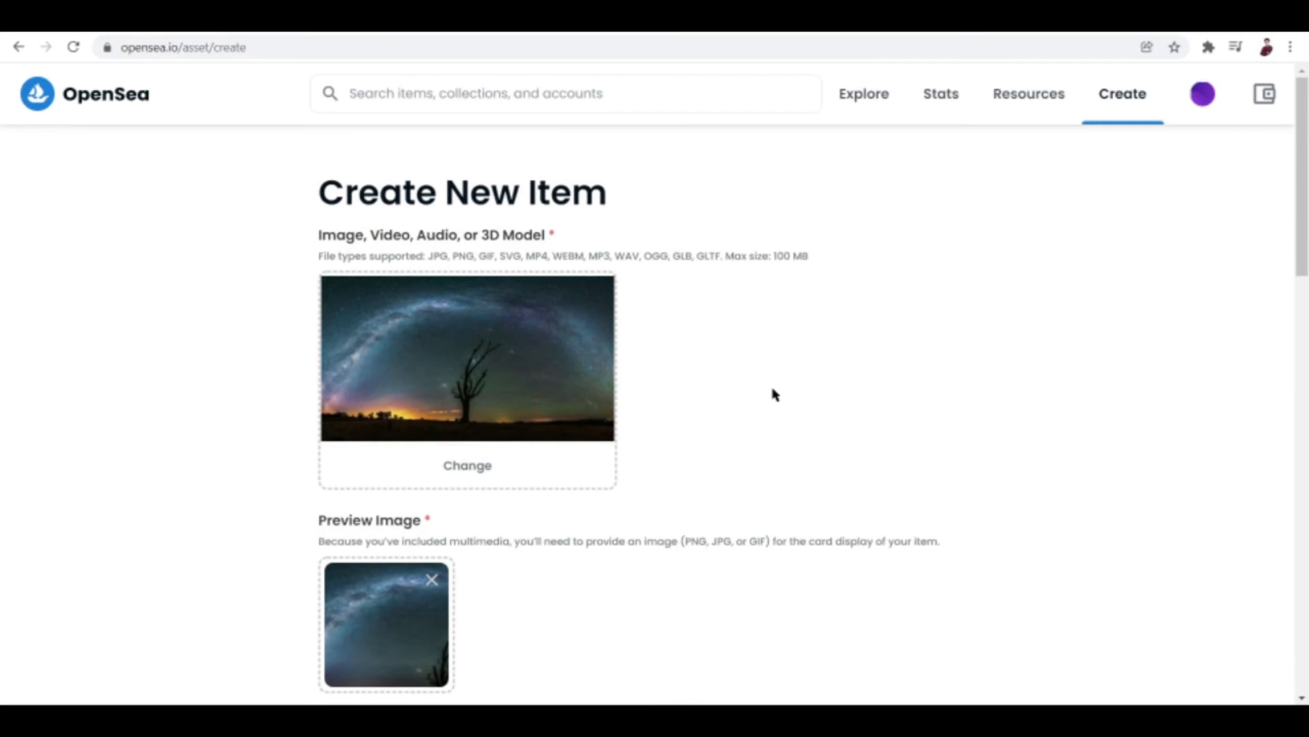
scroll("down", 3)
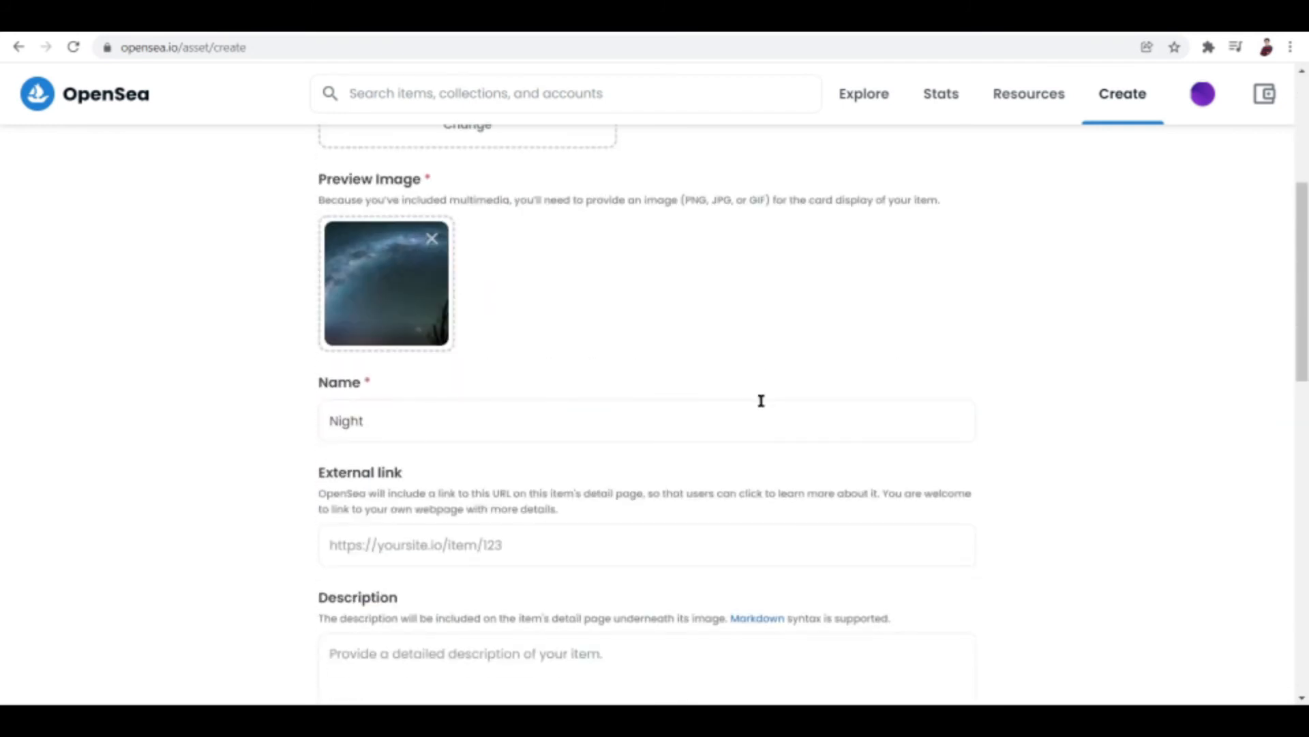
scroll("up", 3)
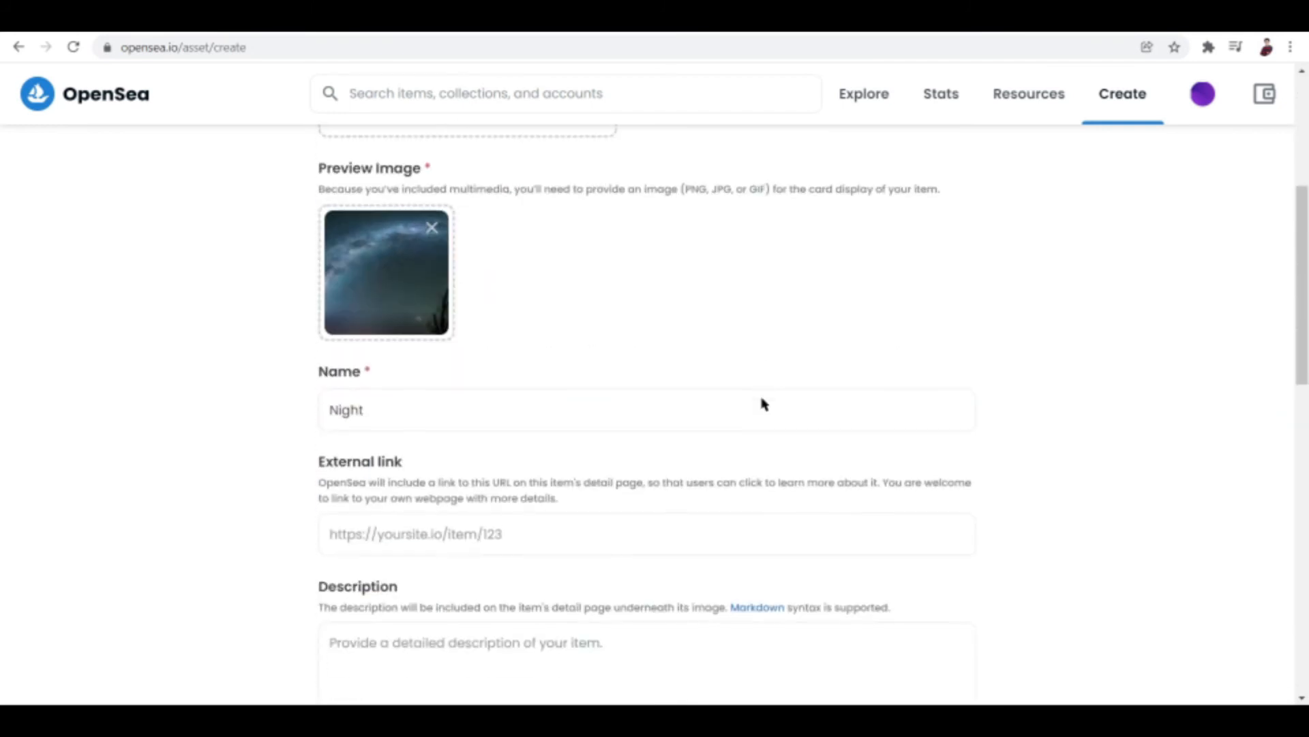
scroll("down", 3)
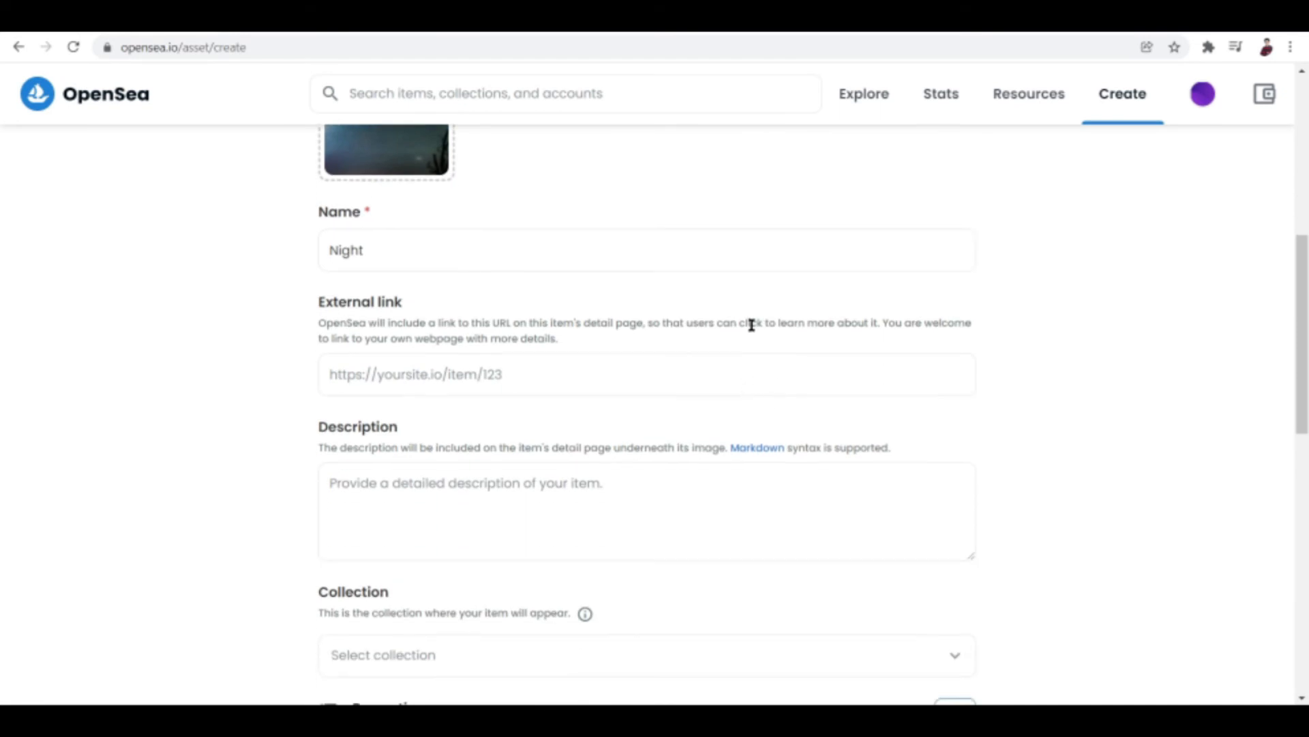
scroll("down", 3)
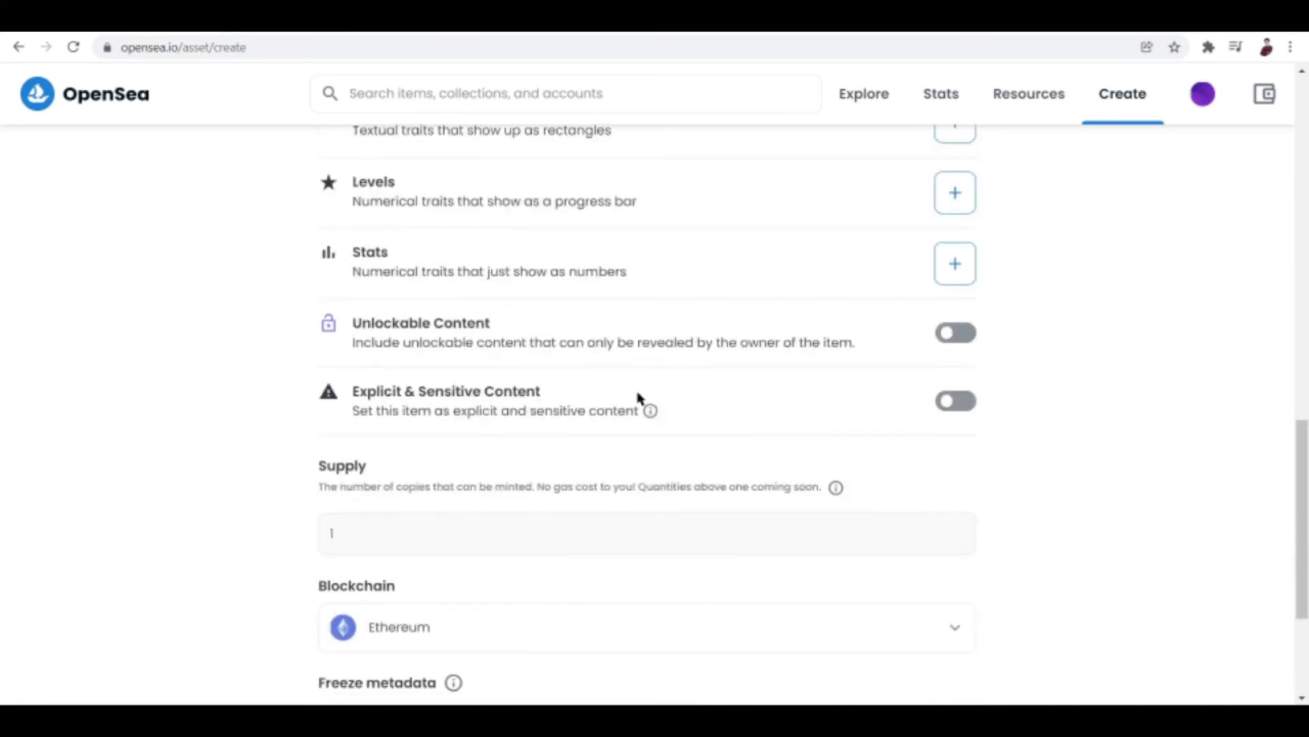
scroll("up", 3)
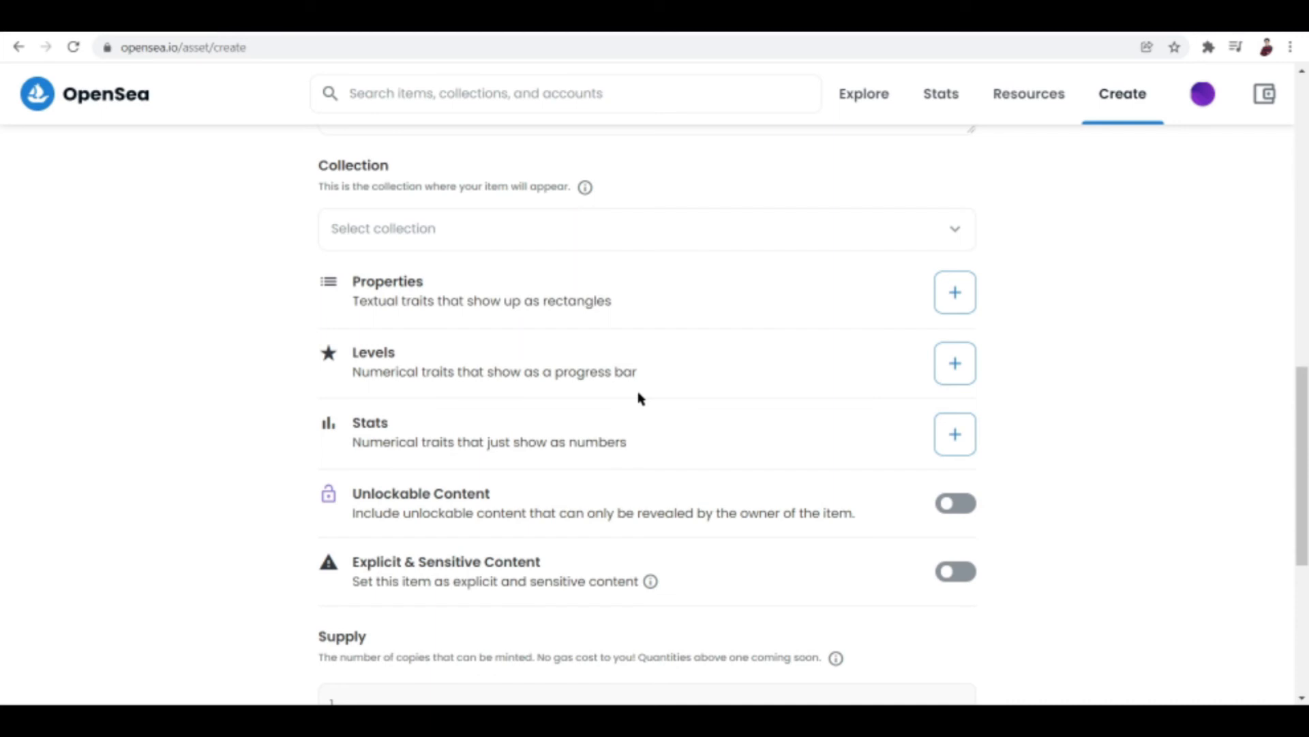
mouse_move(709, 298)
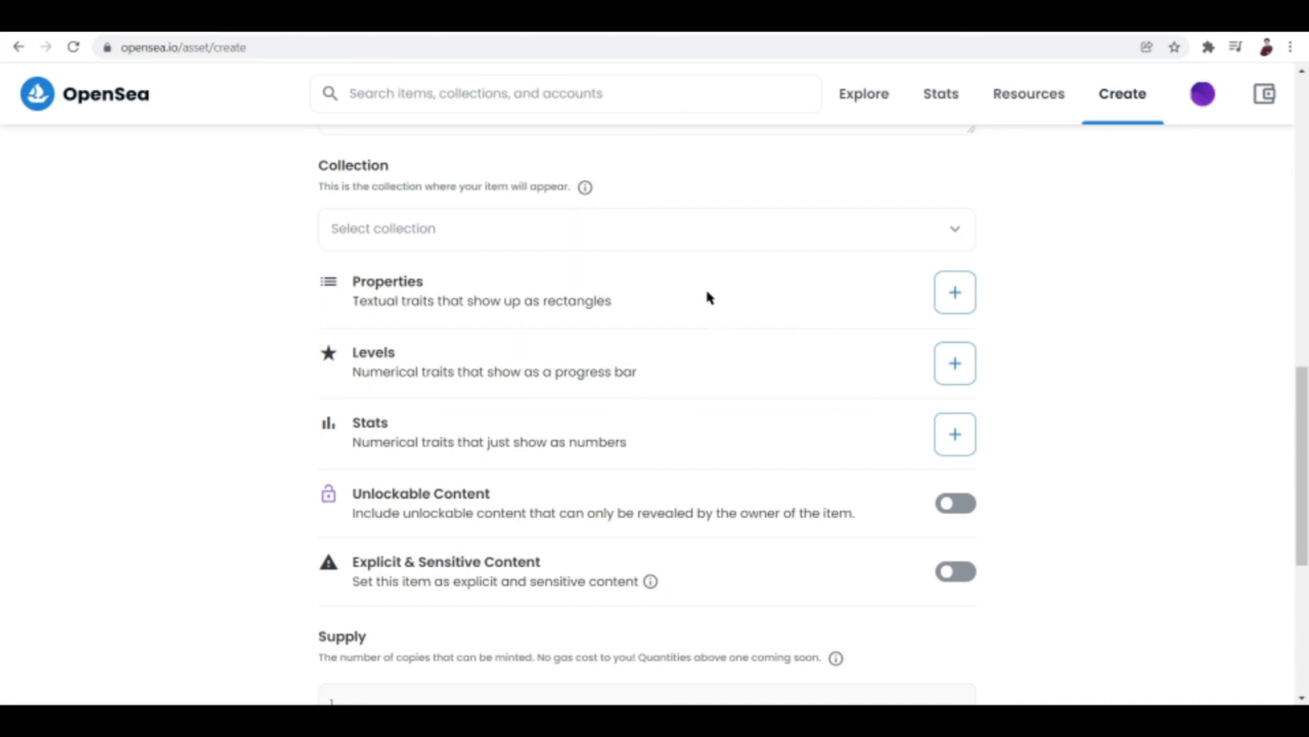
mouse_move(814, 224)
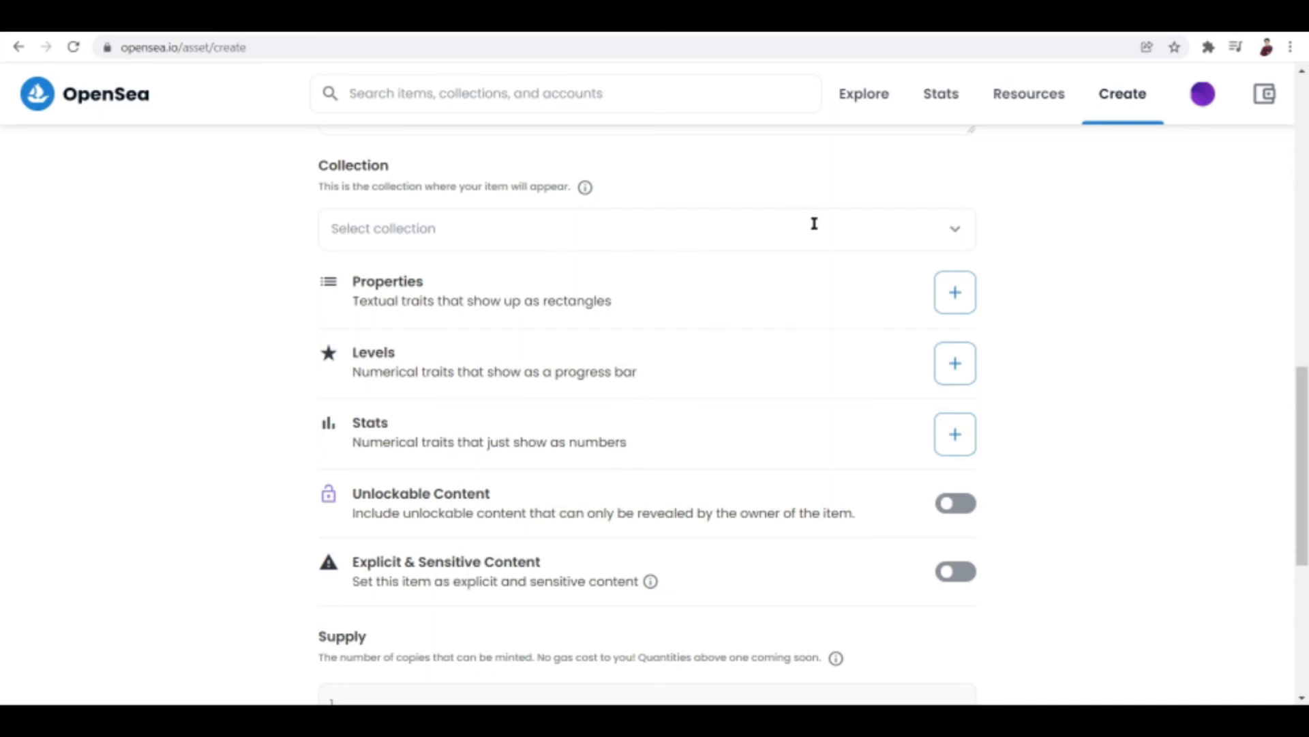
mouse_move(679, 286)
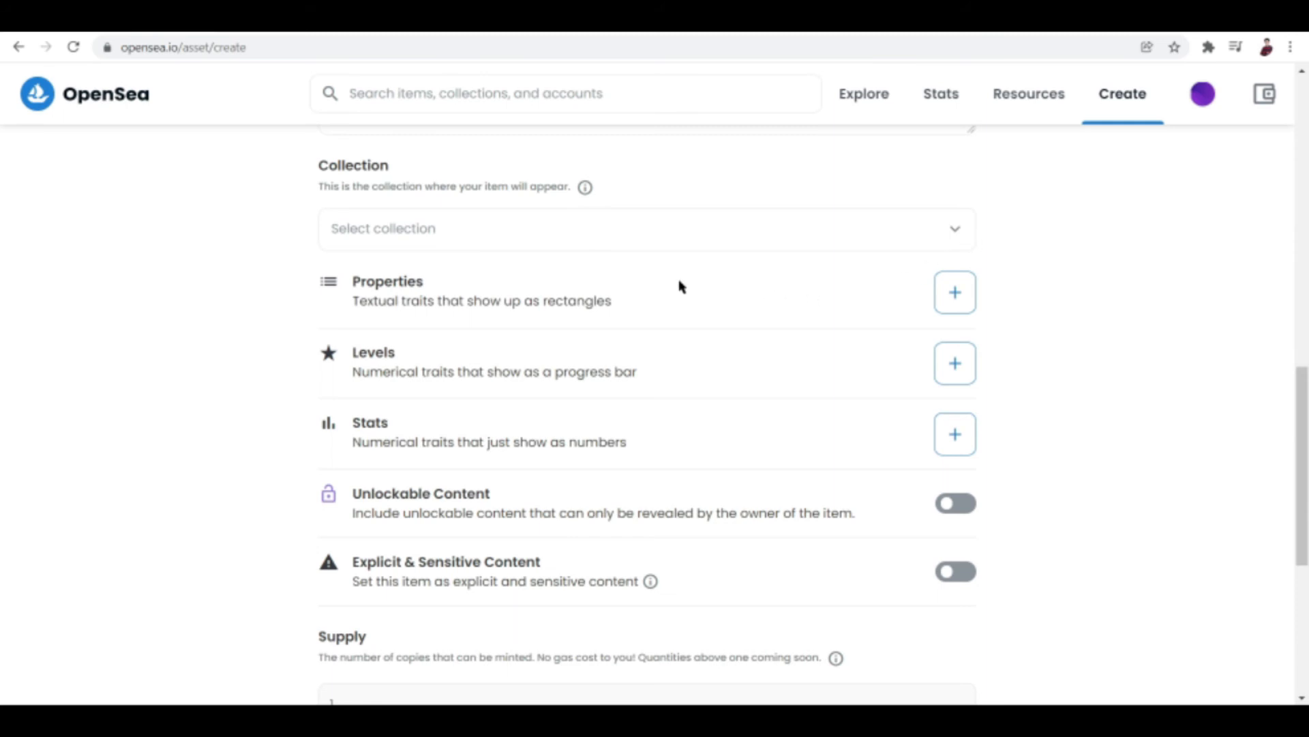
scroll("up", 3)
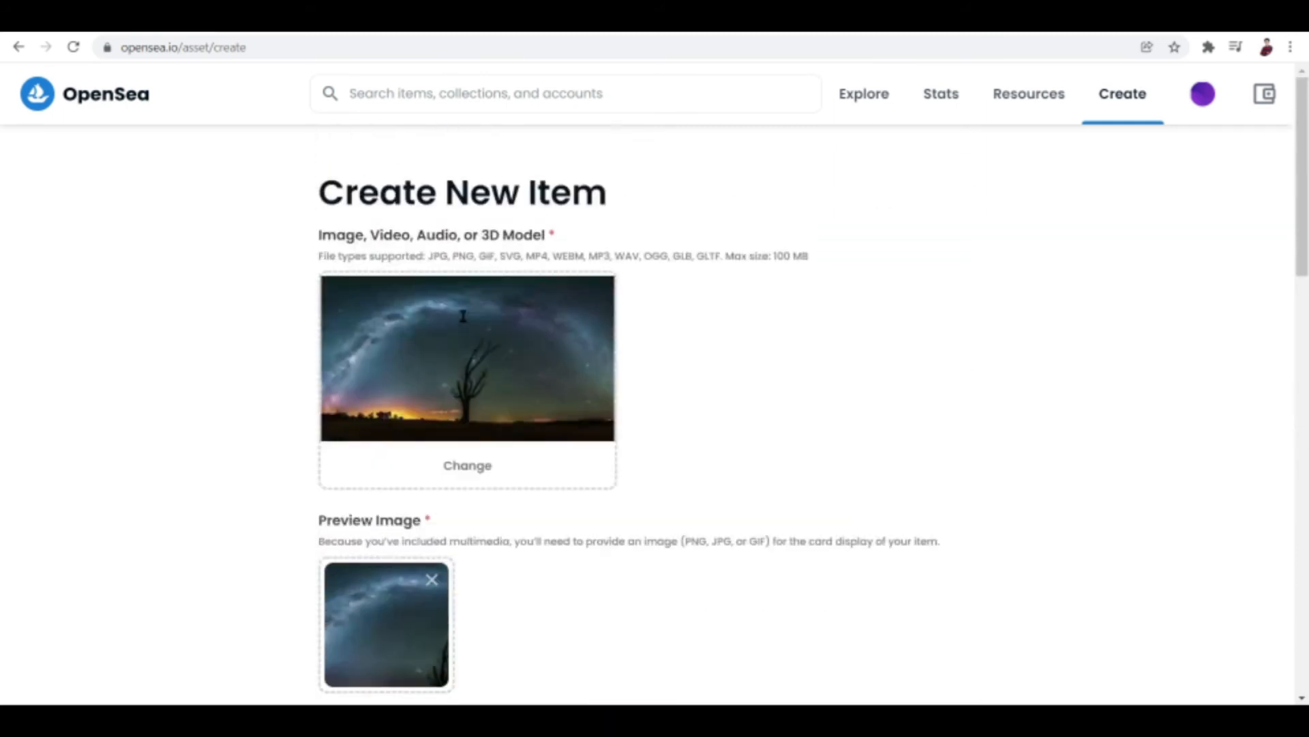
left_click(467, 357)
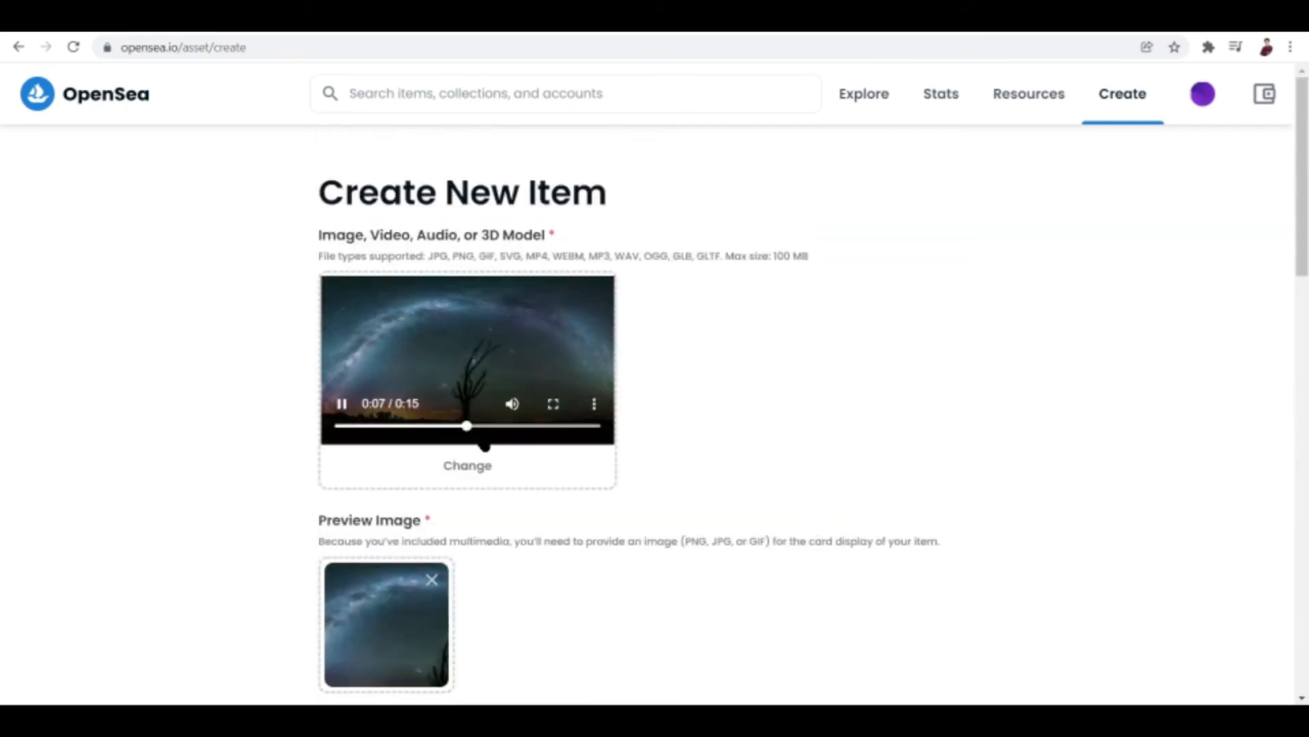
scroll("down", 3)
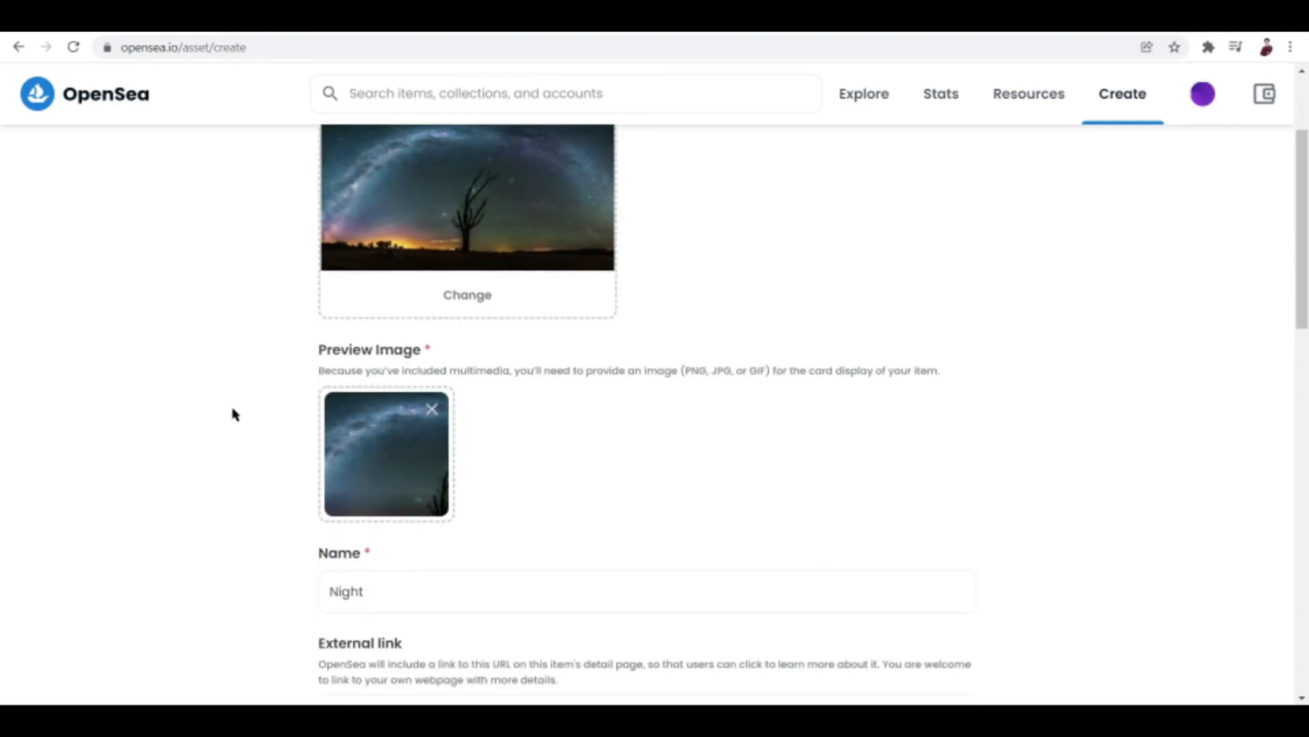
mouse_move(261, 309)
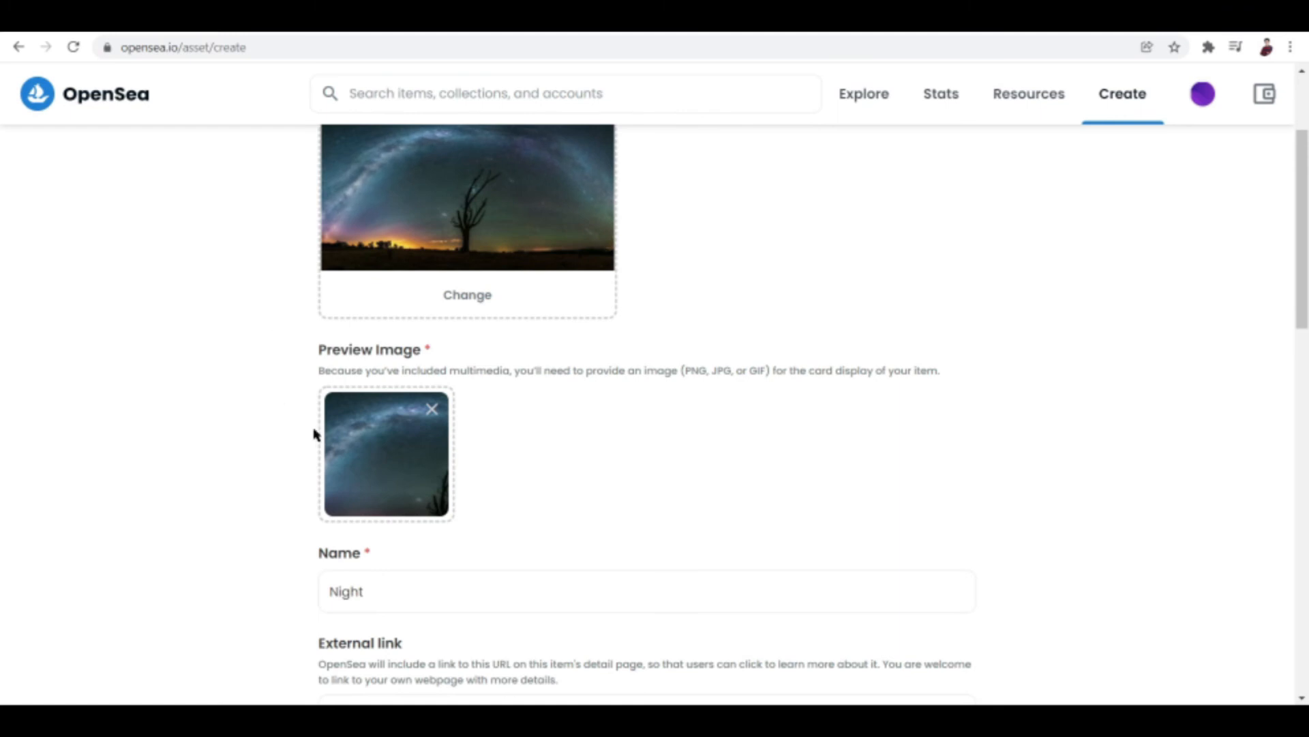
mouse_move(140, 459)
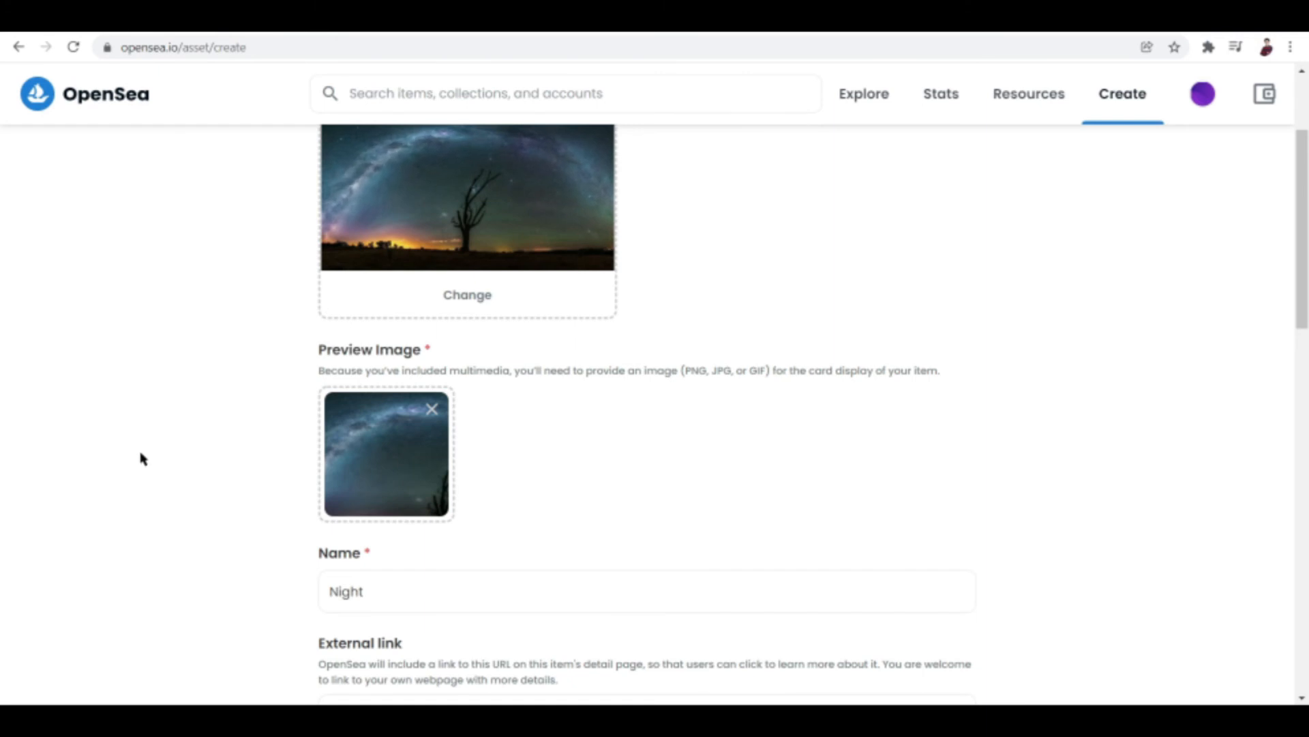
mouse_move(639, 312)
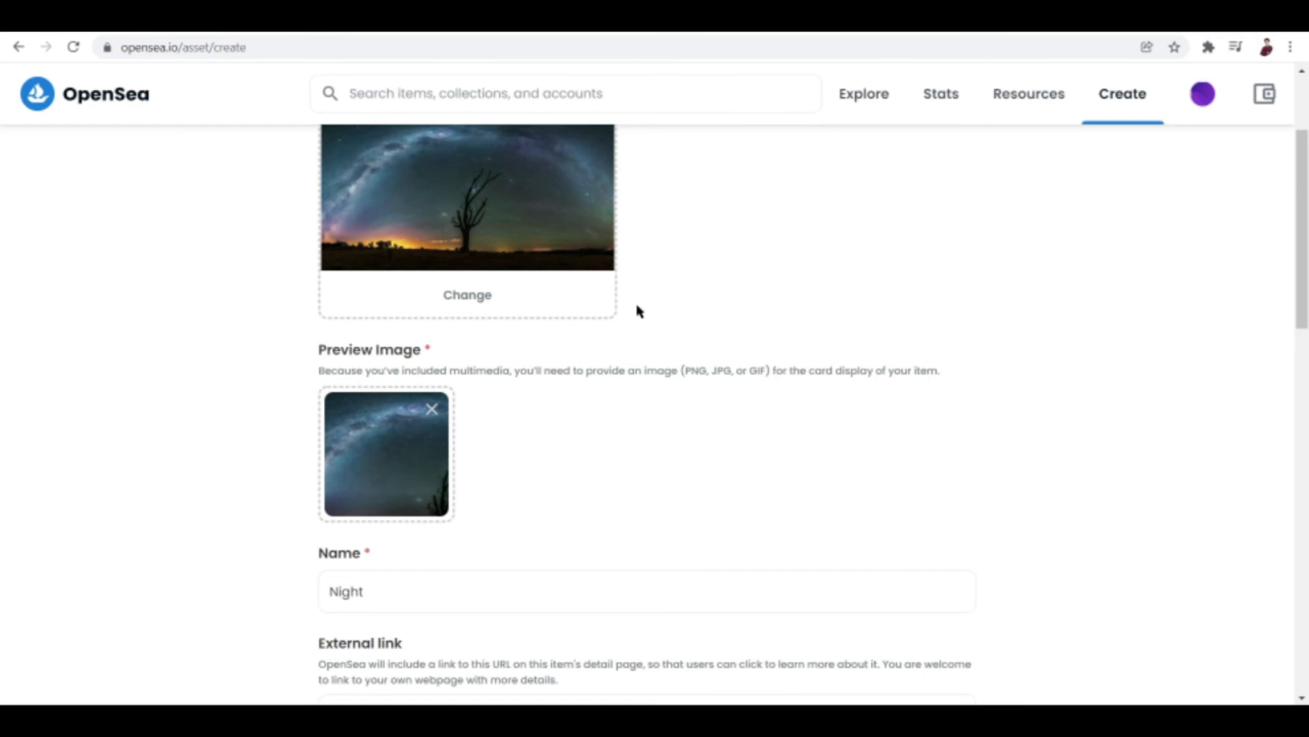
mouse_move(738, 458)
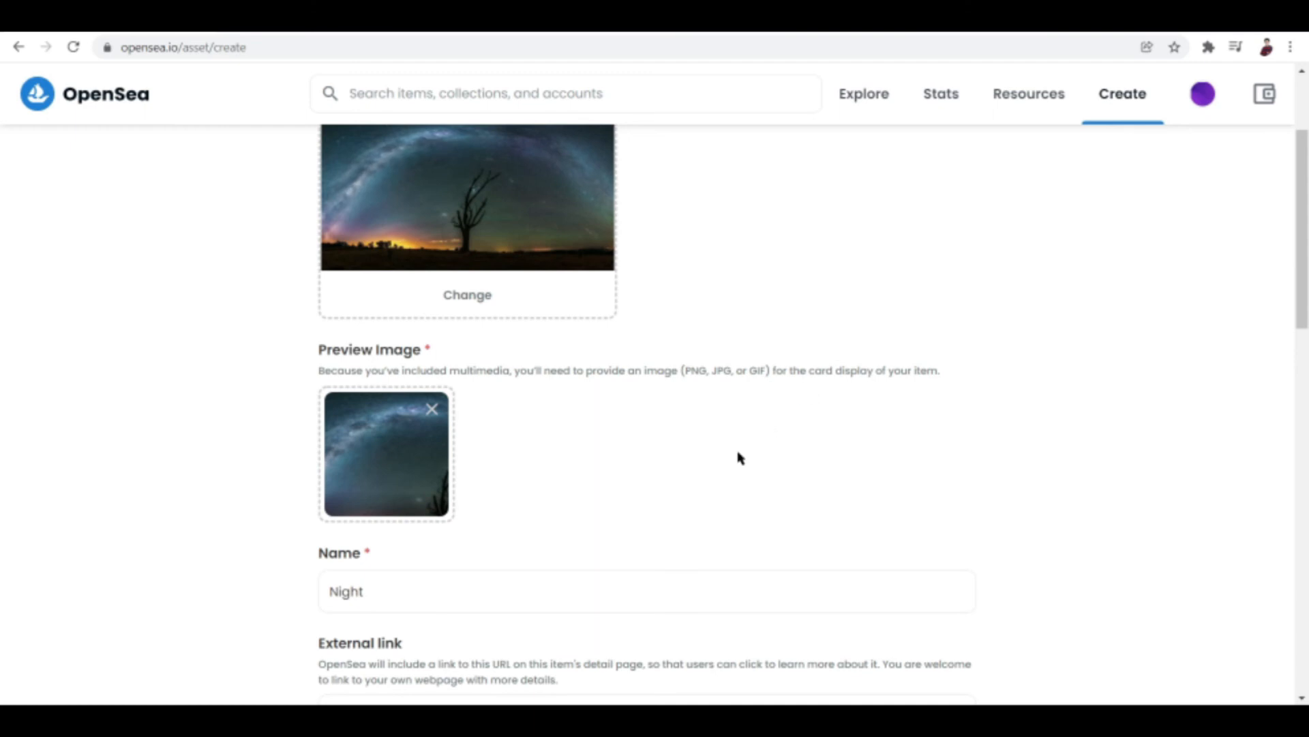
mouse_move(688, 490)
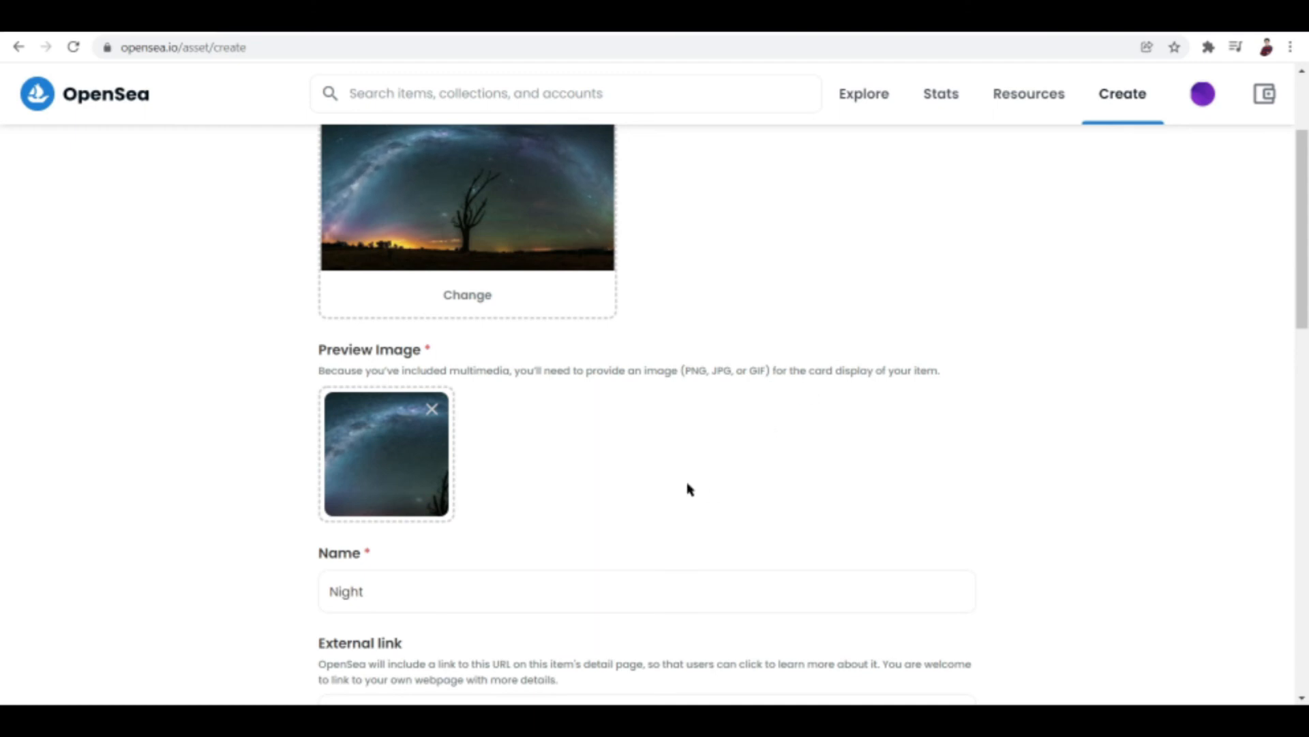
mouse_move(699, 444)
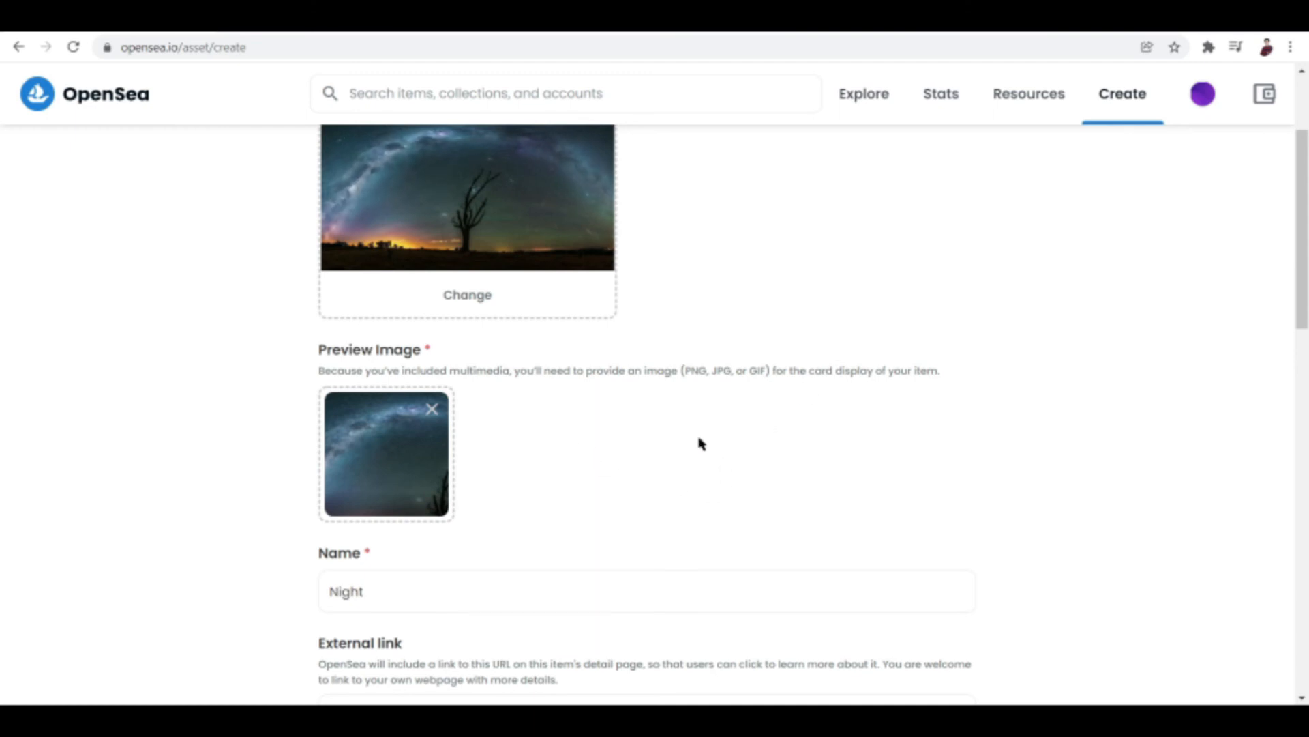
mouse_move(666, 430)
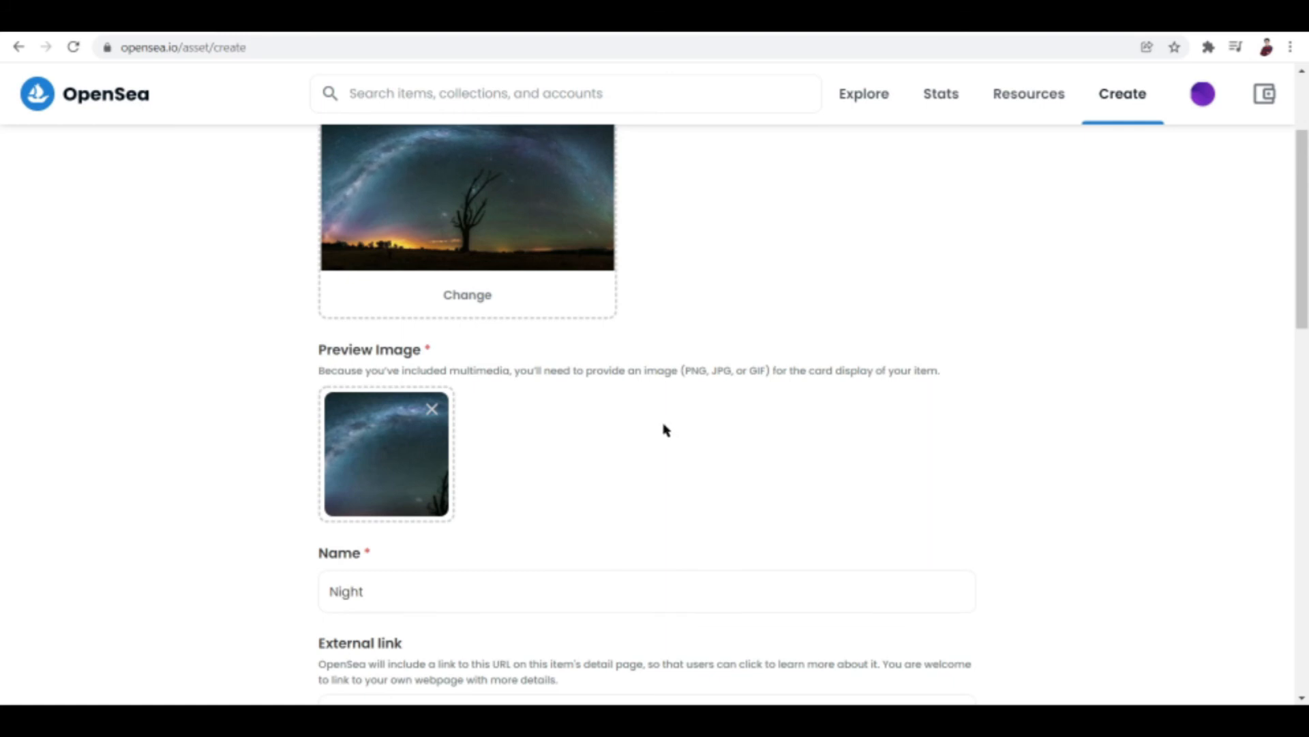
mouse_move(286, 326)
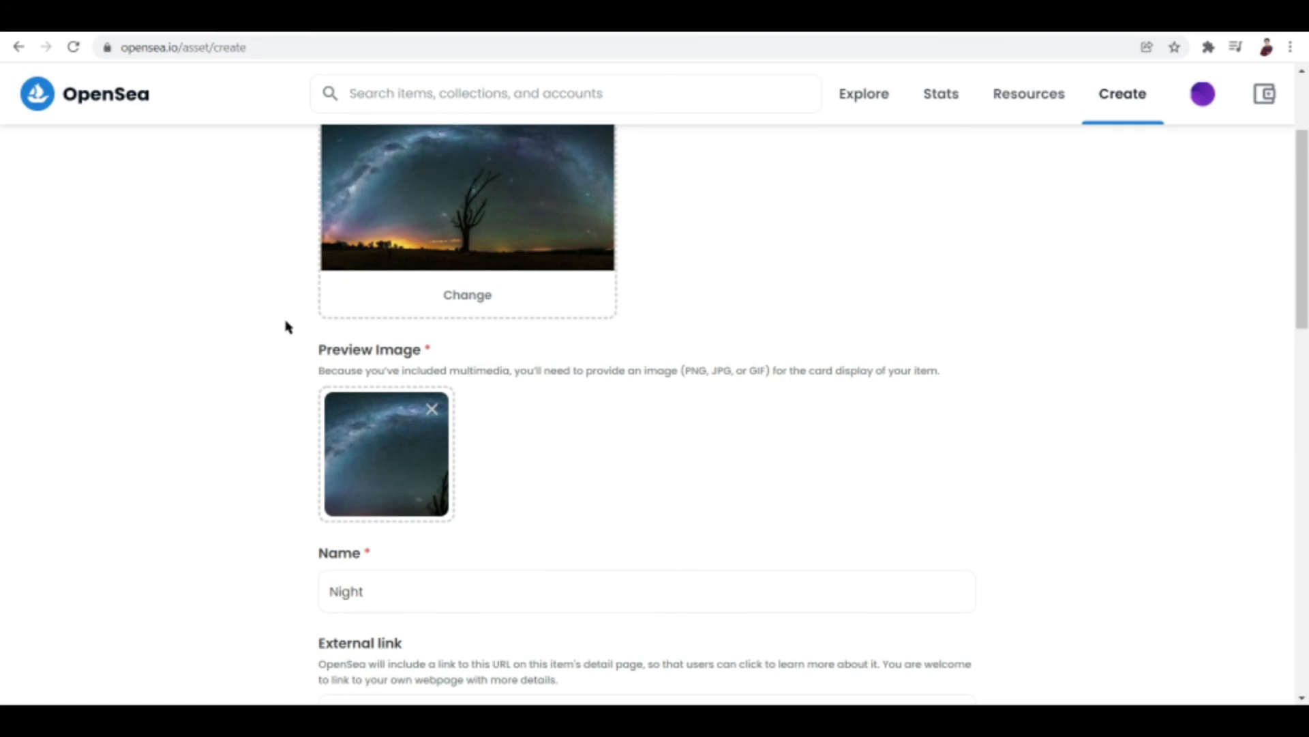
mouse_move(346, 319)
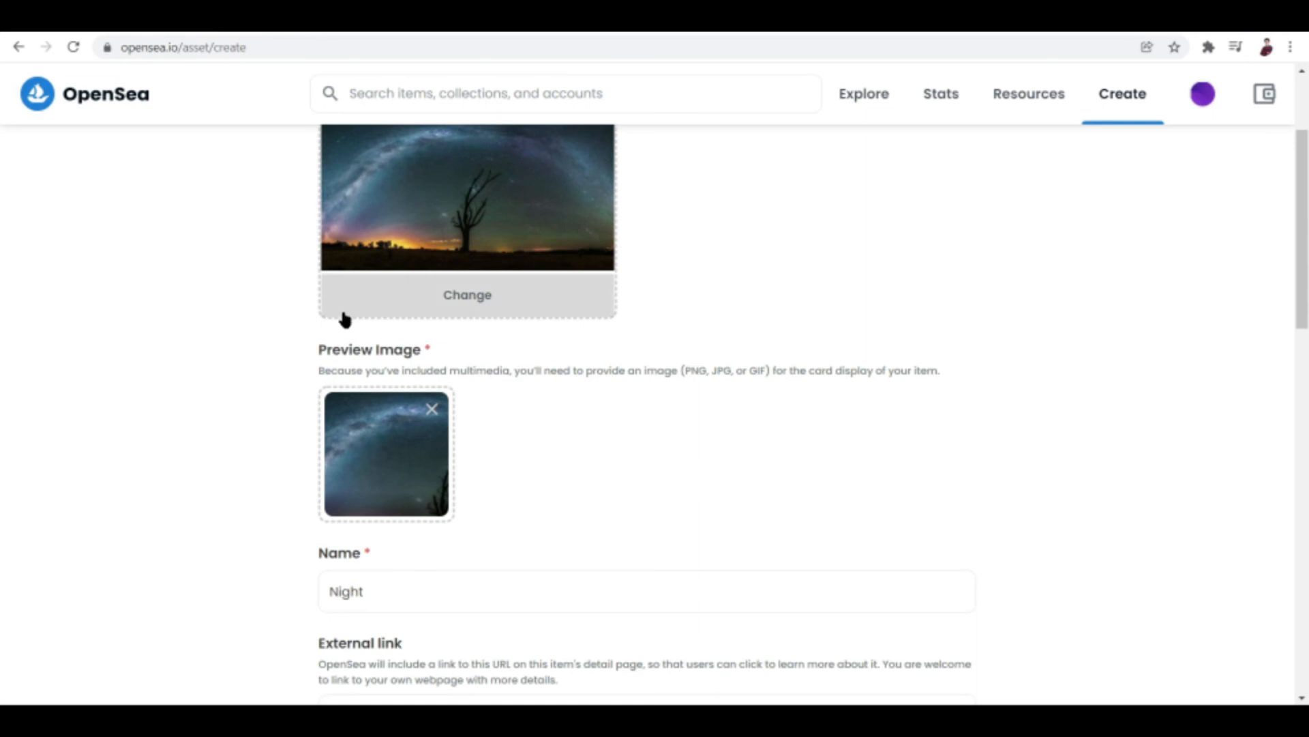
mouse_move(293, 291)
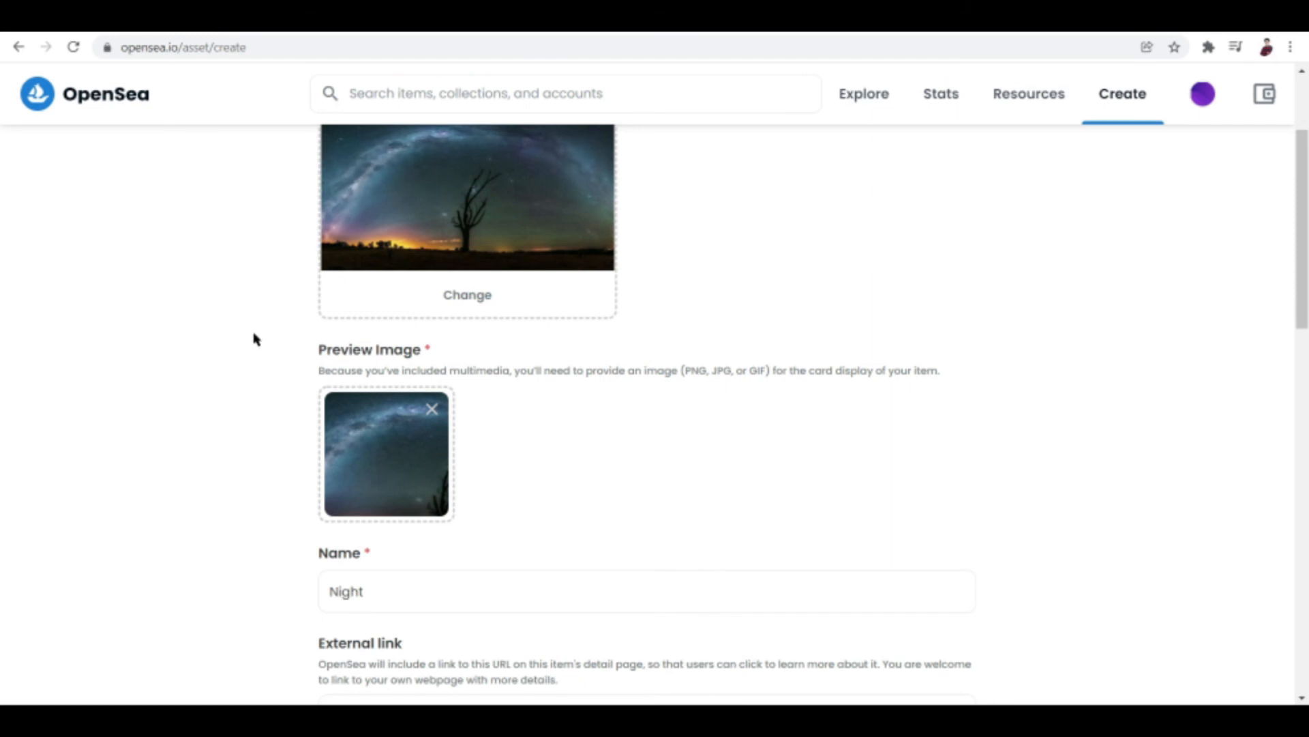
mouse_move(767, 523)
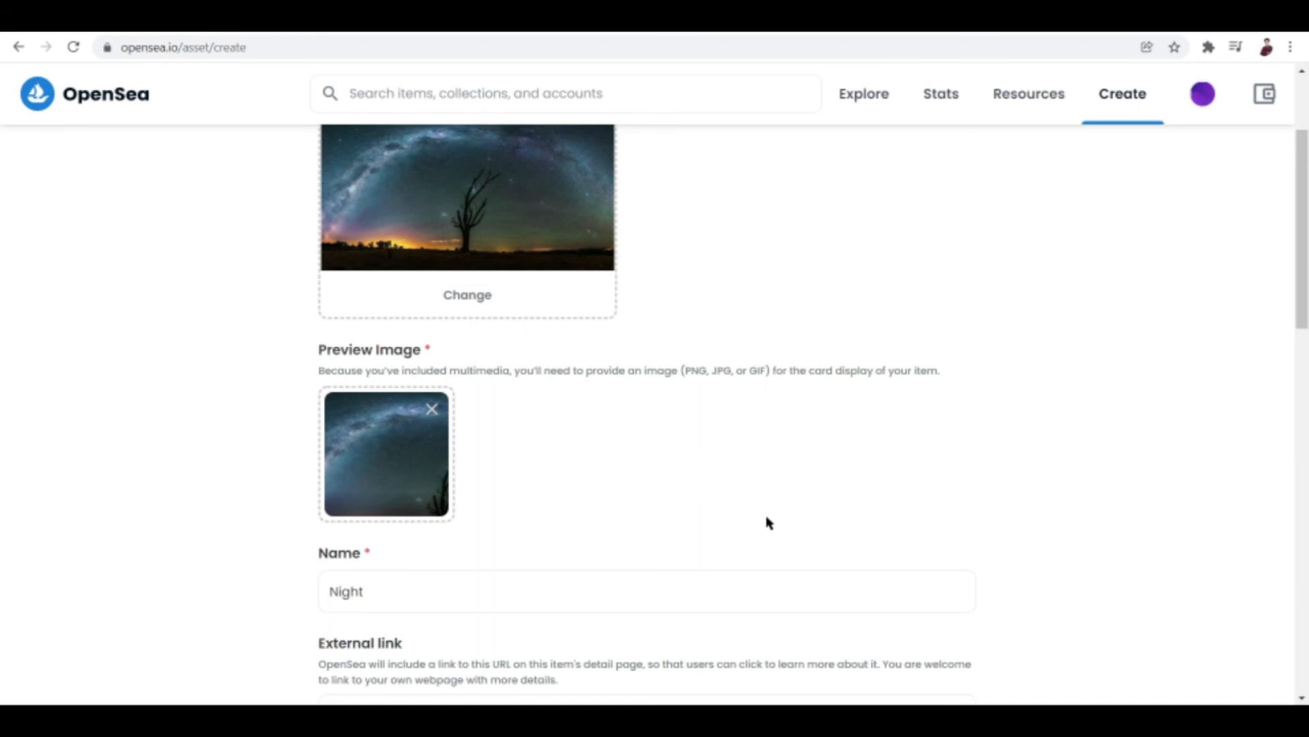
scroll("up", 3)
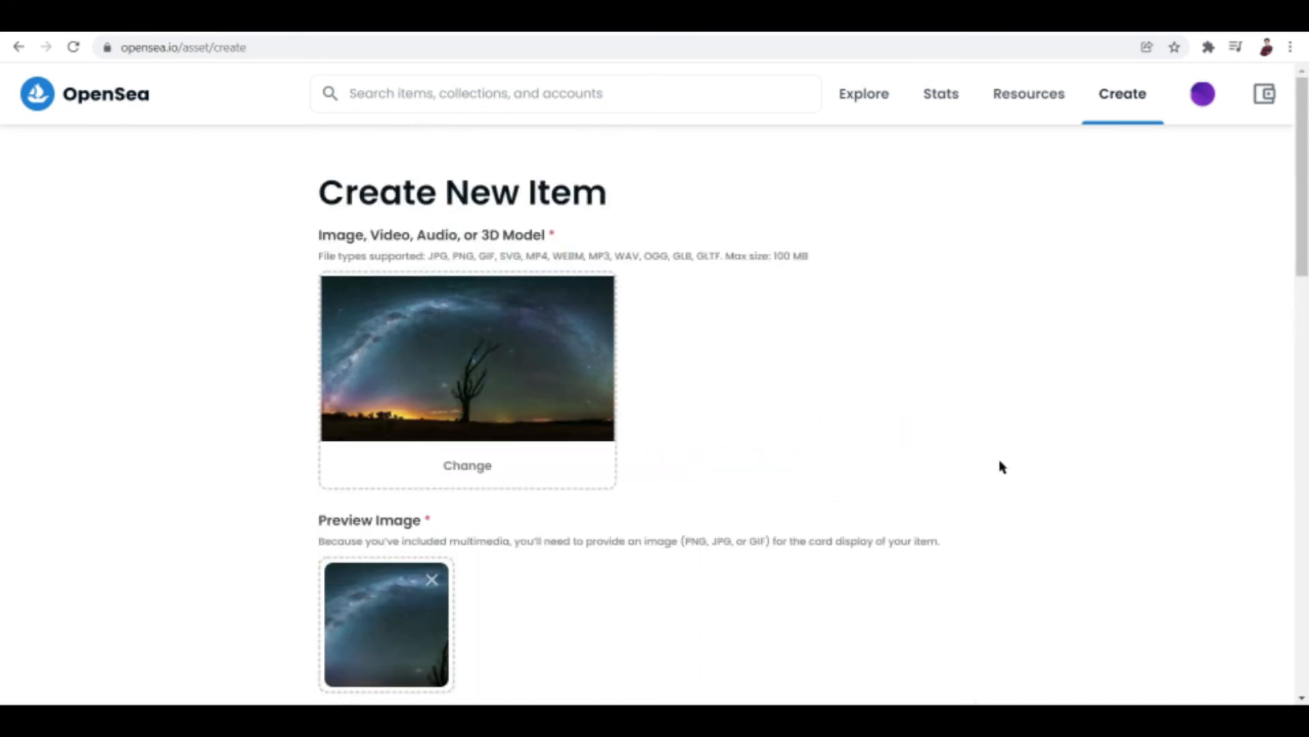
mouse_move(943, 418)
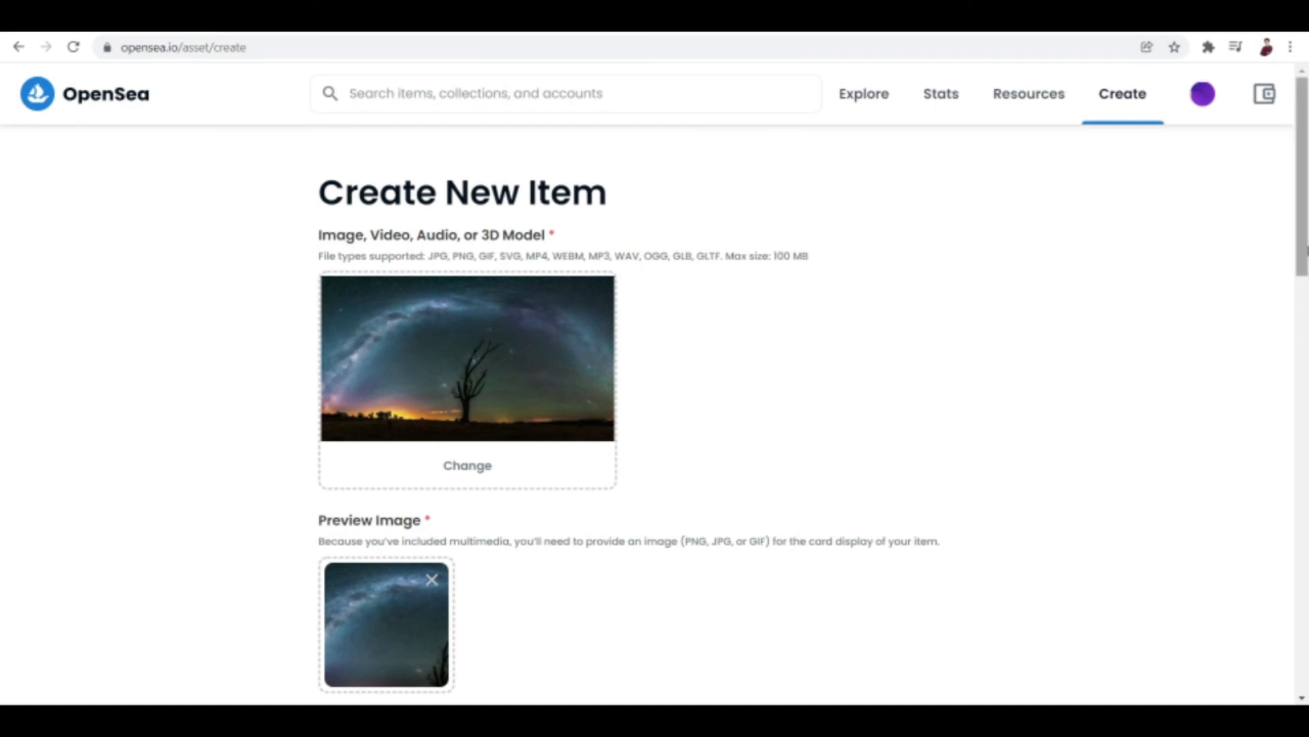
mouse_move(1086, 237)
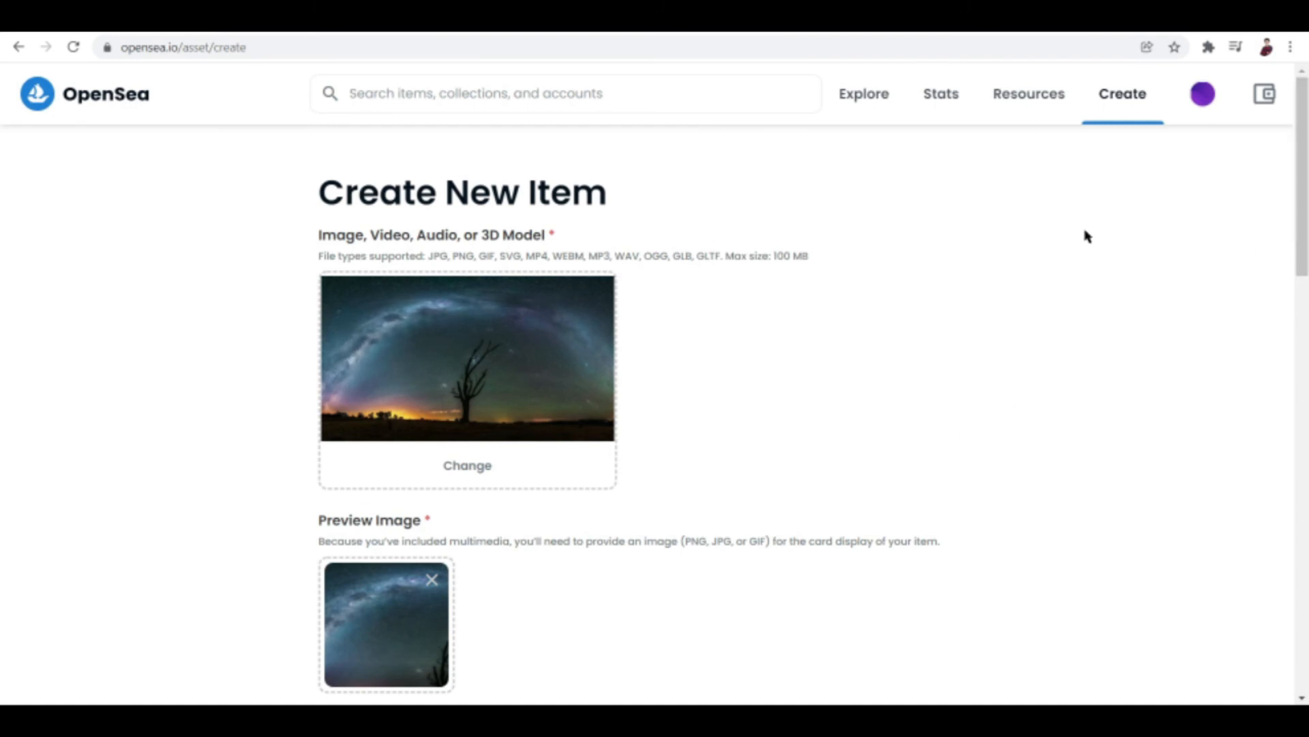
mouse_move(936, 434)
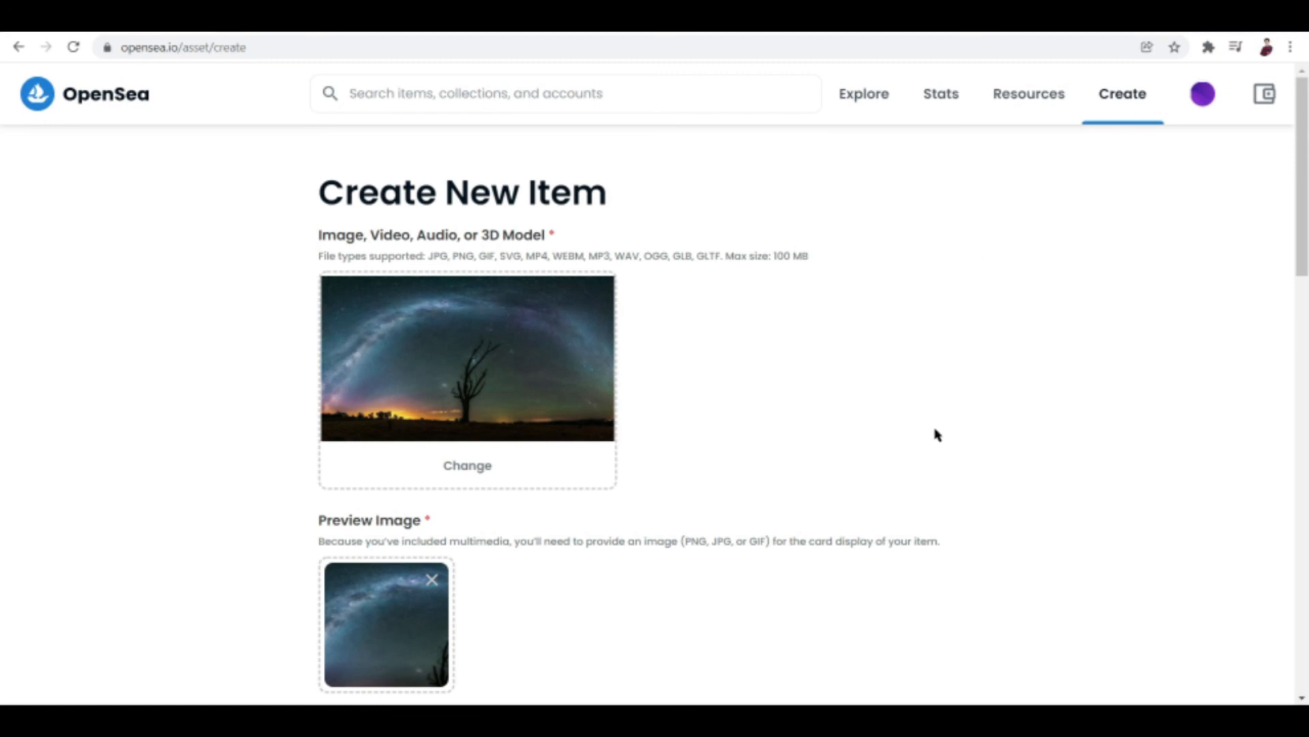
scroll("down", 3)
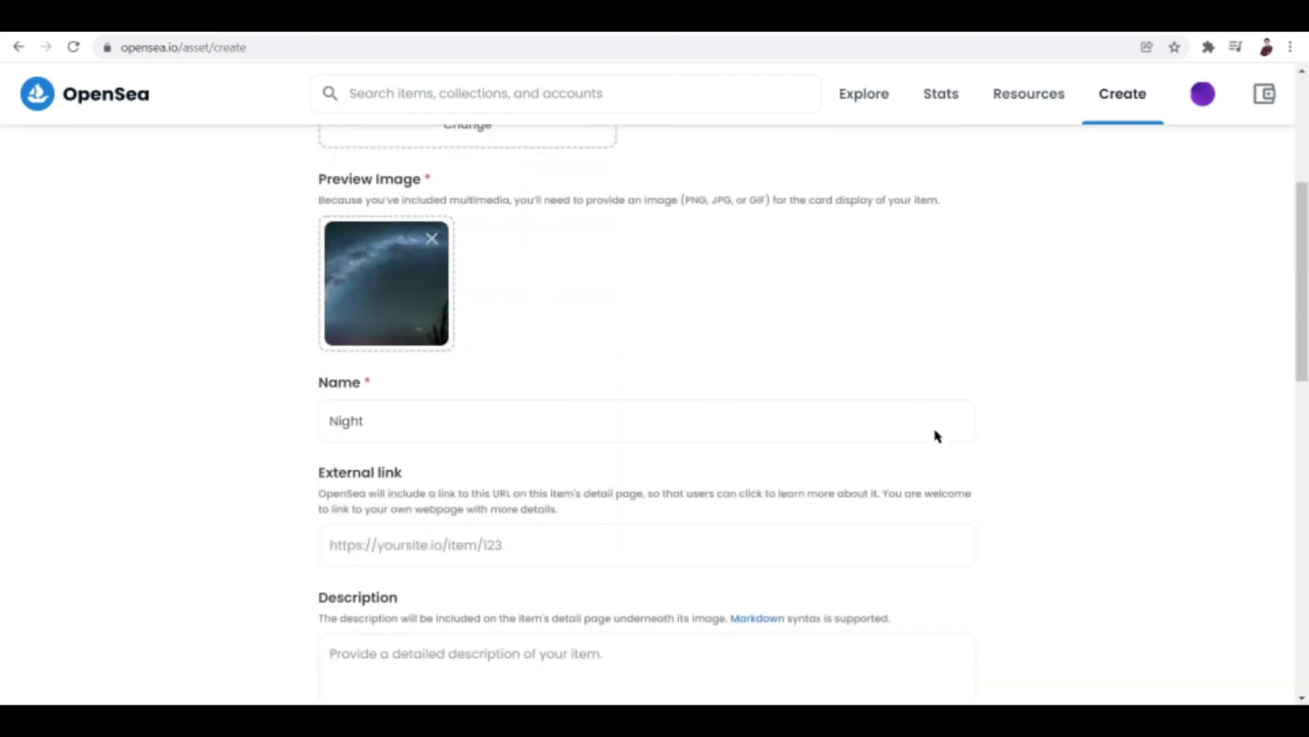
scroll("down", 3)
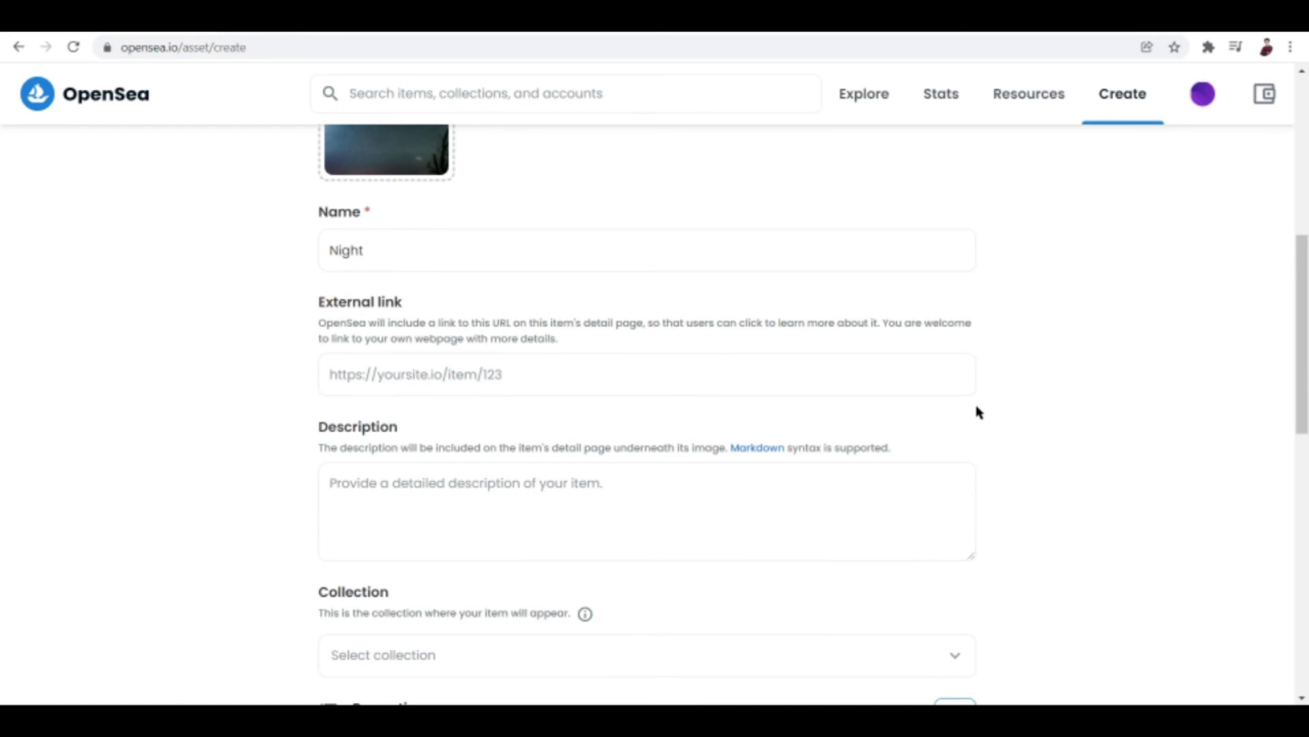
scroll("up", 3)
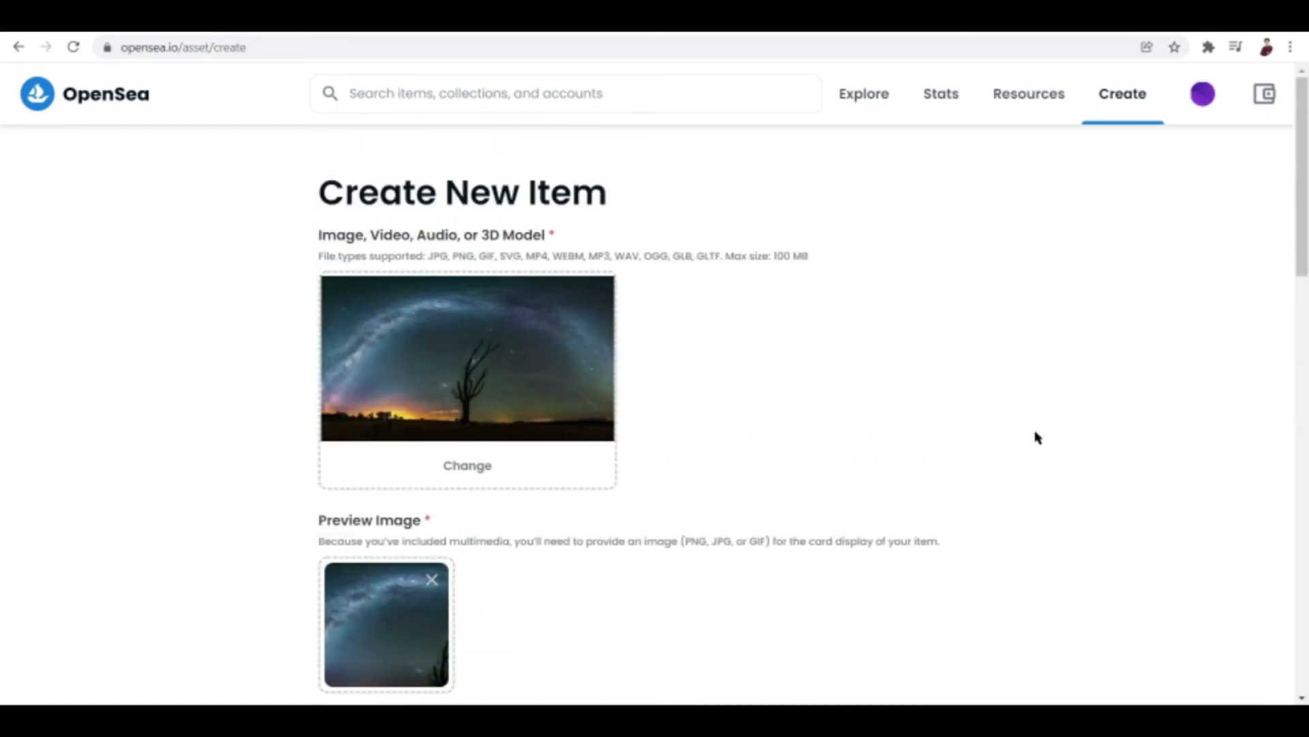
mouse_move(554, 443)
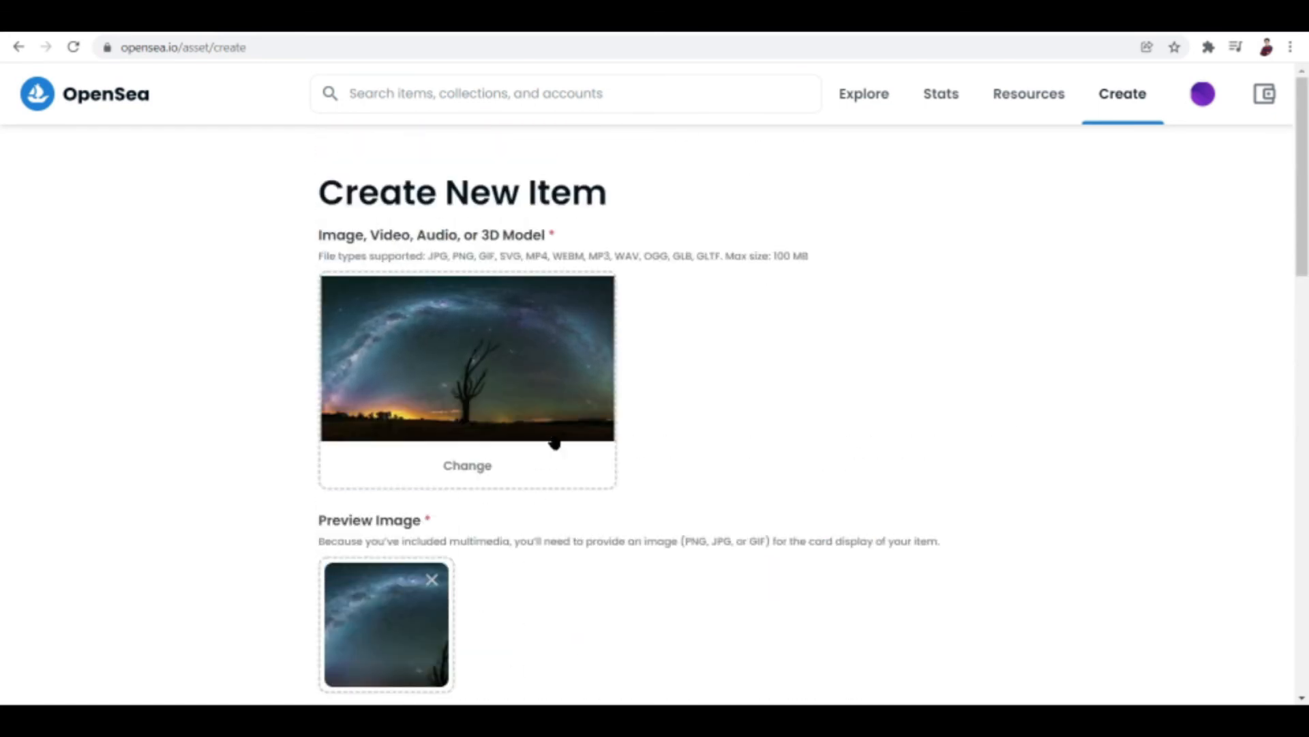
mouse_move(264, 577)
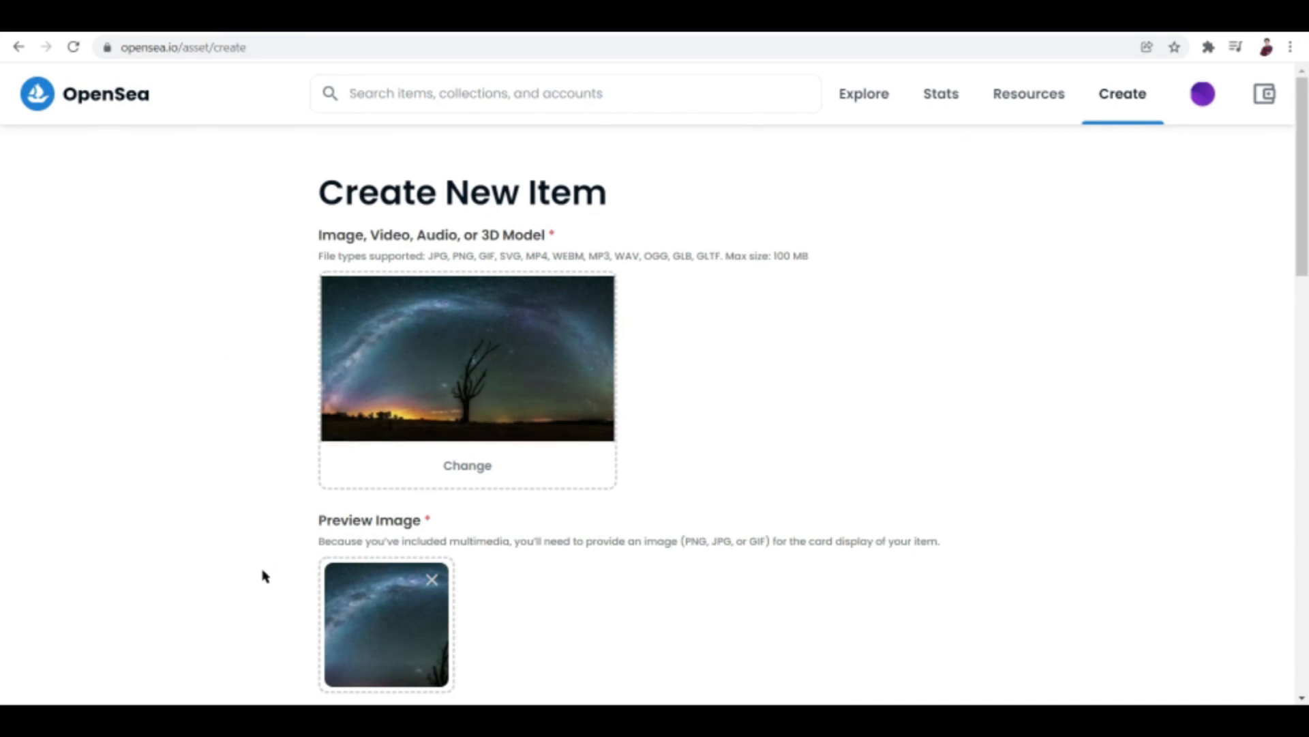
mouse_move(573, 558)
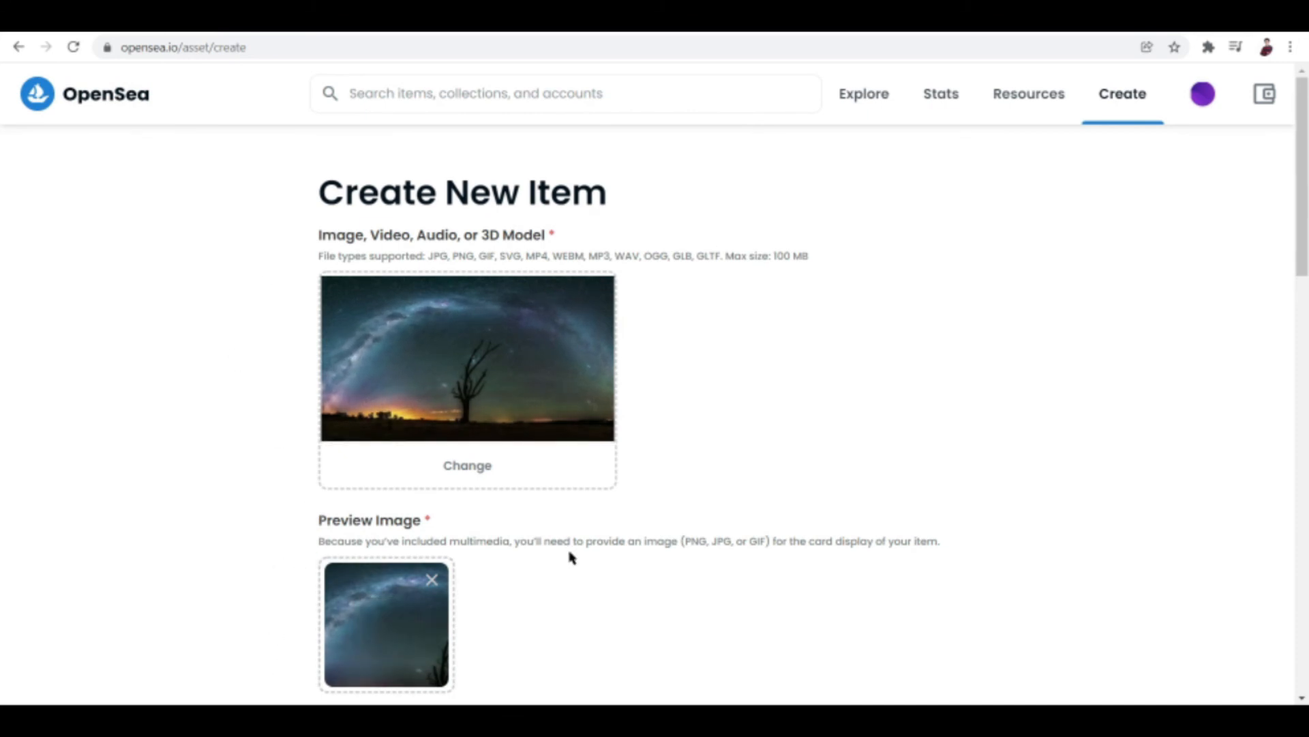
left_click(467, 359)
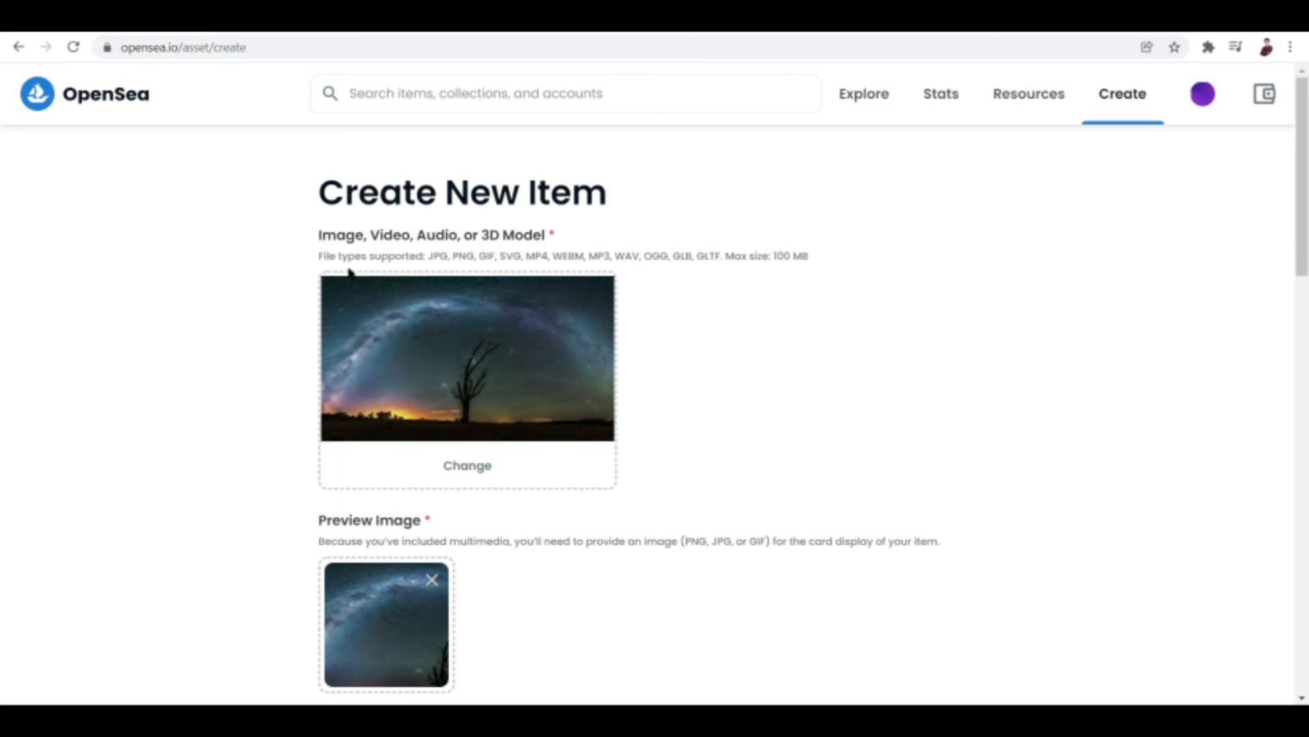
mouse_move(423, 260)
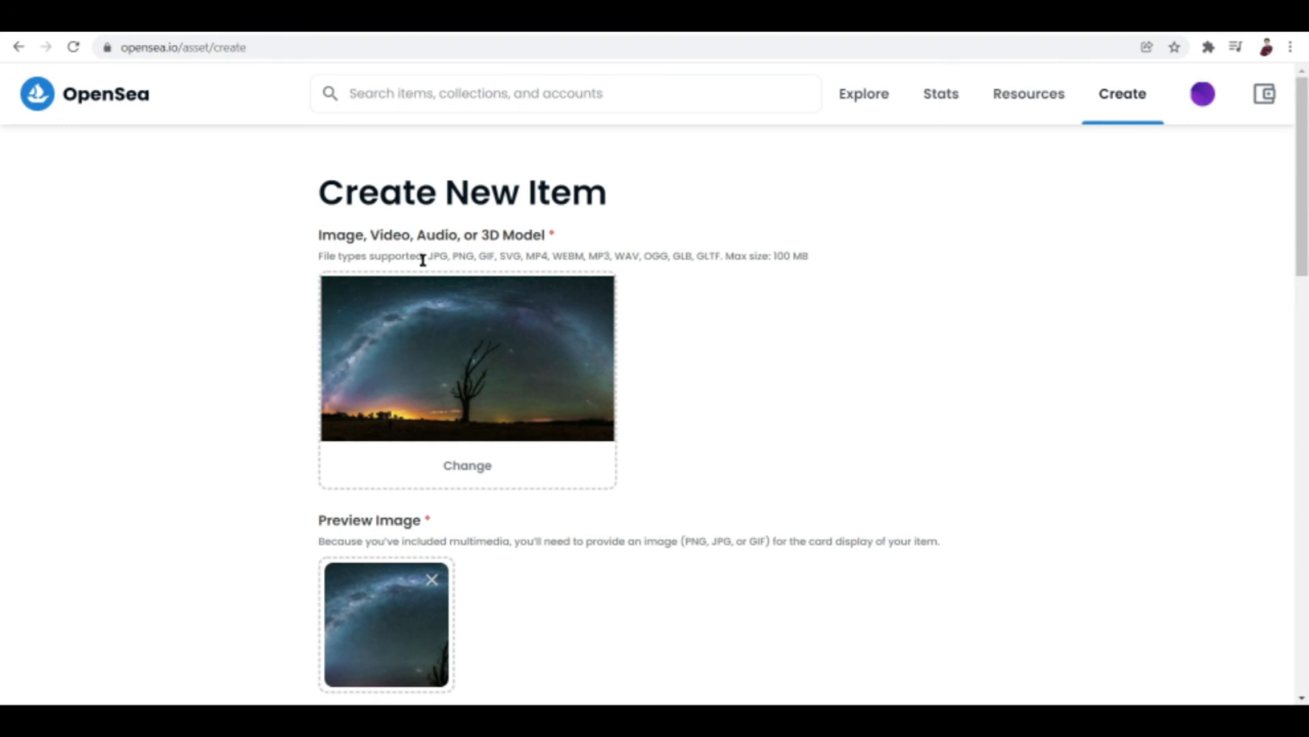
mouse_move(529, 256)
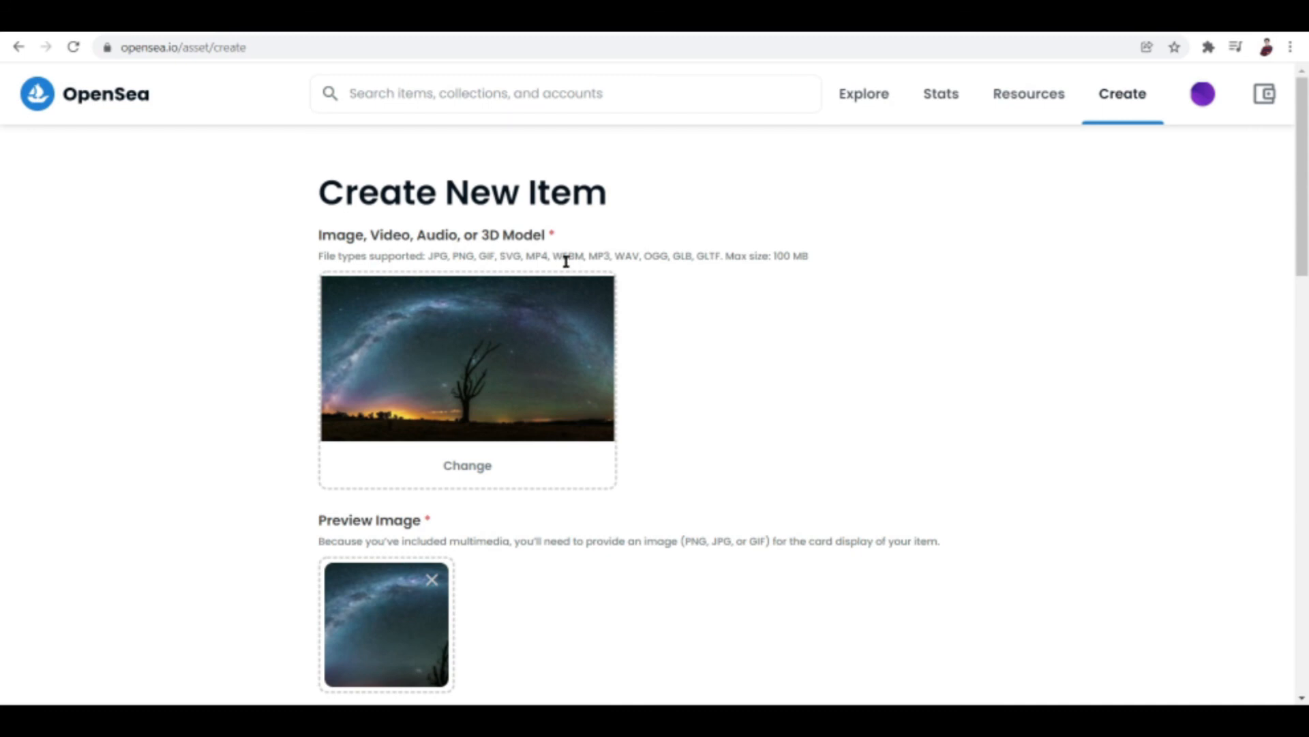
mouse_move(824, 271)
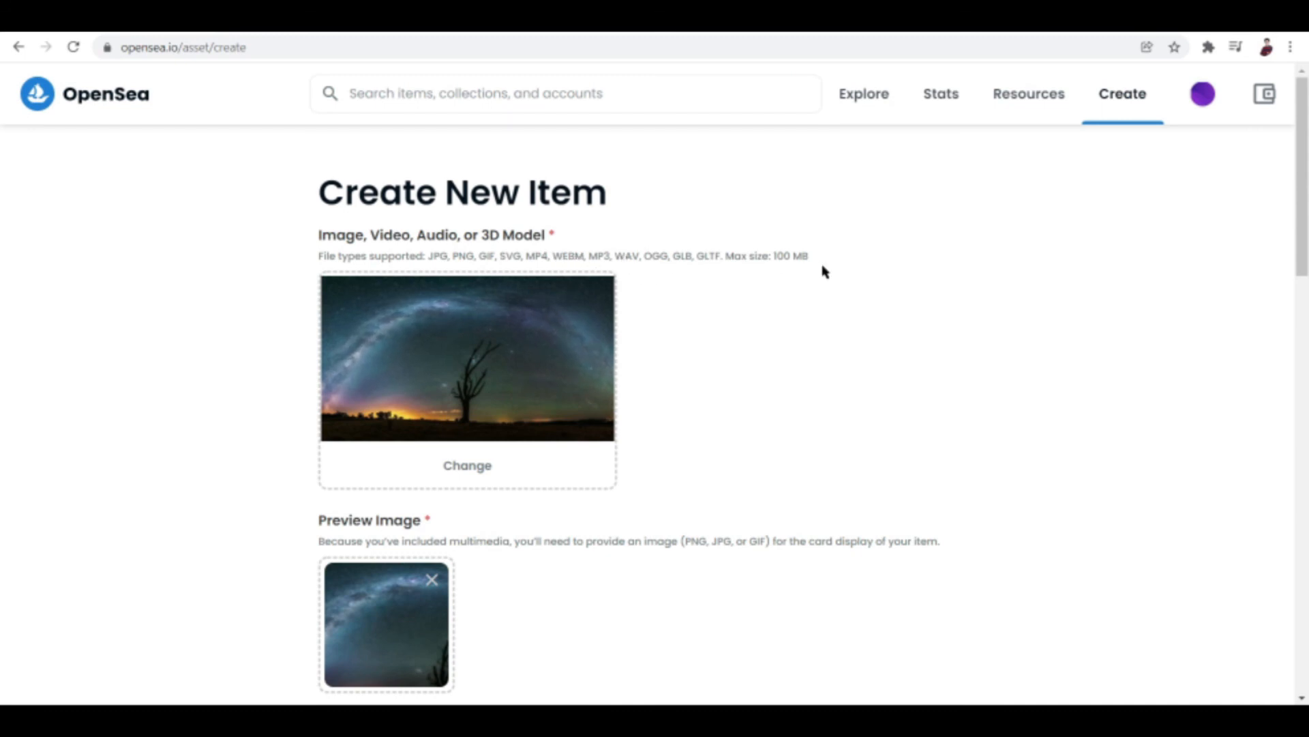
mouse_move(780, 272)
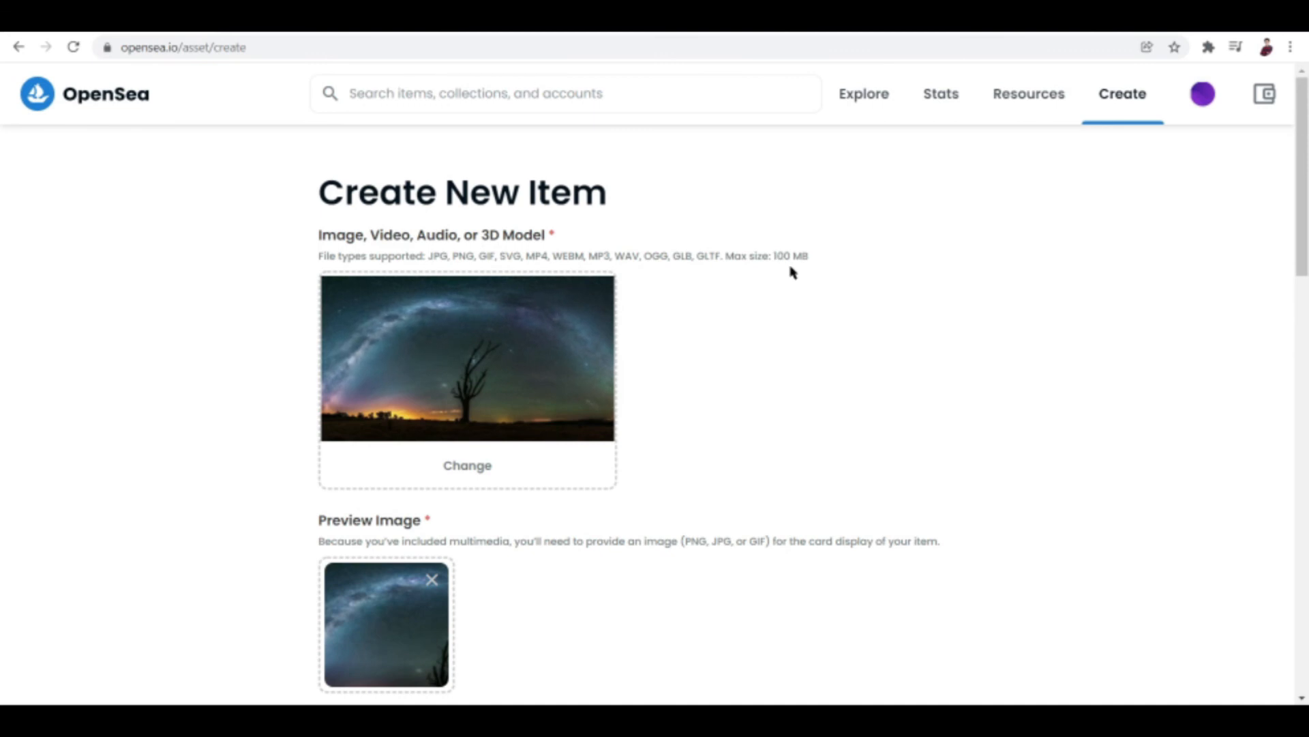
scroll("down", 3)
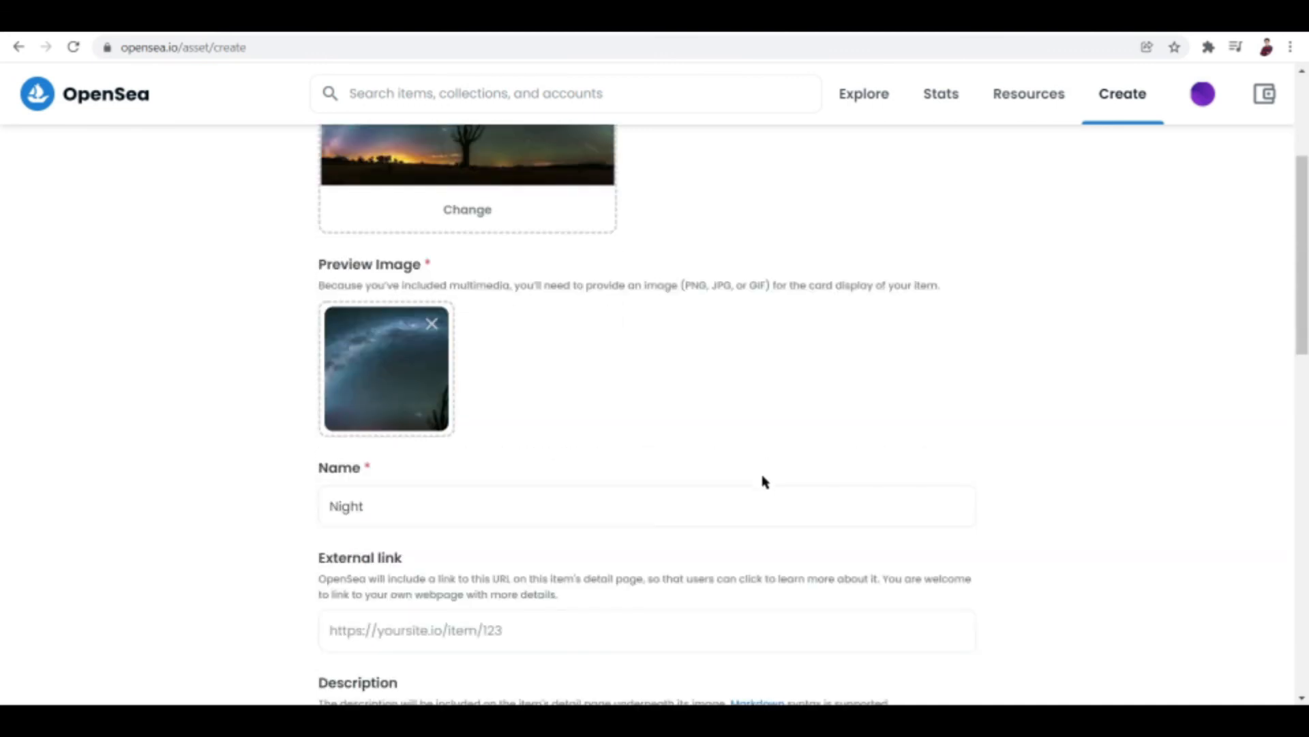
scroll("up", 3)
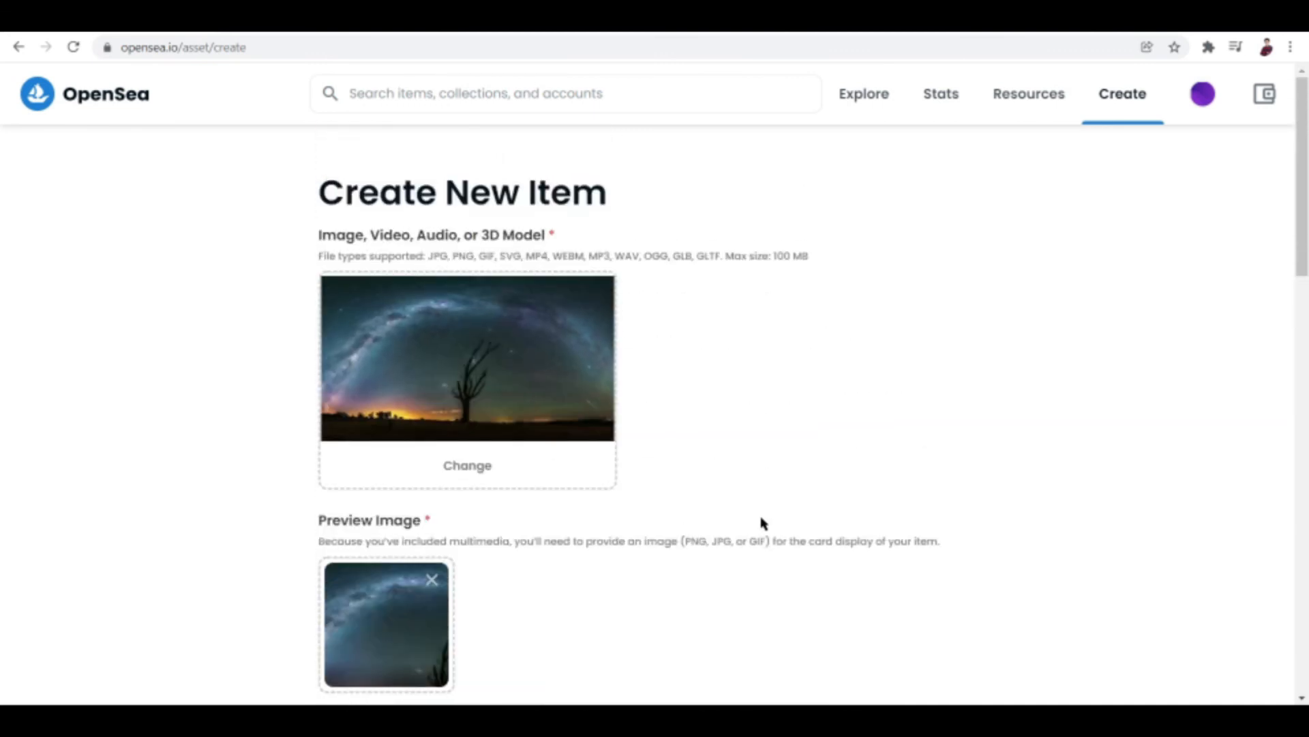
mouse_move(738, 454)
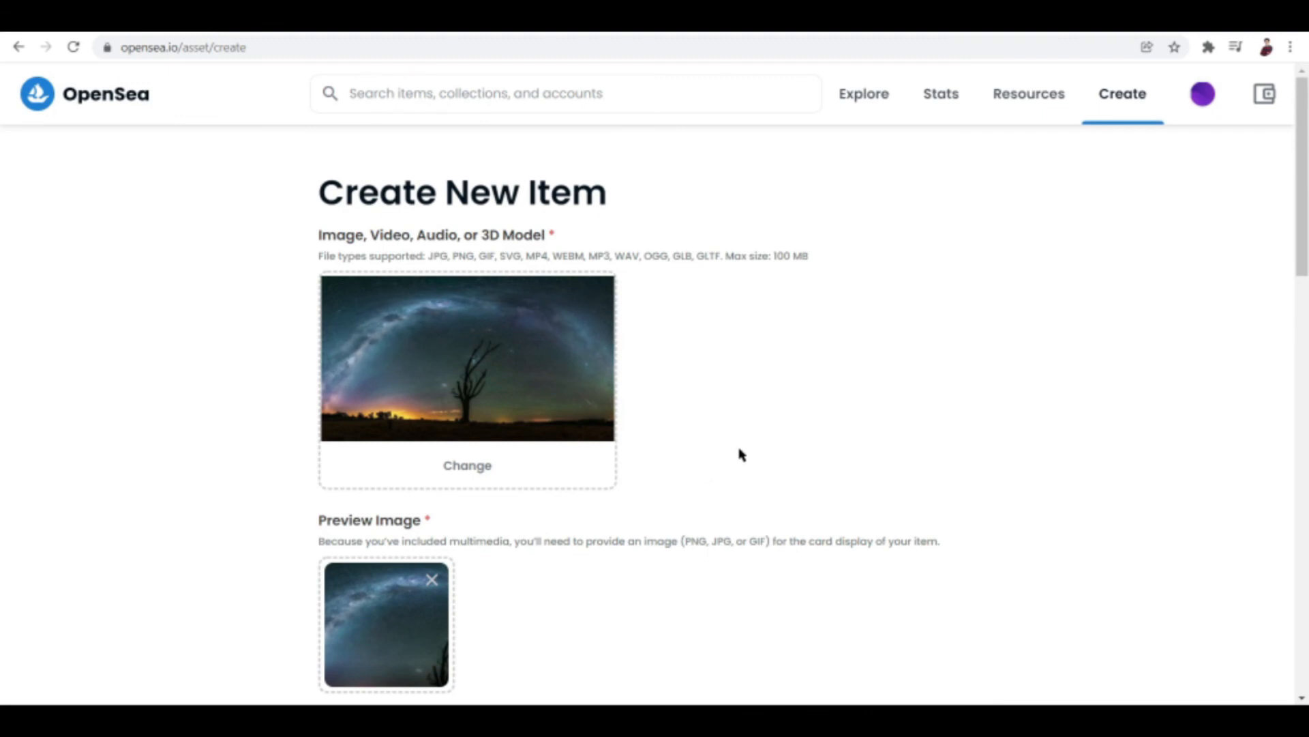
mouse_move(759, 391)
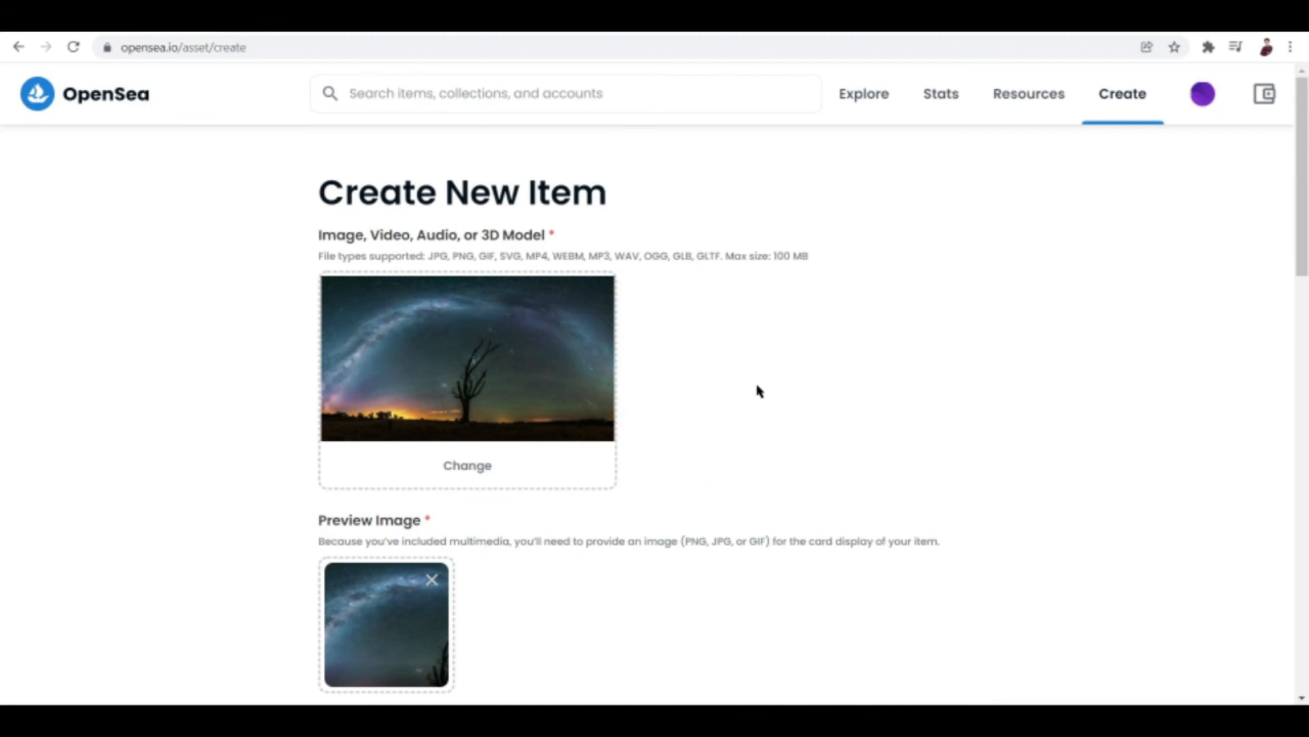
mouse_move(667, 641)
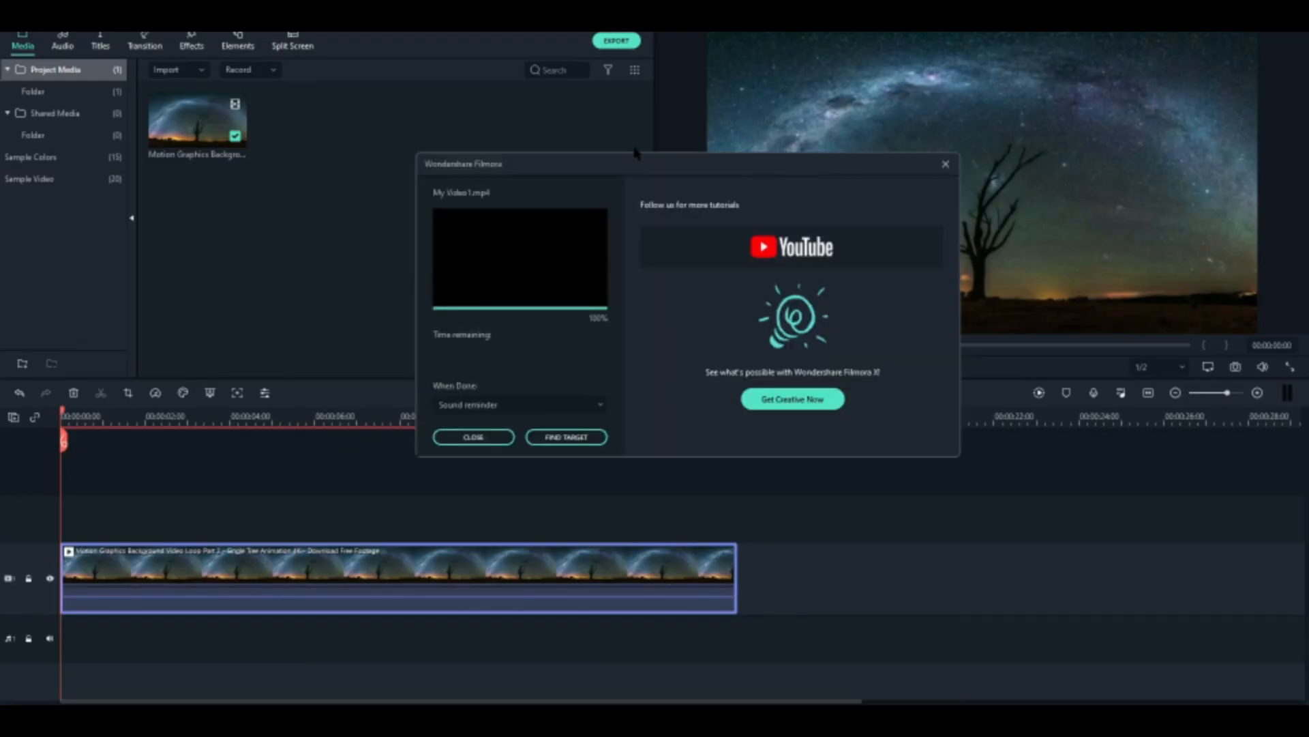
mouse_move(794, 176)
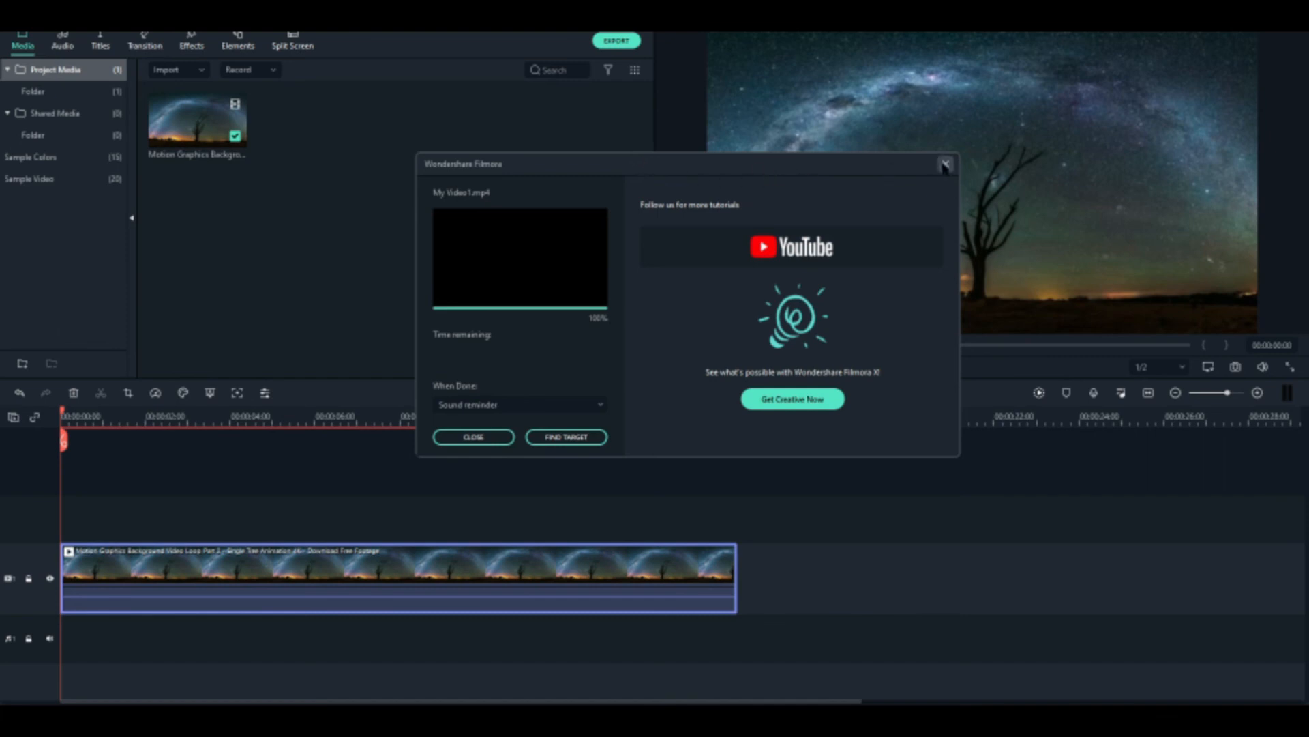
Dismiss Filmora's completed export dialog to show the night-sky timeline.
left_click(945, 165)
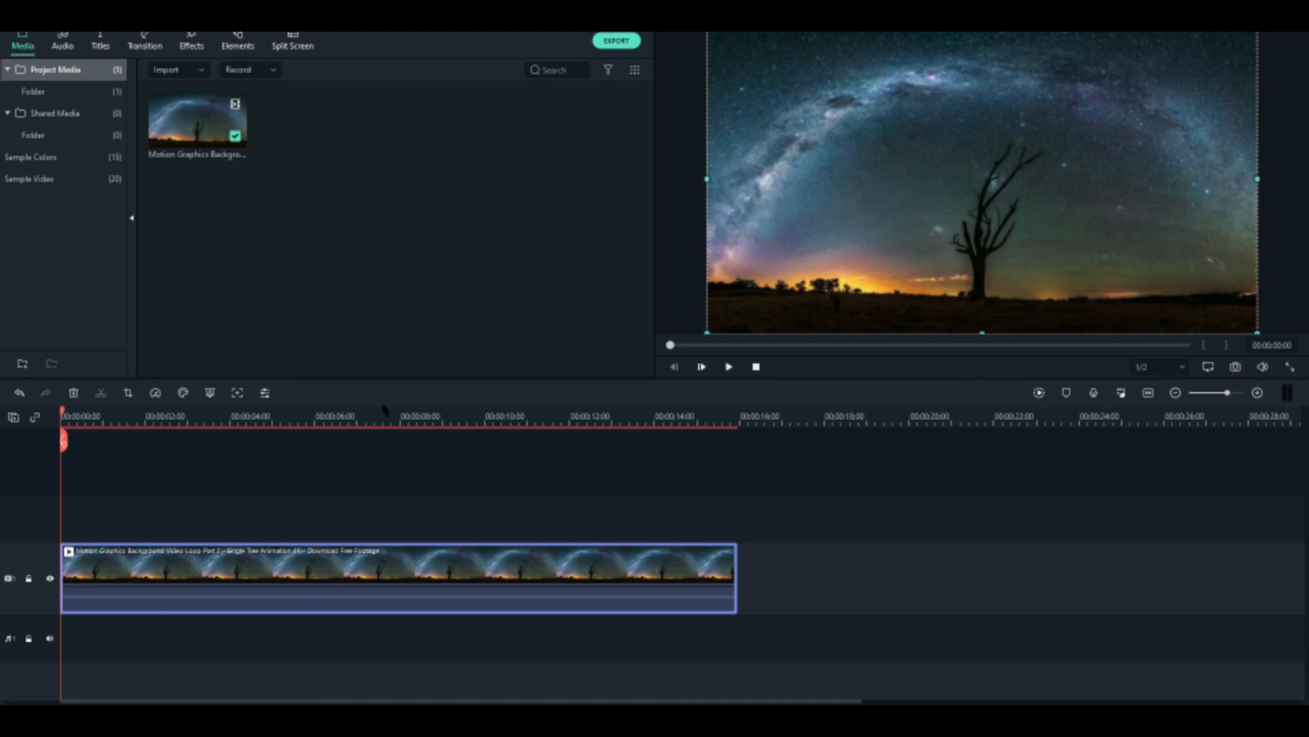
mouse_move(549, 379)
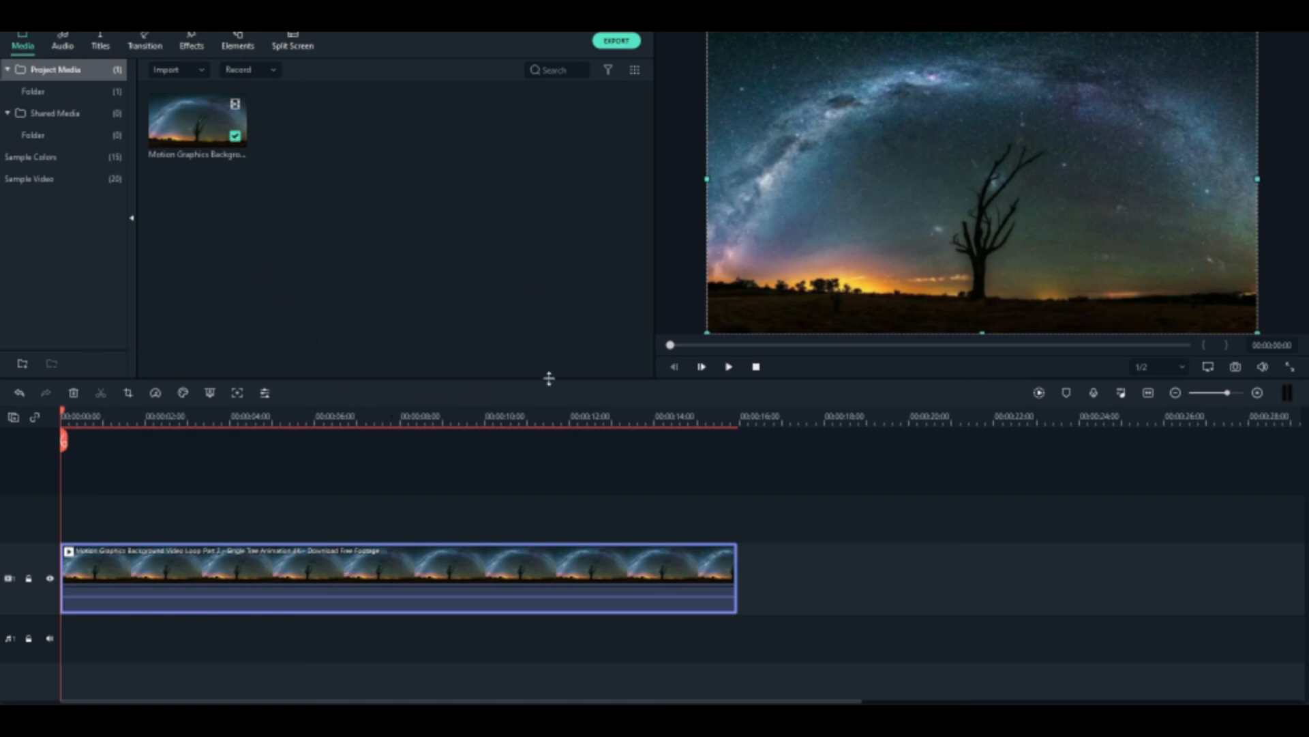
mouse_move(560, 388)
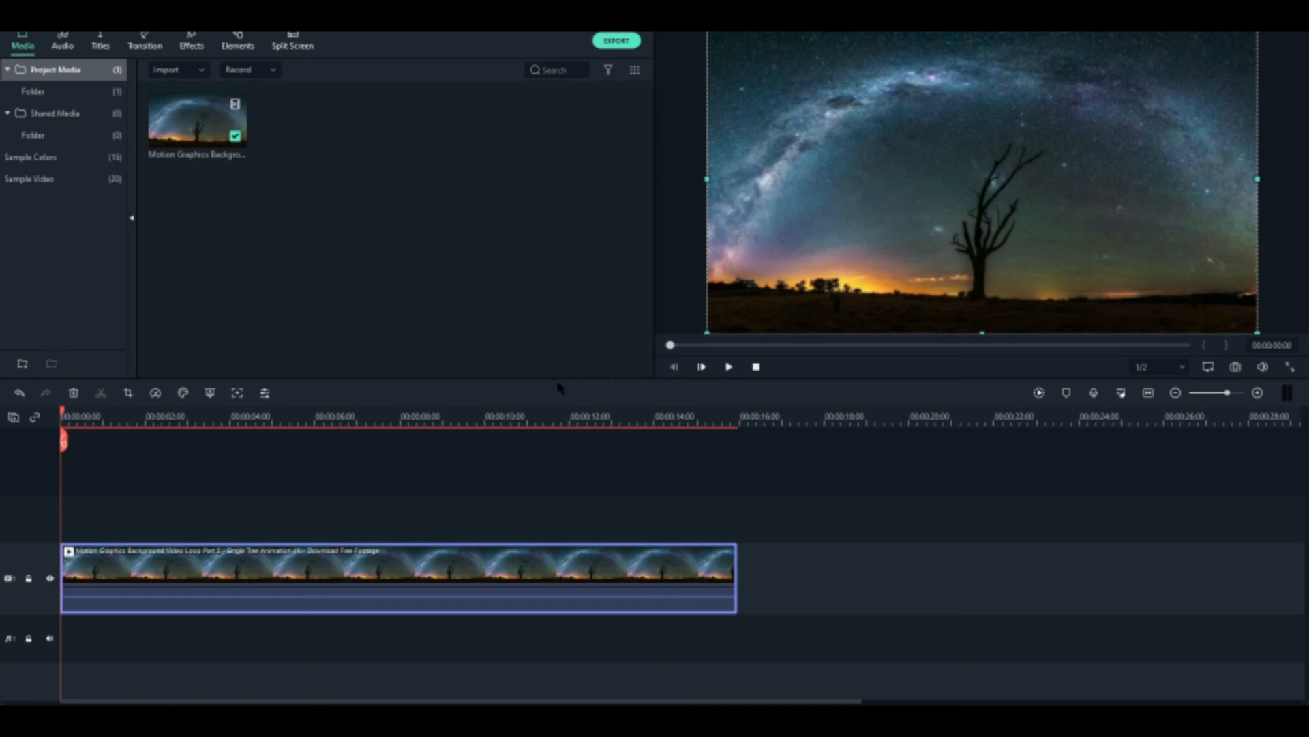
mouse_move(597, 355)
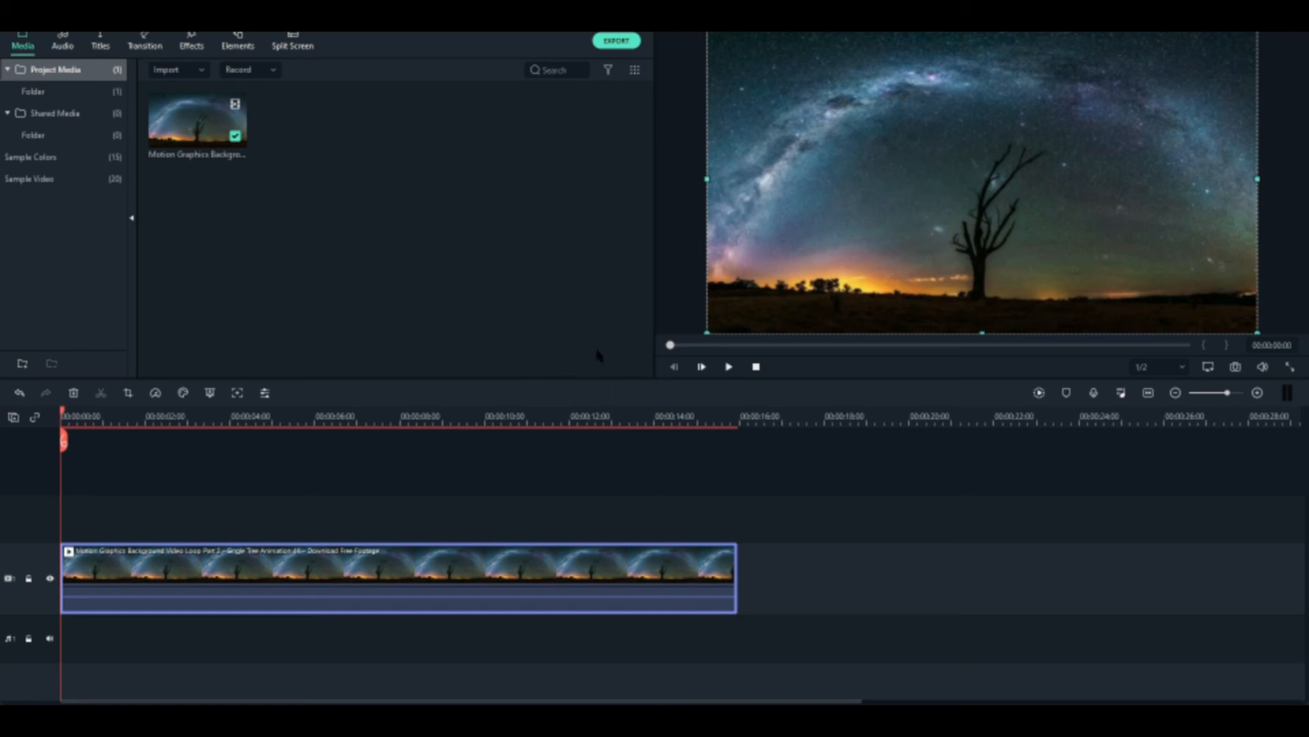
mouse_move(599, 357)
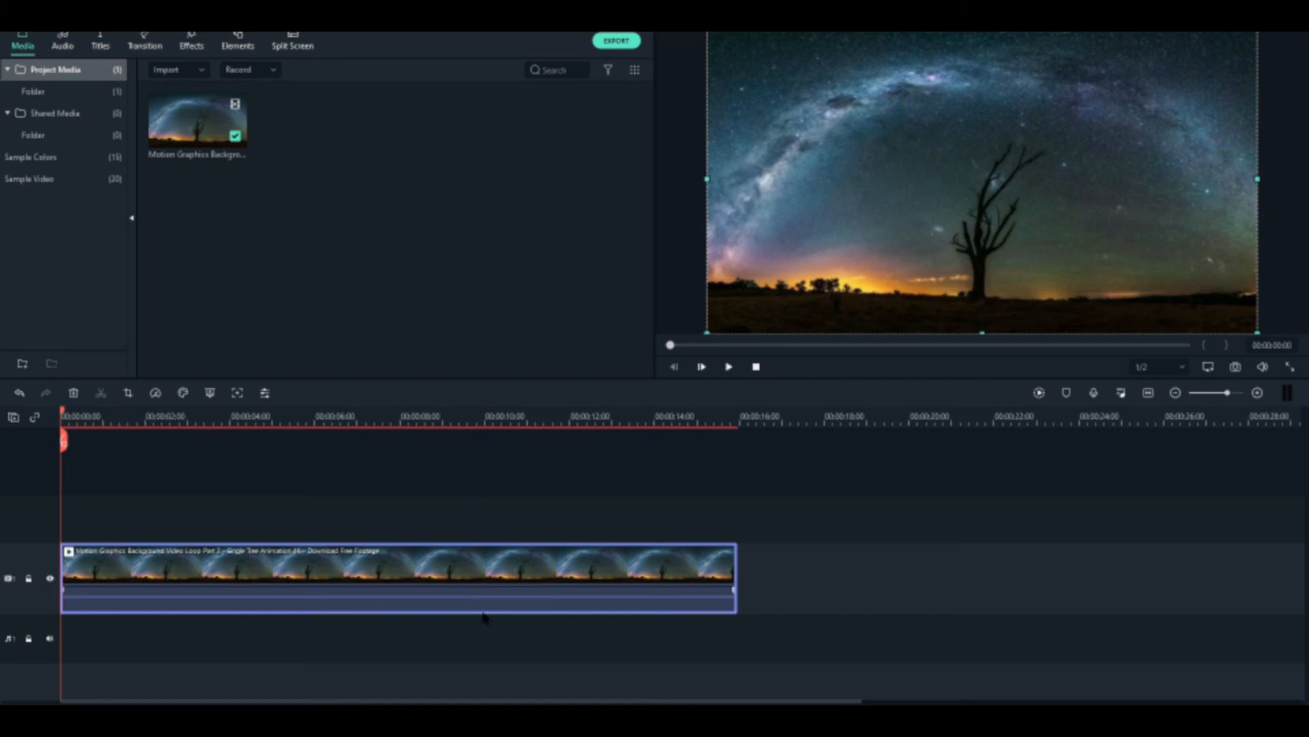
mouse_move(492, 200)
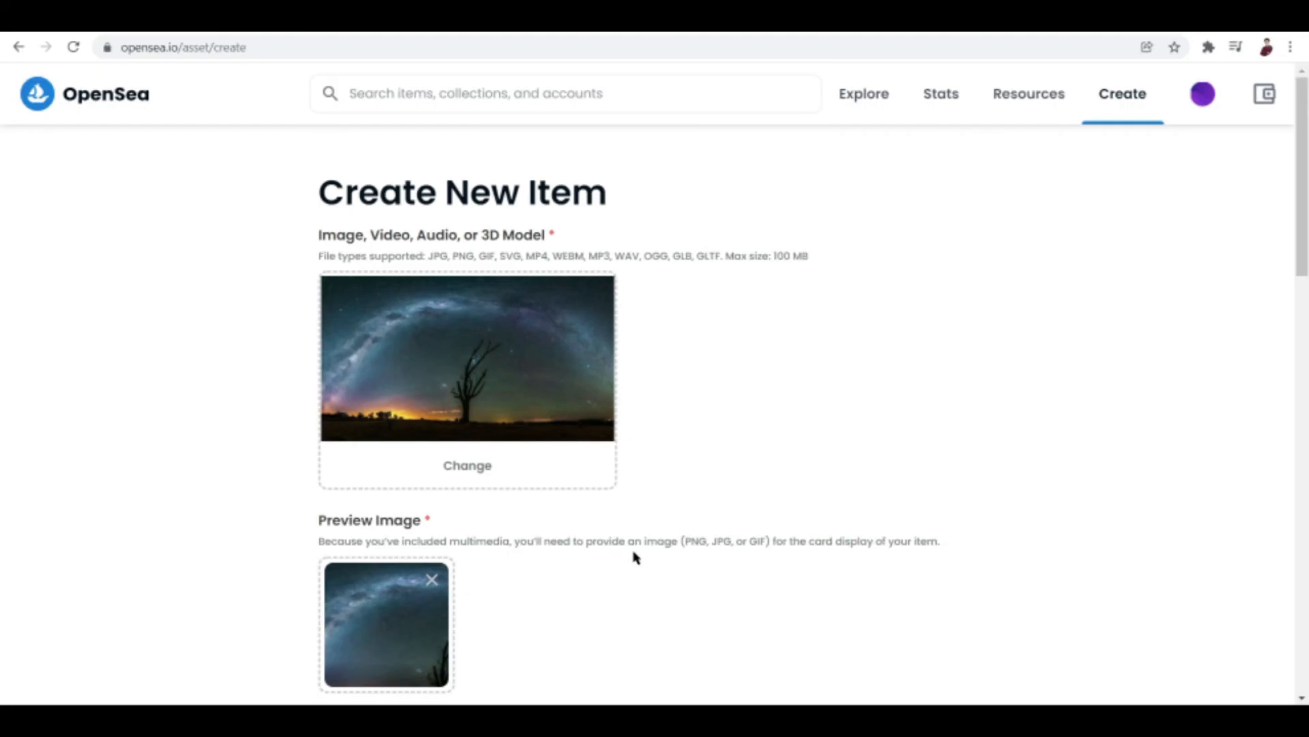
scroll("down", 3)
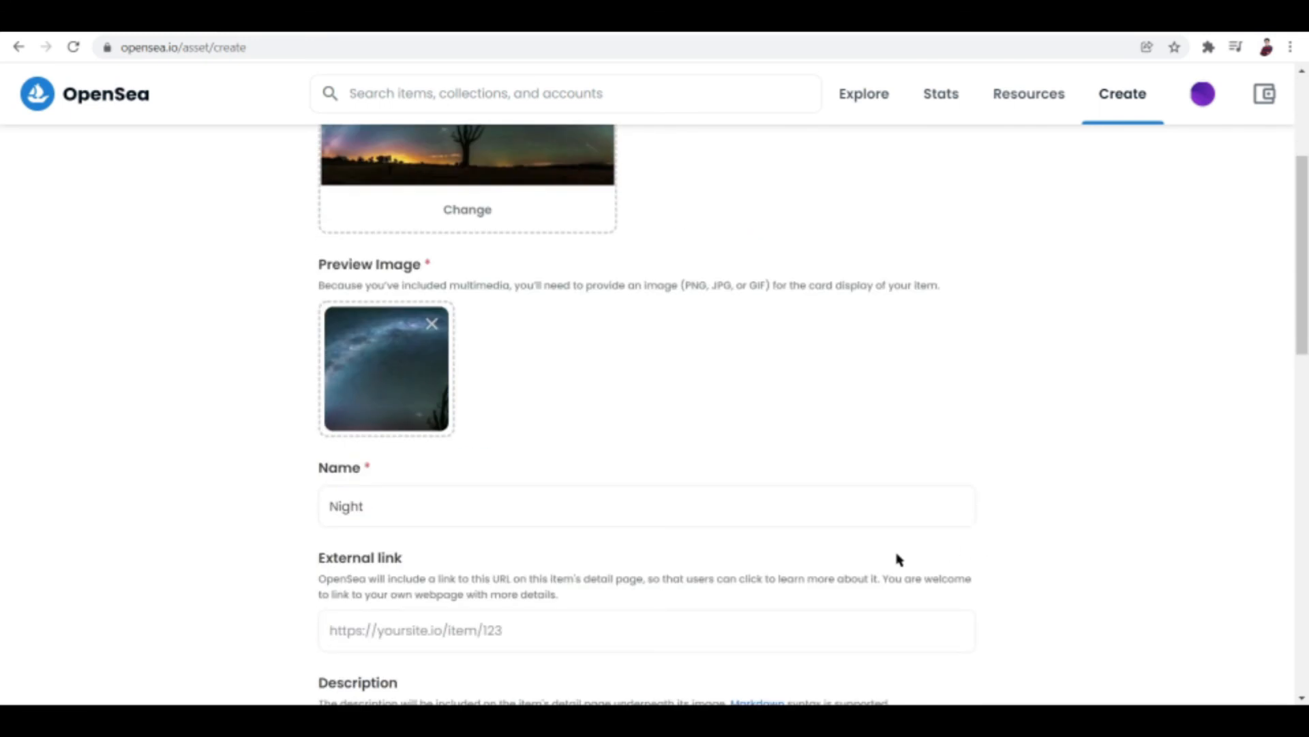
scroll("up", 3)
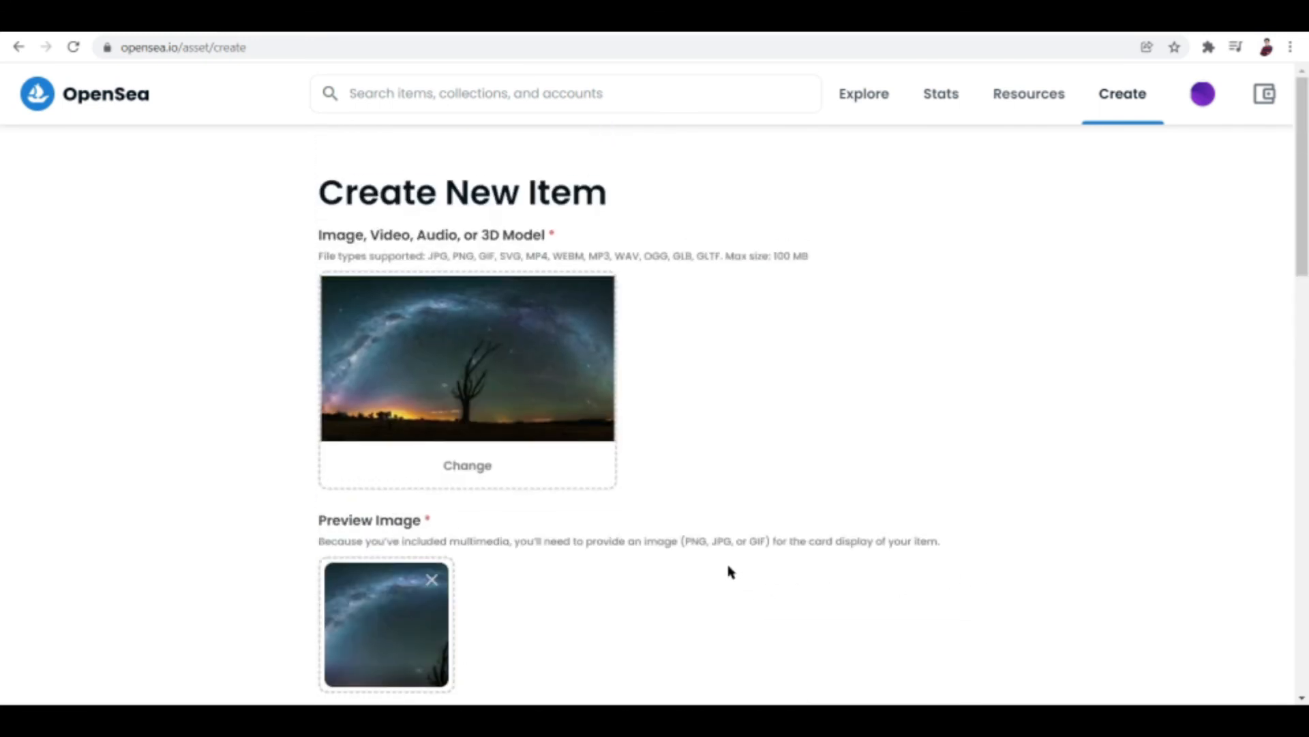
mouse_move(588, 242)
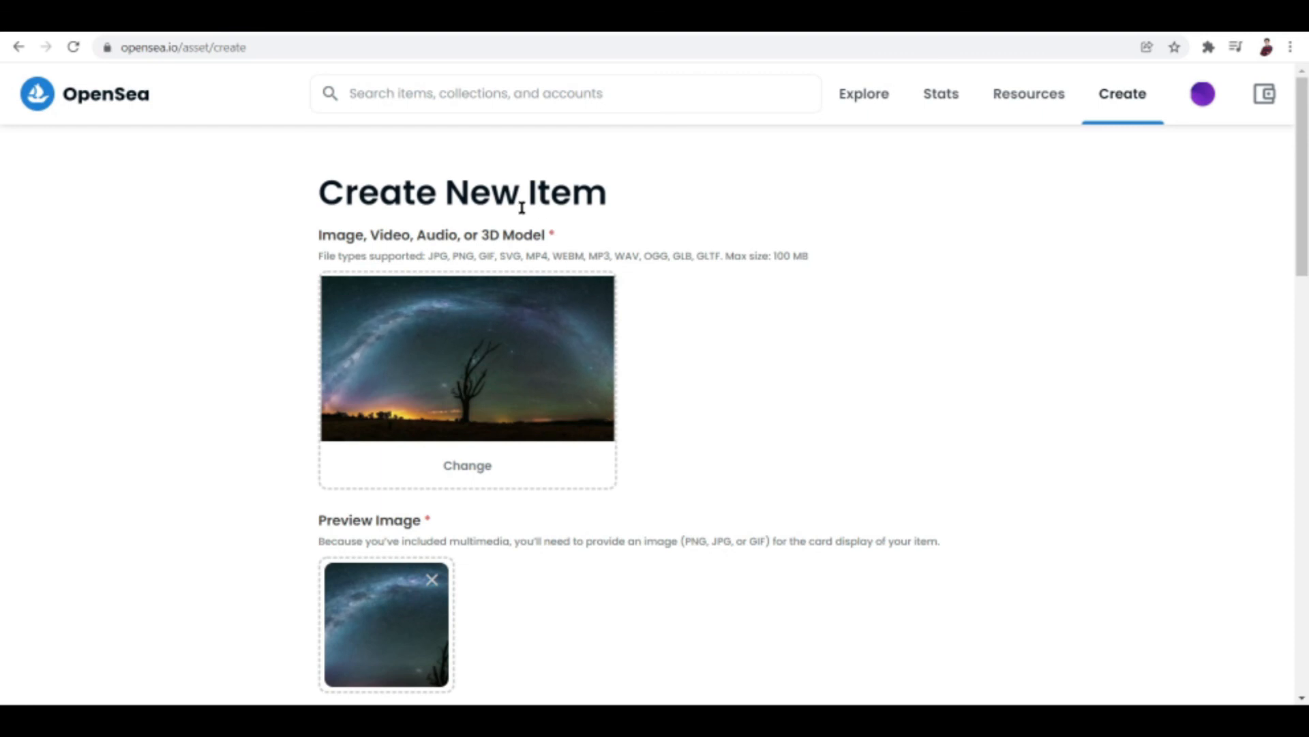
mouse_move(963, 270)
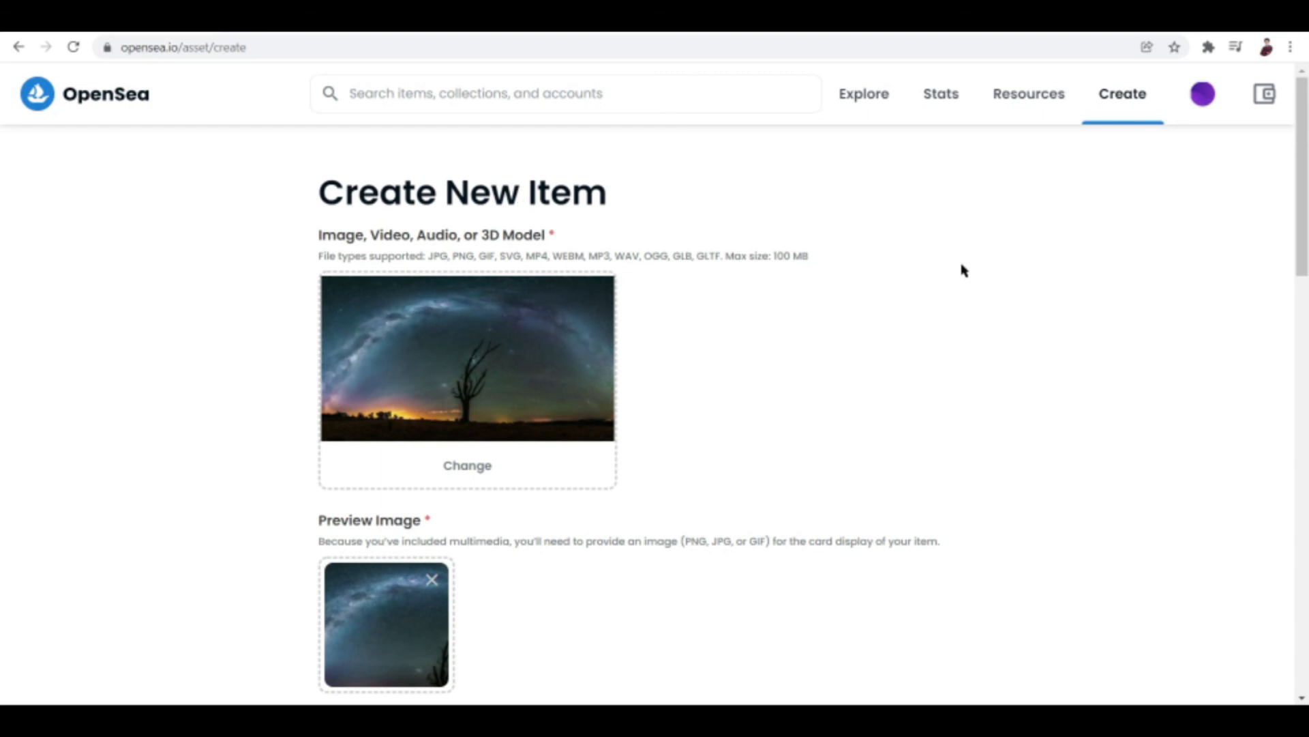
mouse_move(972, 372)
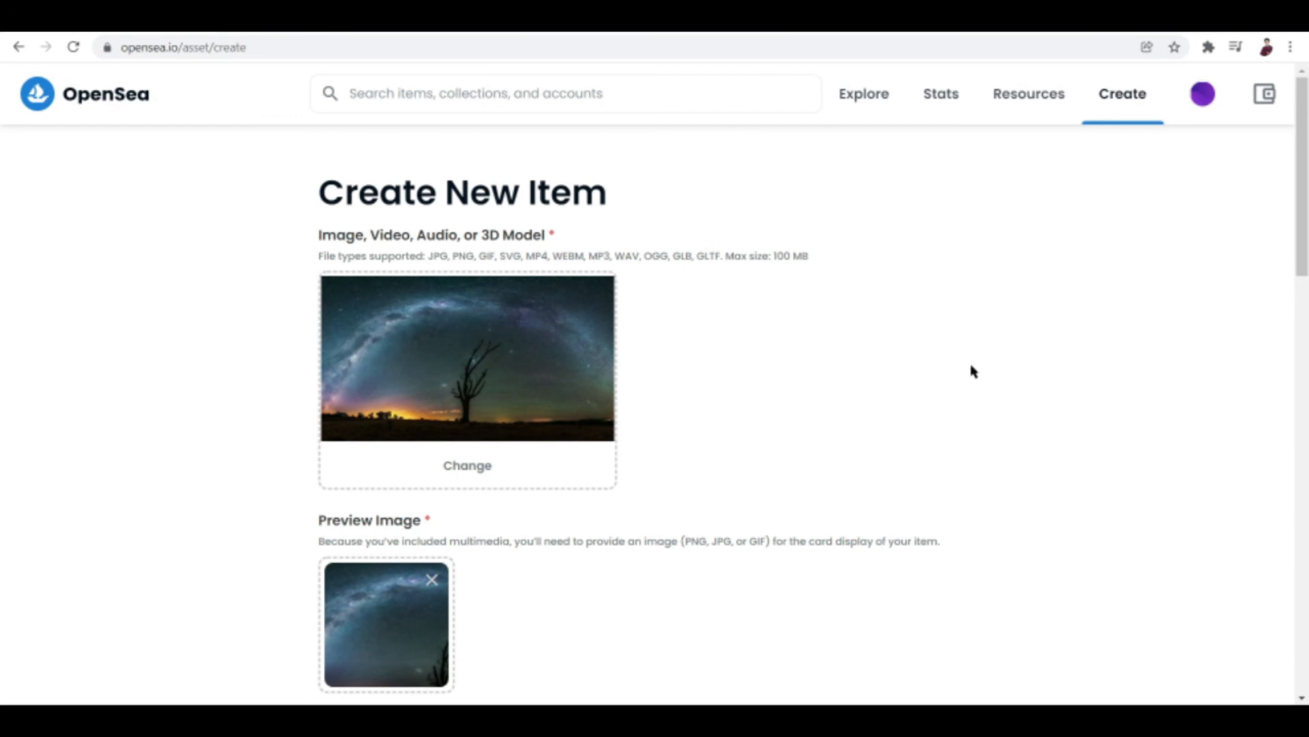
mouse_move(738, 319)
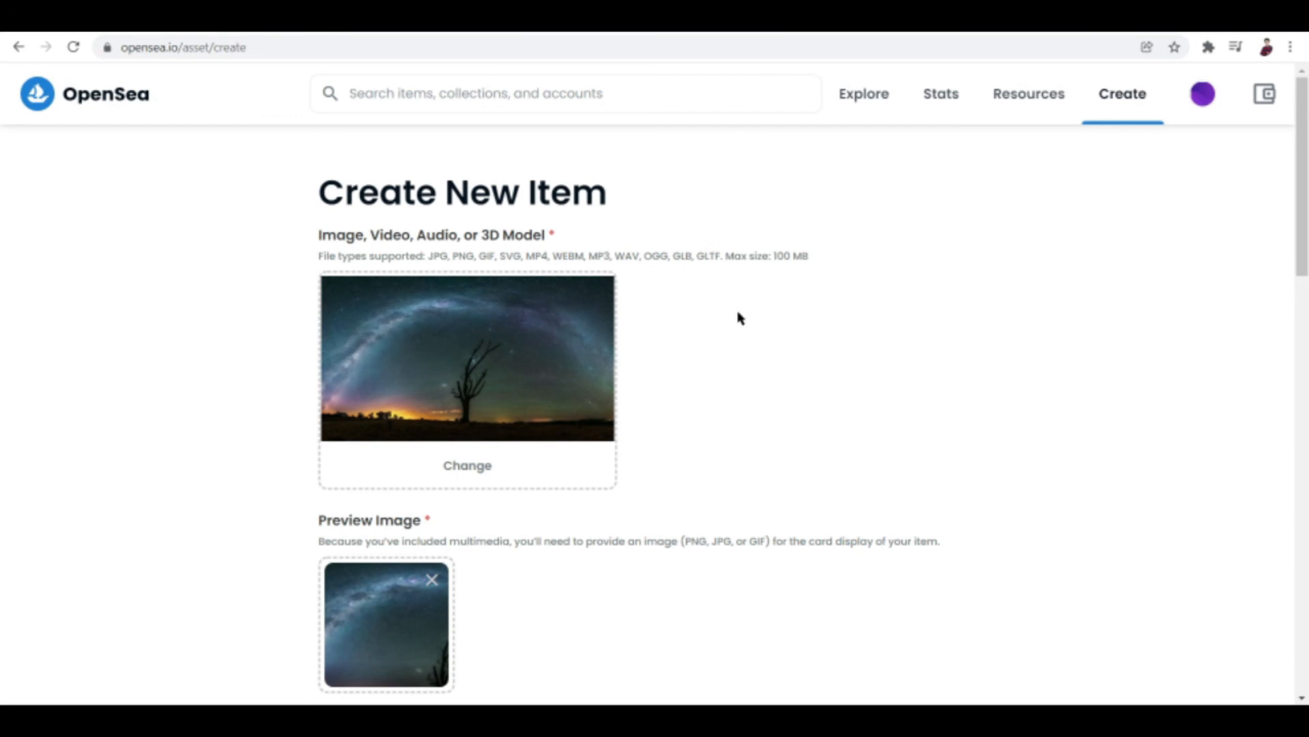